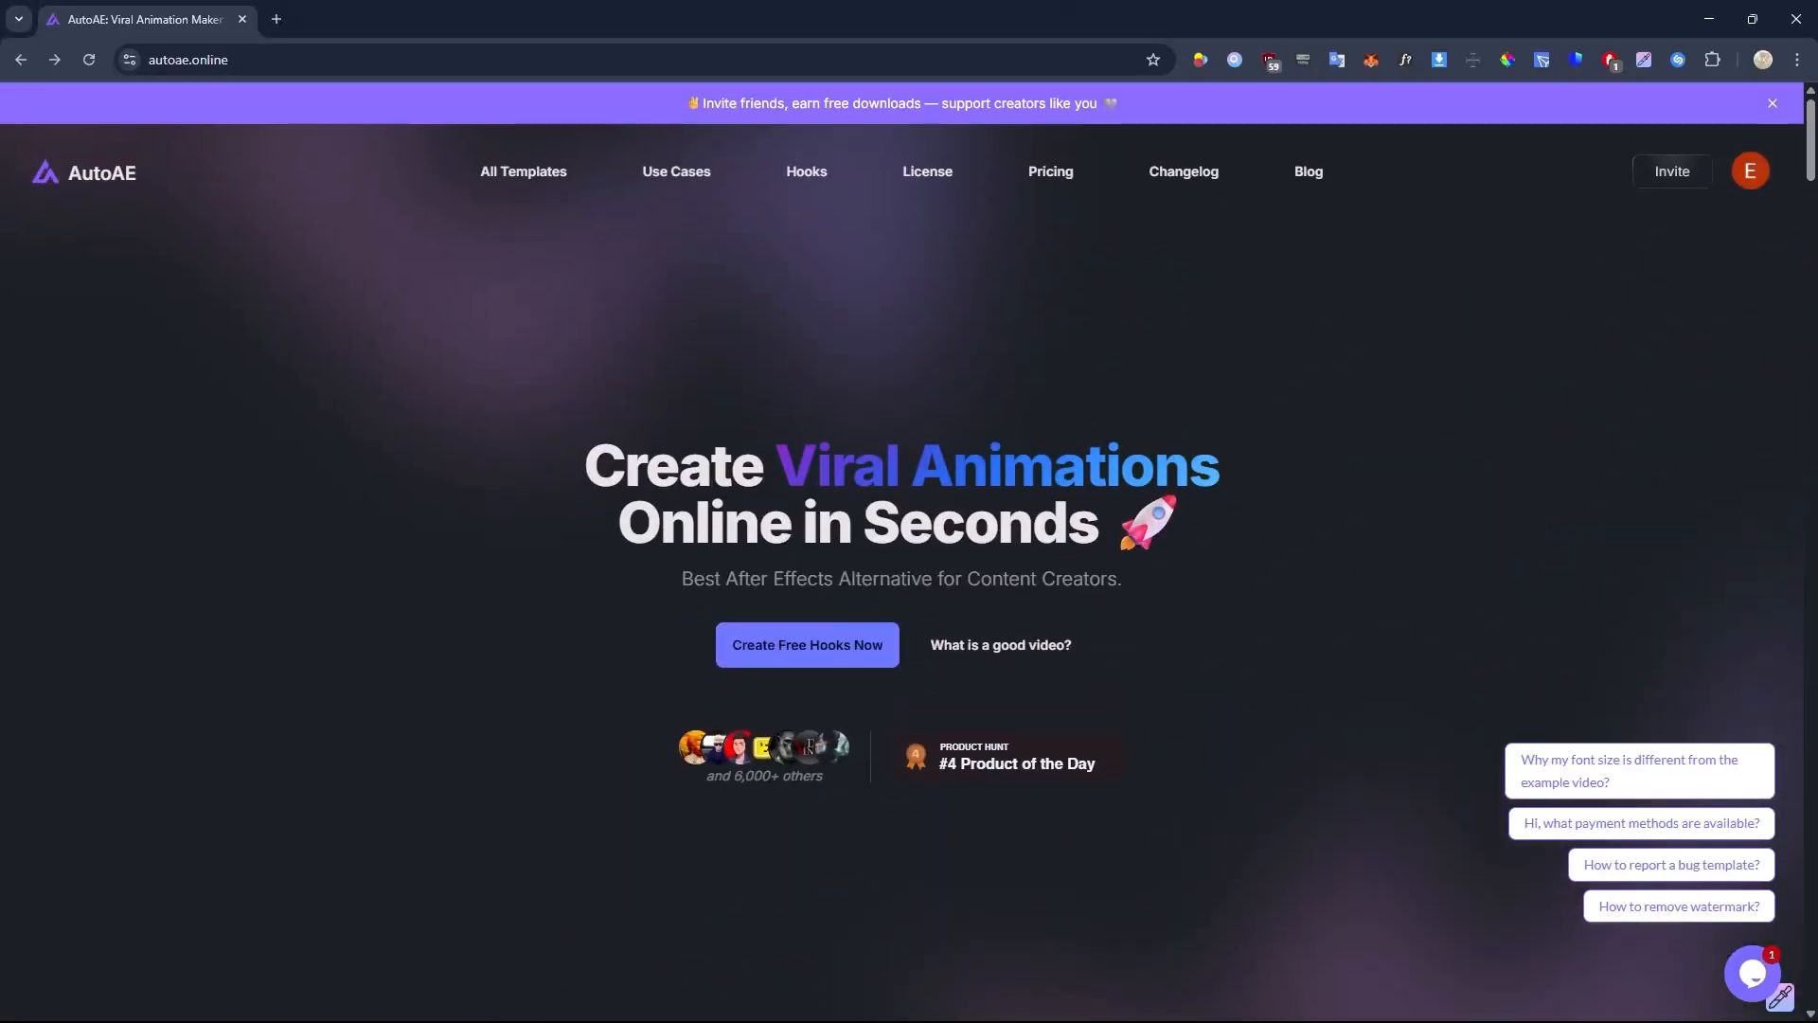
# Browse the AutoAE homepage and open the Dynamic Storytelling Logo Reveal template.
pyautogui.scroll(-3)
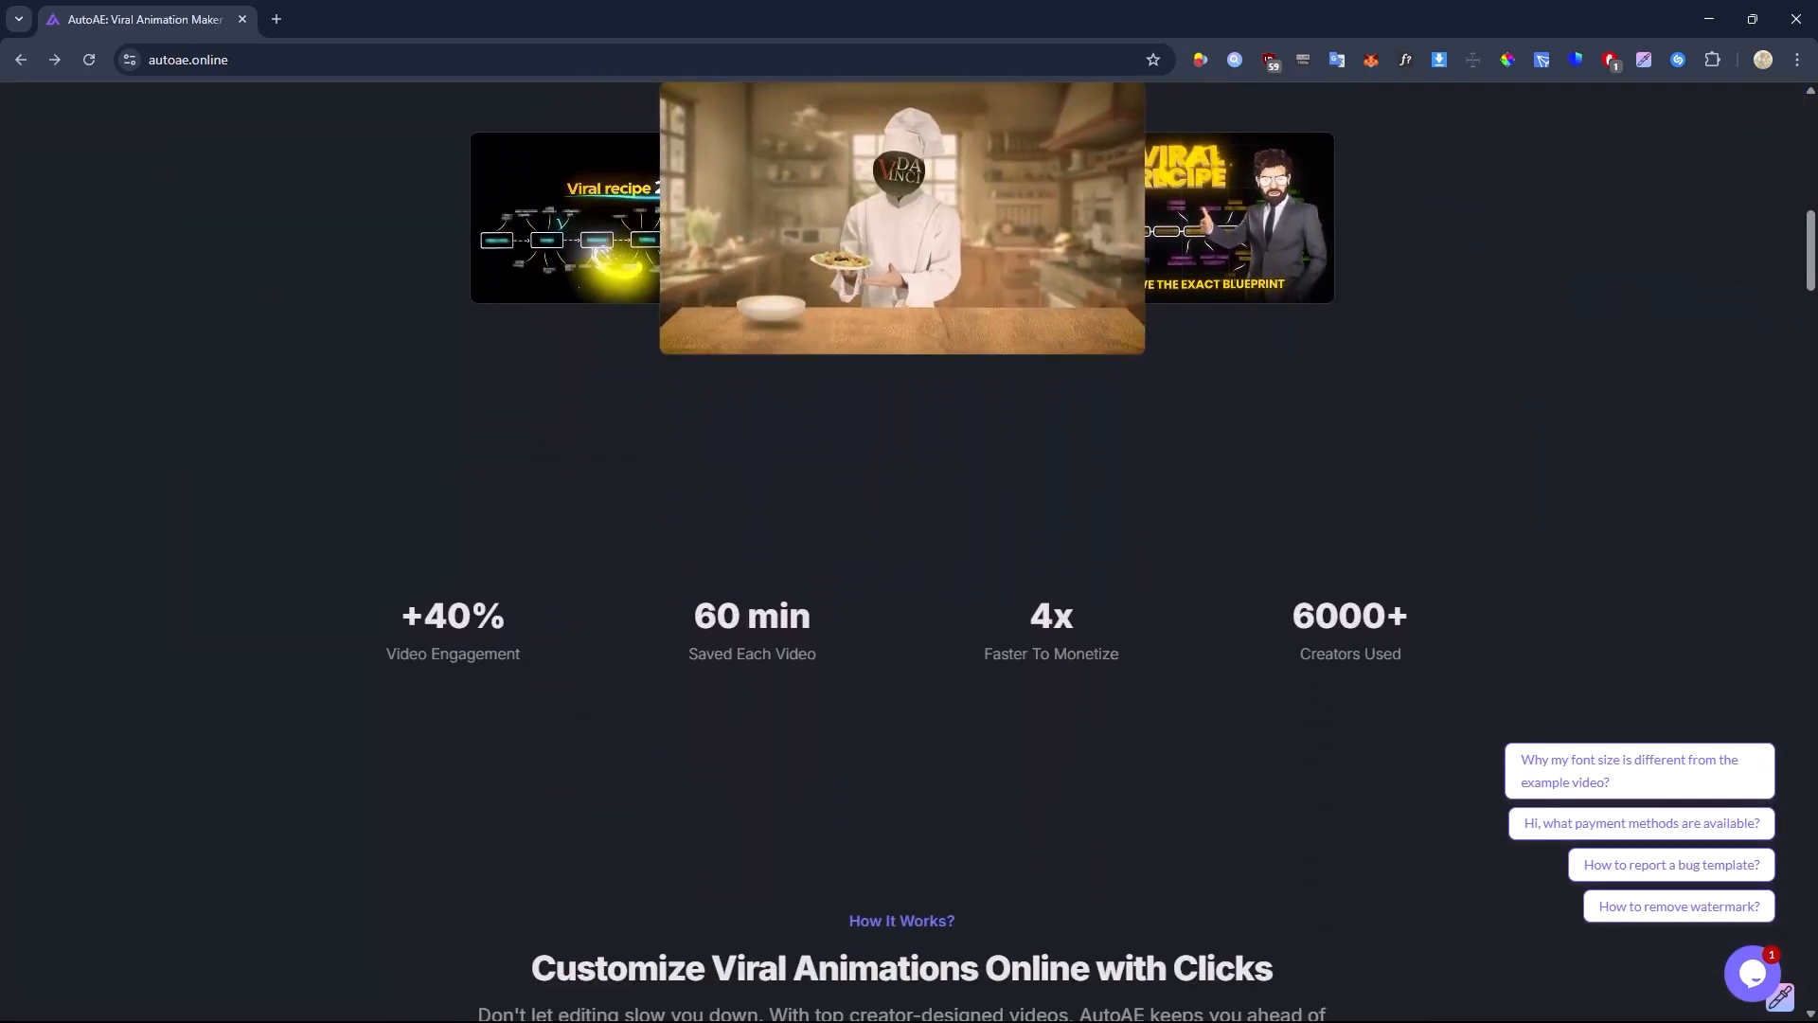
pyautogui.scroll(-3)
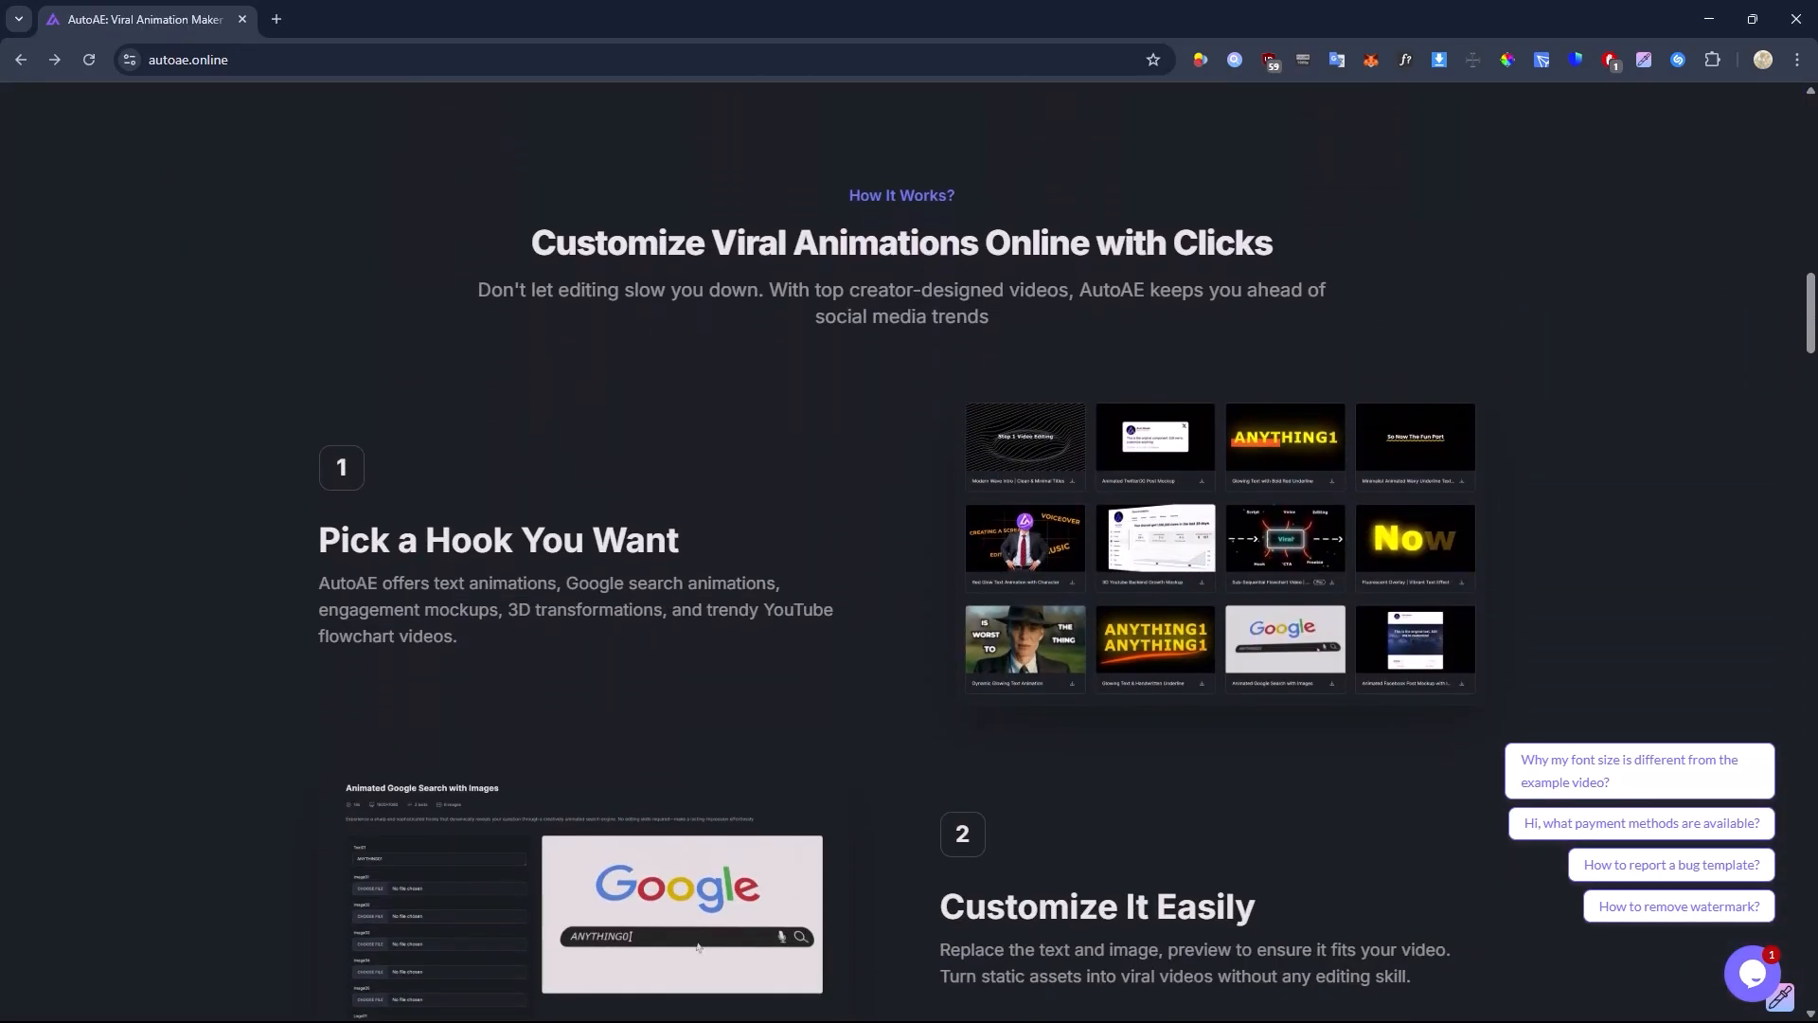
pyautogui.scroll(-3)
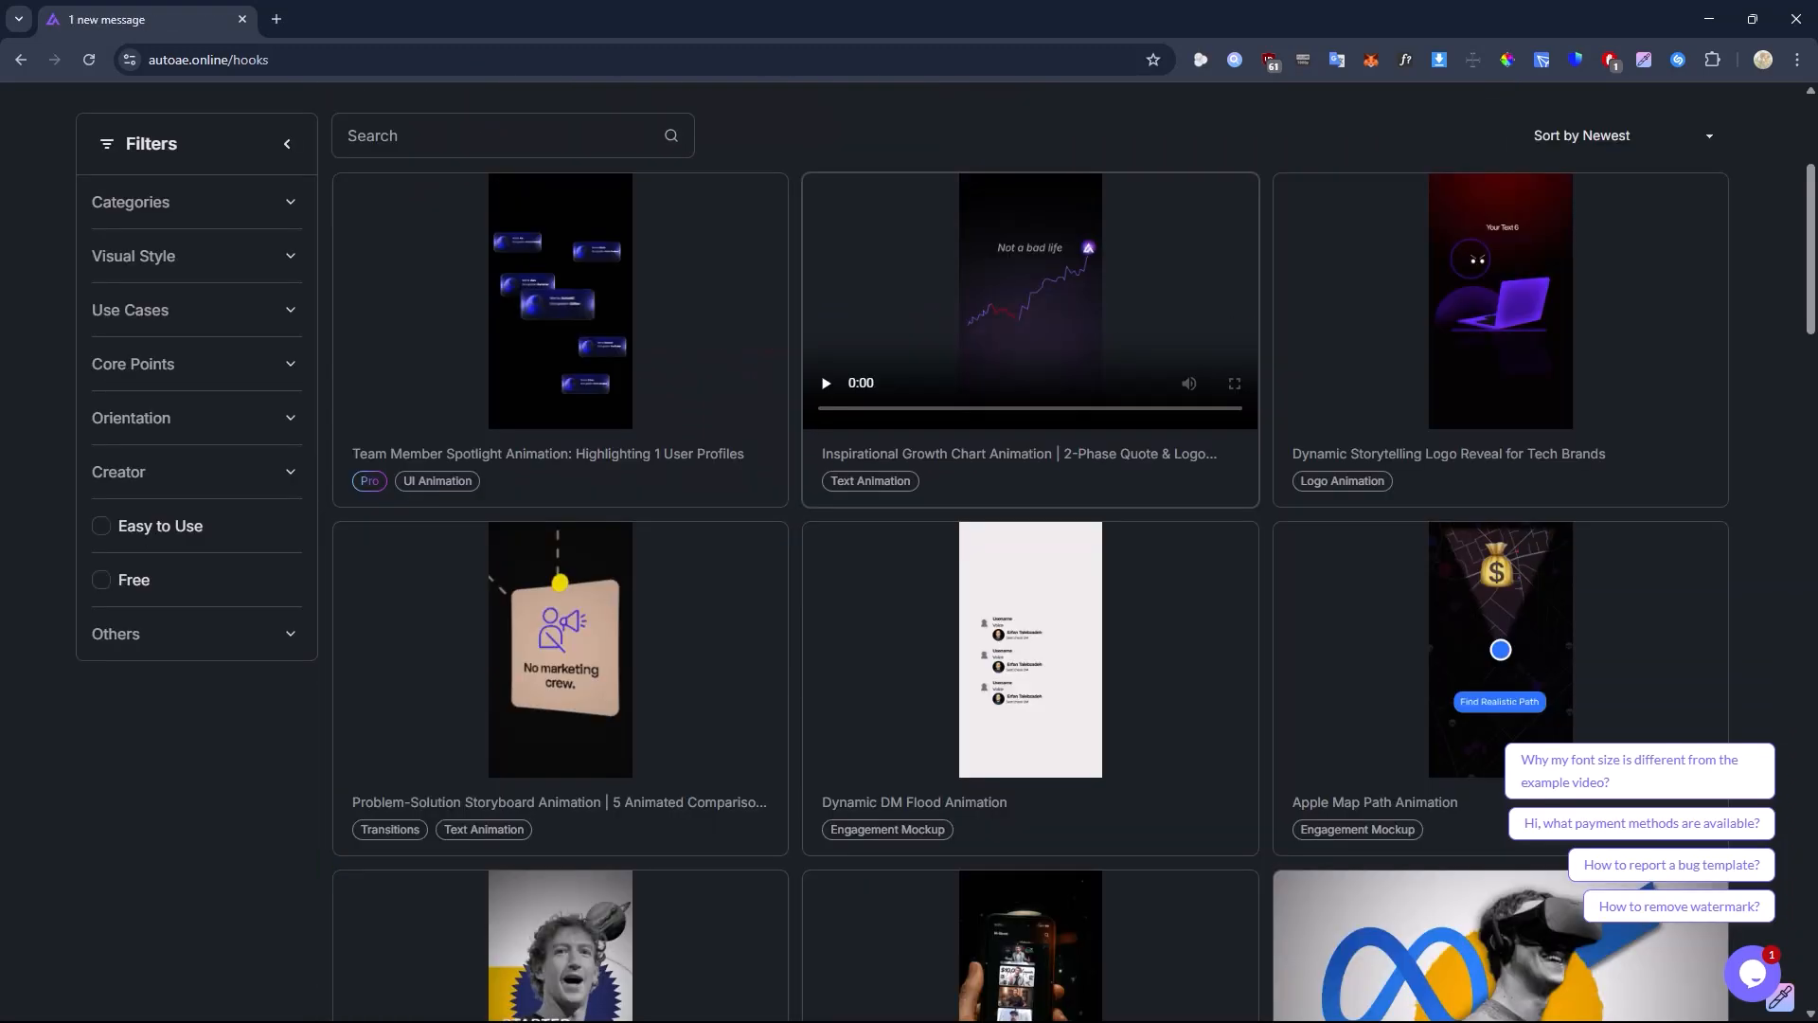
pyautogui.click(1498, 303)
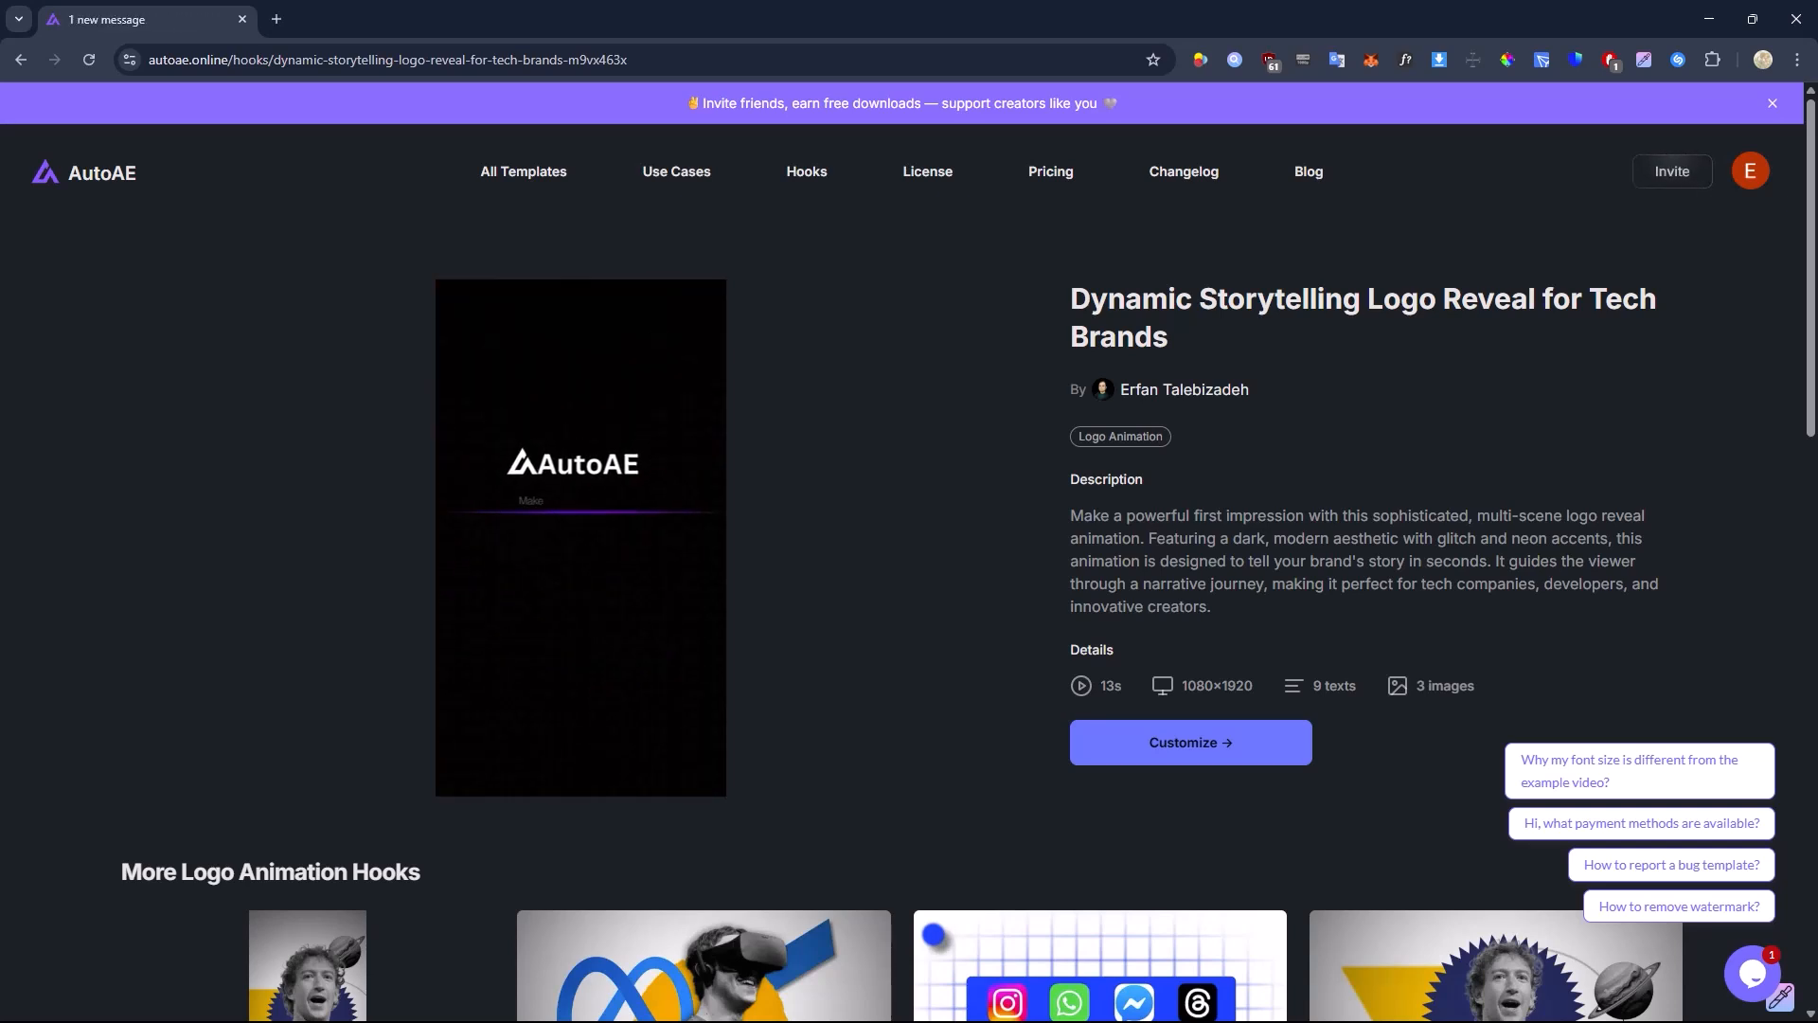
# Start customizing the logo reveal template and look through its customization page.
pyautogui.click(1187, 742)
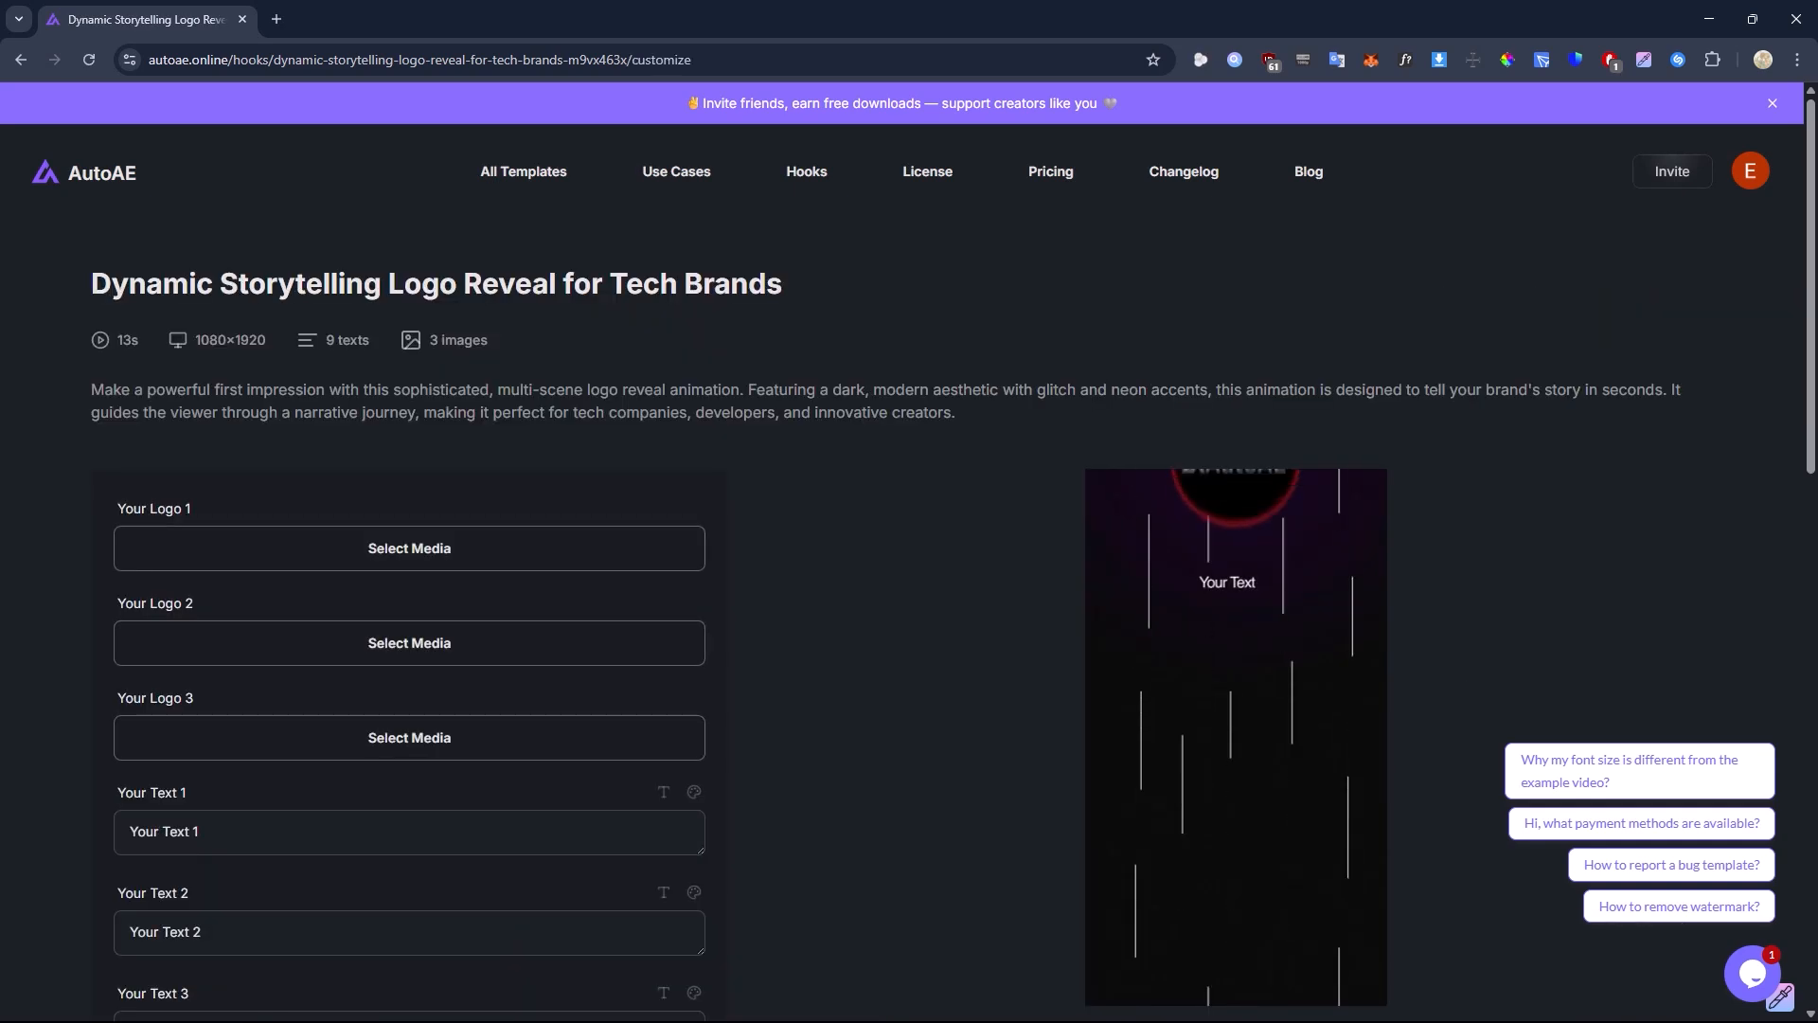
pyautogui.scroll(-3)
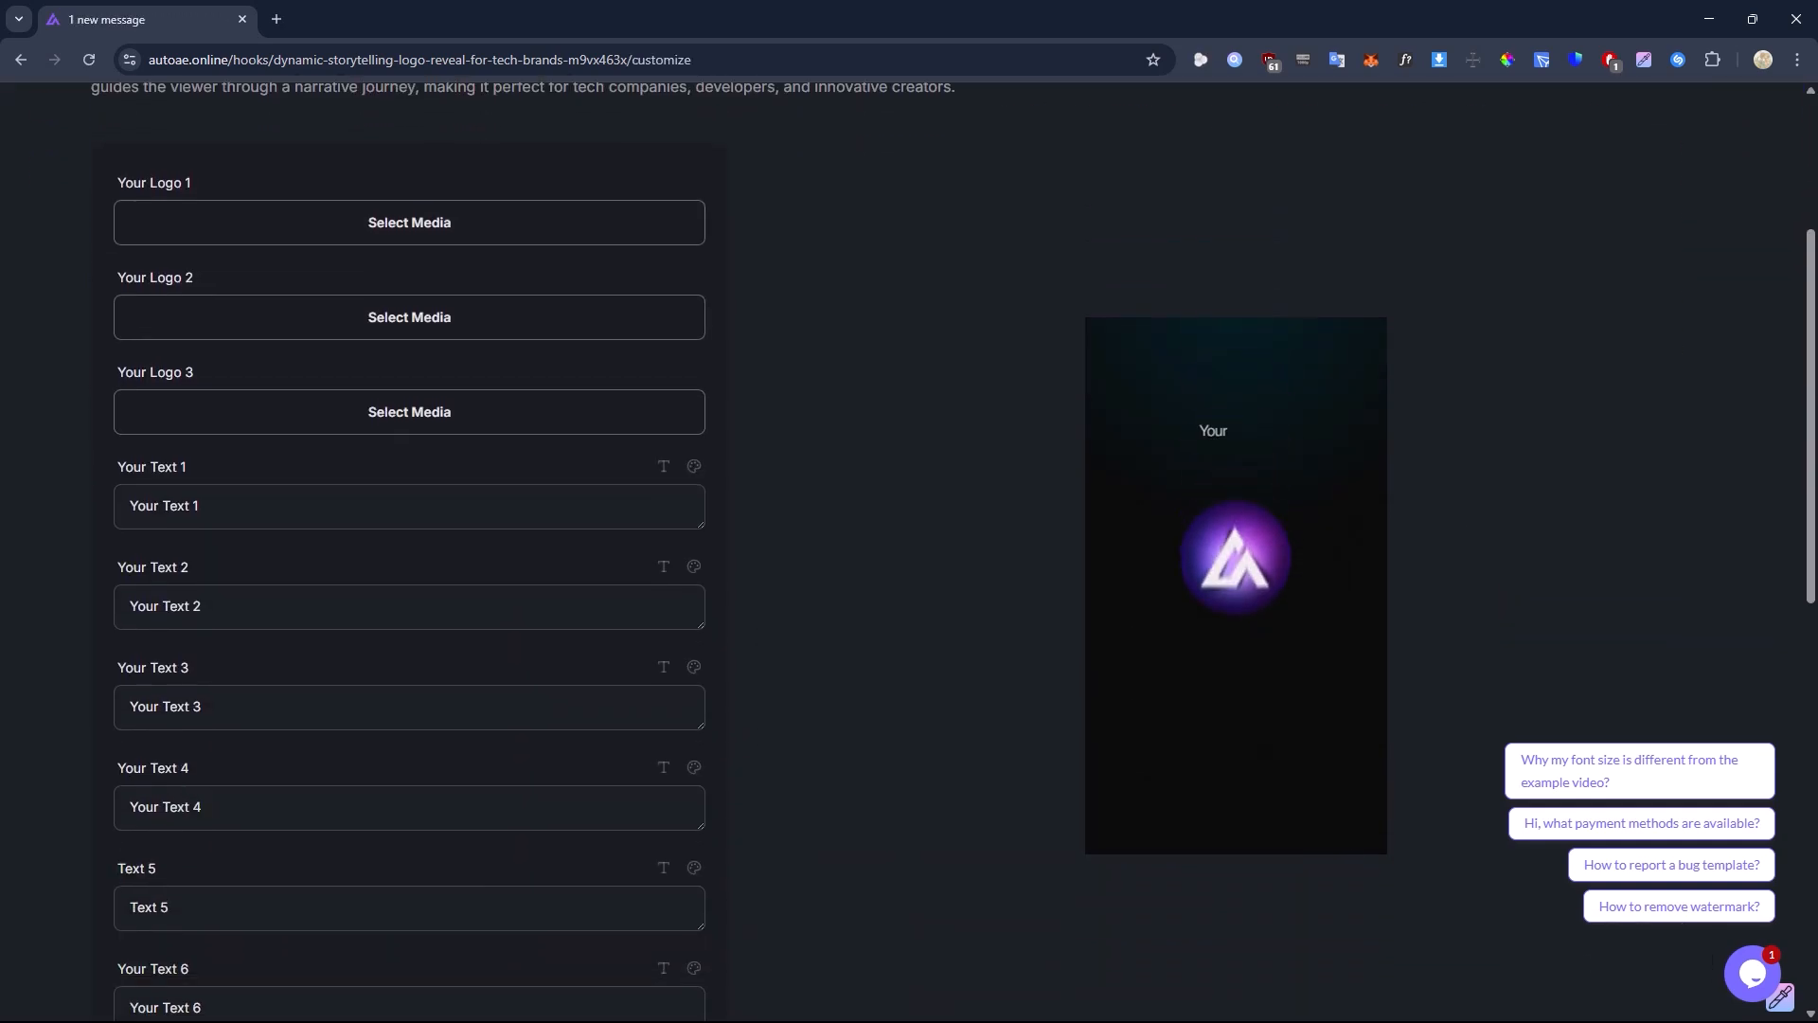
pyautogui.scroll(-3)
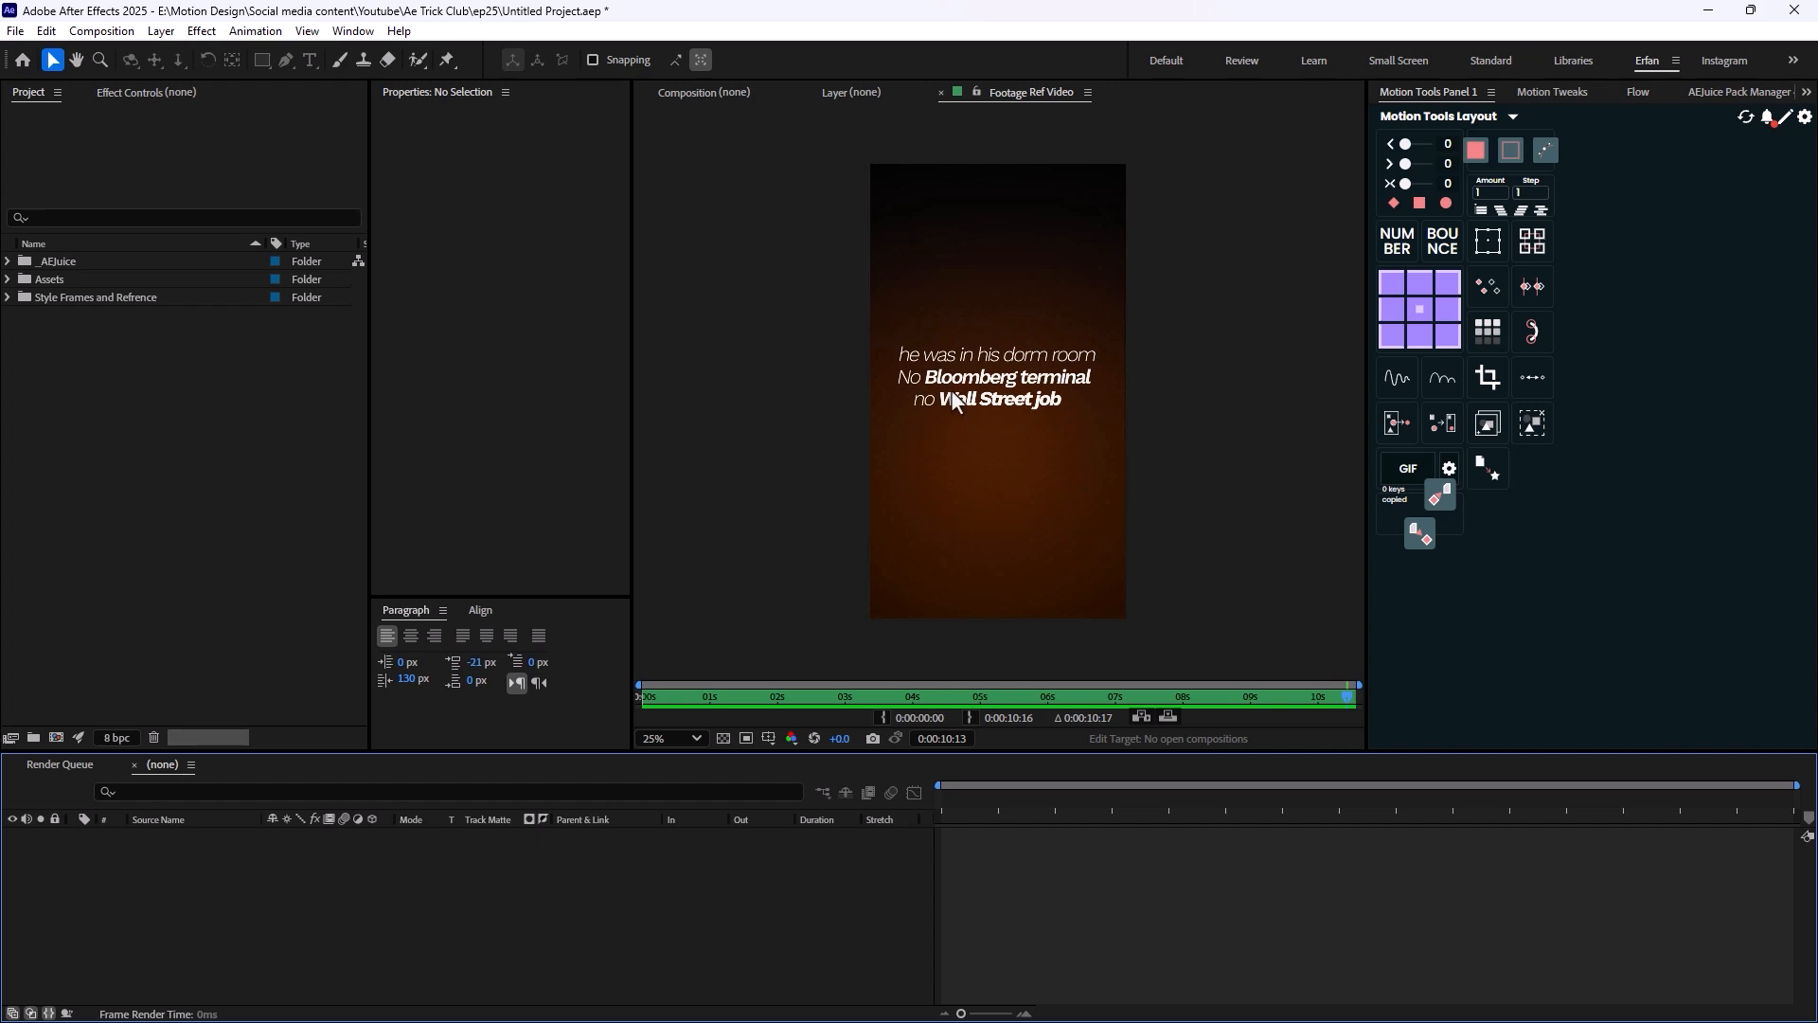
pyautogui.moveTo(570, 447)
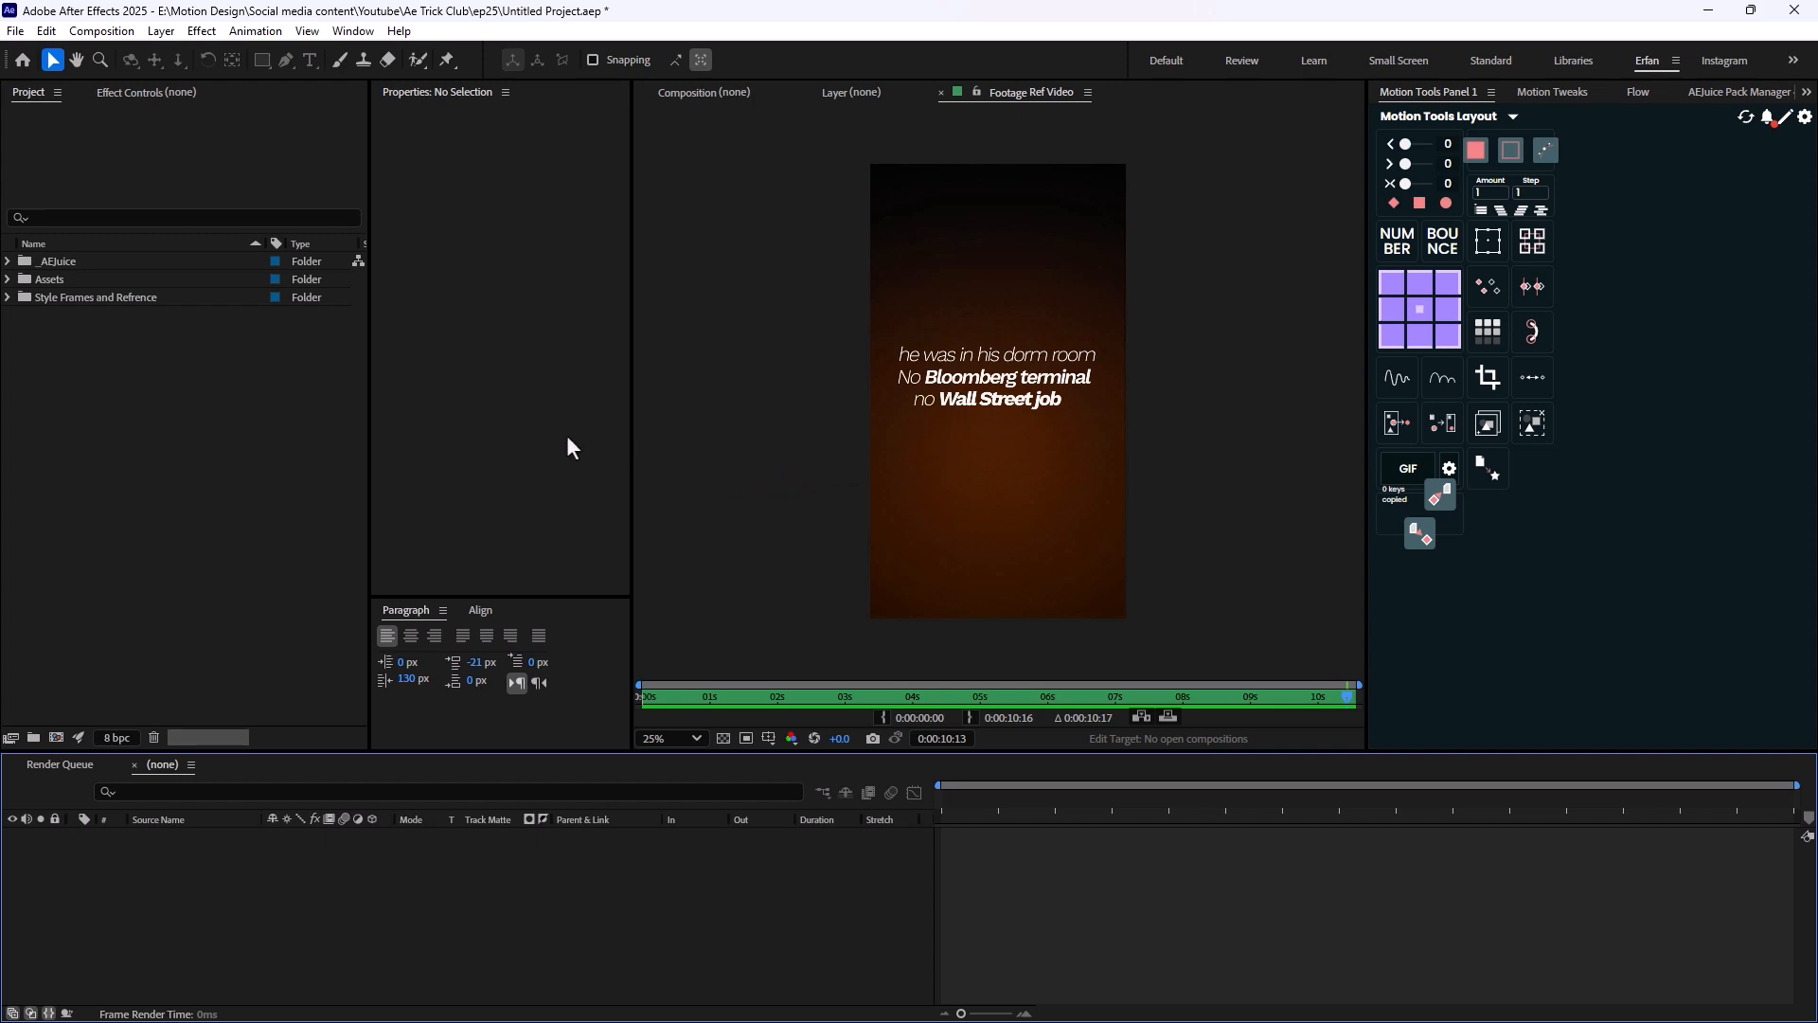
pyautogui.moveTo(916, 339)
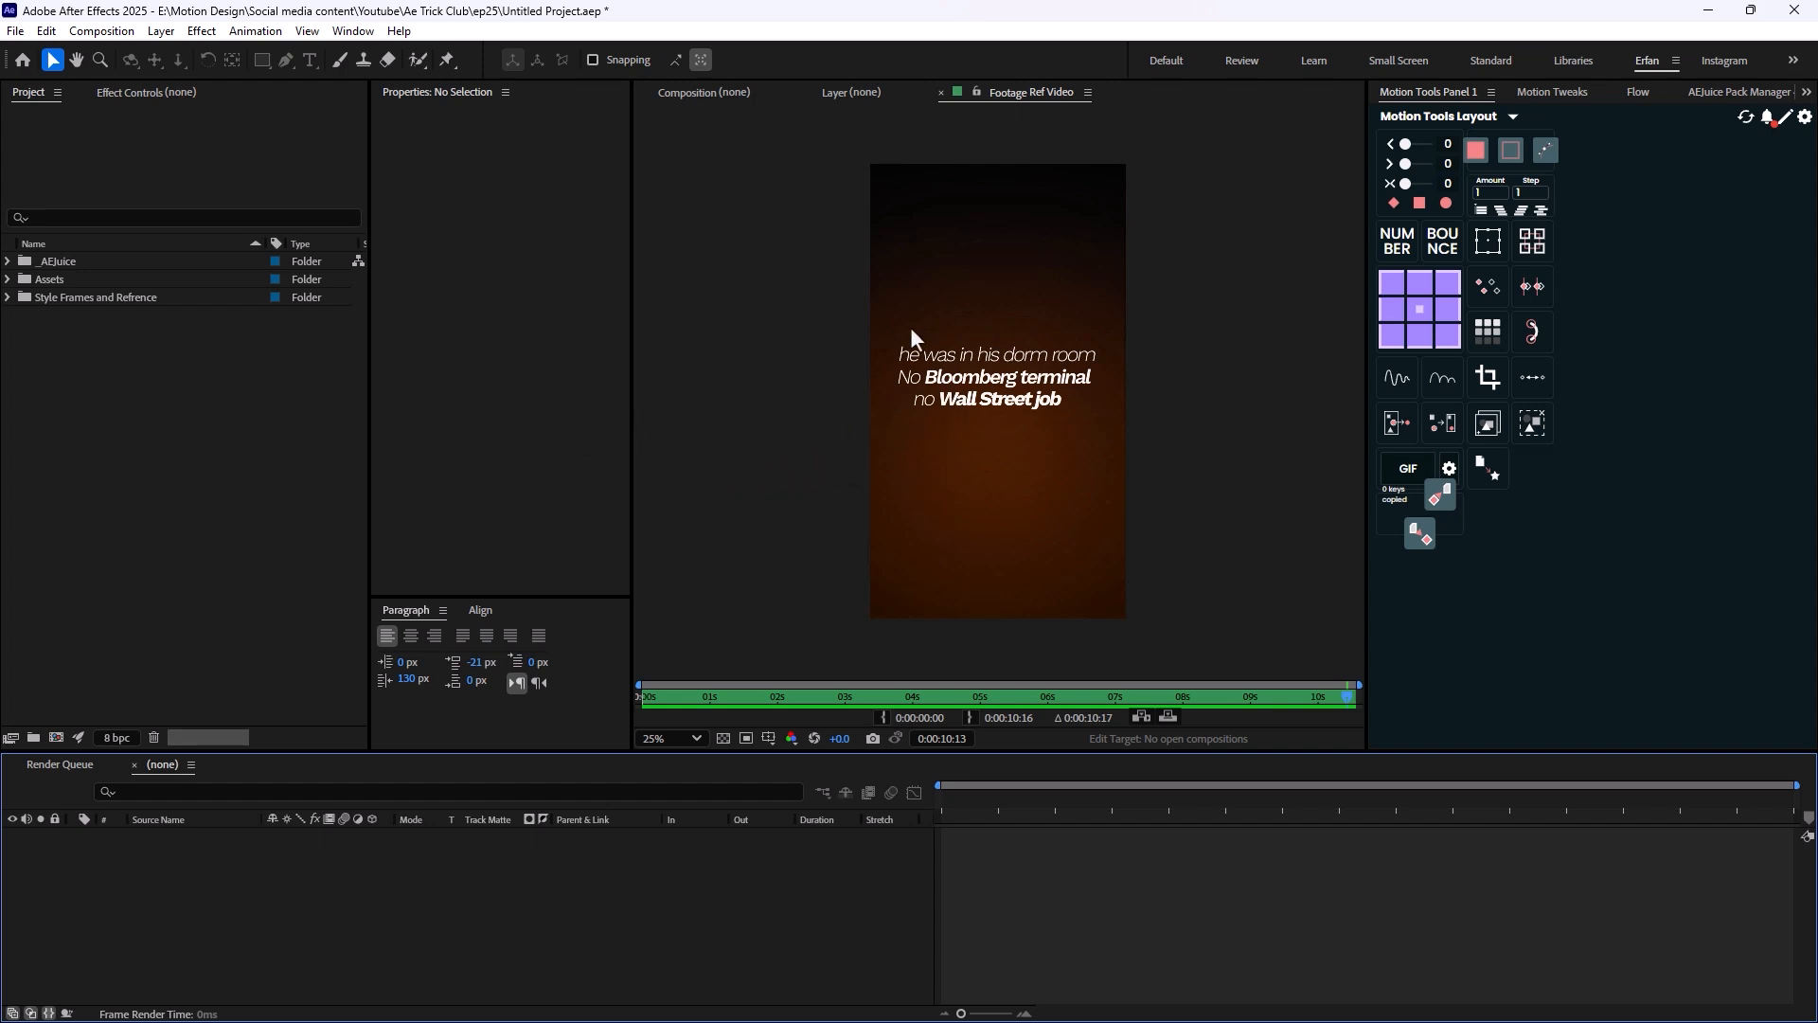
# Expand the Style Frames and Reference folder to reveal its items.
pyautogui.click(8, 297)
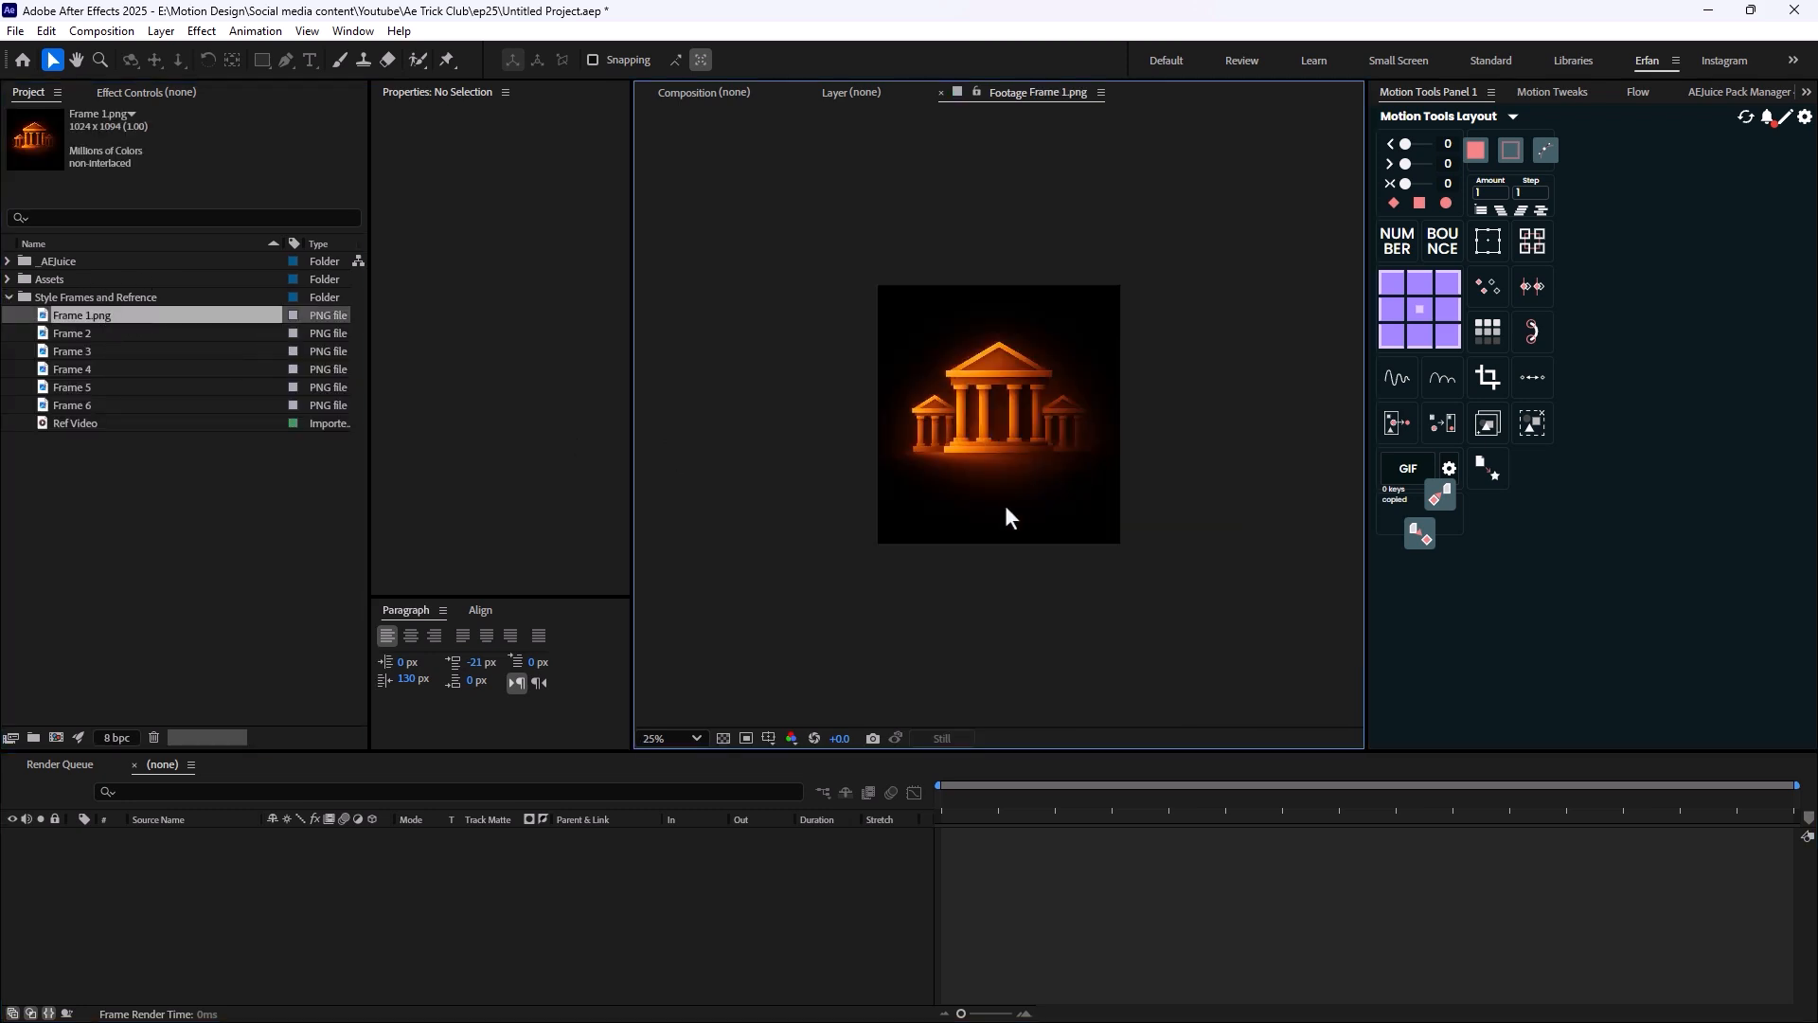
pyautogui.click(70, 333)
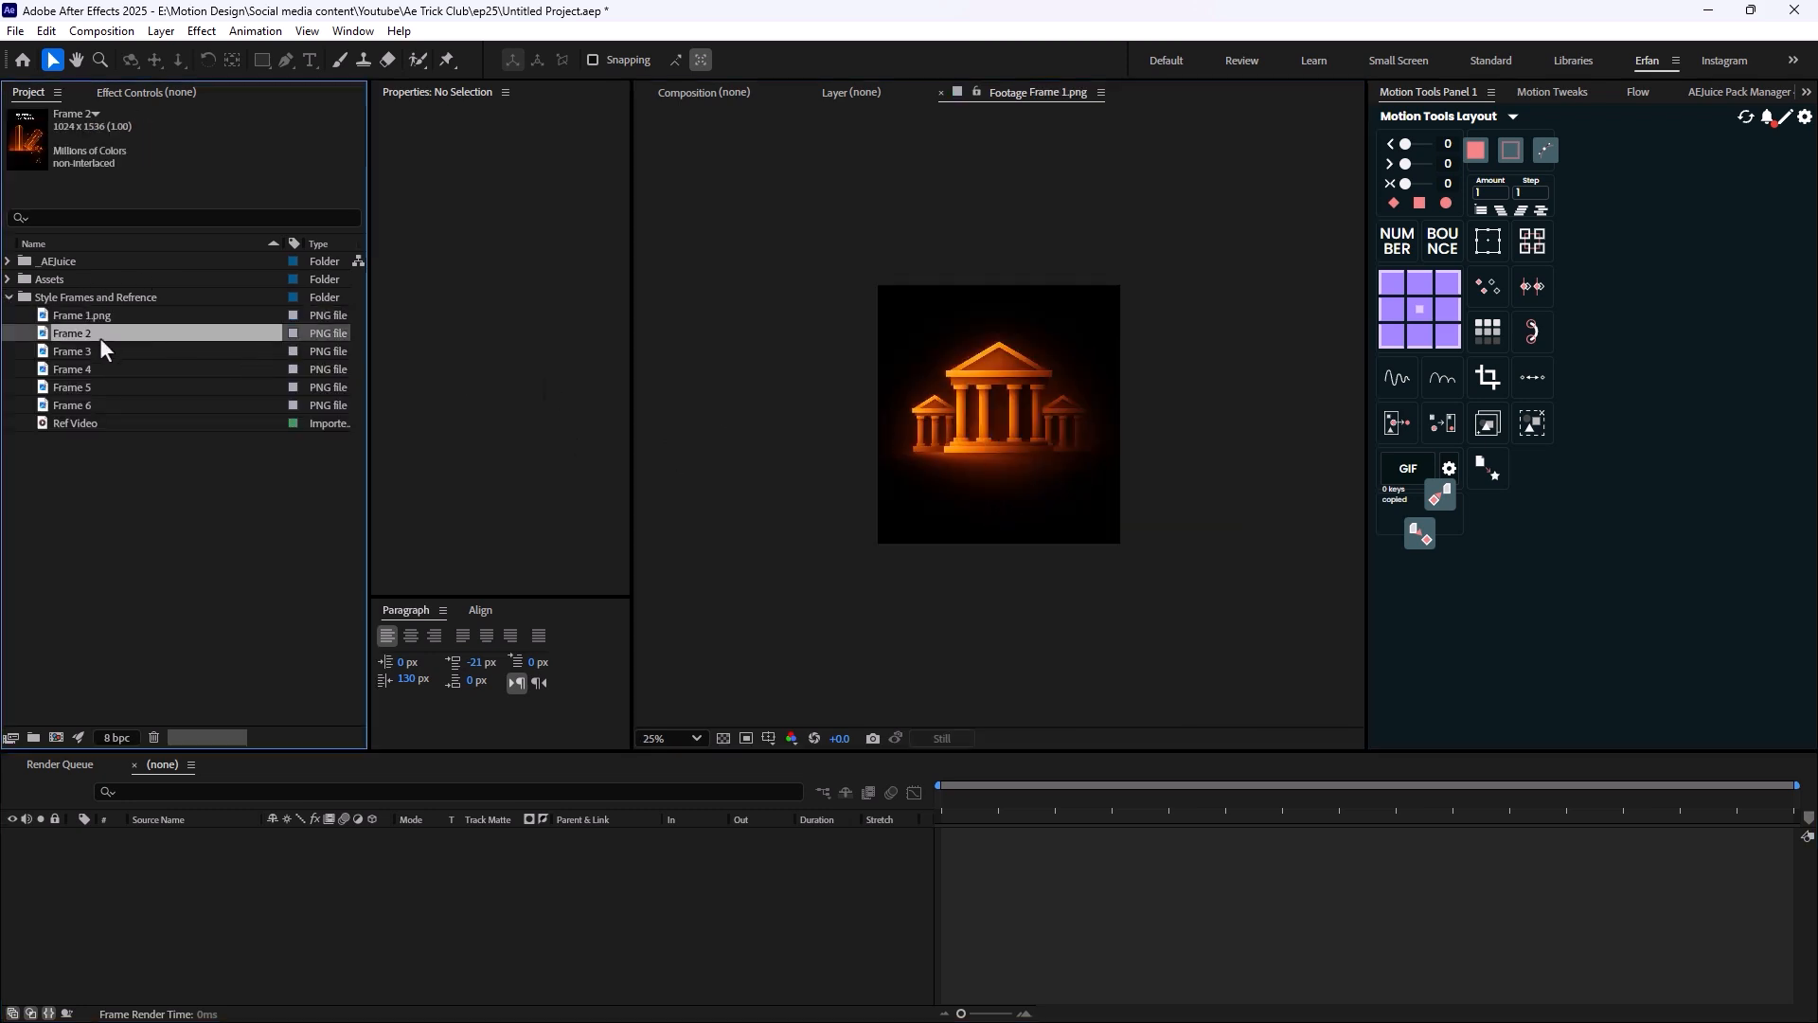
pyautogui.click(72, 334)
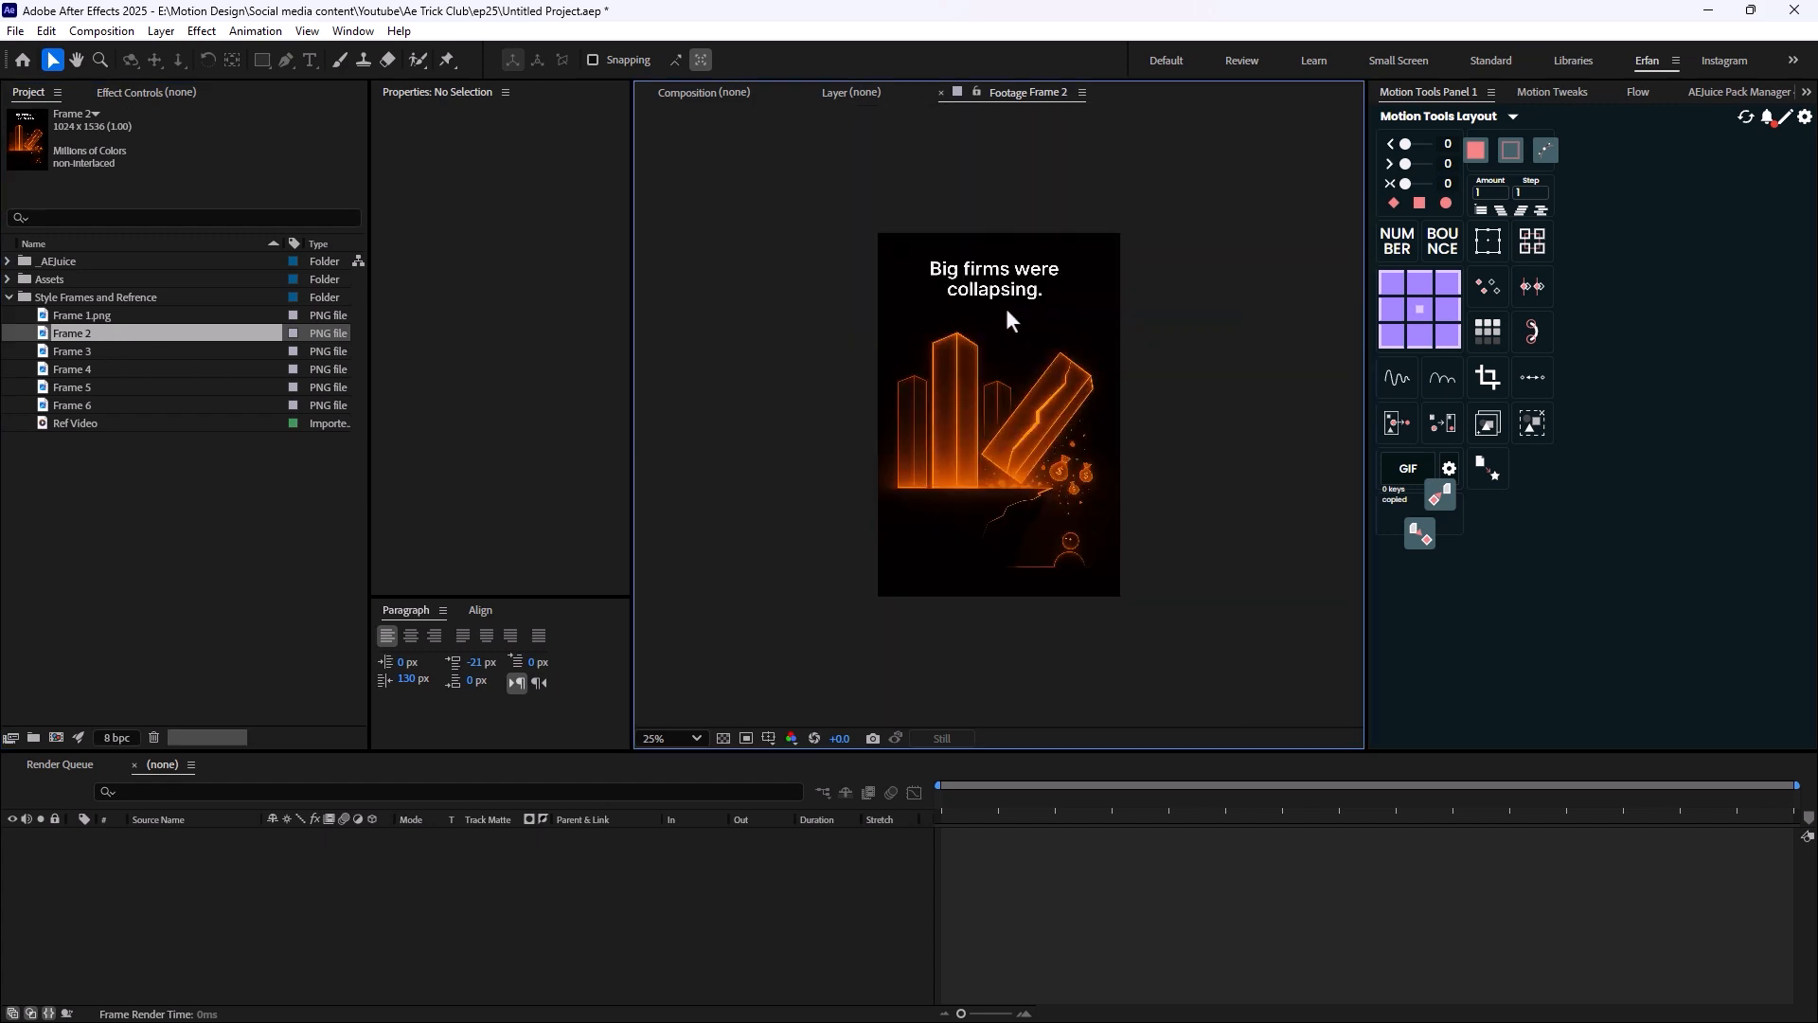
pyautogui.click(72, 350)
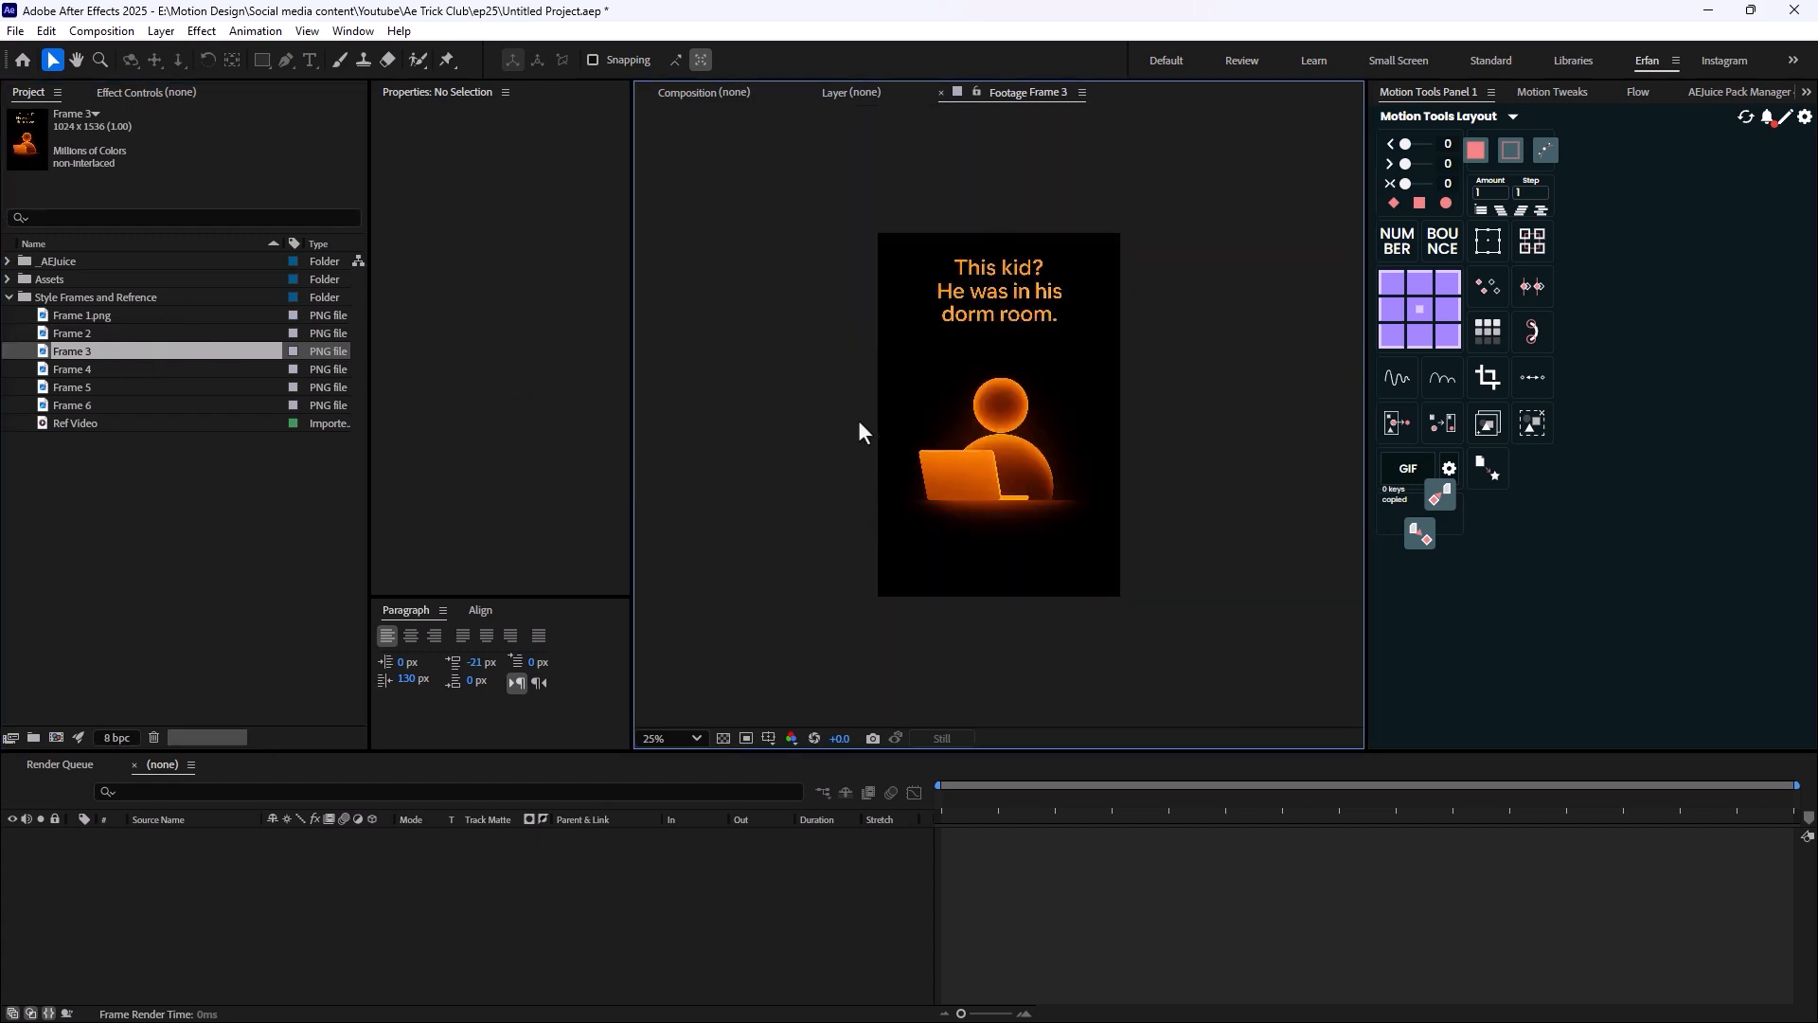
pyautogui.click(72, 369)
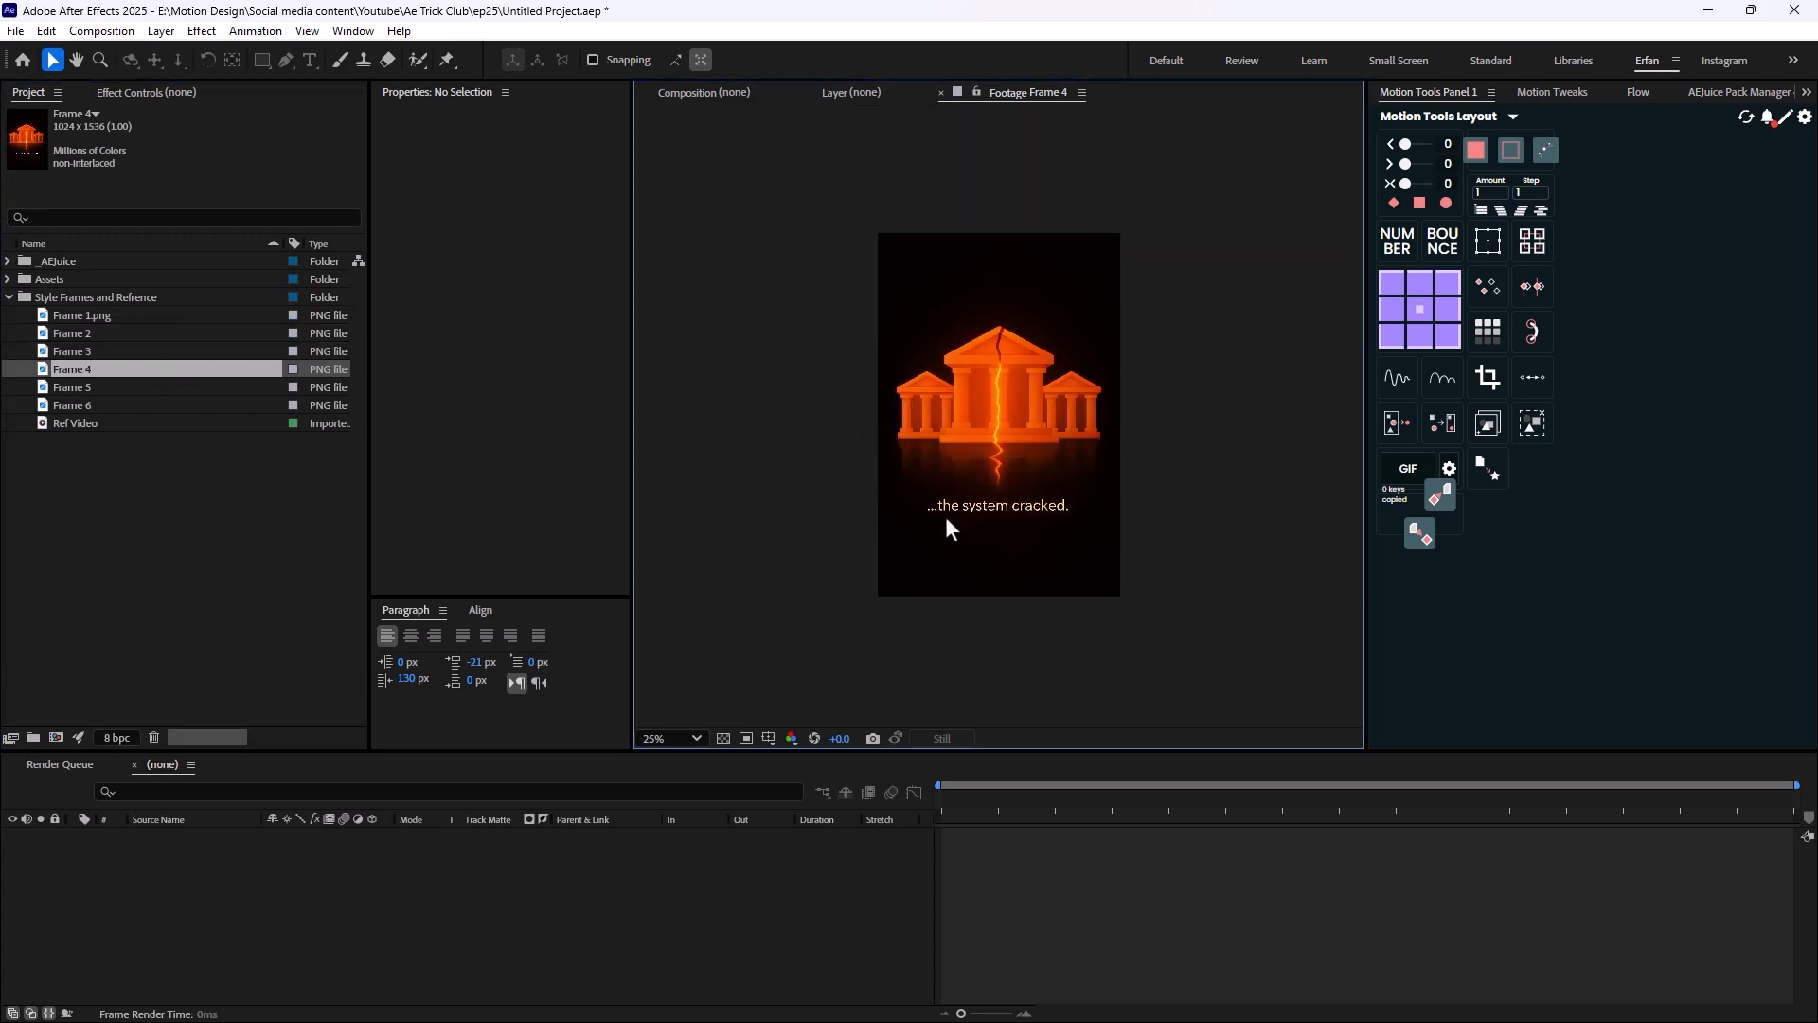
pyautogui.click(72, 405)
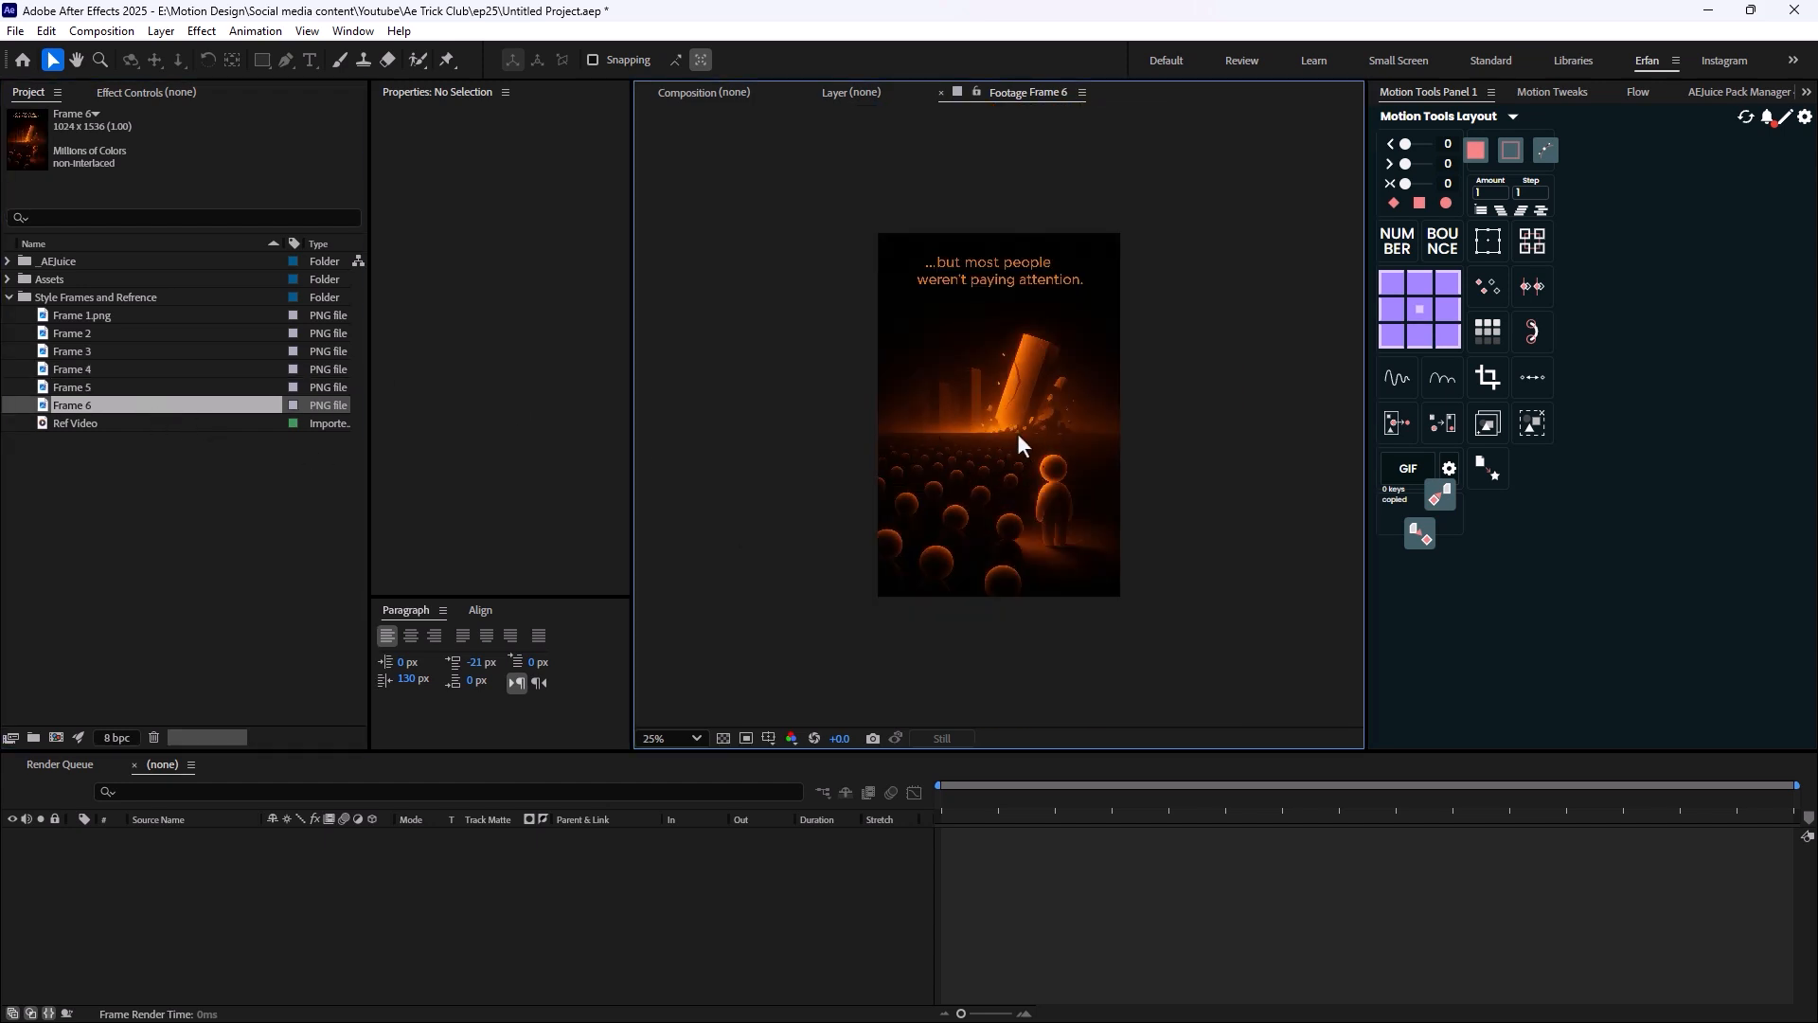
pyautogui.click(82, 314)
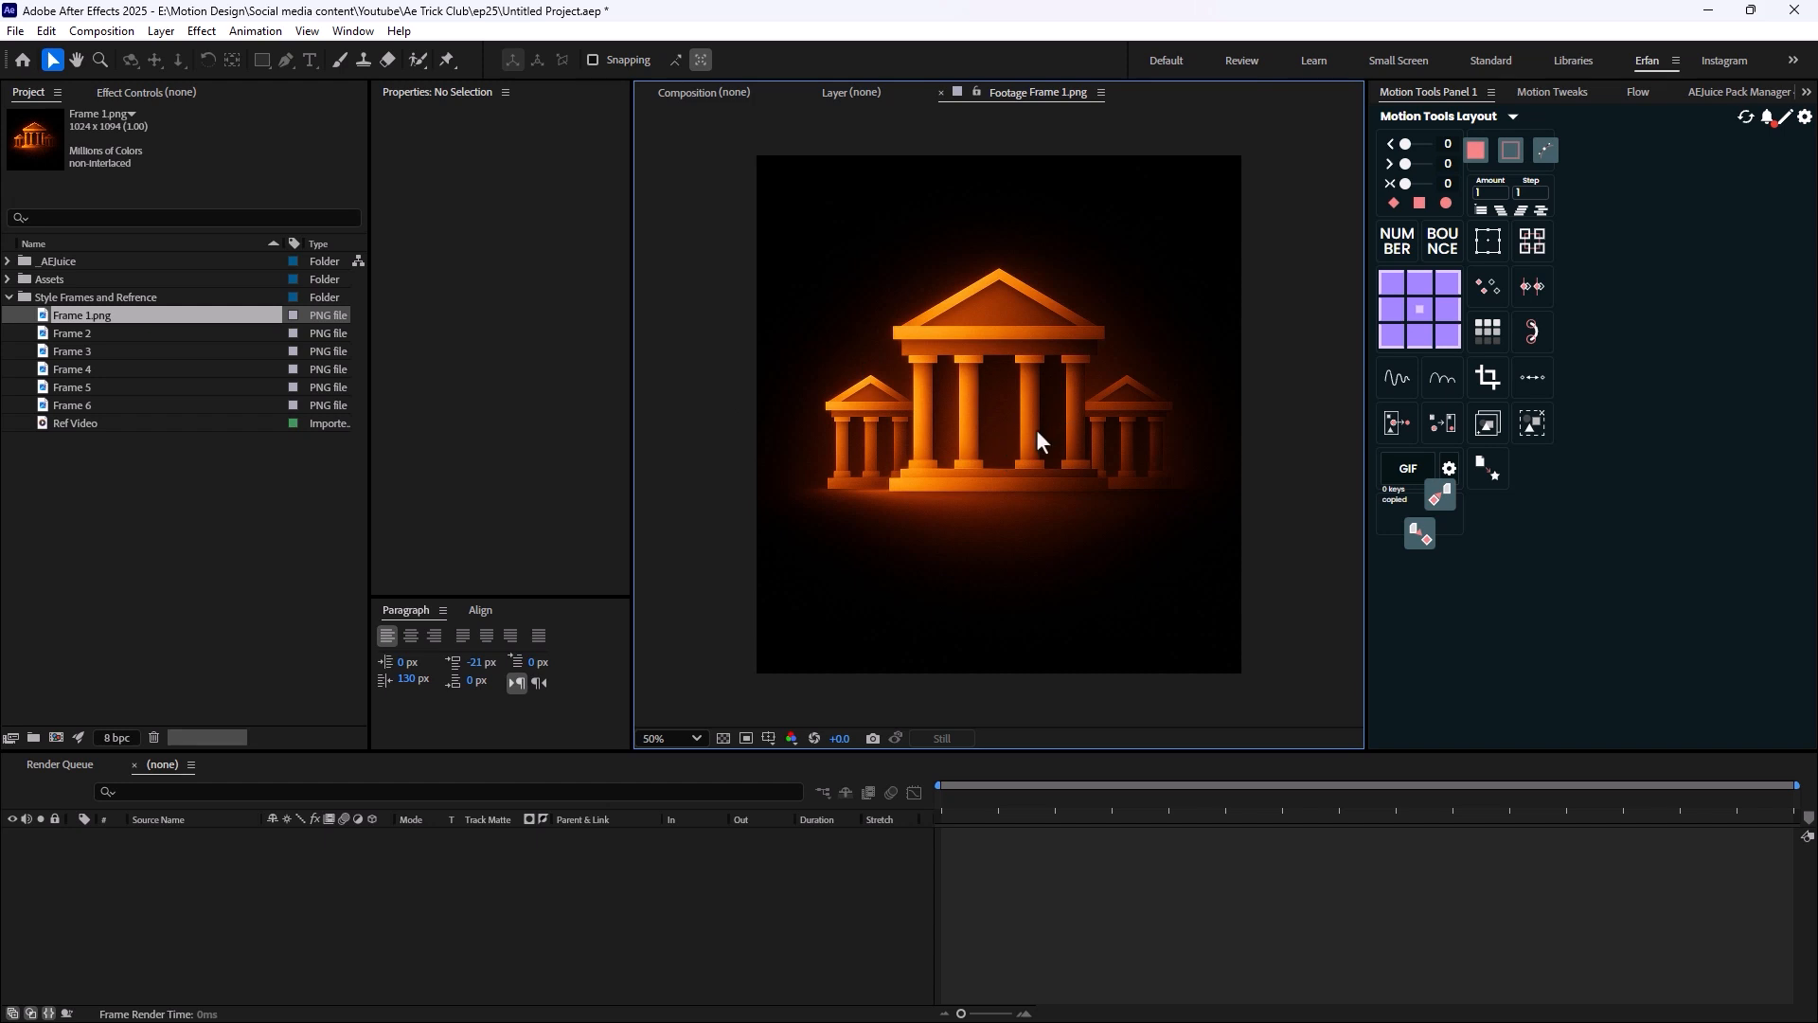
pyautogui.moveTo(1008, 390)
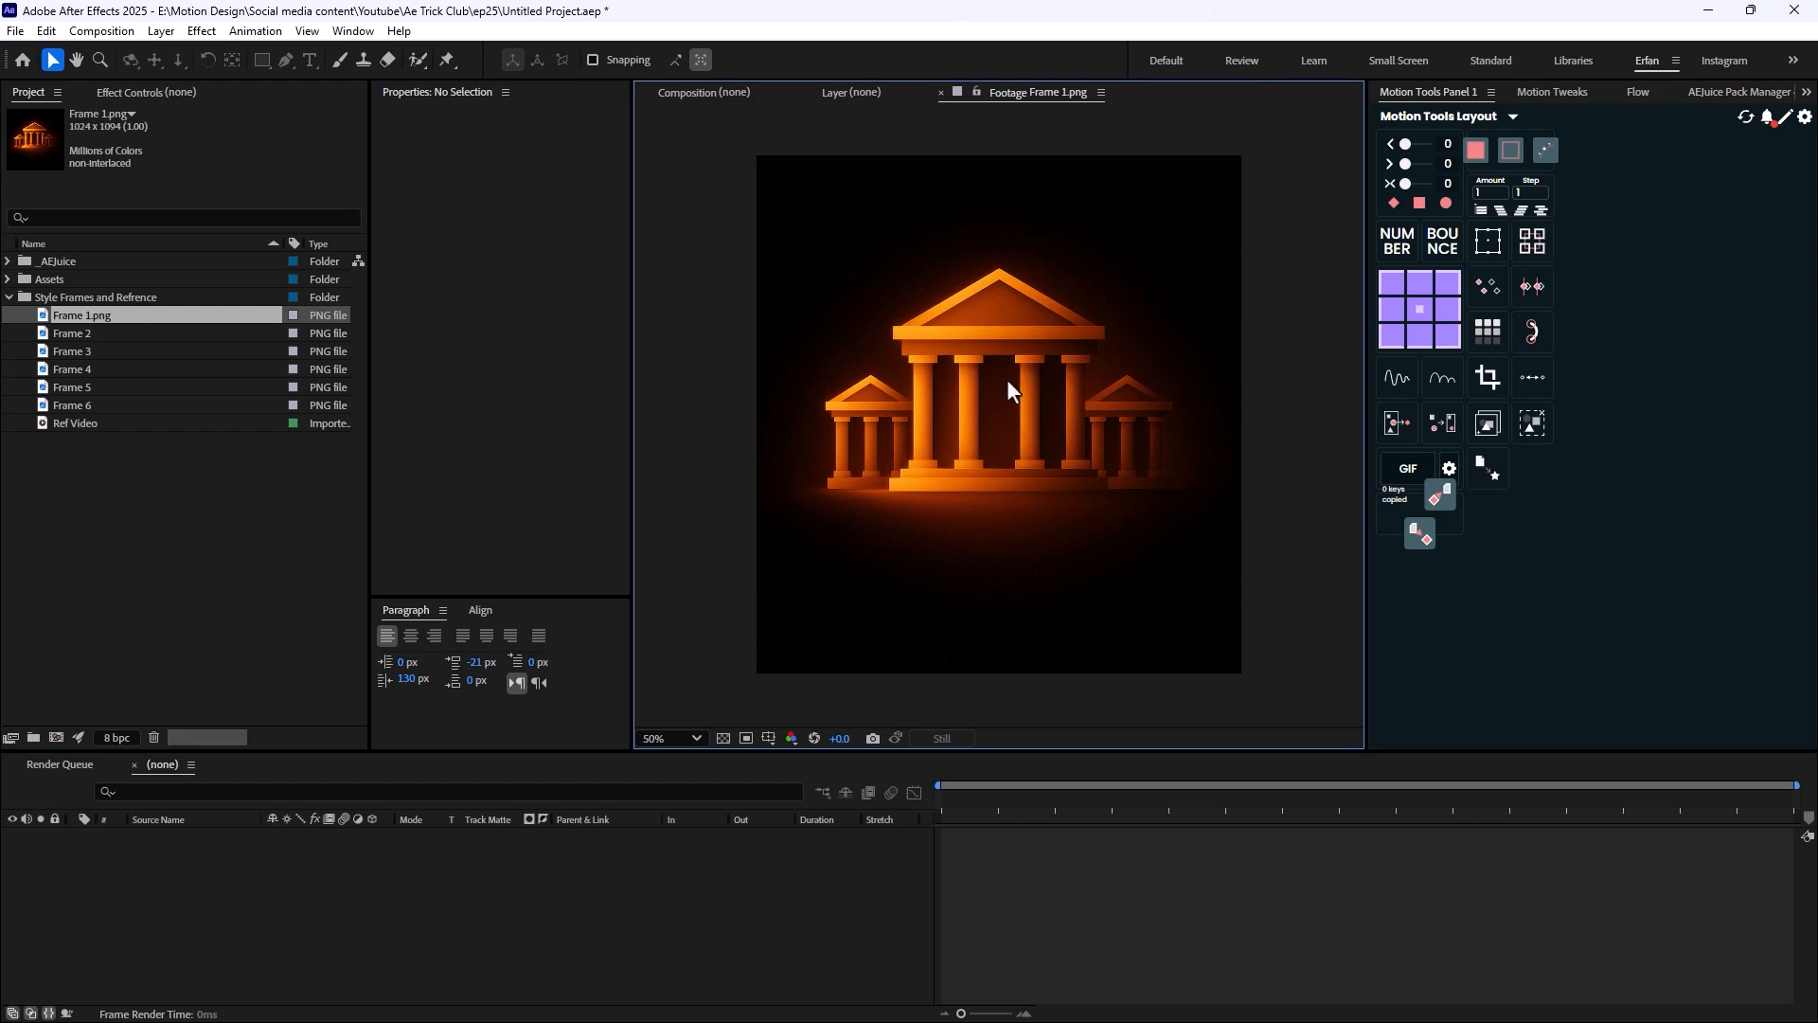
pyautogui.moveTo(1148, 534)
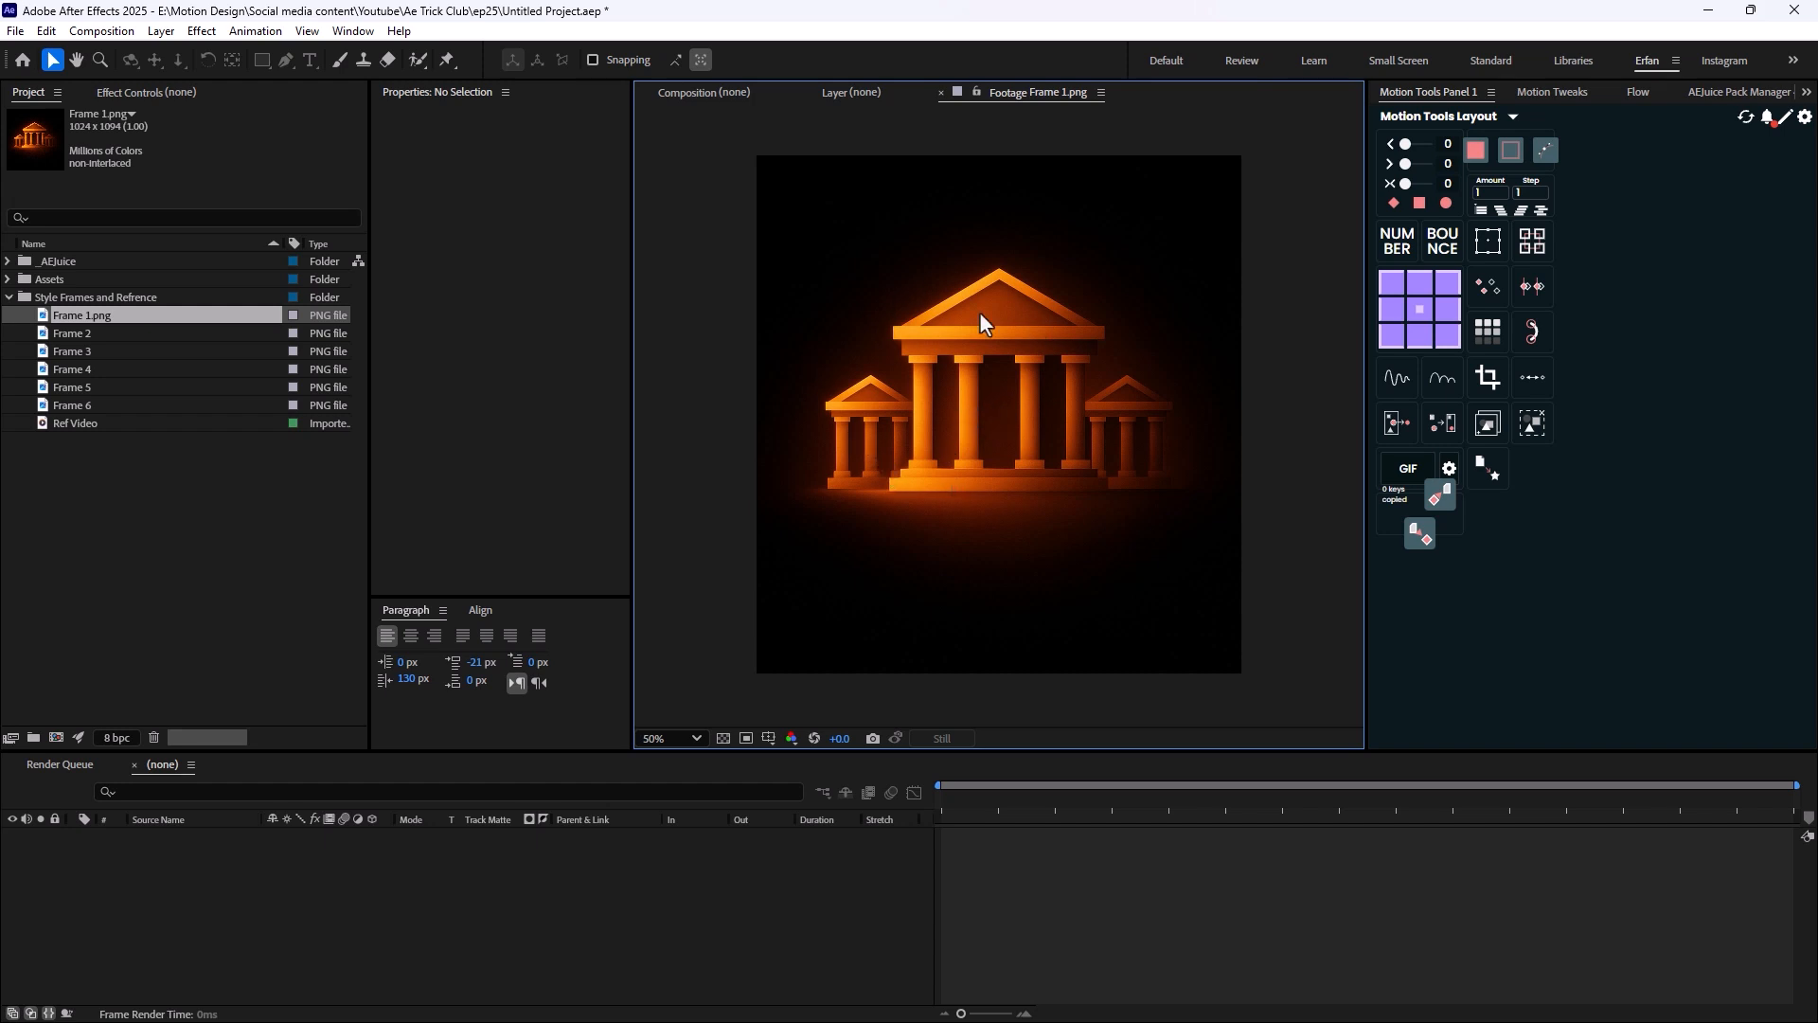
pyautogui.press('alt+tab')
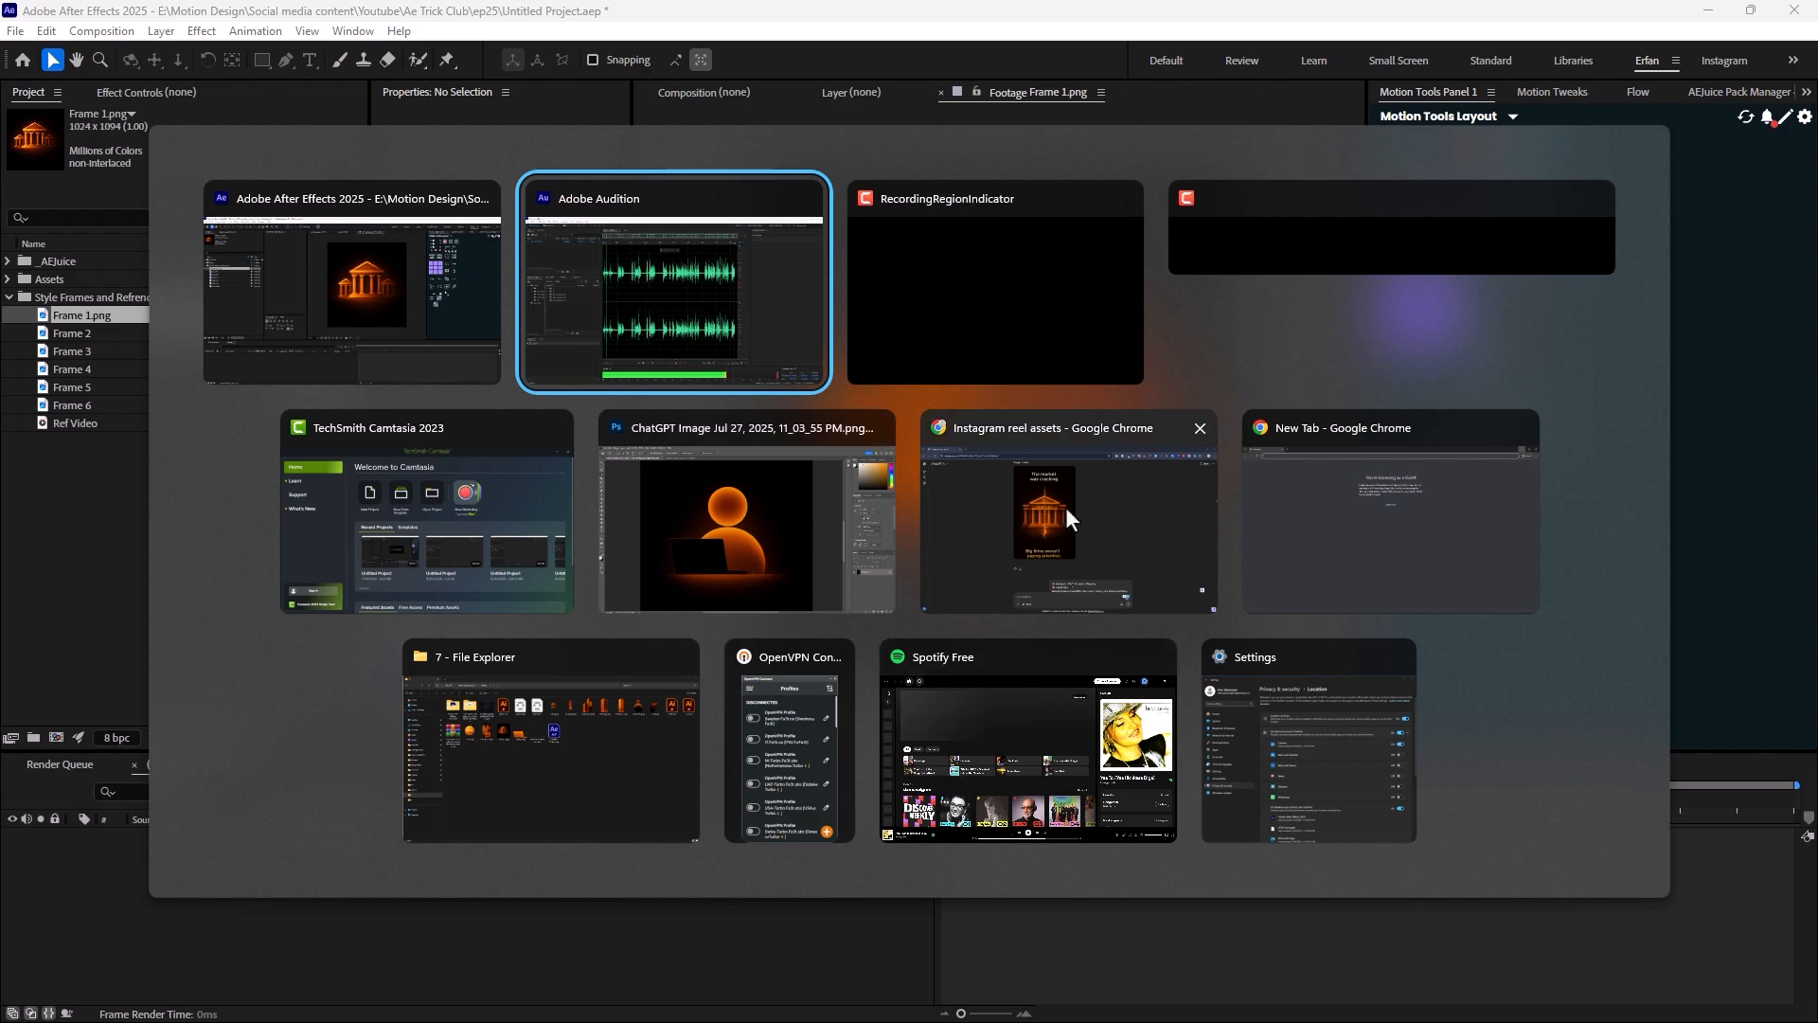
# Switch to the reel assets ChatGPT chat and scroll to the separated bank image.
pyautogui.click(1066, 509)
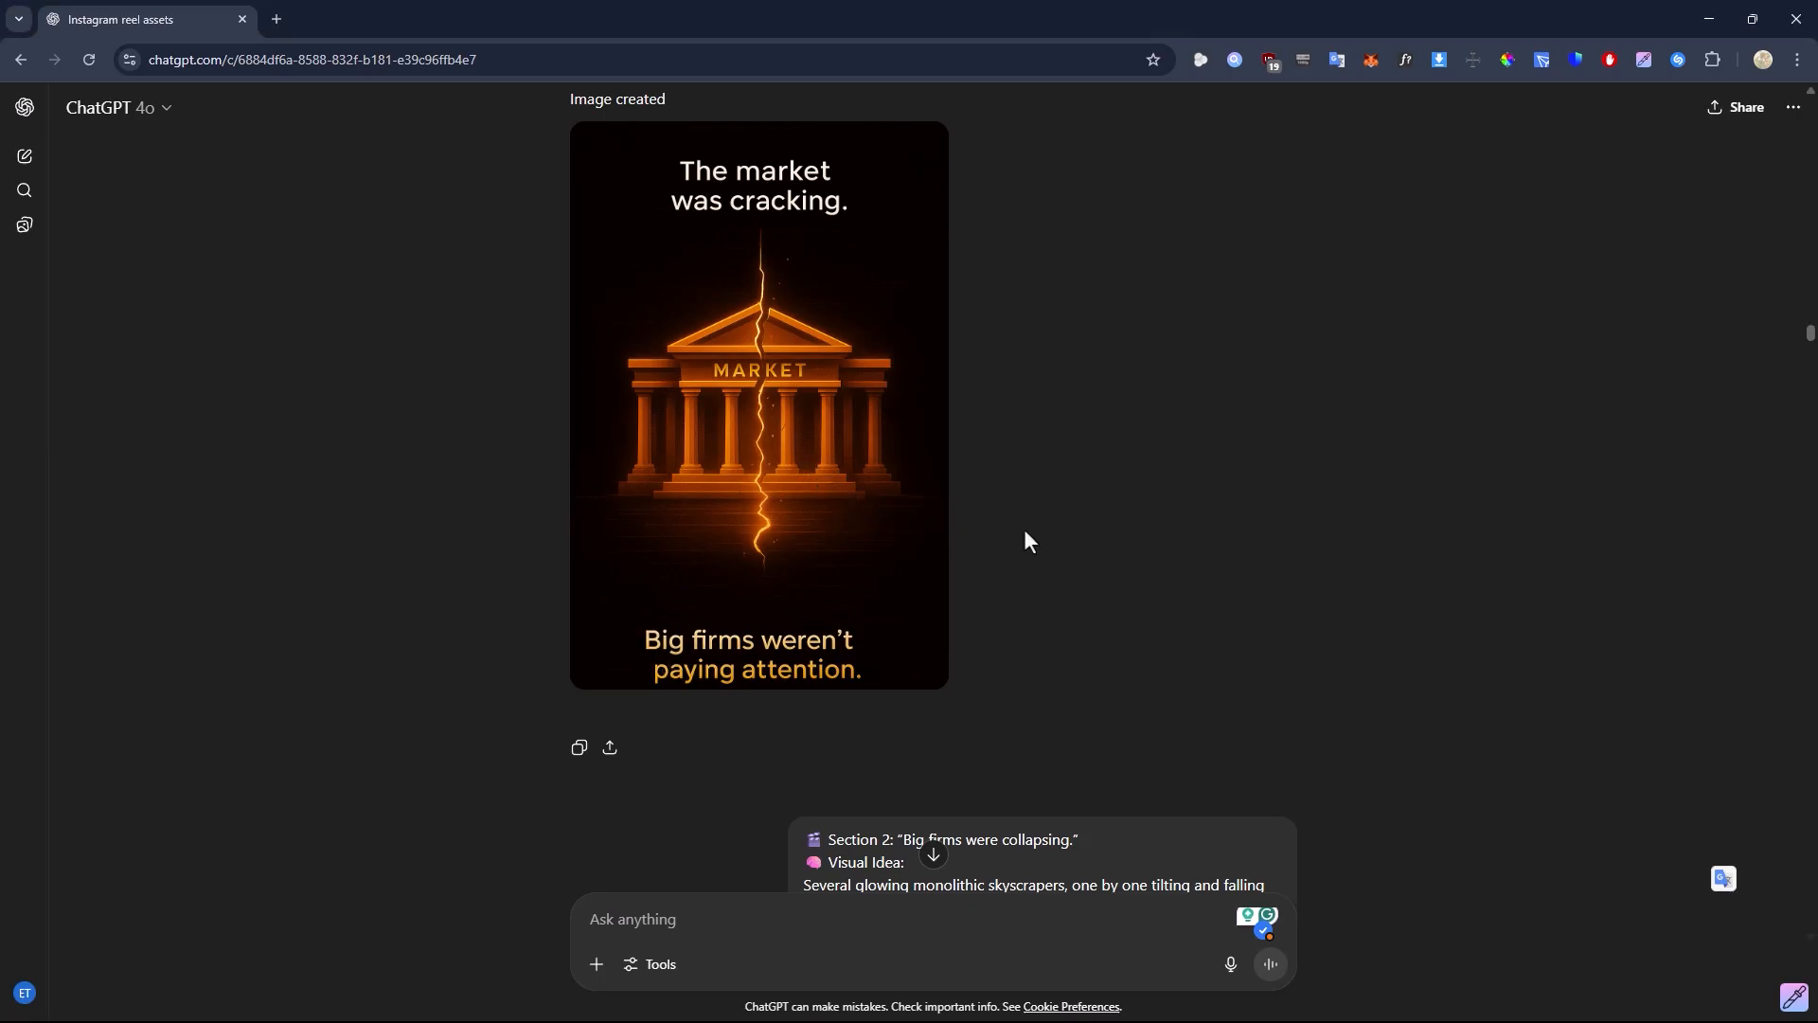
pyautogui.scroll(-3)
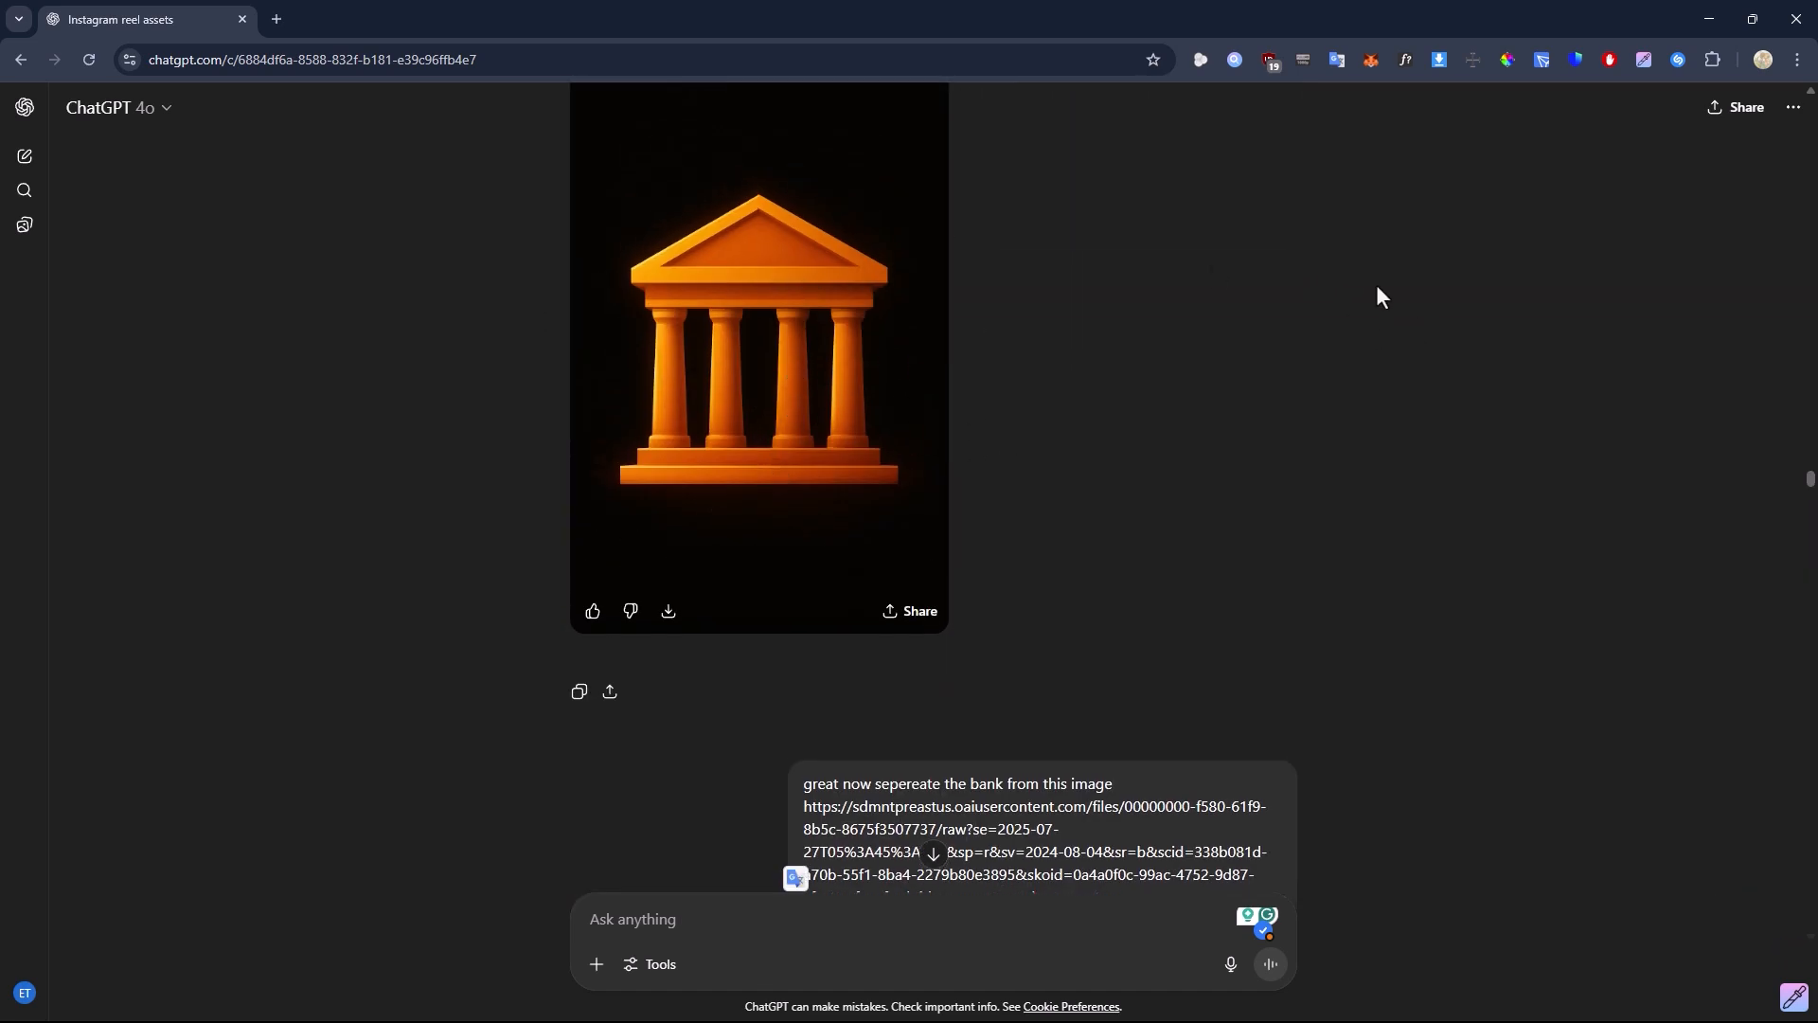
pyautogui.moveTo(1273, 1019)
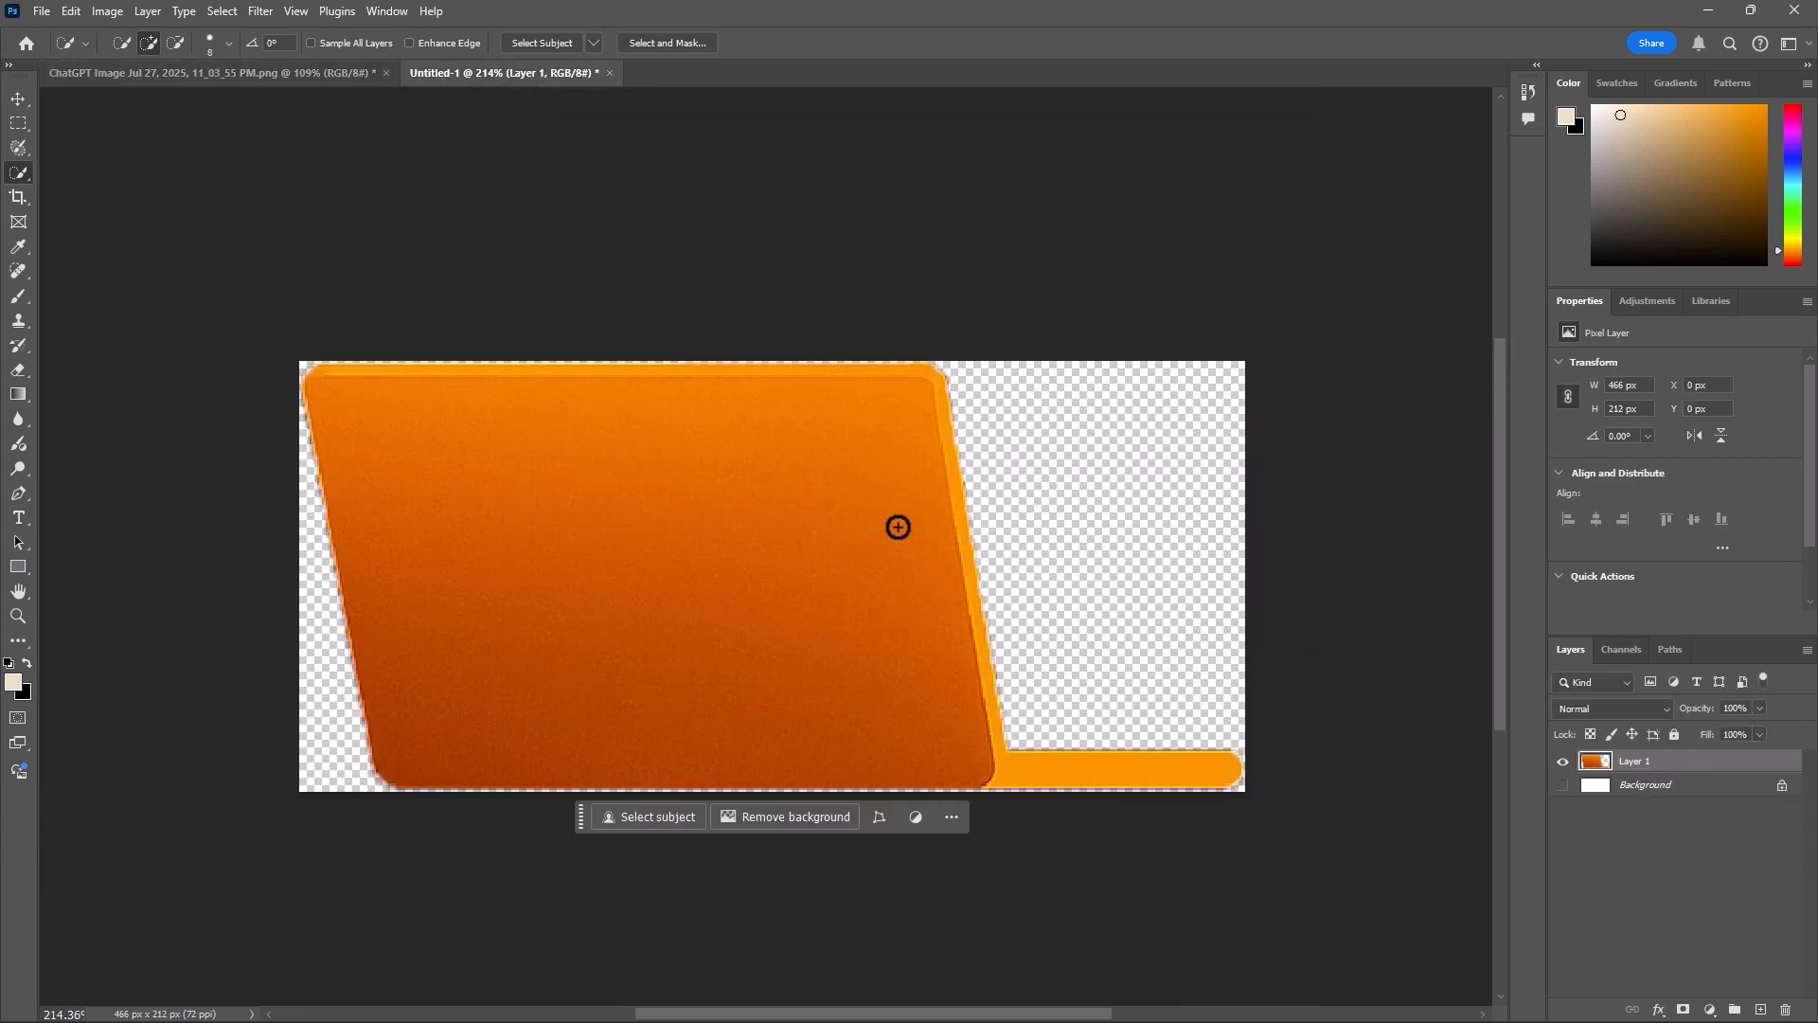
# Bring up the Alt+Tab window switcher from Photoshop.
pyautogui.press('alt+tab')
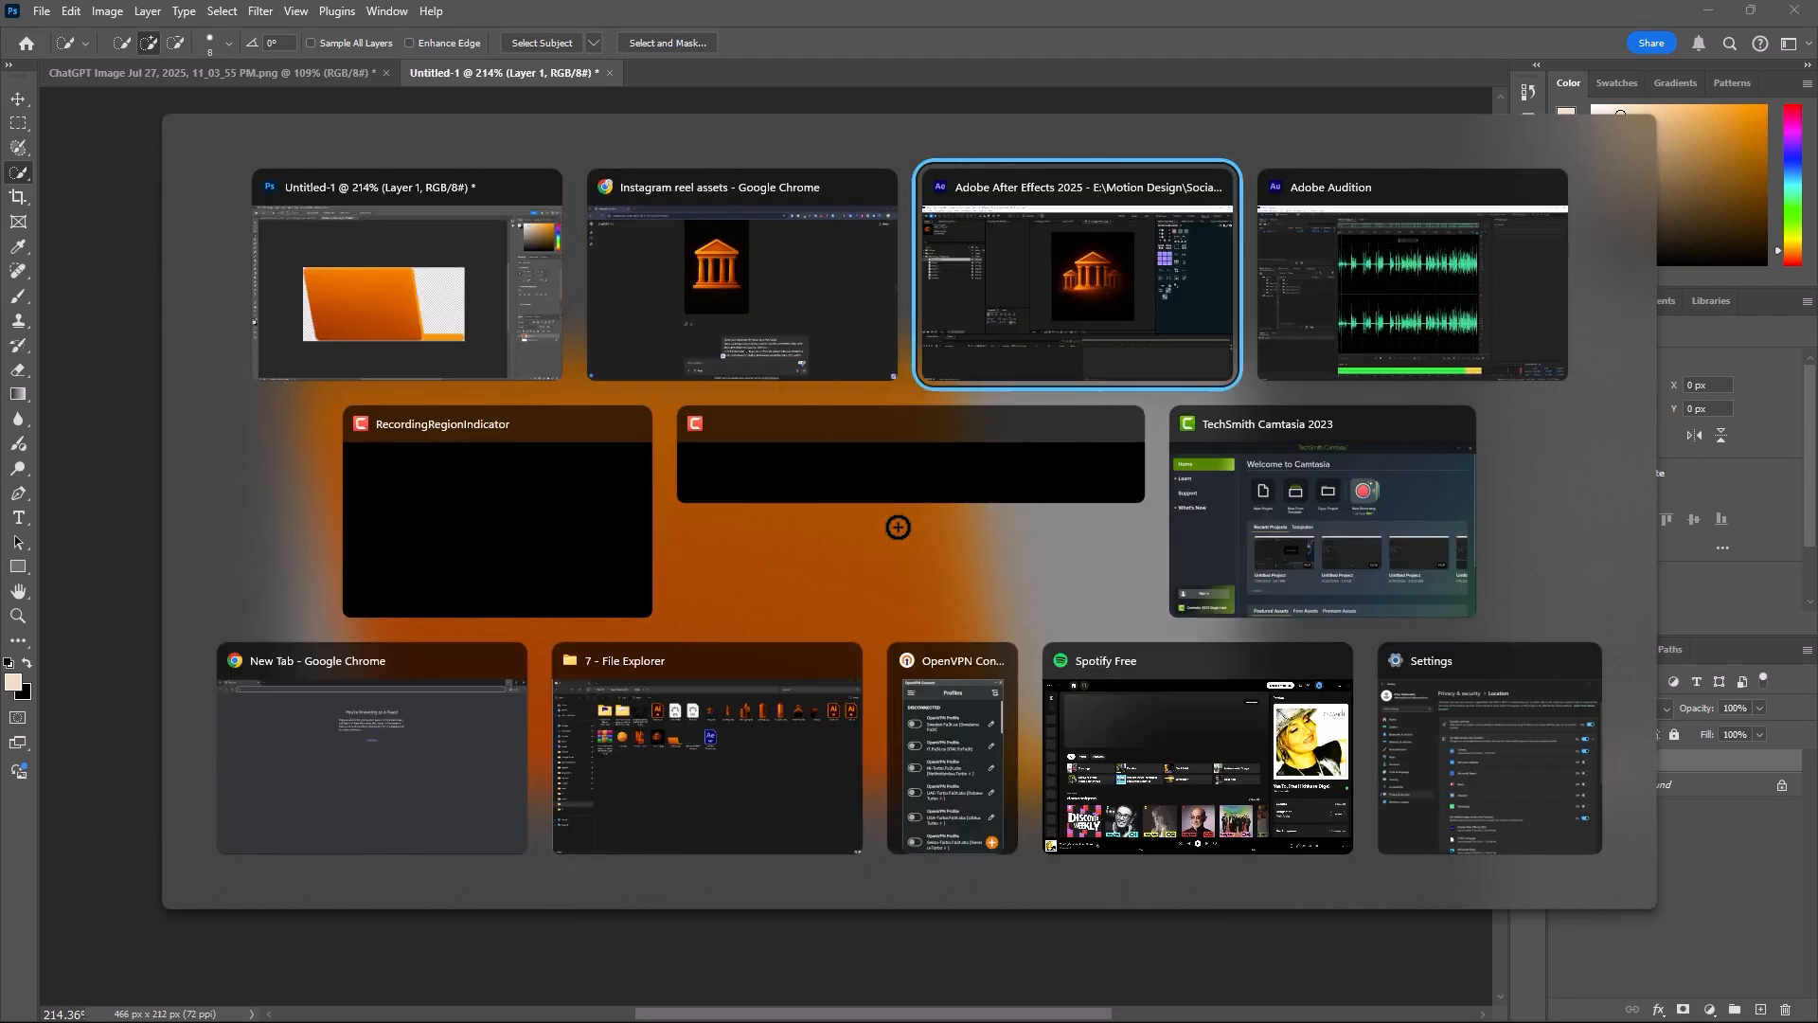
# Return to After Effects and preview Bank.png, BG, Buildings 4.png, Buildings.png and another asset.
pyautogui.click(1072, 275)
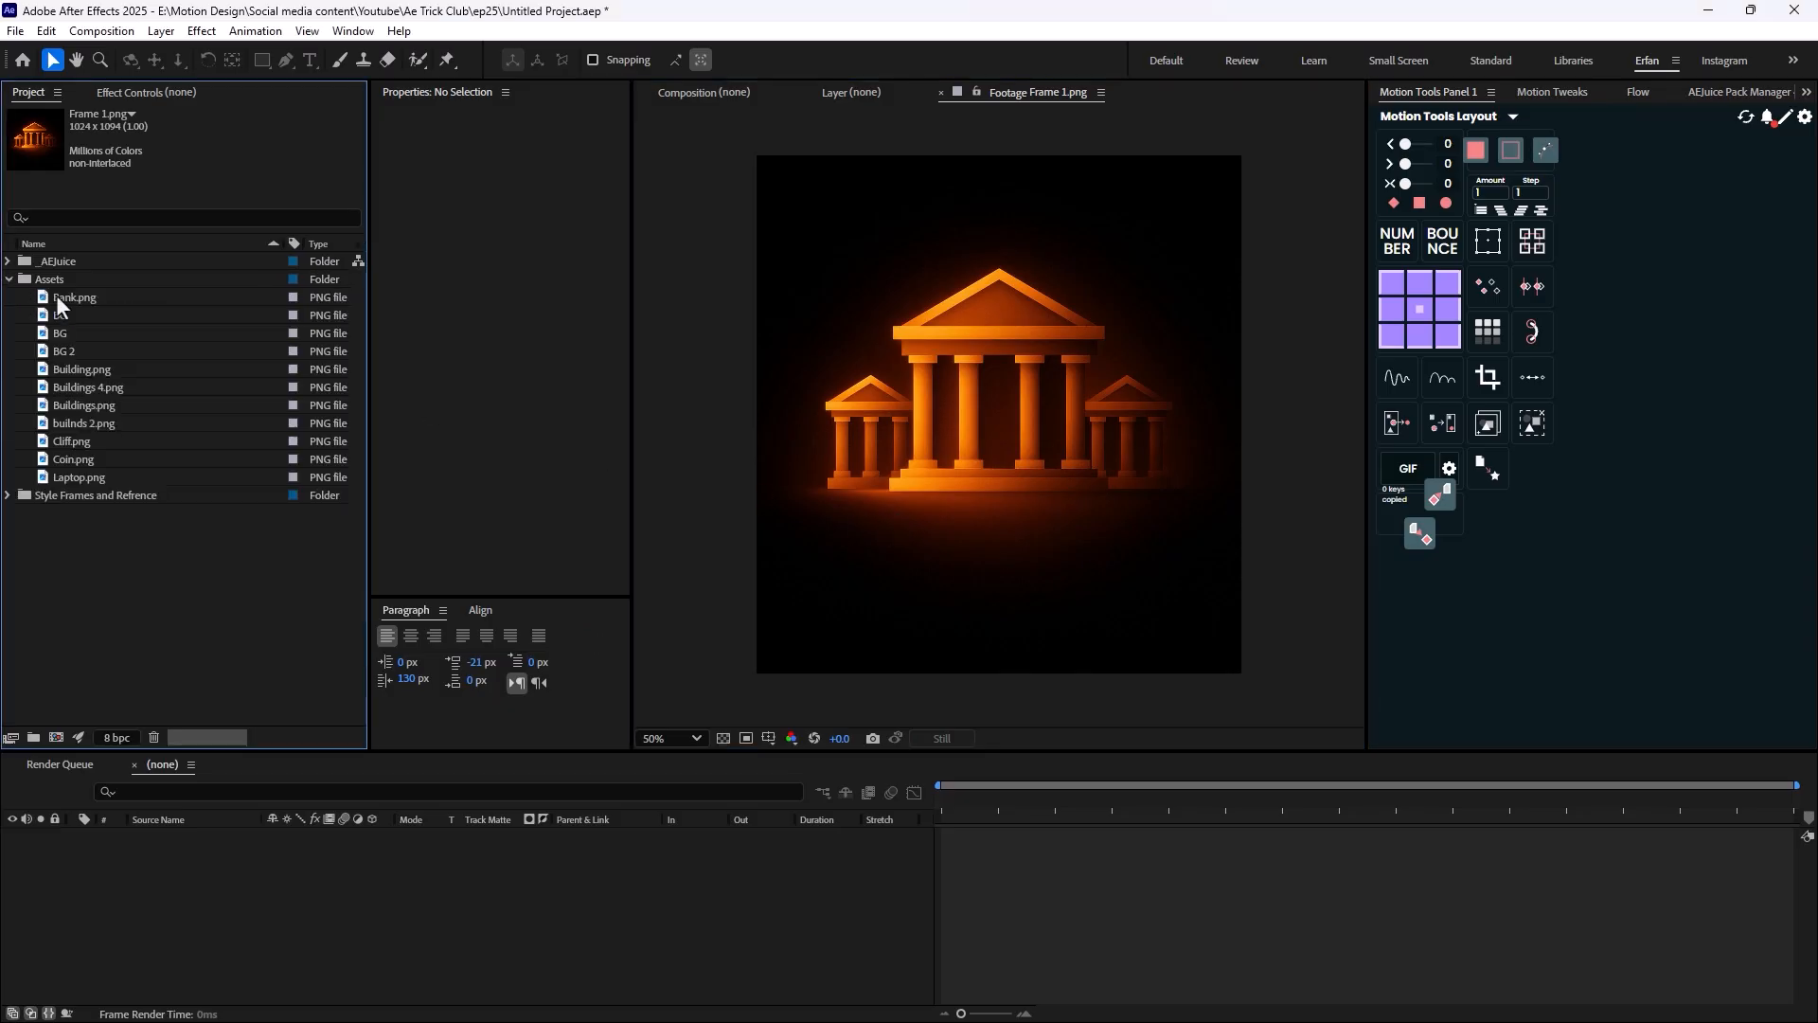
pyautogui.click(74, 297)
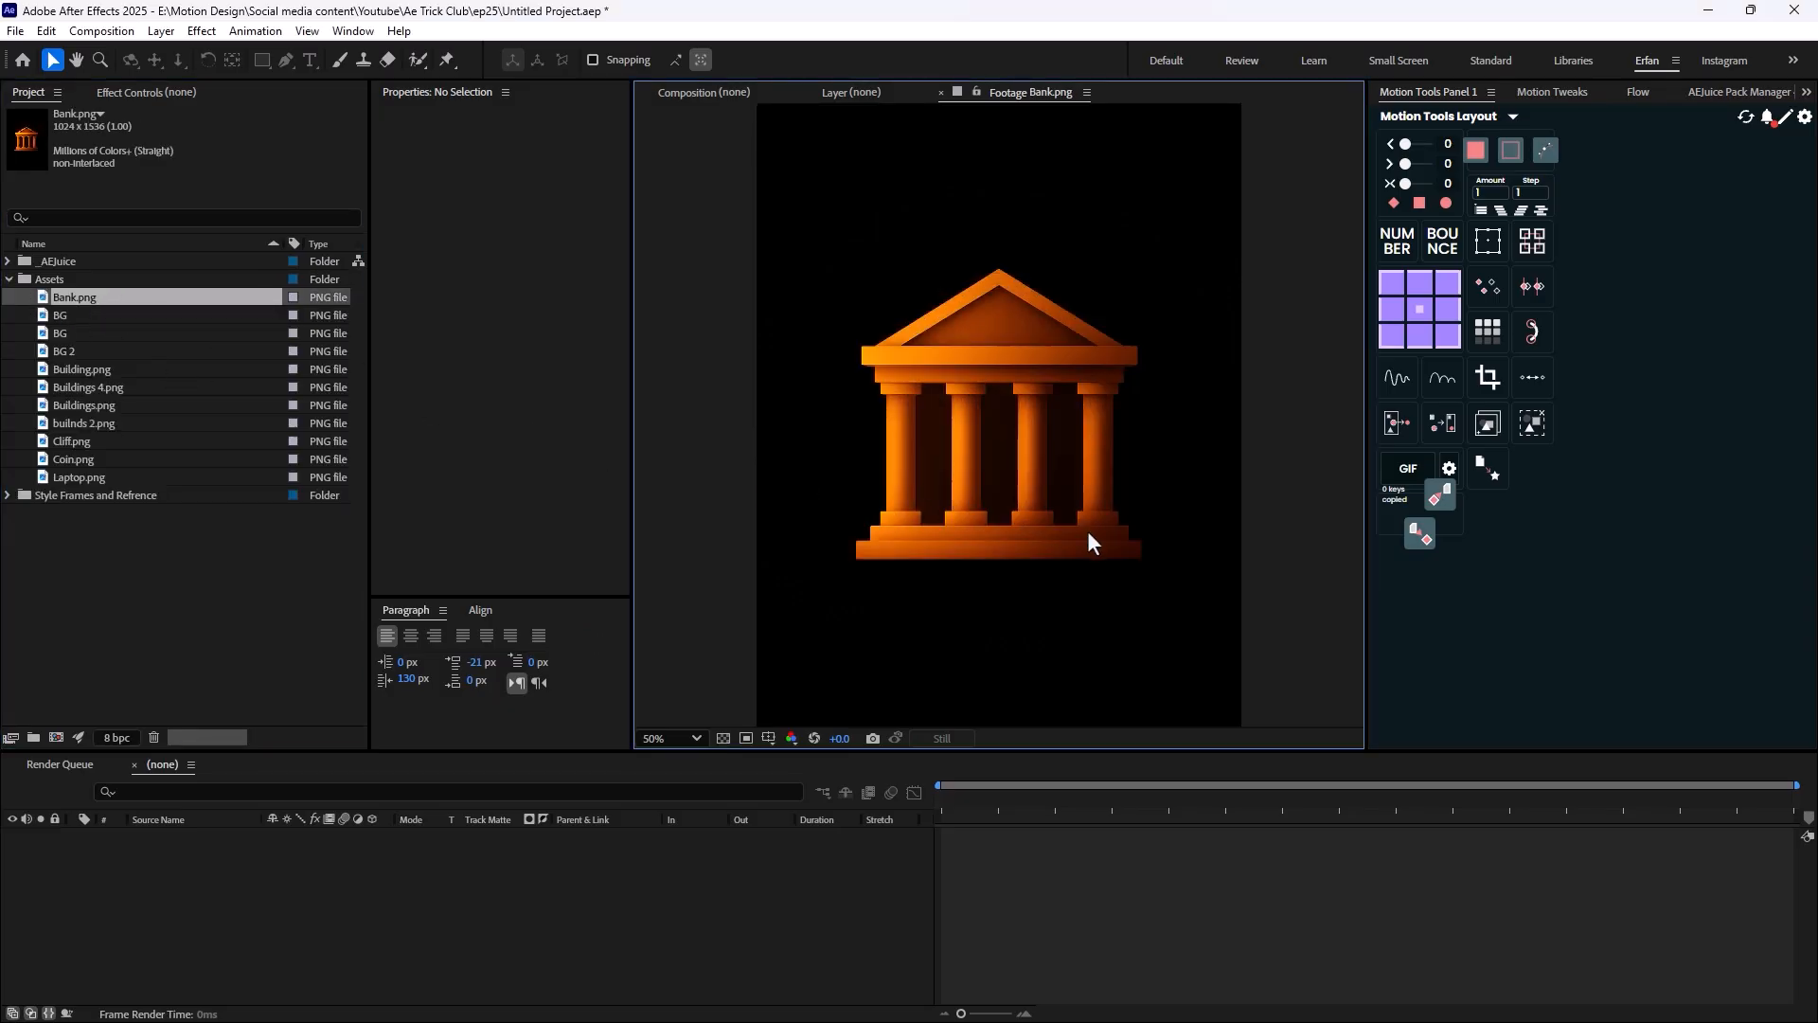
pyautogui.click(59, 314)
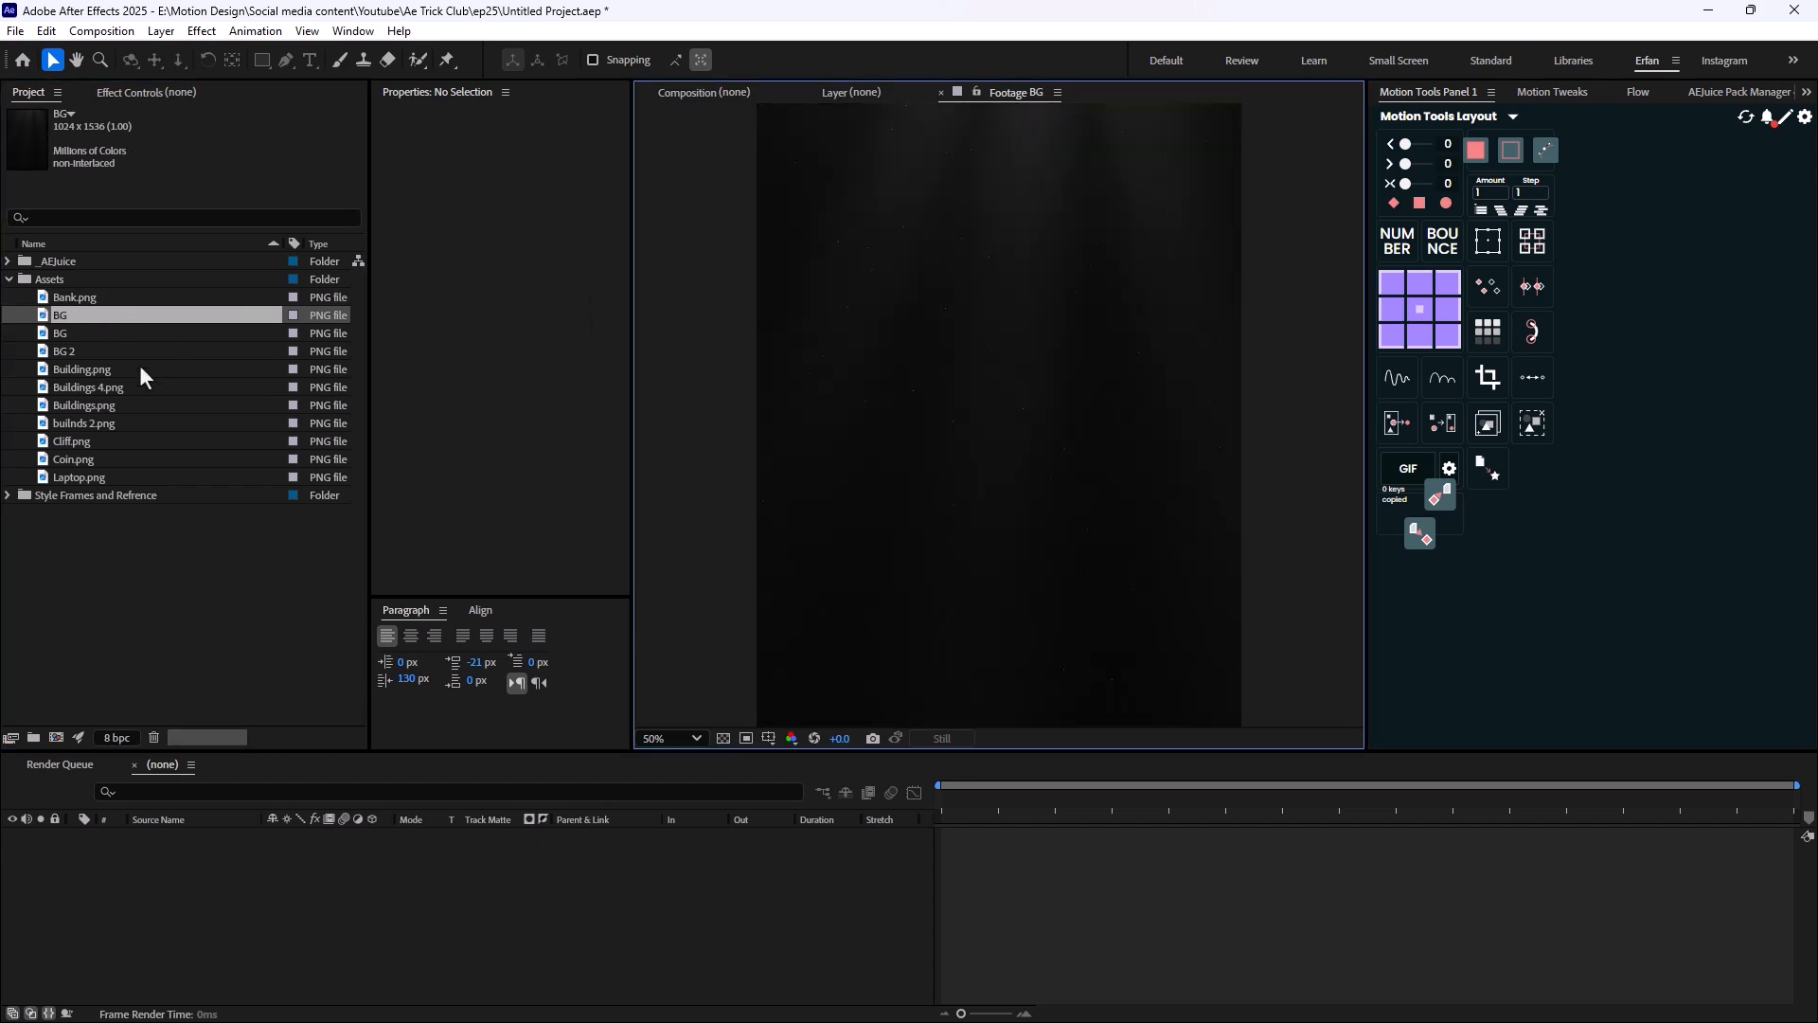
pyautogui.click(89, 386)
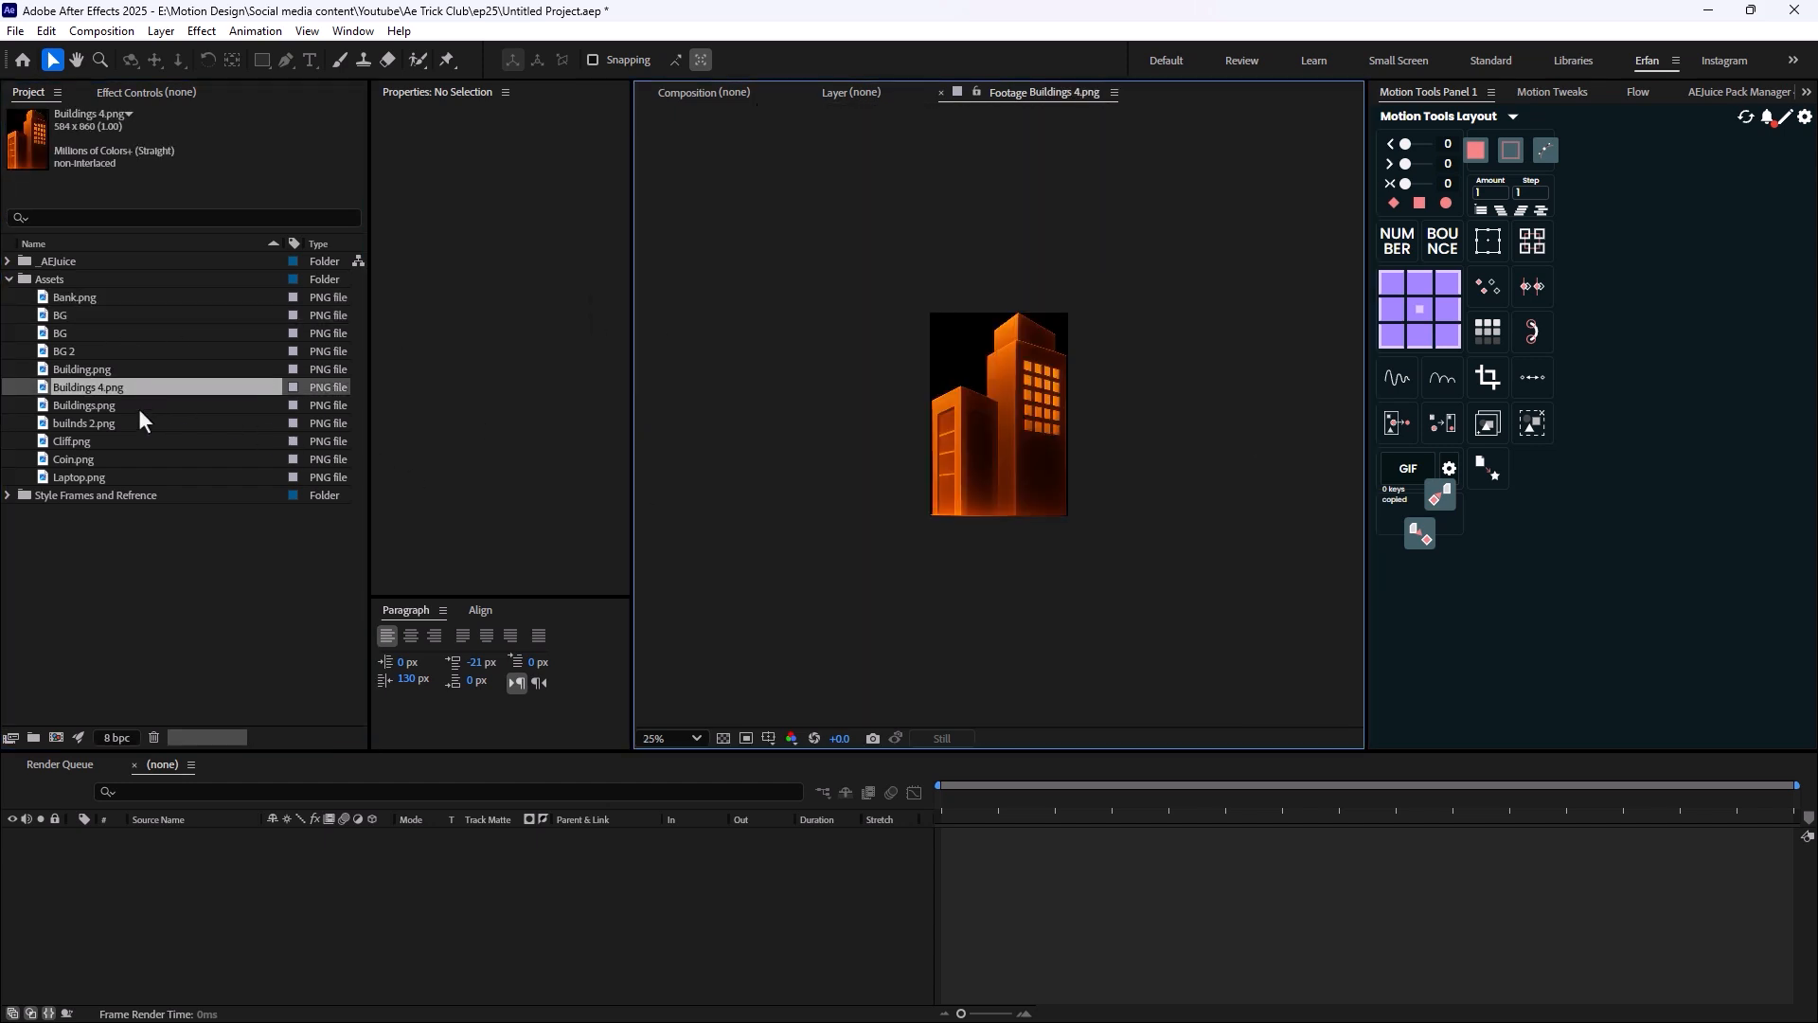
pyautogui.click(85, 405)
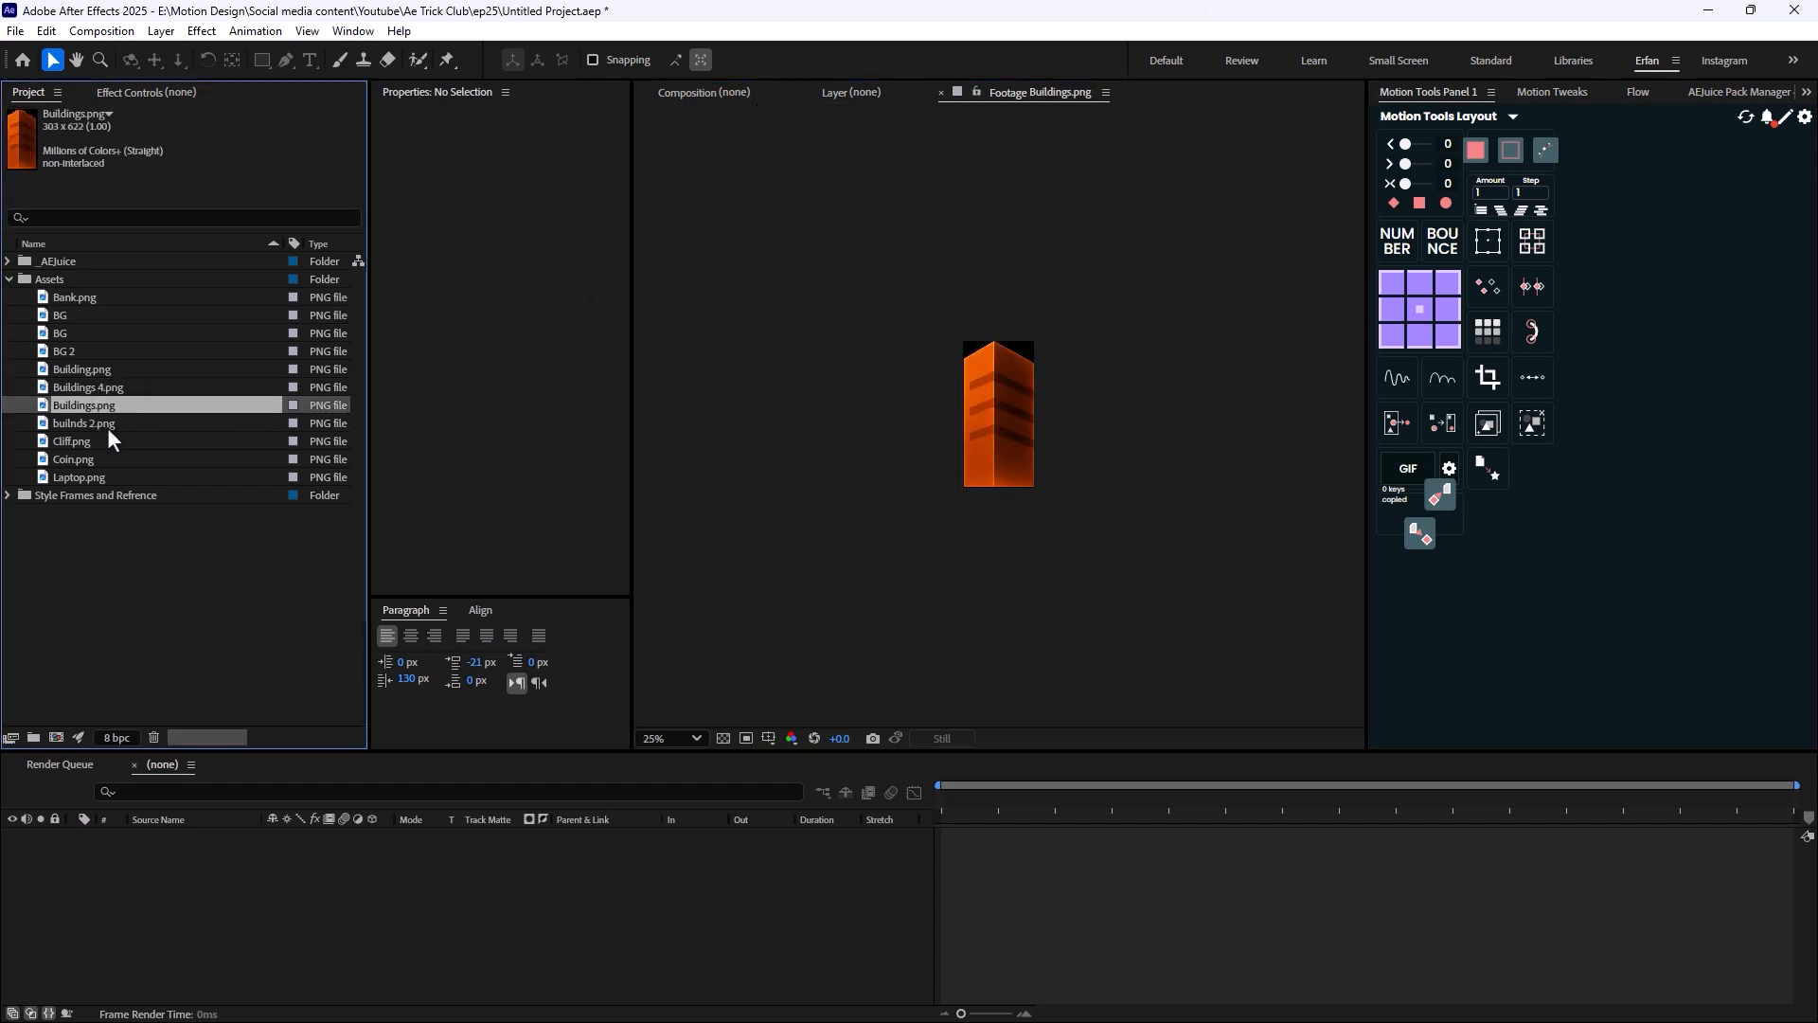
pyautogui.click(70, 442)
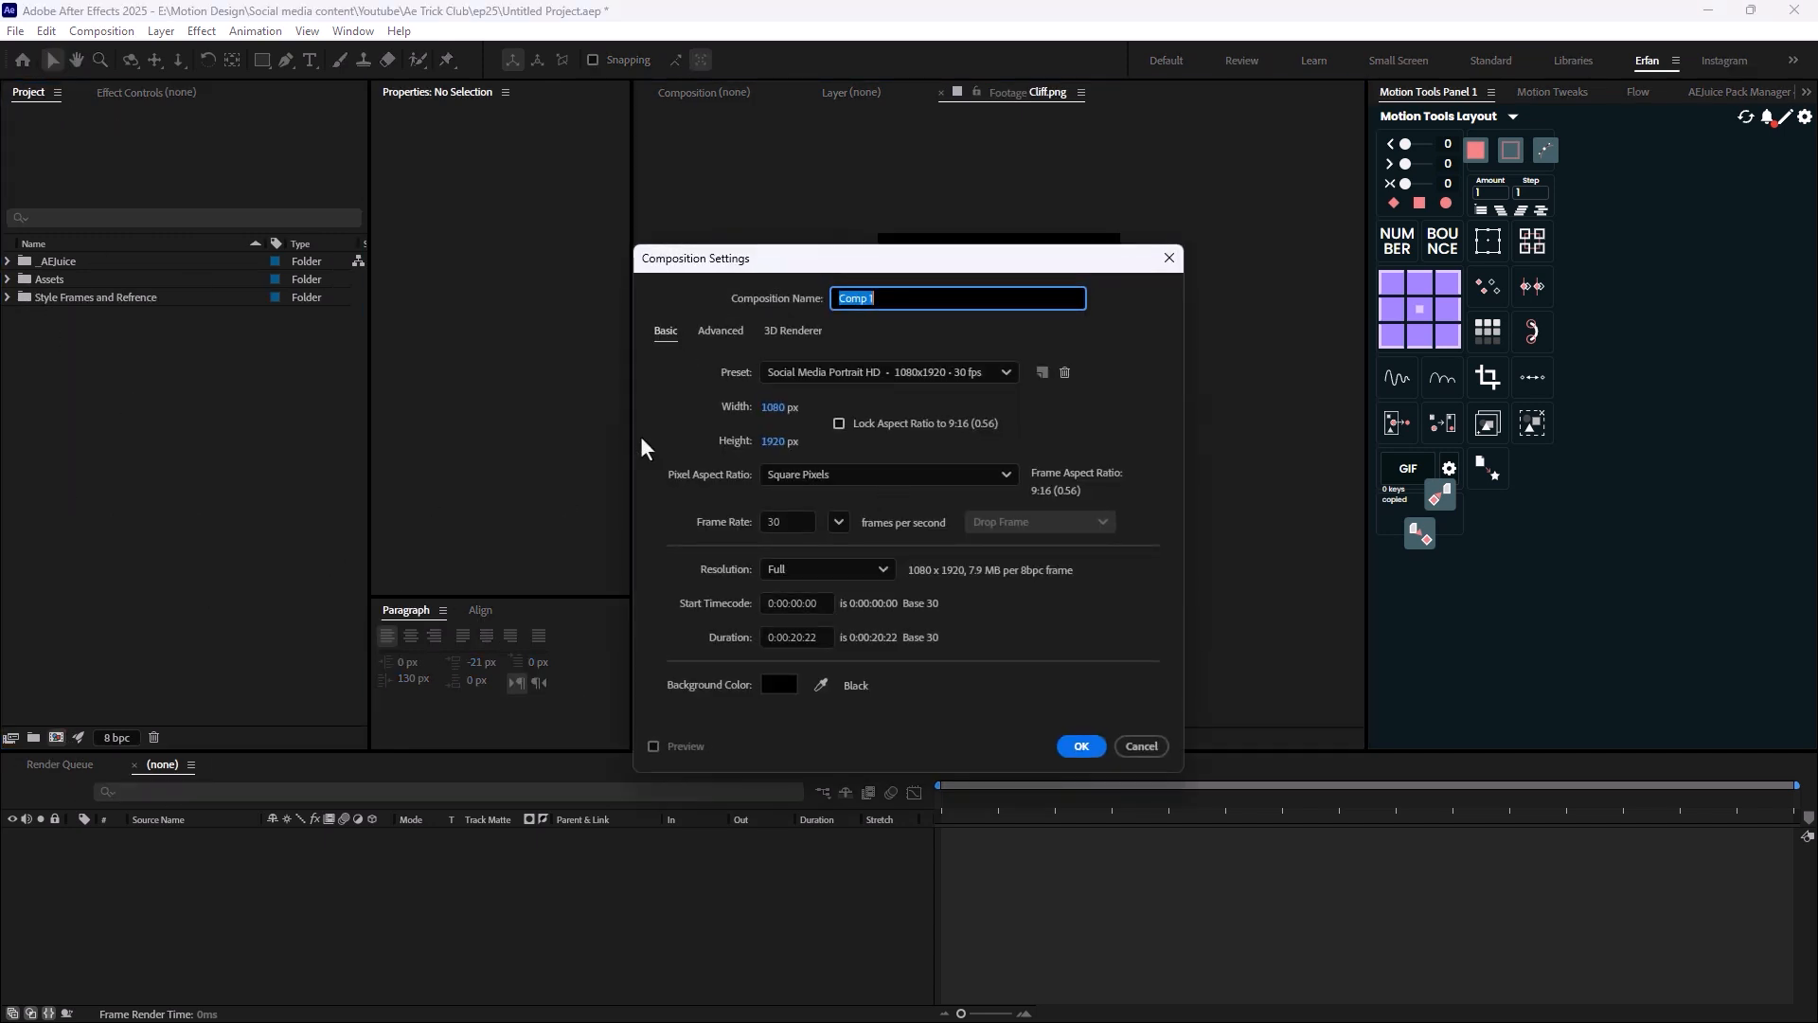
# Create the new Main composition with the chosen settings.
pyautogui.write('M')
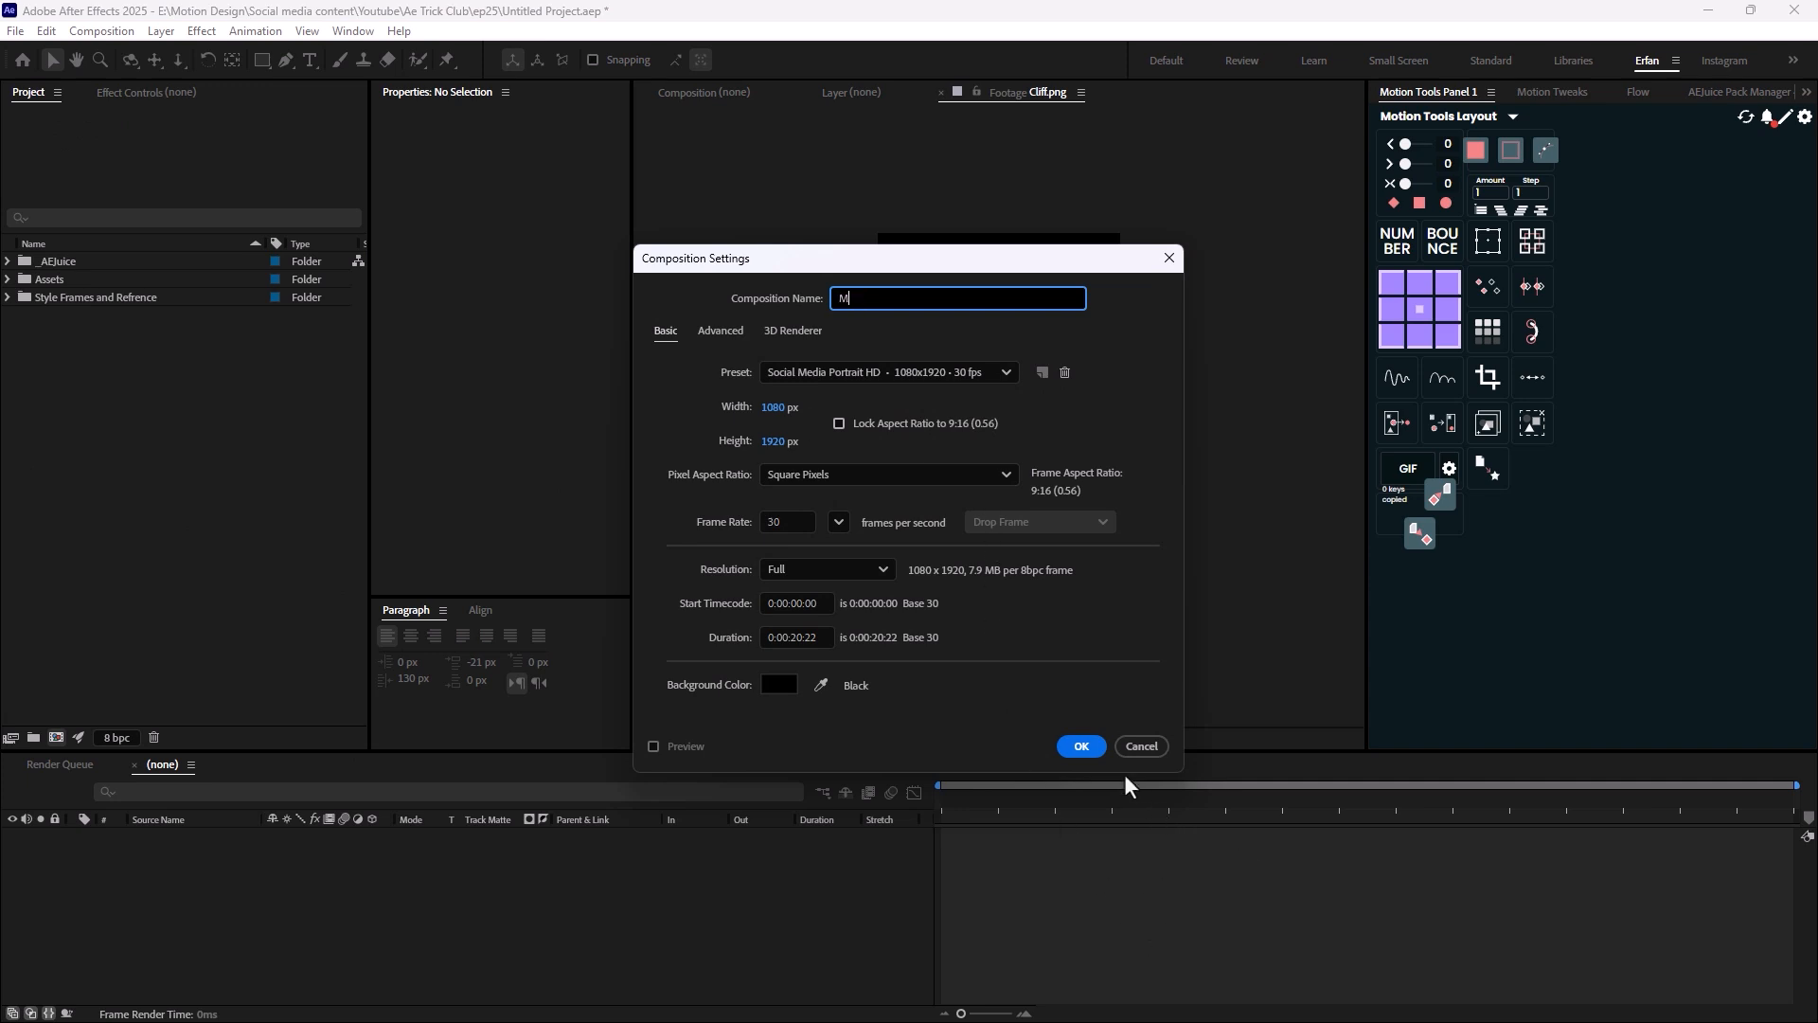
pyautogui.click(1078, 746)
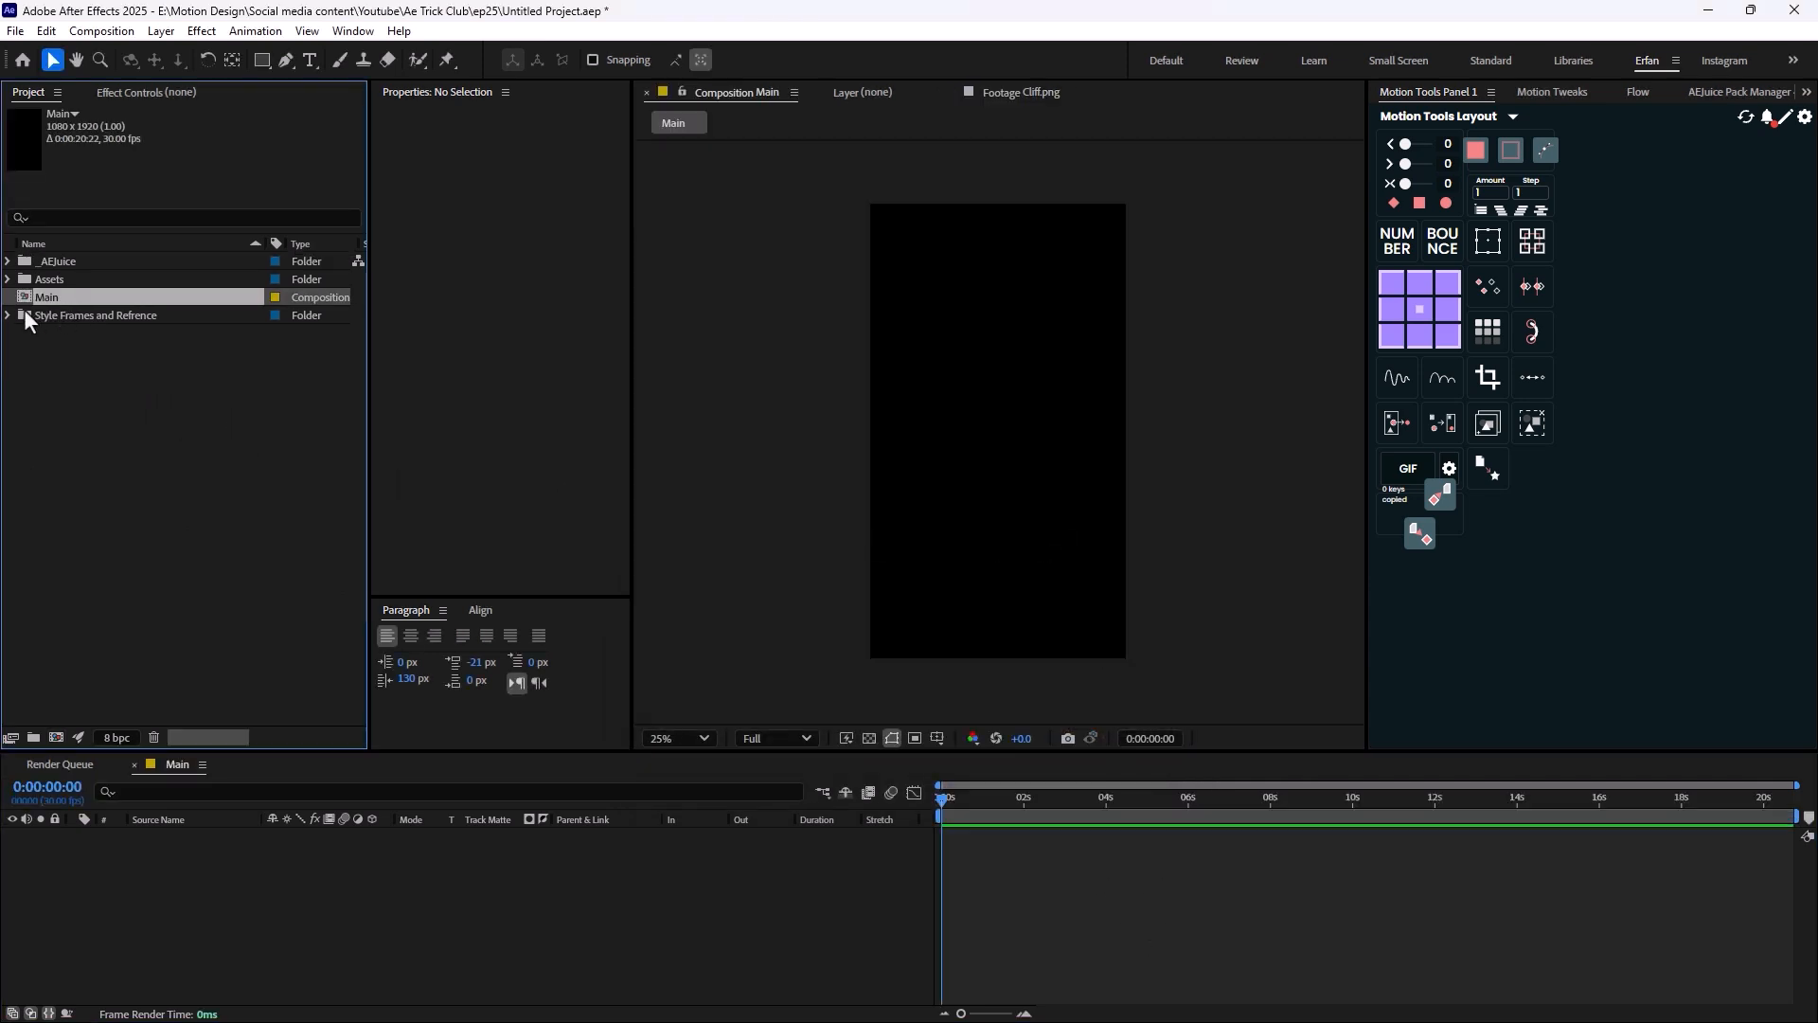
# Reveal the style frame images to place Frame 1, then return to the Assets folder.
pyautogui.click(8, 314)
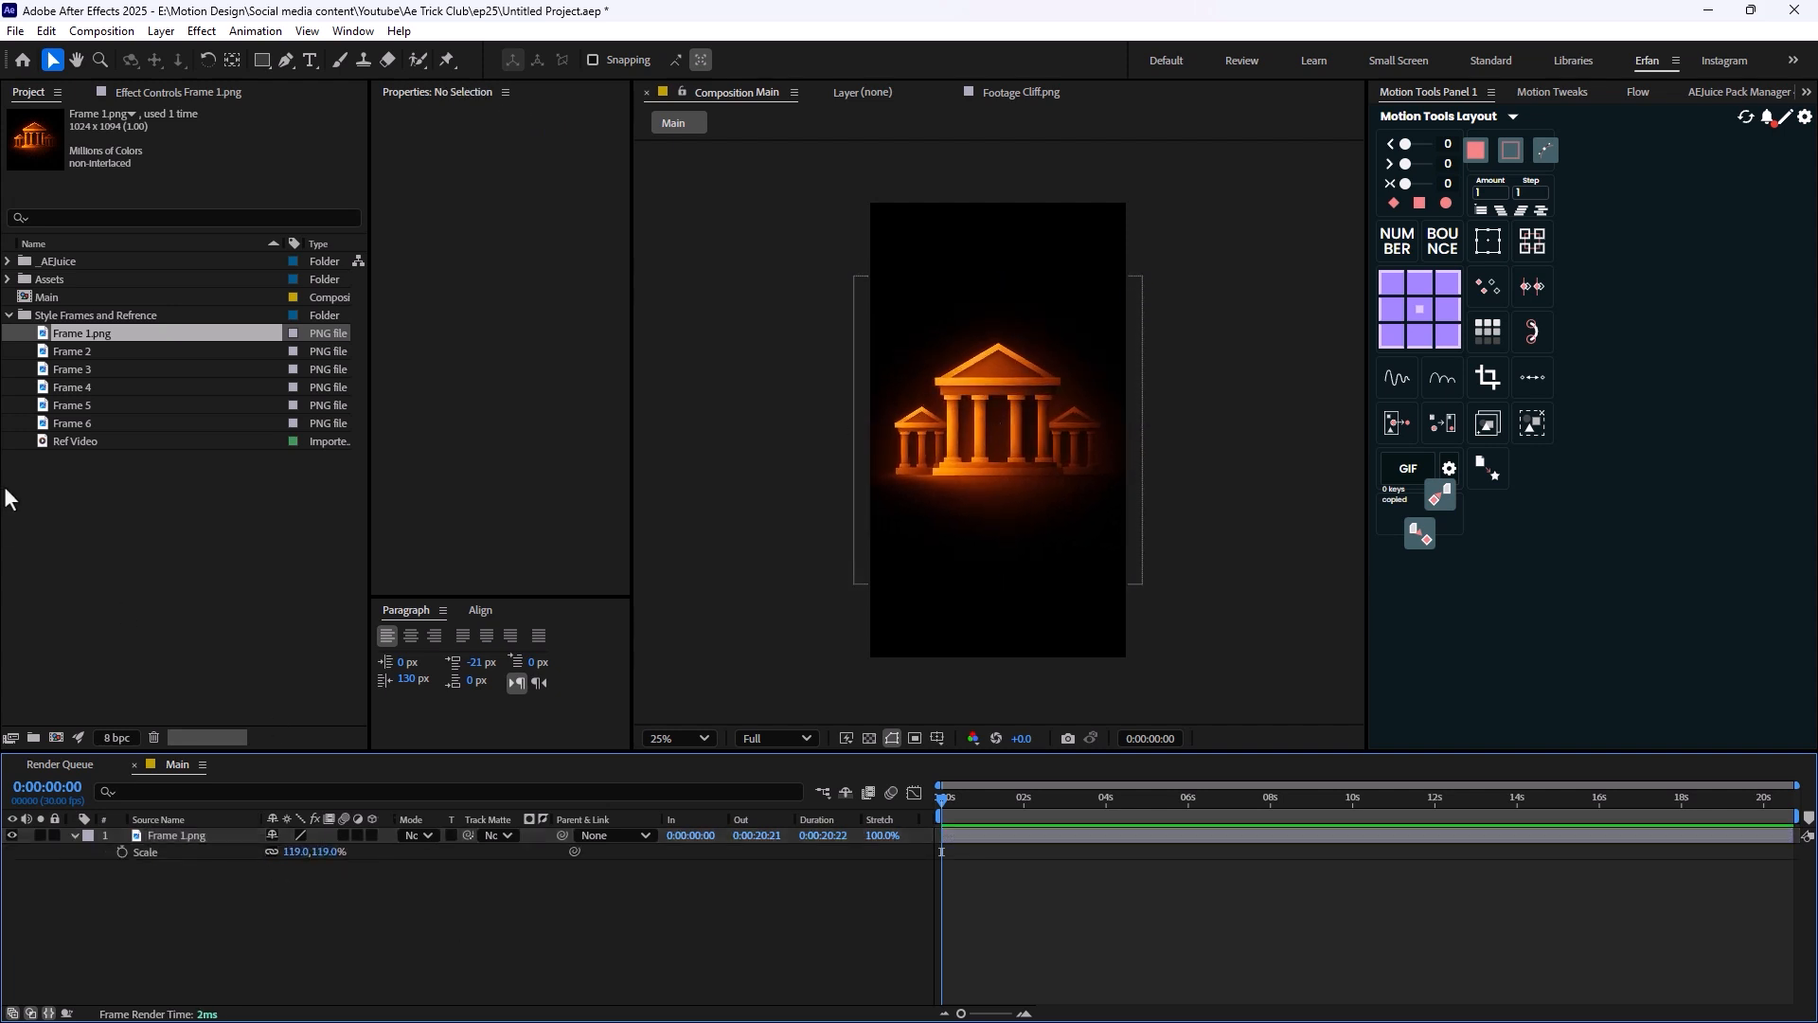
pyautogui.click(8, 314)
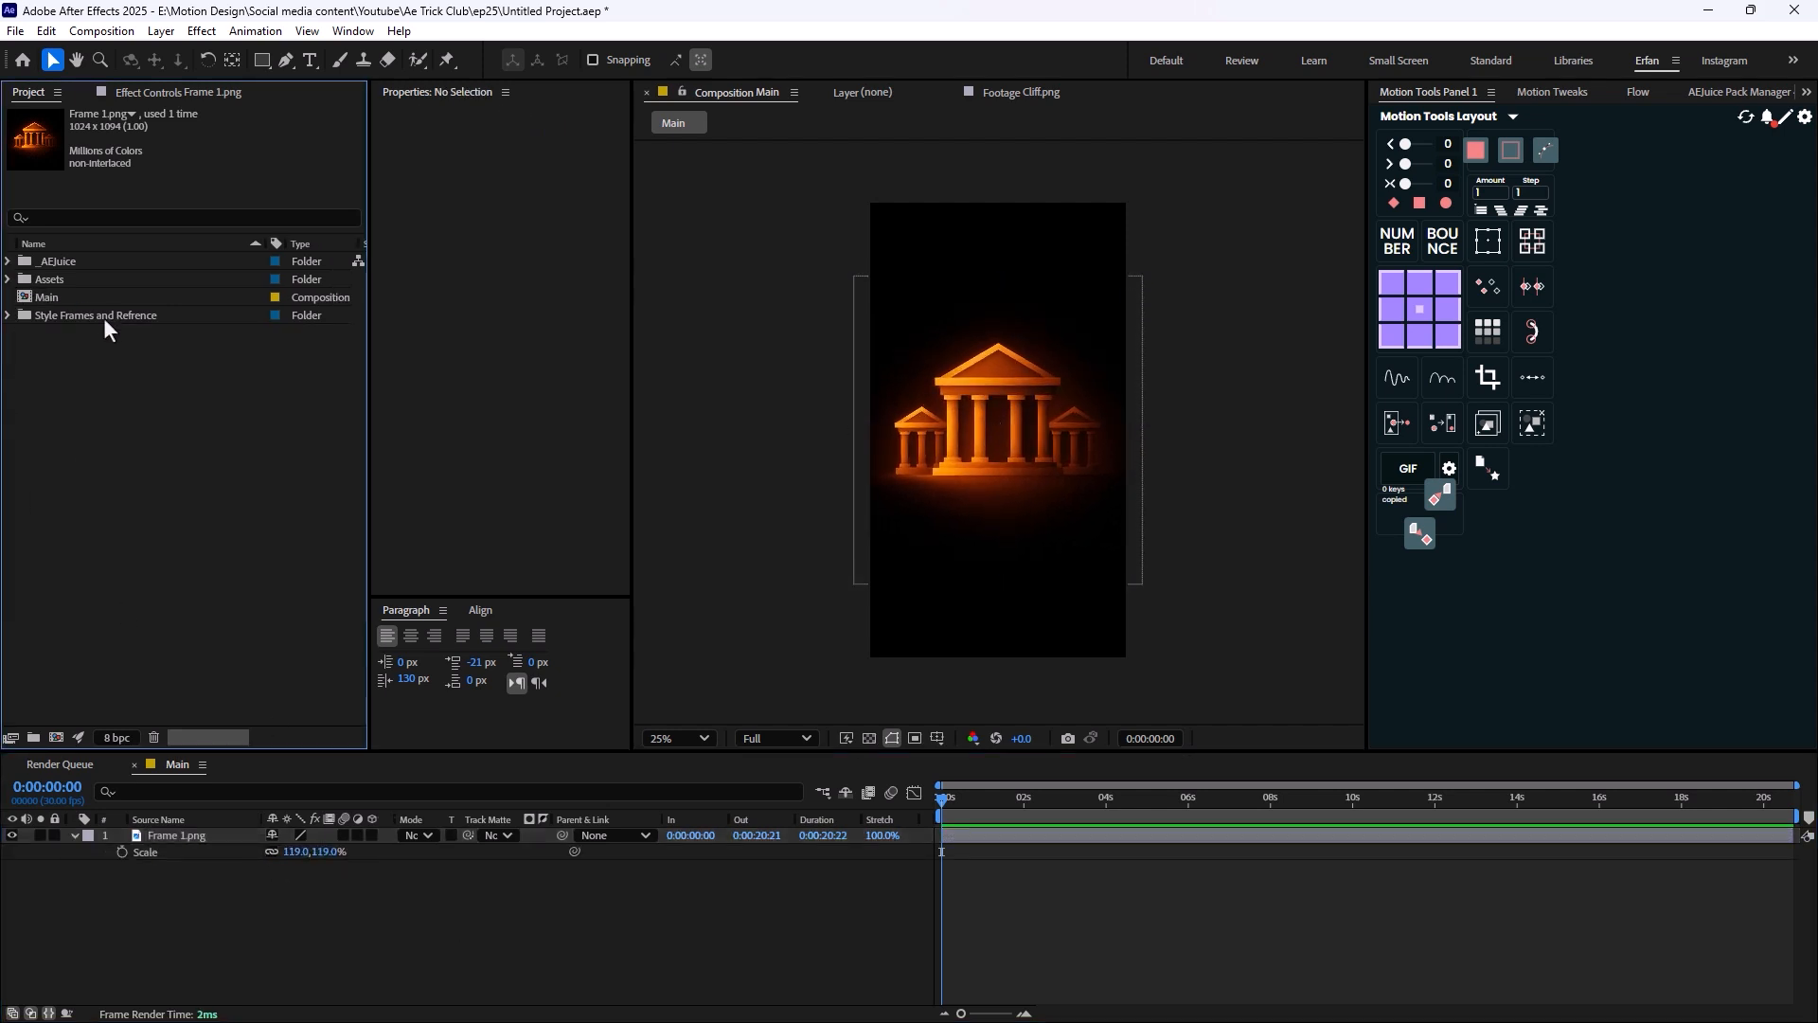
pyautogui.click(7, 278)
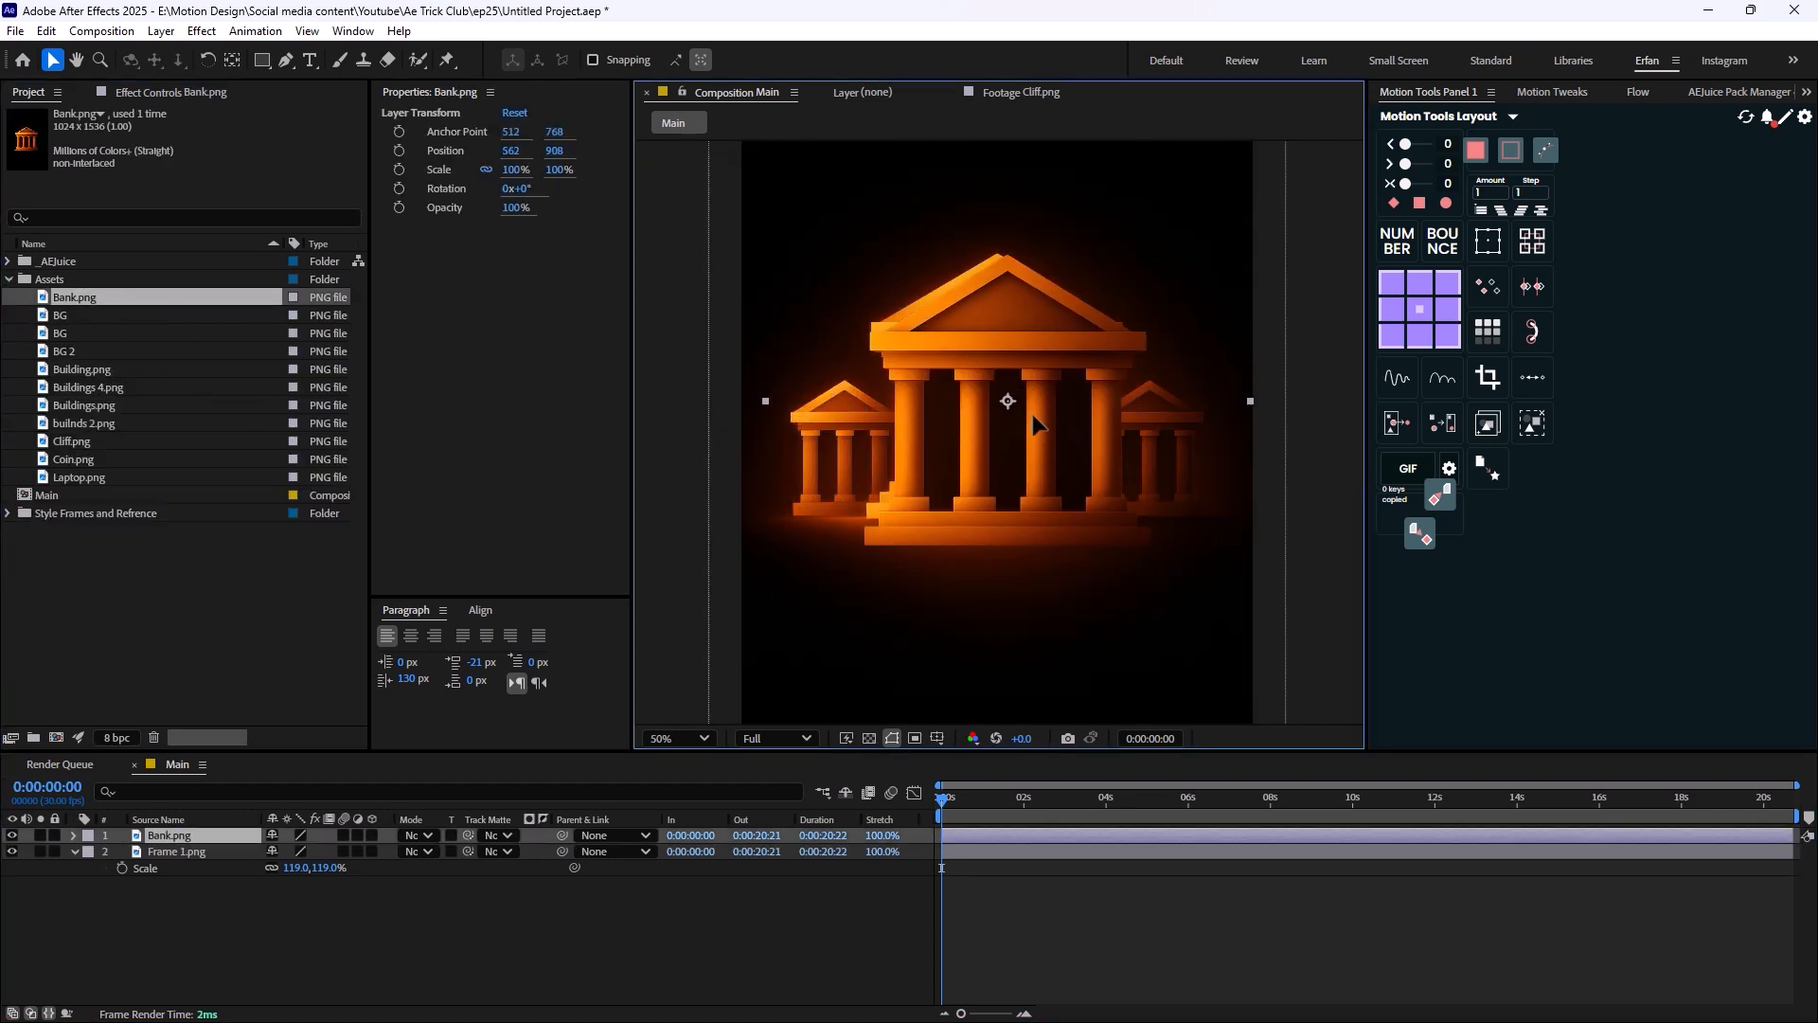
# Reposition the bank image and review the top copy's parent and blending mode choices.
pyautogui.moveTo(1036, 422); pyautogui.dragTo(1000, 390)
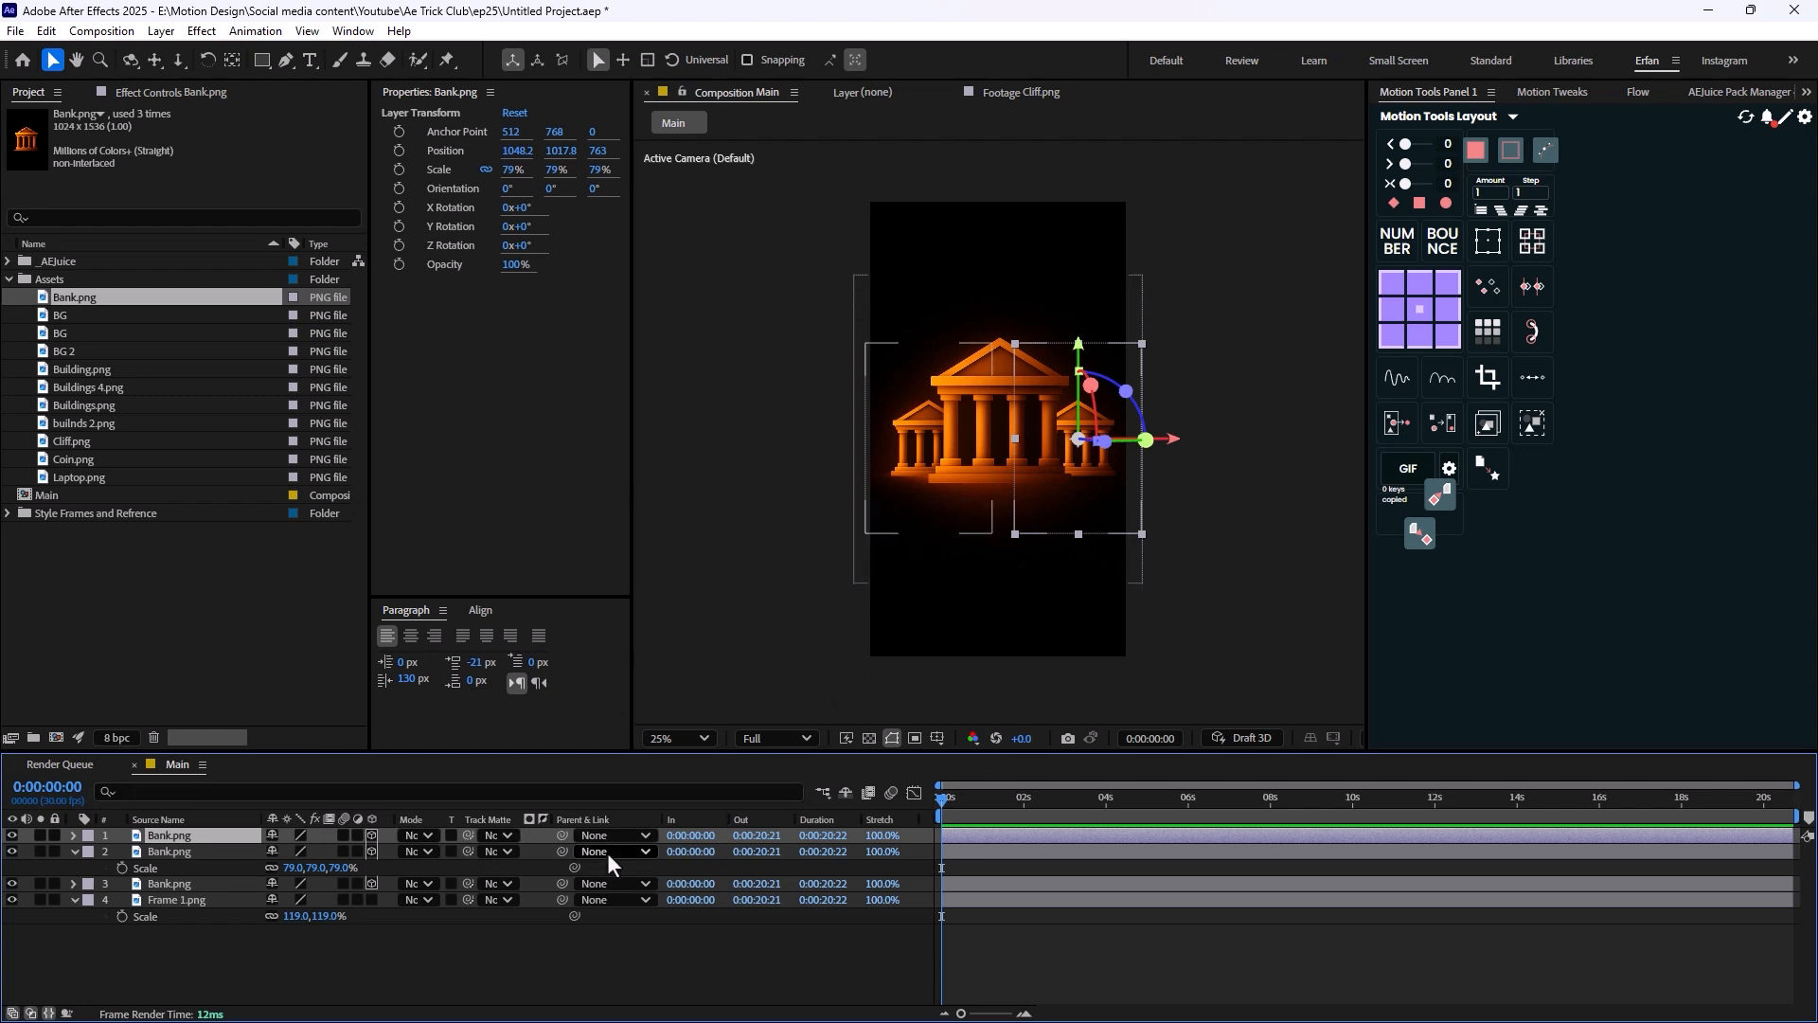
pyautogui.click(595, 851)
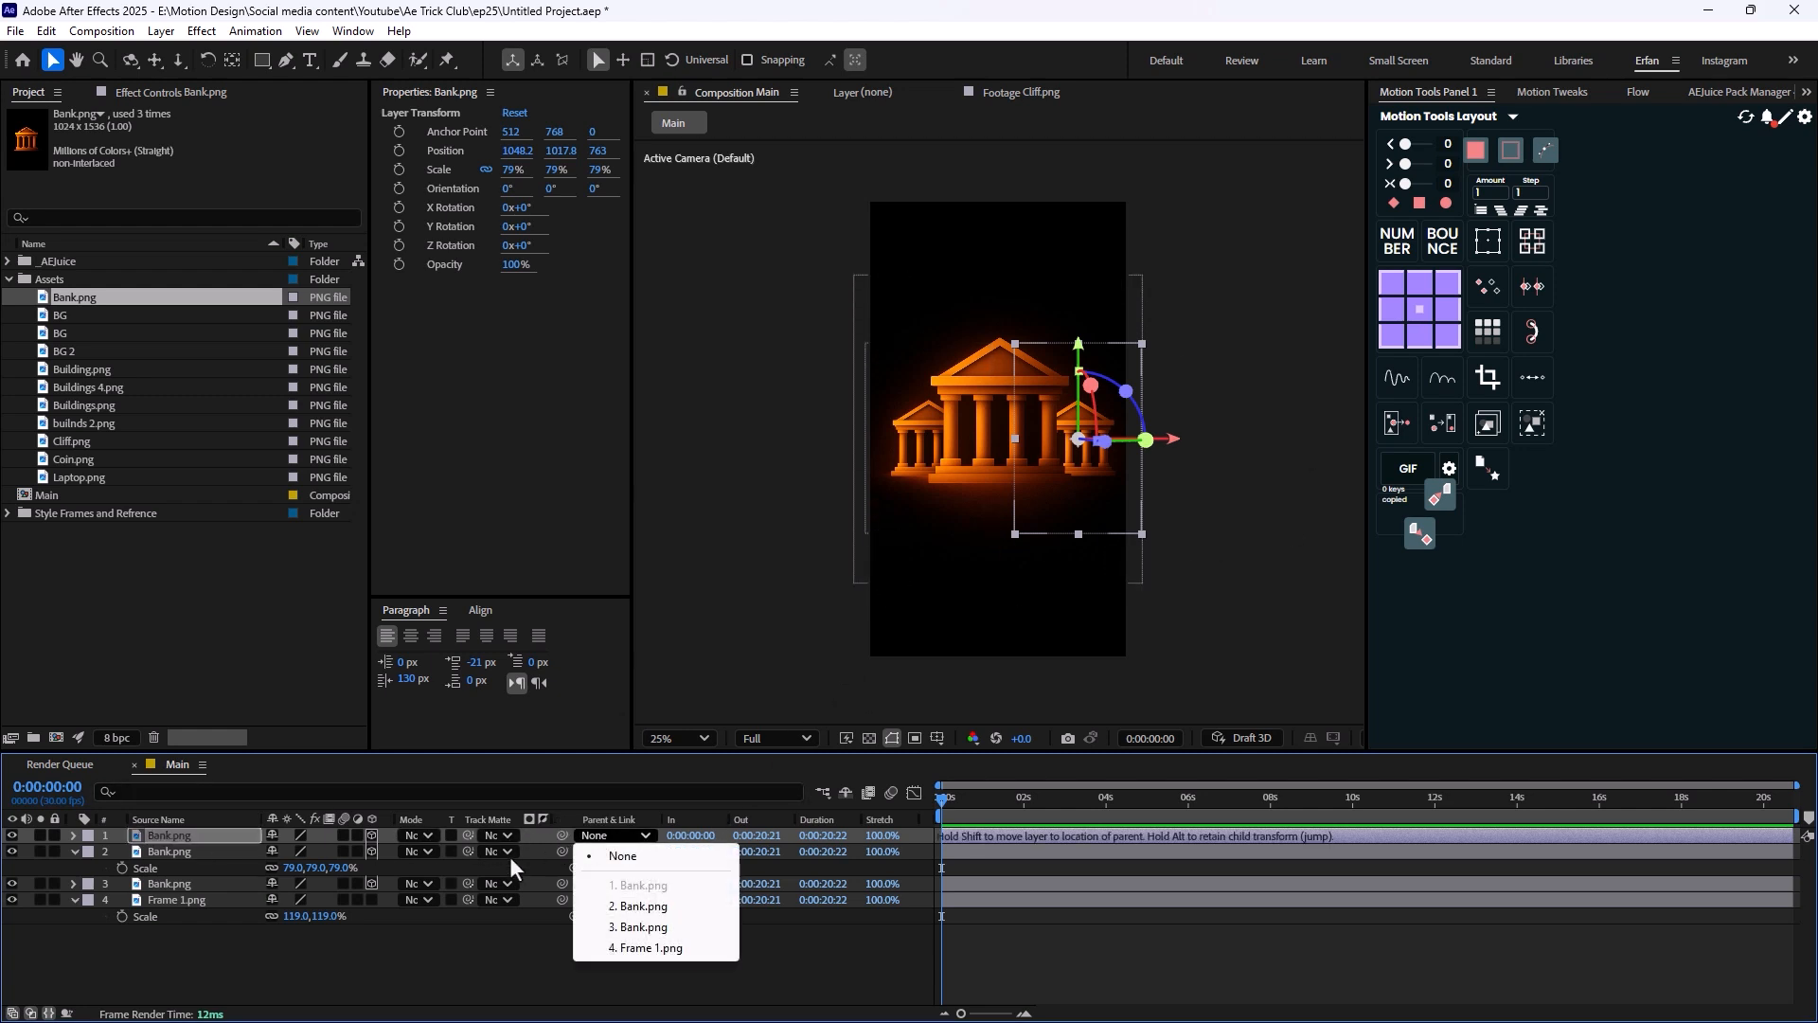
pyautogui.click(494, 836)
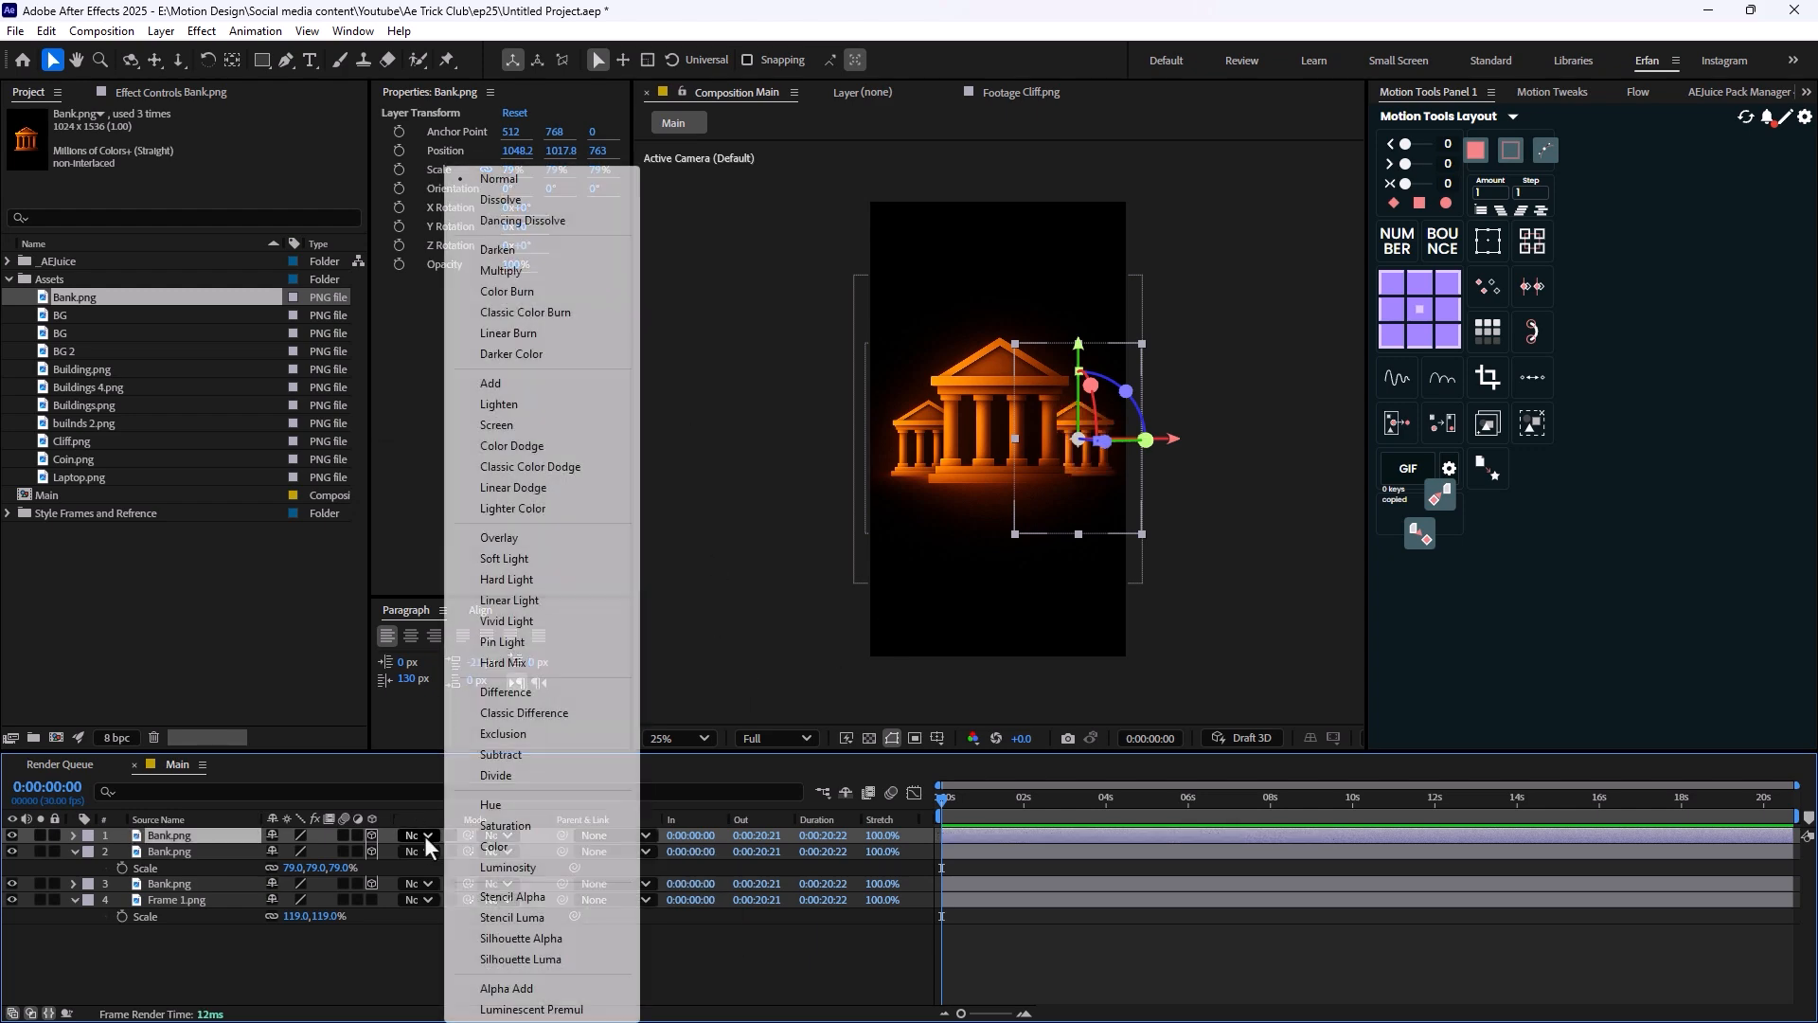
pyautogui.moveTo(575, 673)
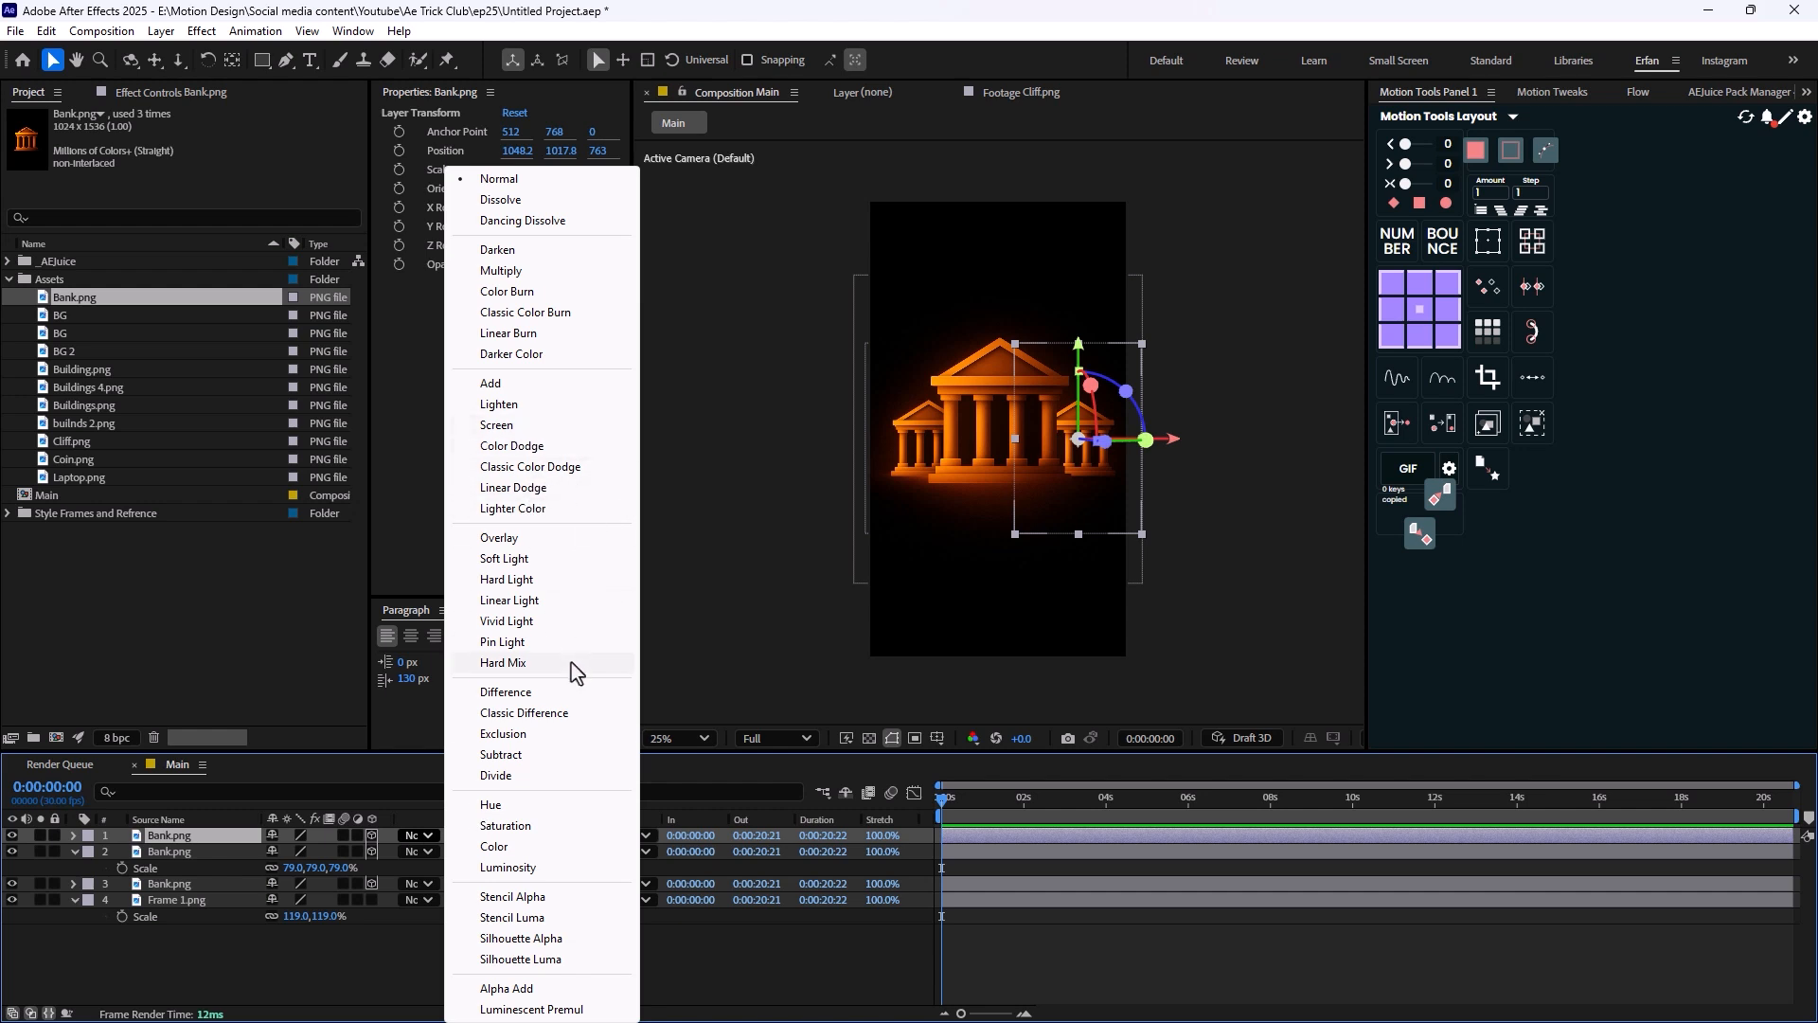
pyautogui.moveTo(540, 424)
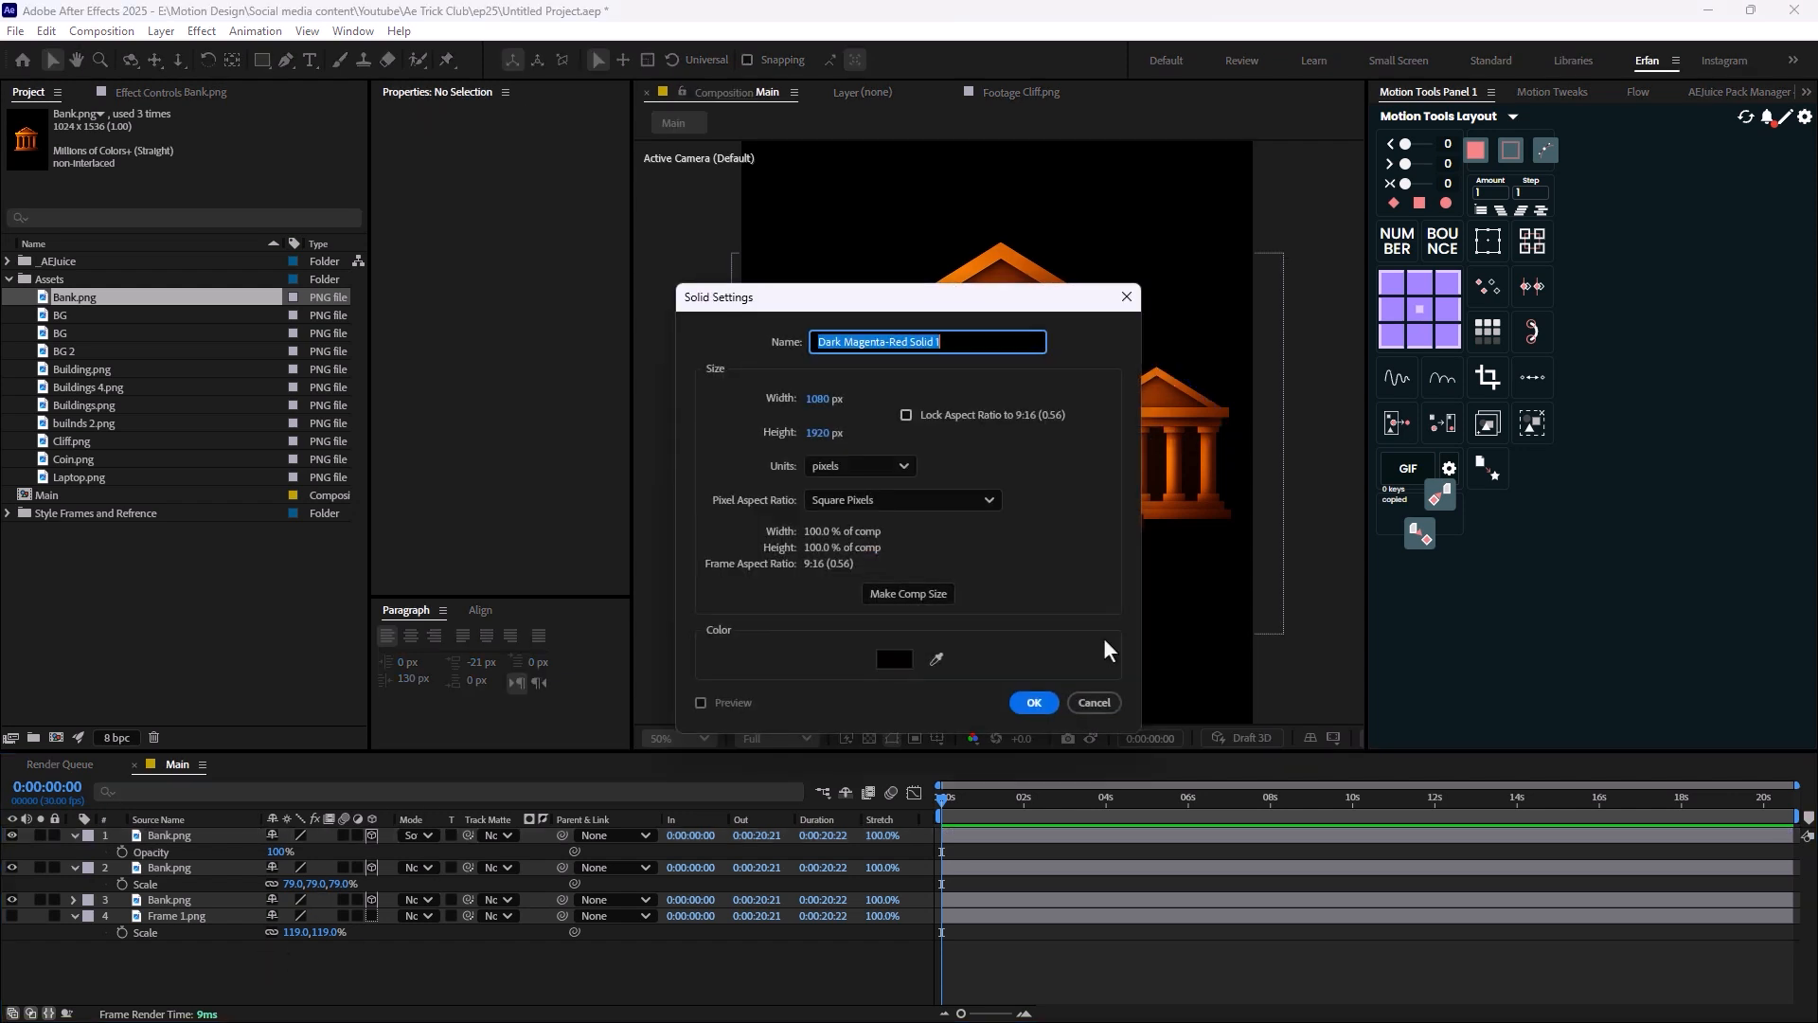
# Create the BG solid and apply a Gradient Ramp effect to it.
pyautogui.click(1031, 701)
pyautogui.write('BG')
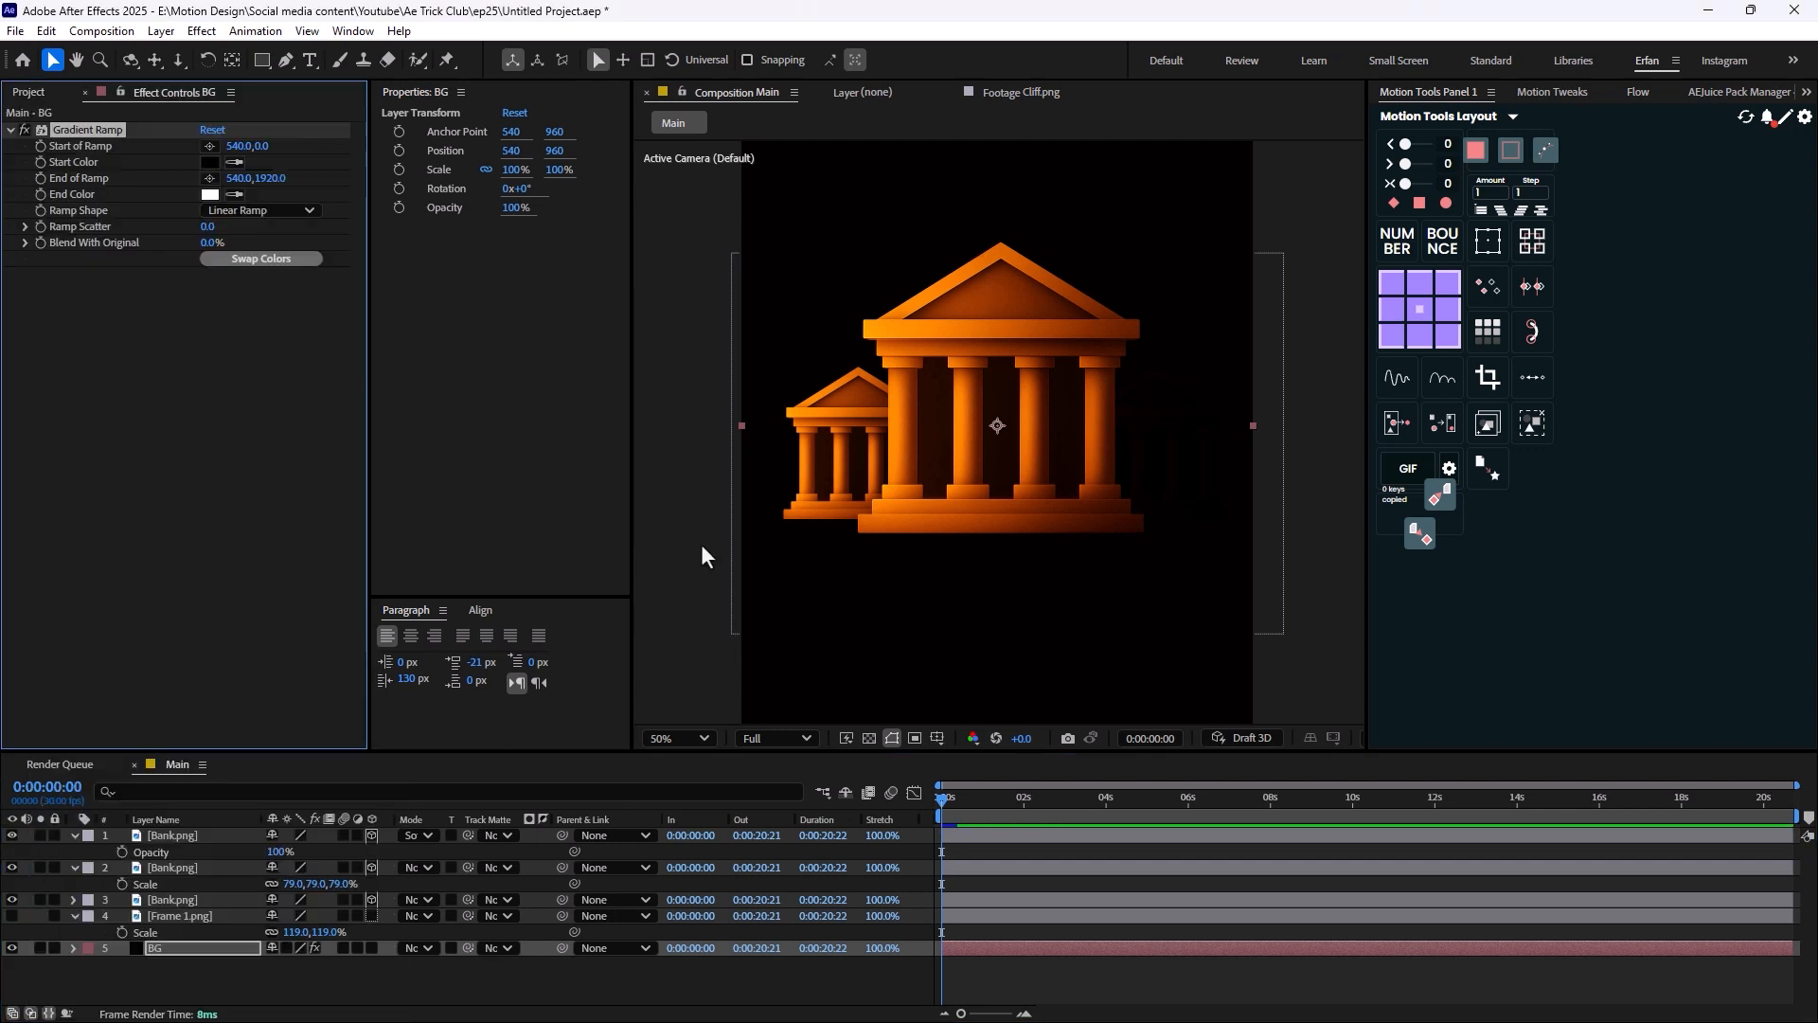
pyautogui.click(210, 193)
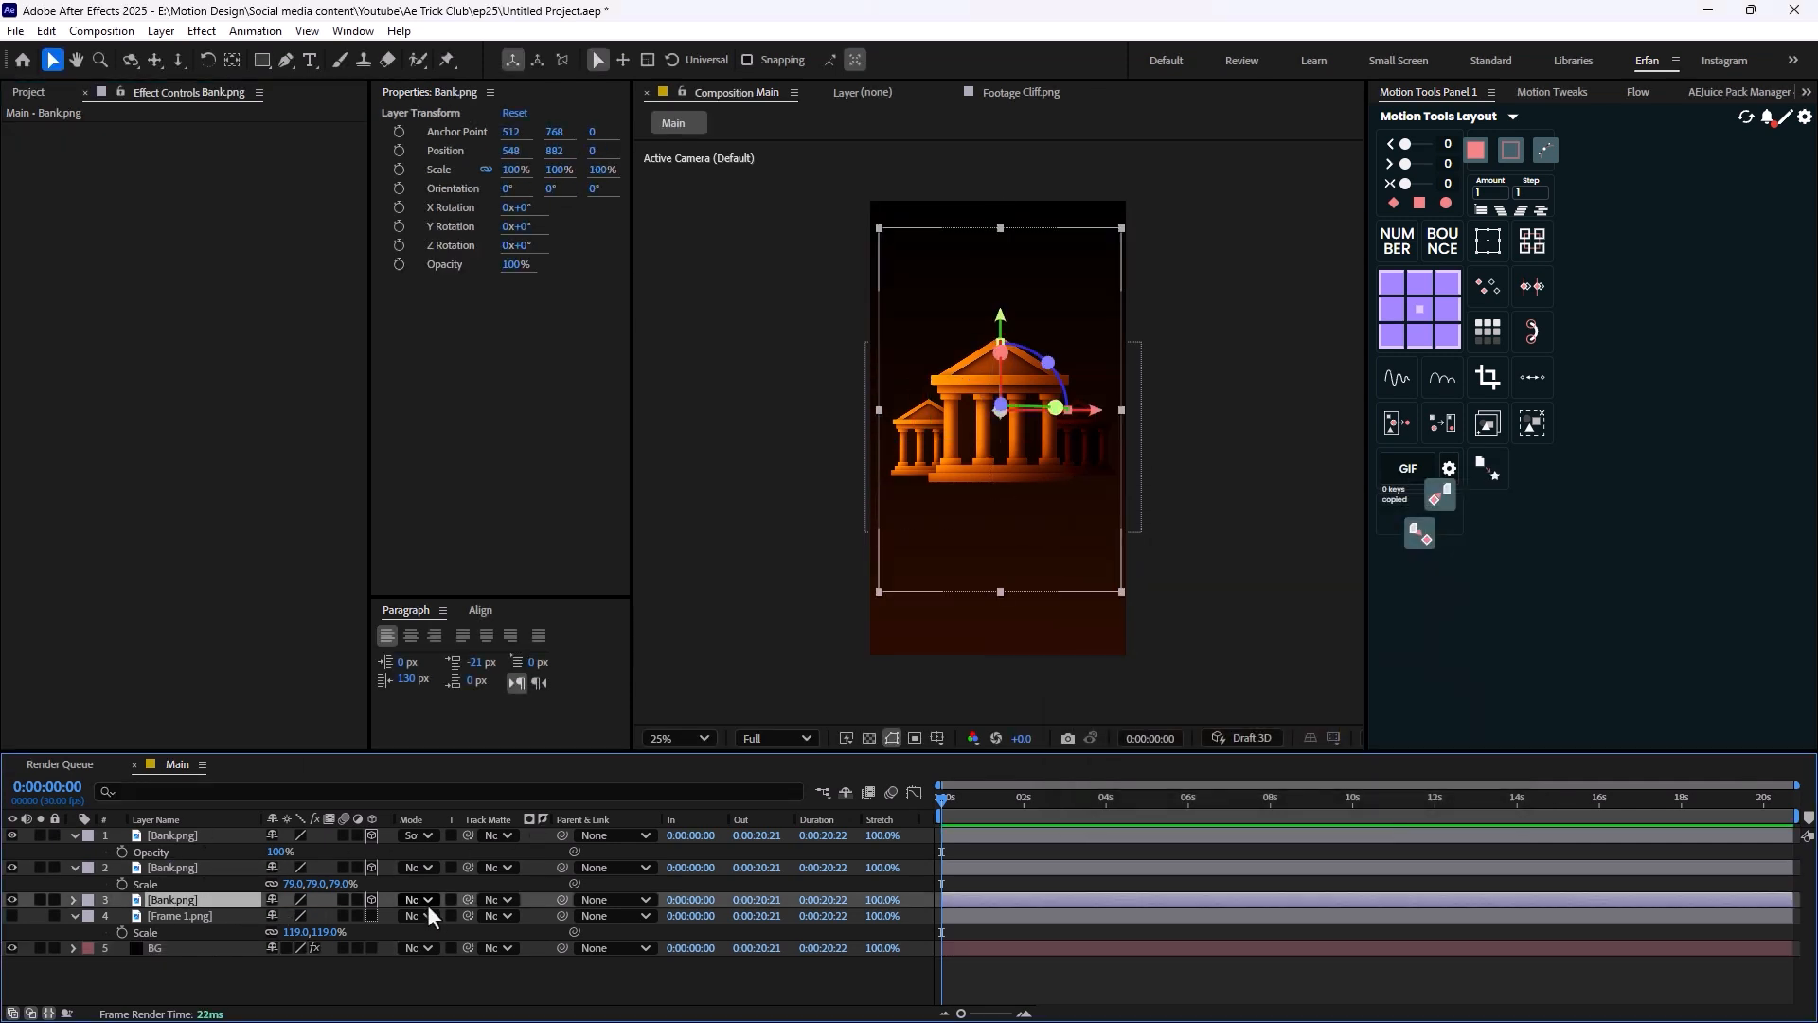
# Set the Gradient Ramp colours and give the top Bank copy a Lighten mode at 64% opacity.
pyautogui.click(415, 898)
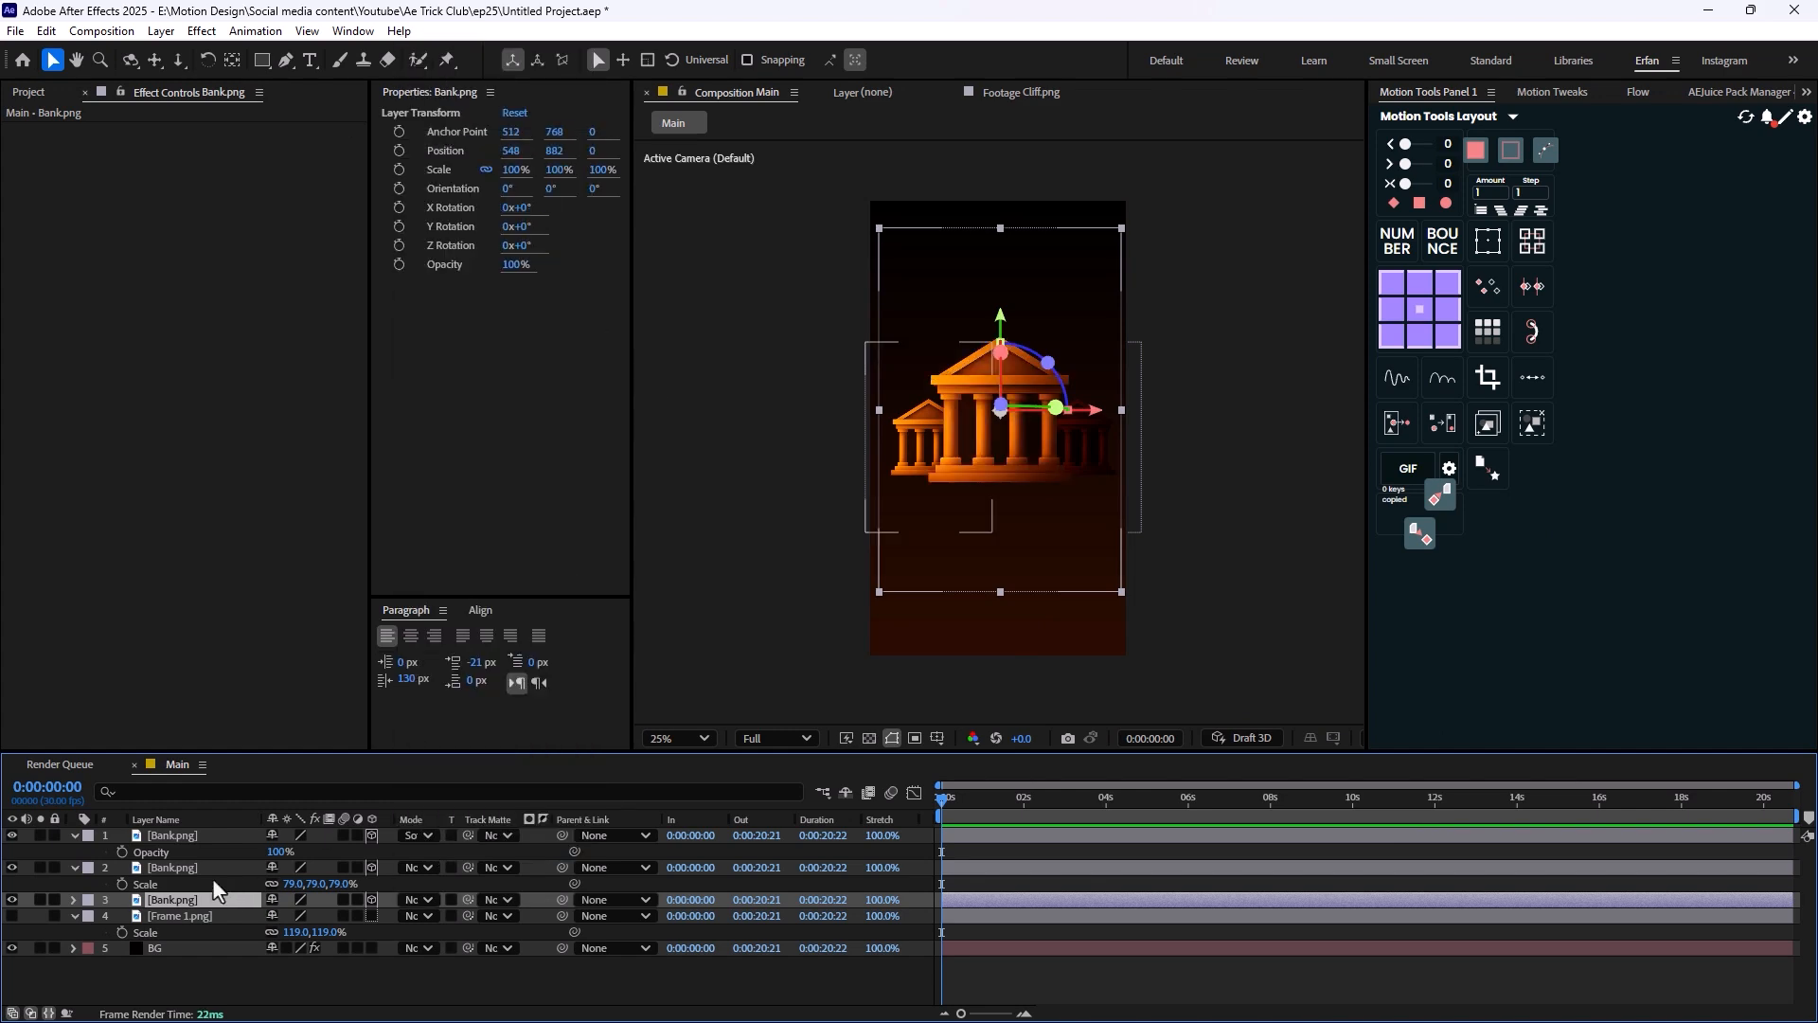
pyautogui.click(411, 835)
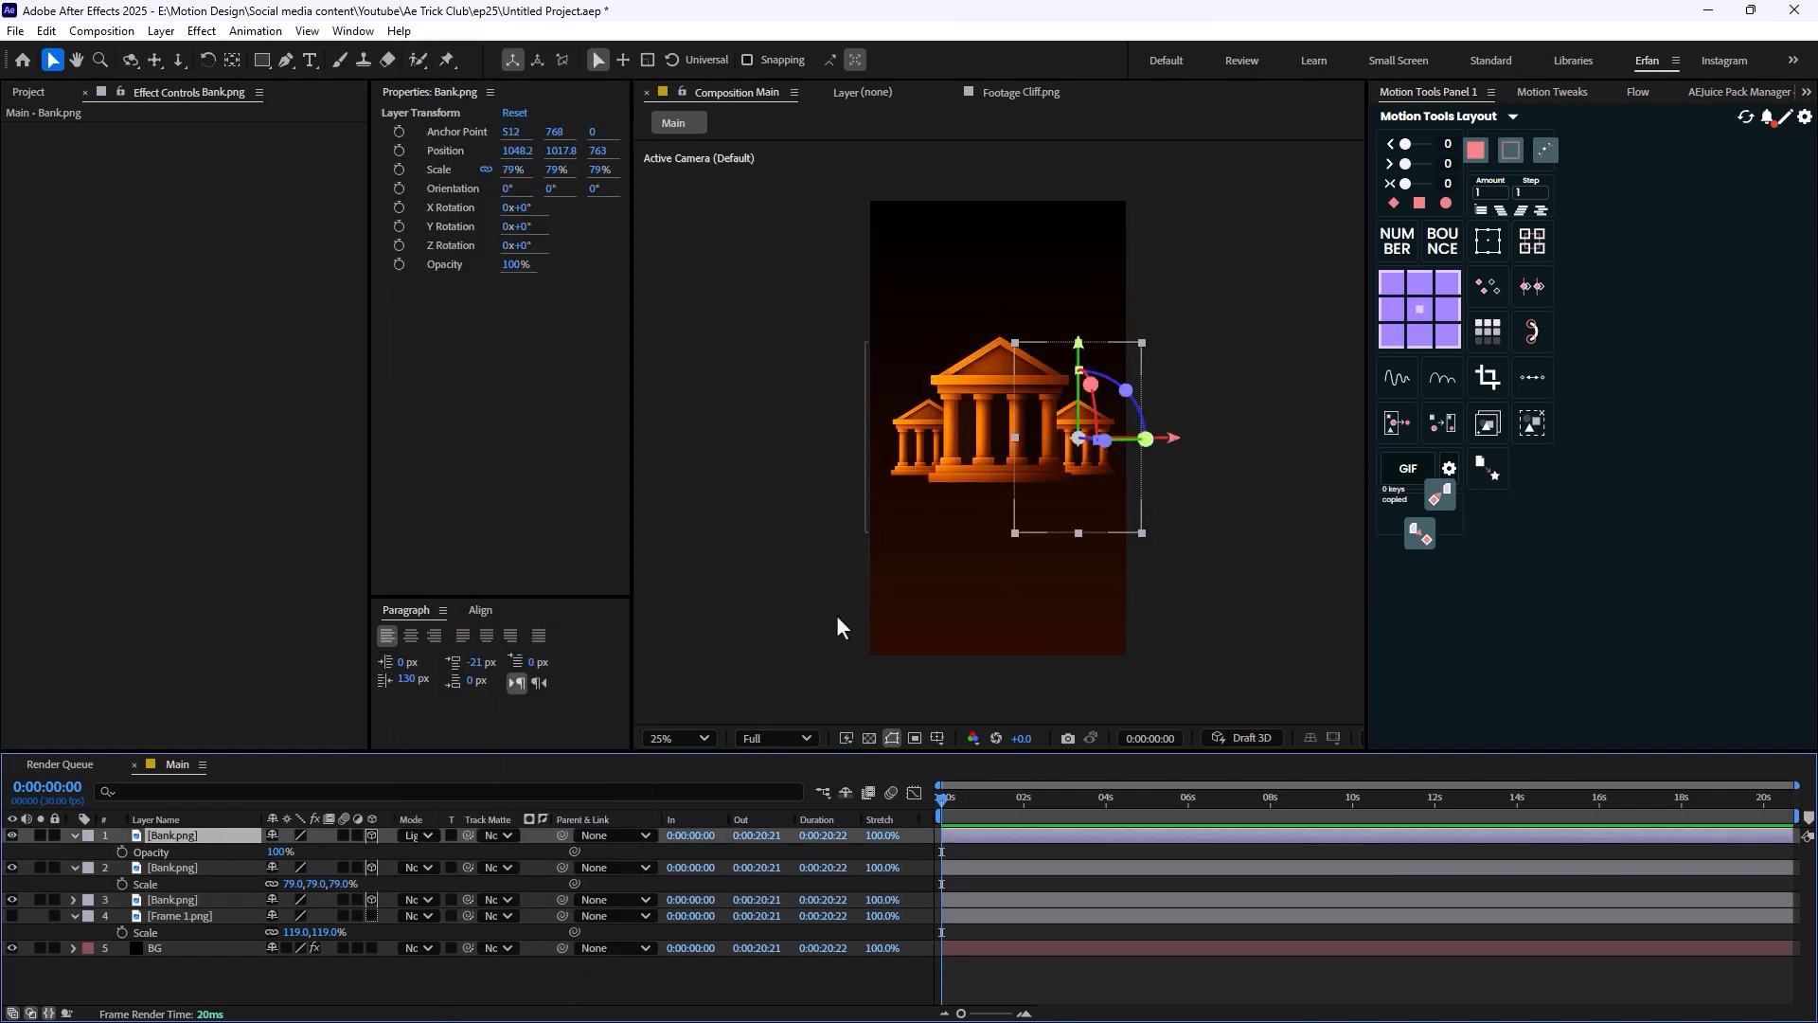
pyautogui.click(678, 736)
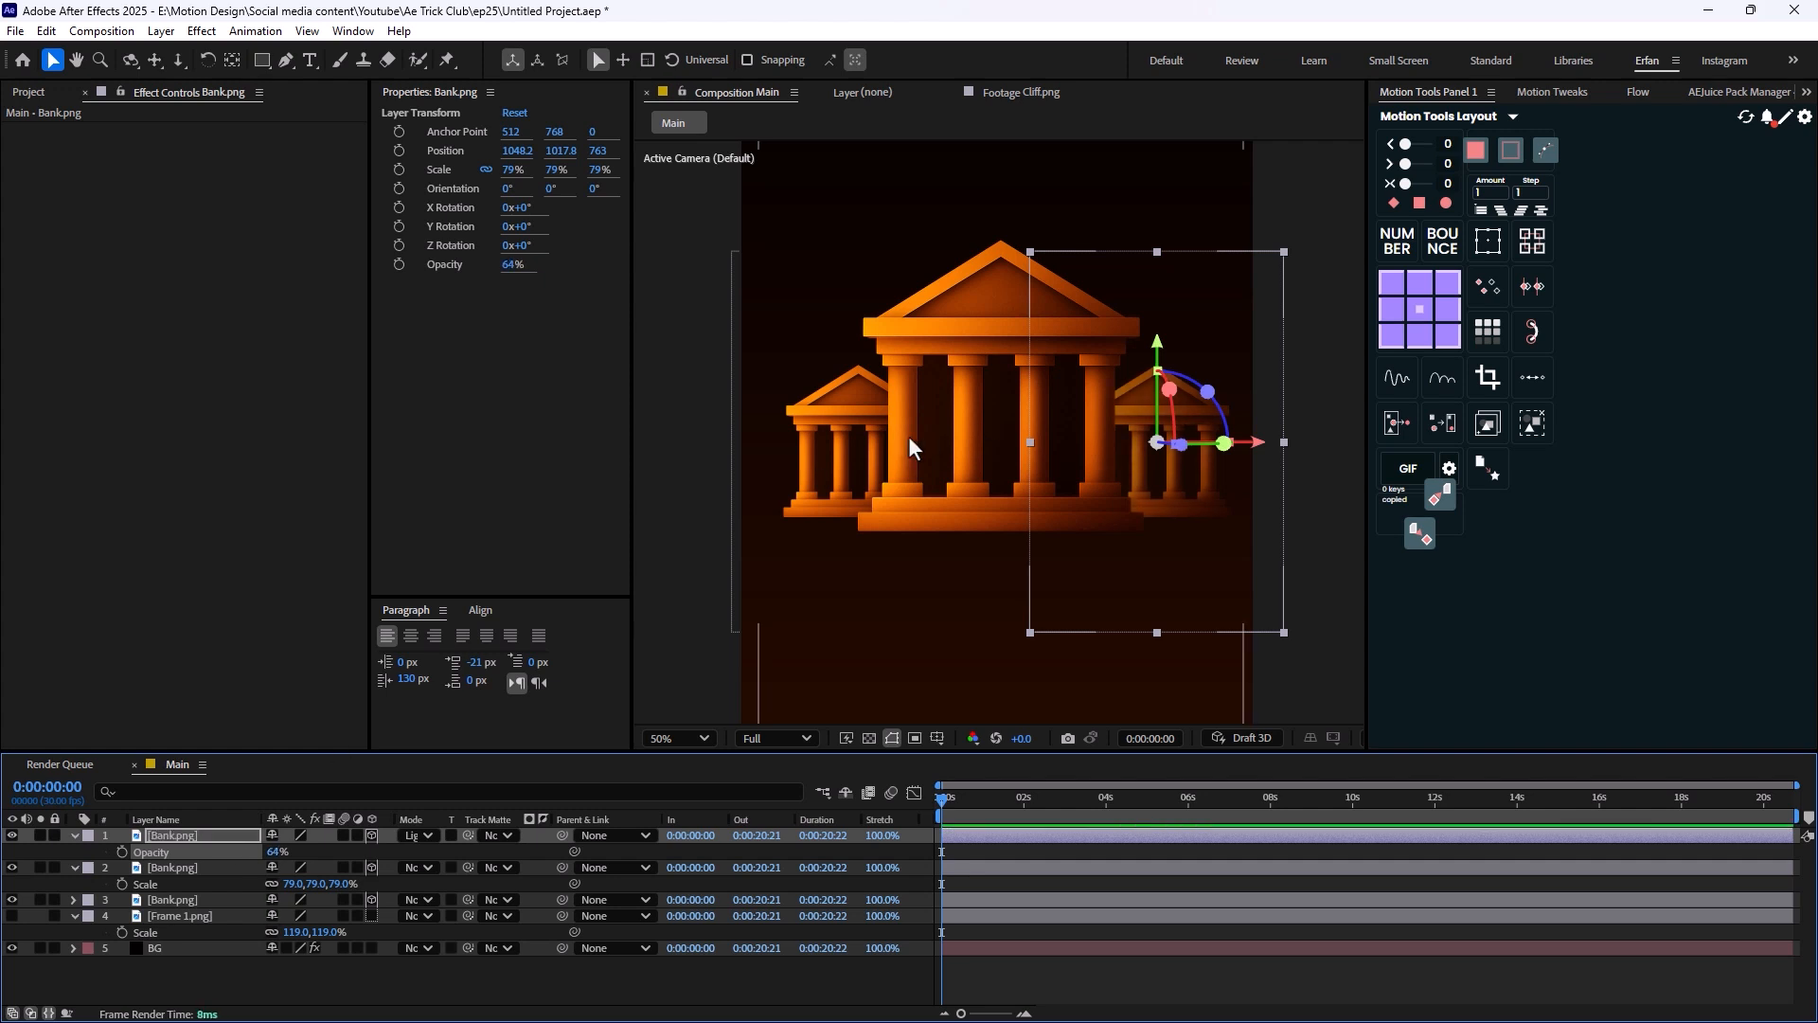
pyautogui.moveTo(699, 576)
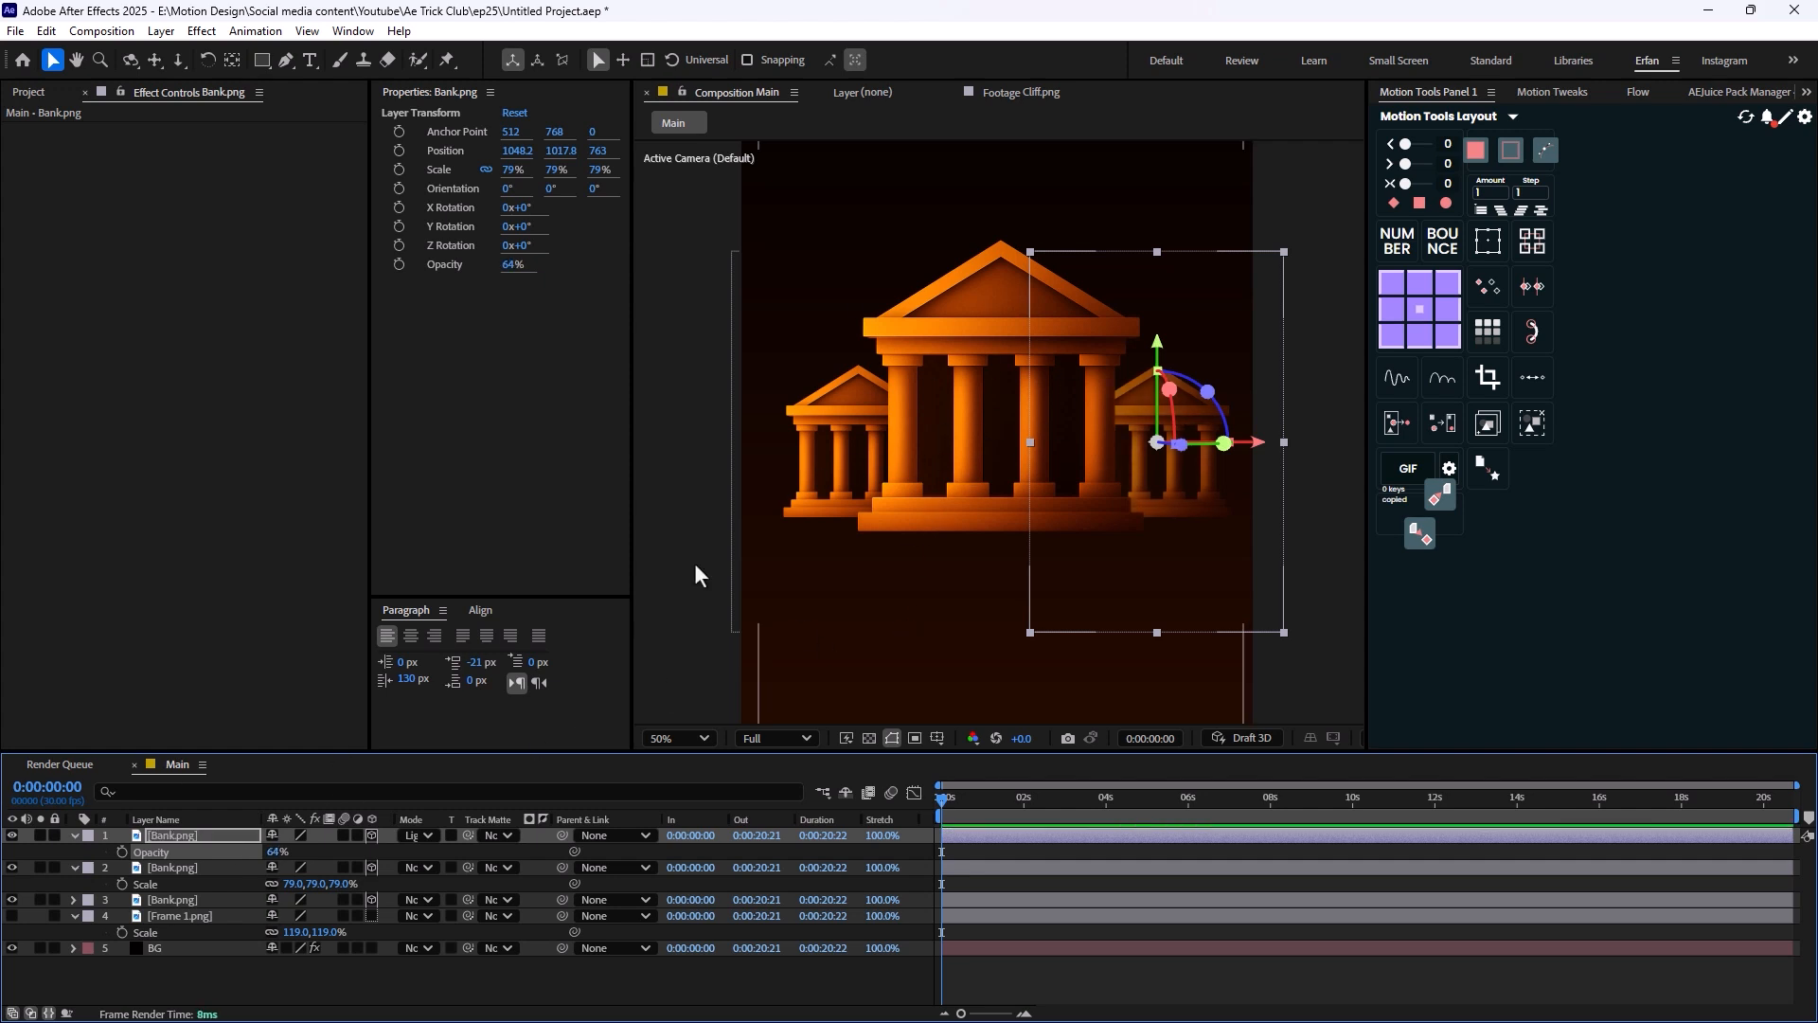
pyautogui.click(676, 737)
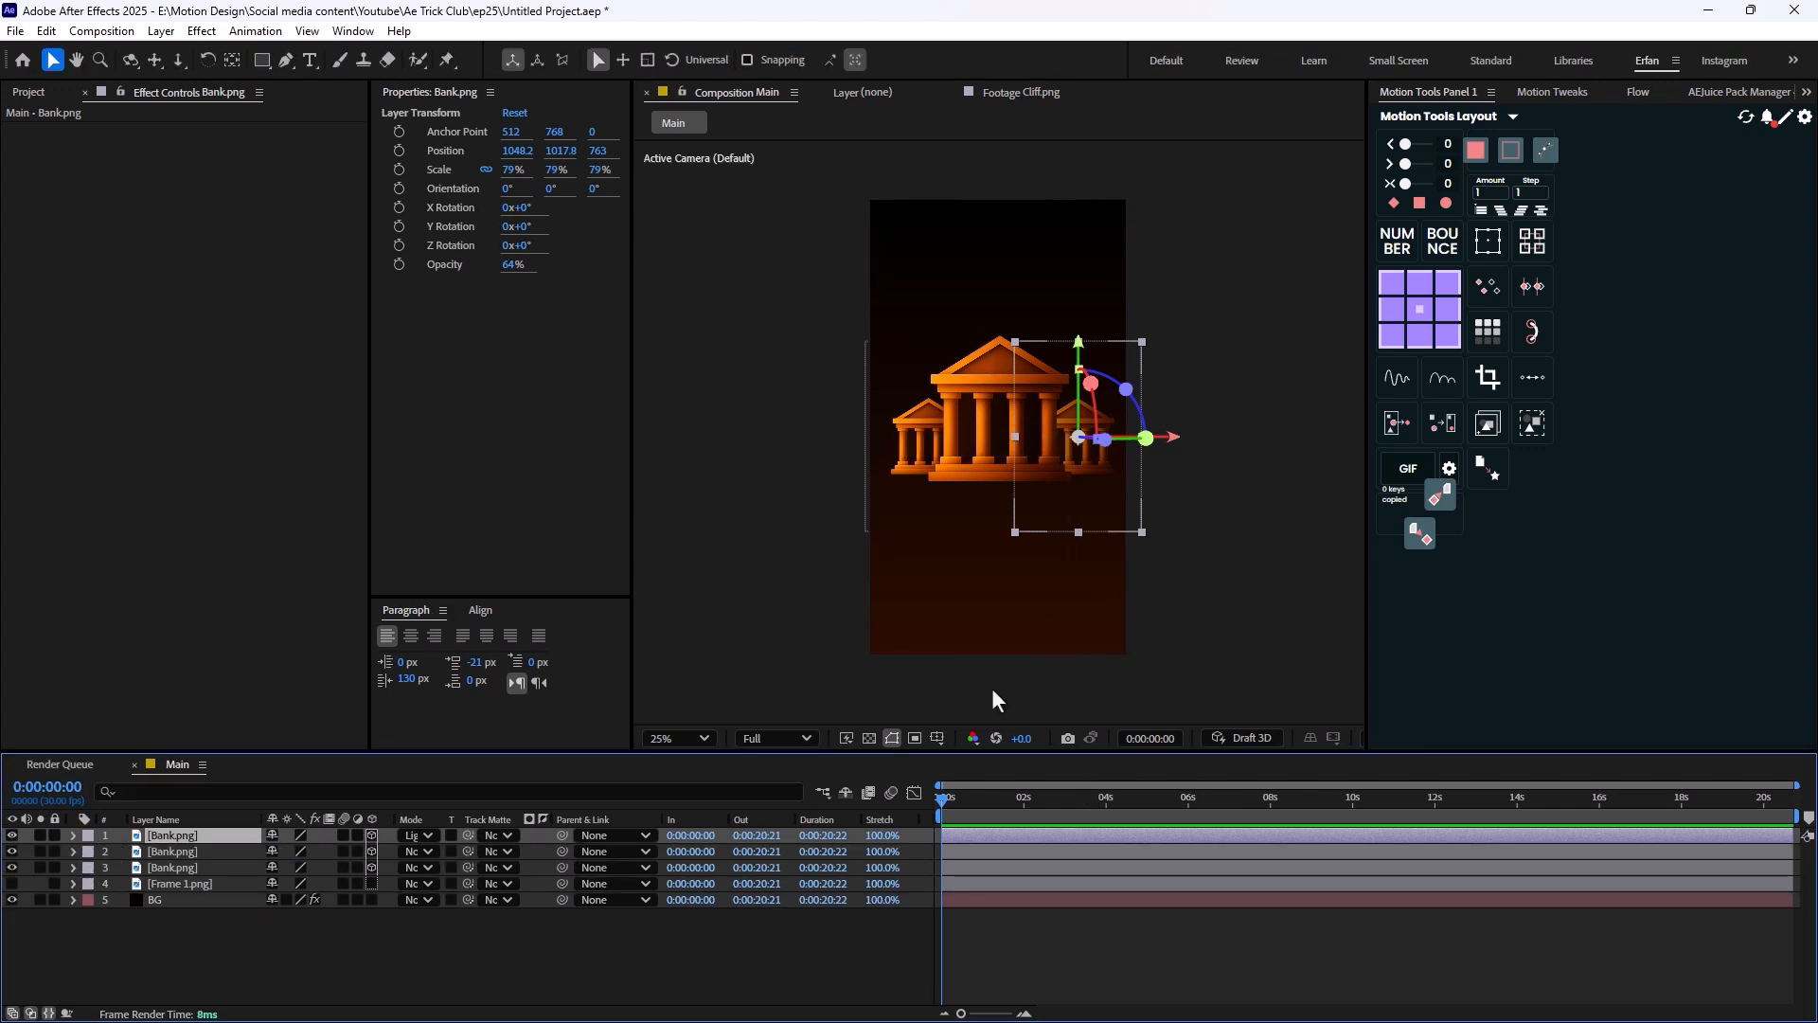
pyautogui.moveTo(959, 664)
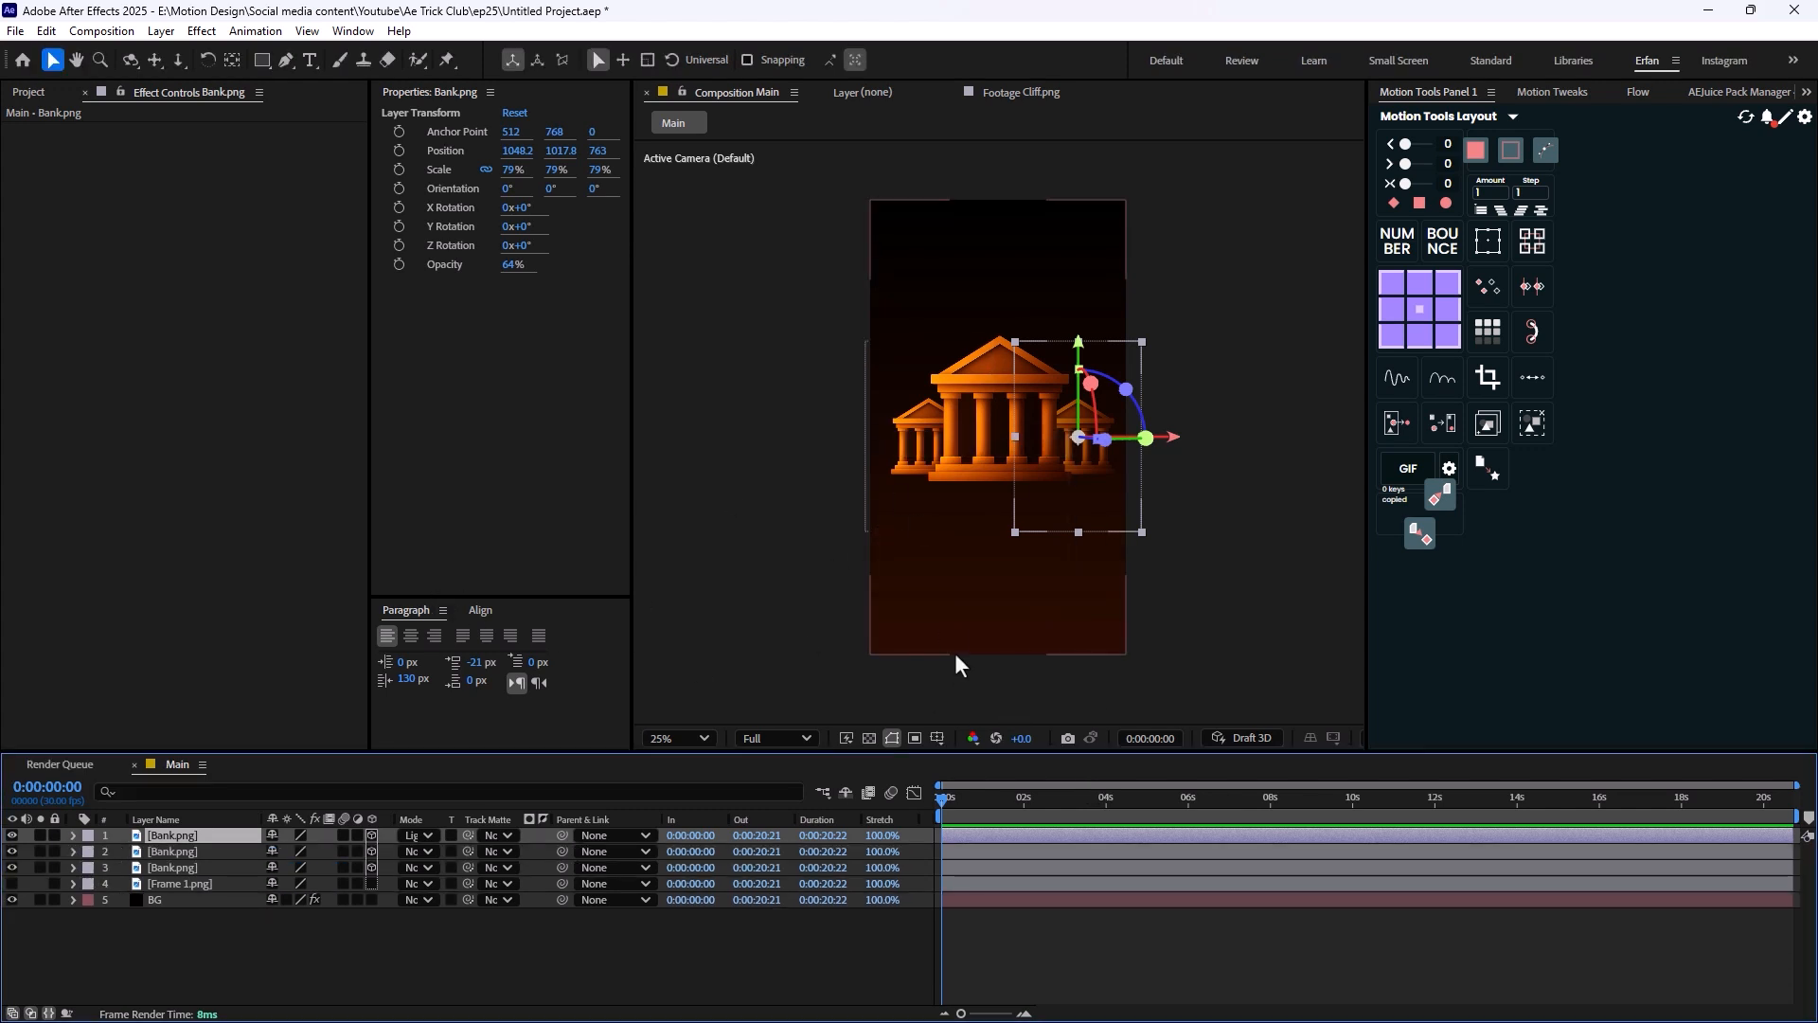
# Deselect all layers and toggle the Solids folder in the Project panel.
pyautogui.click(971, 642)
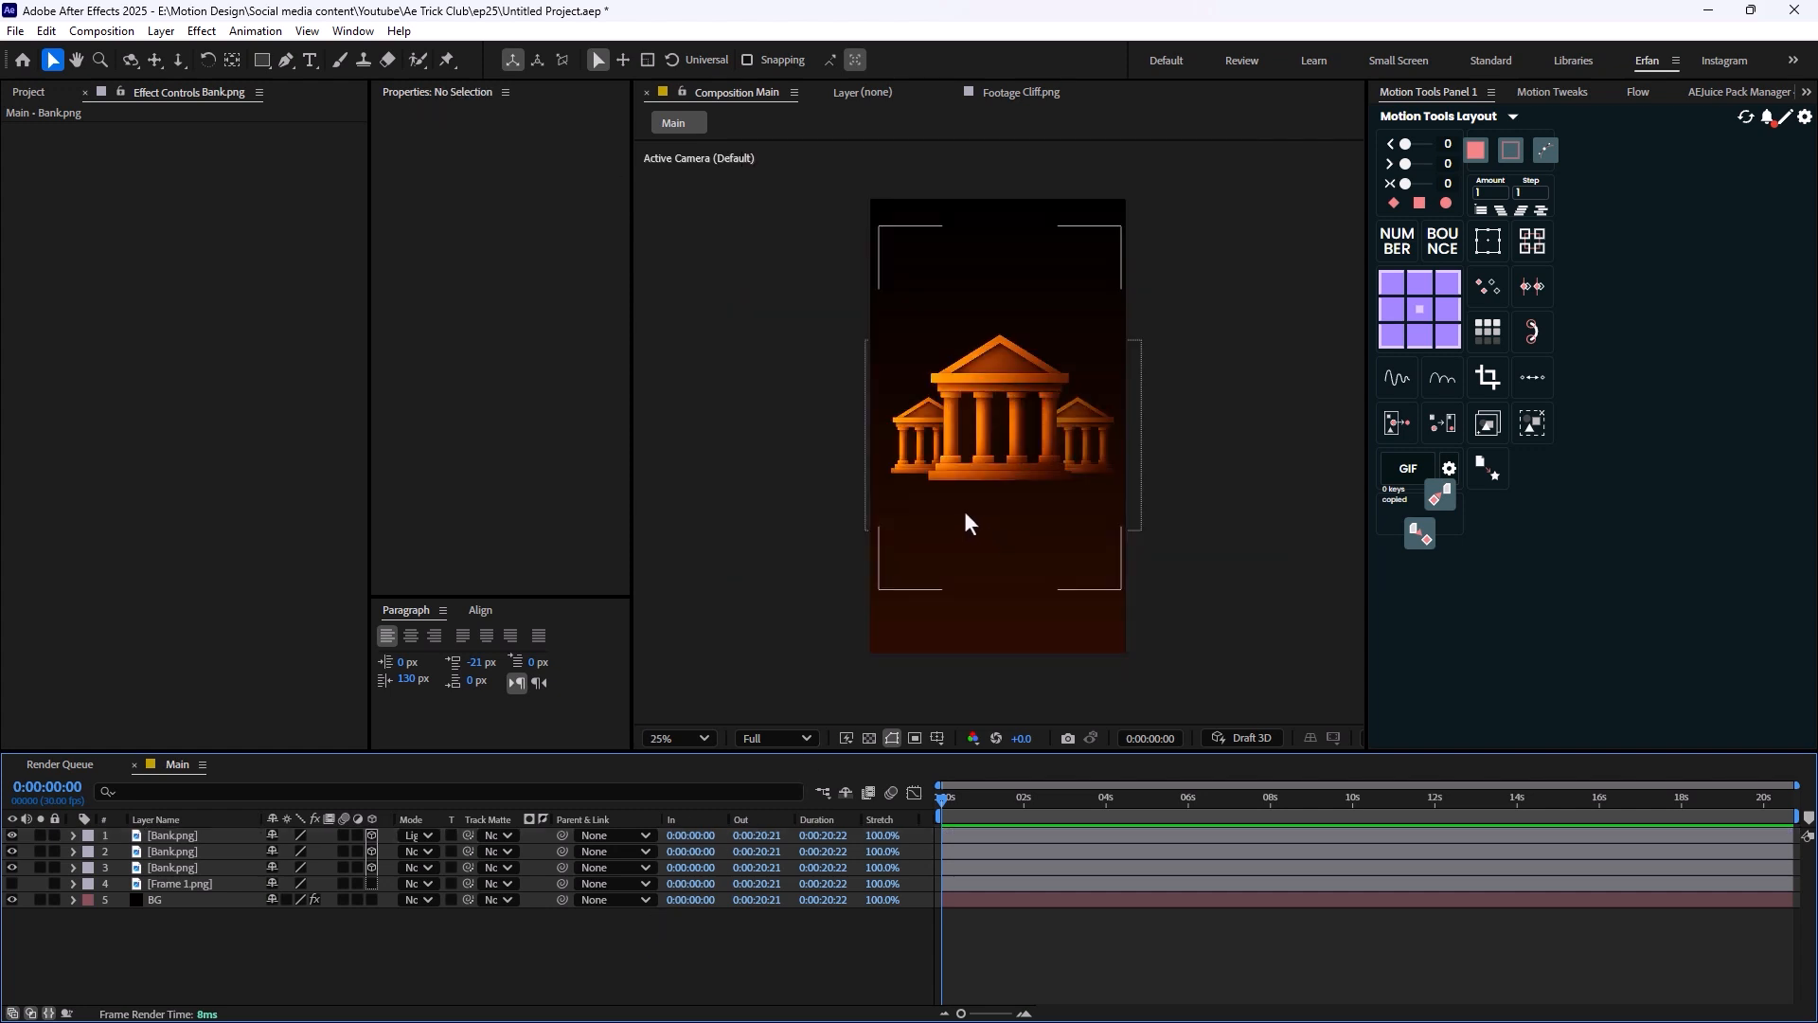
pyautogui.moveTo(970, 240)
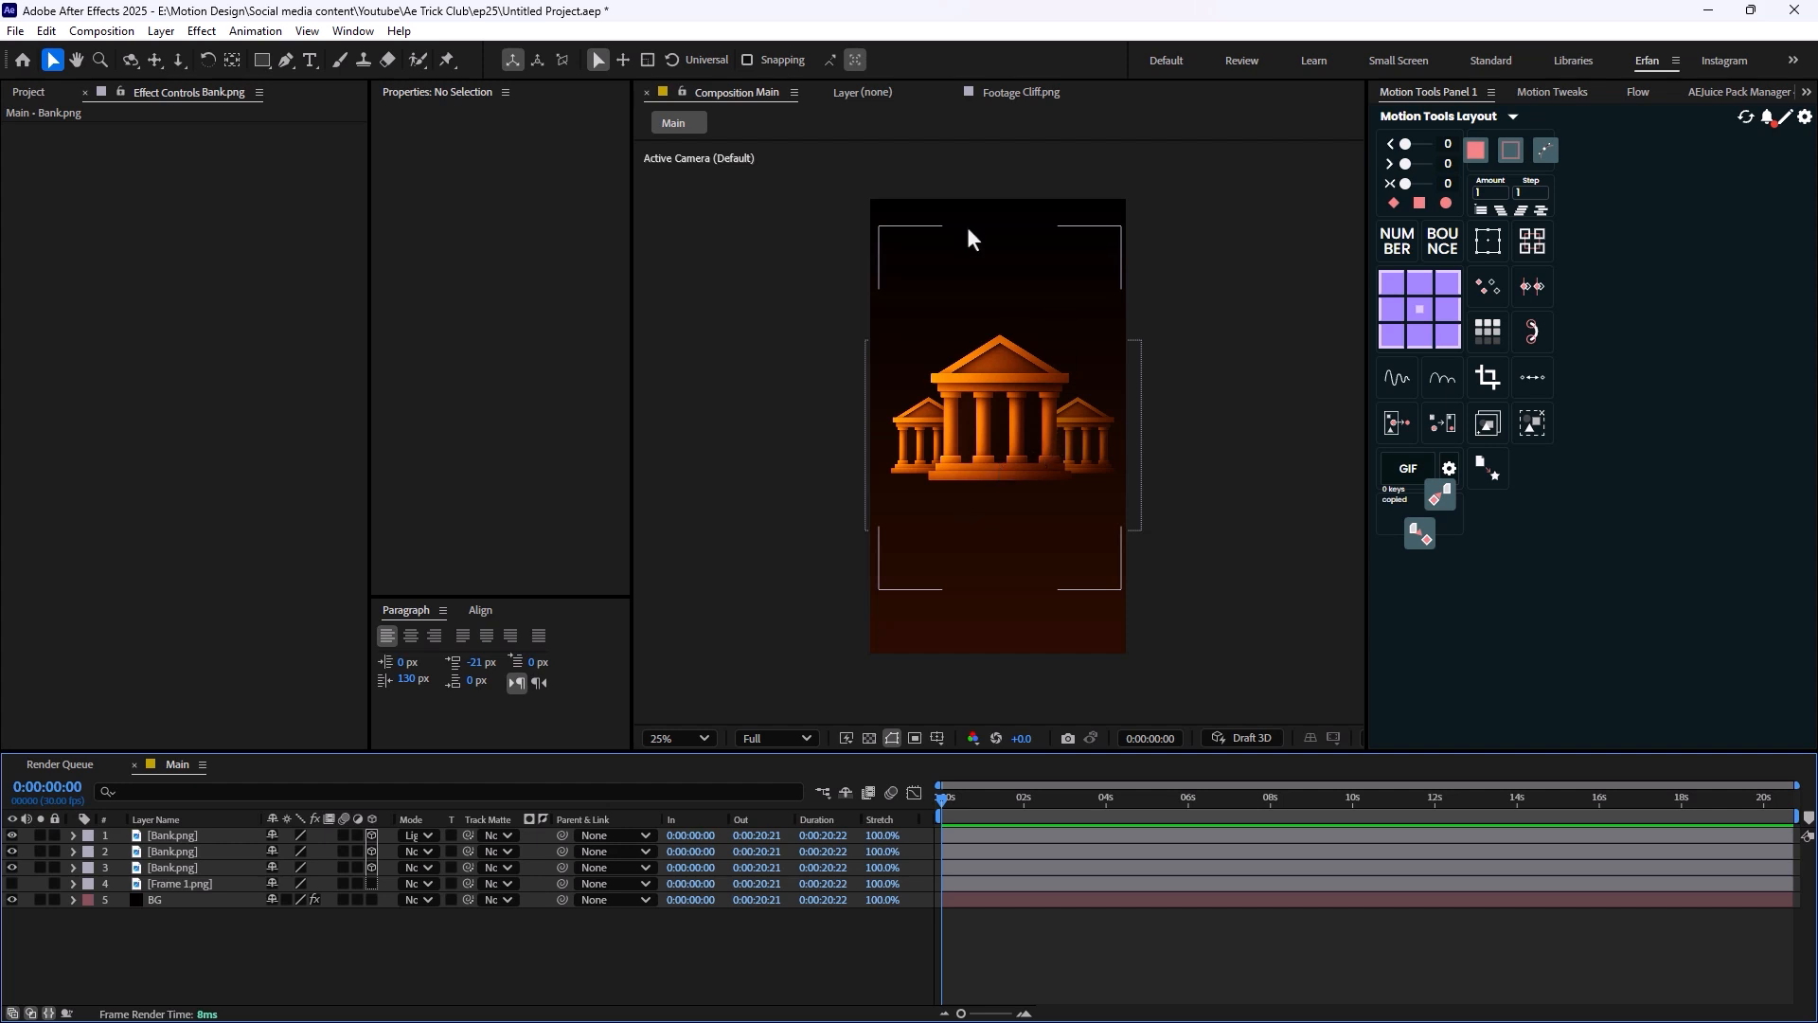
pyautogui.moveTo(1087, 462)
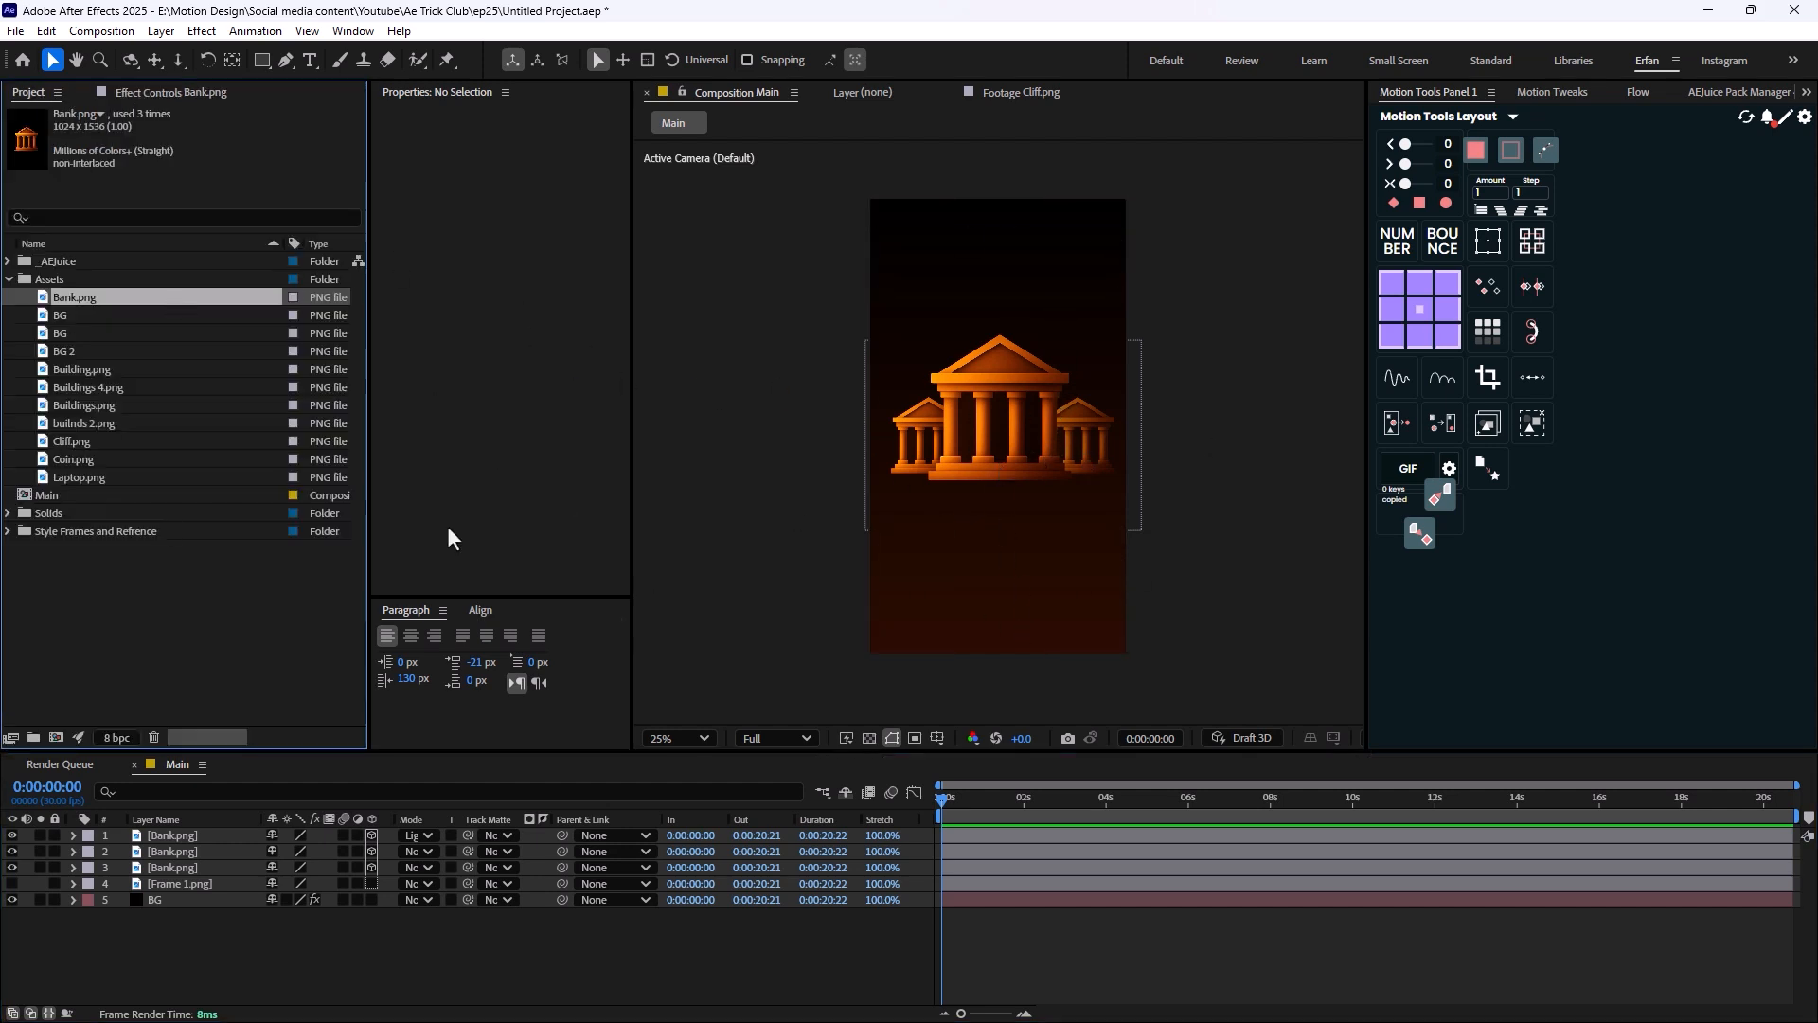
pyautogui.click(8, 514)
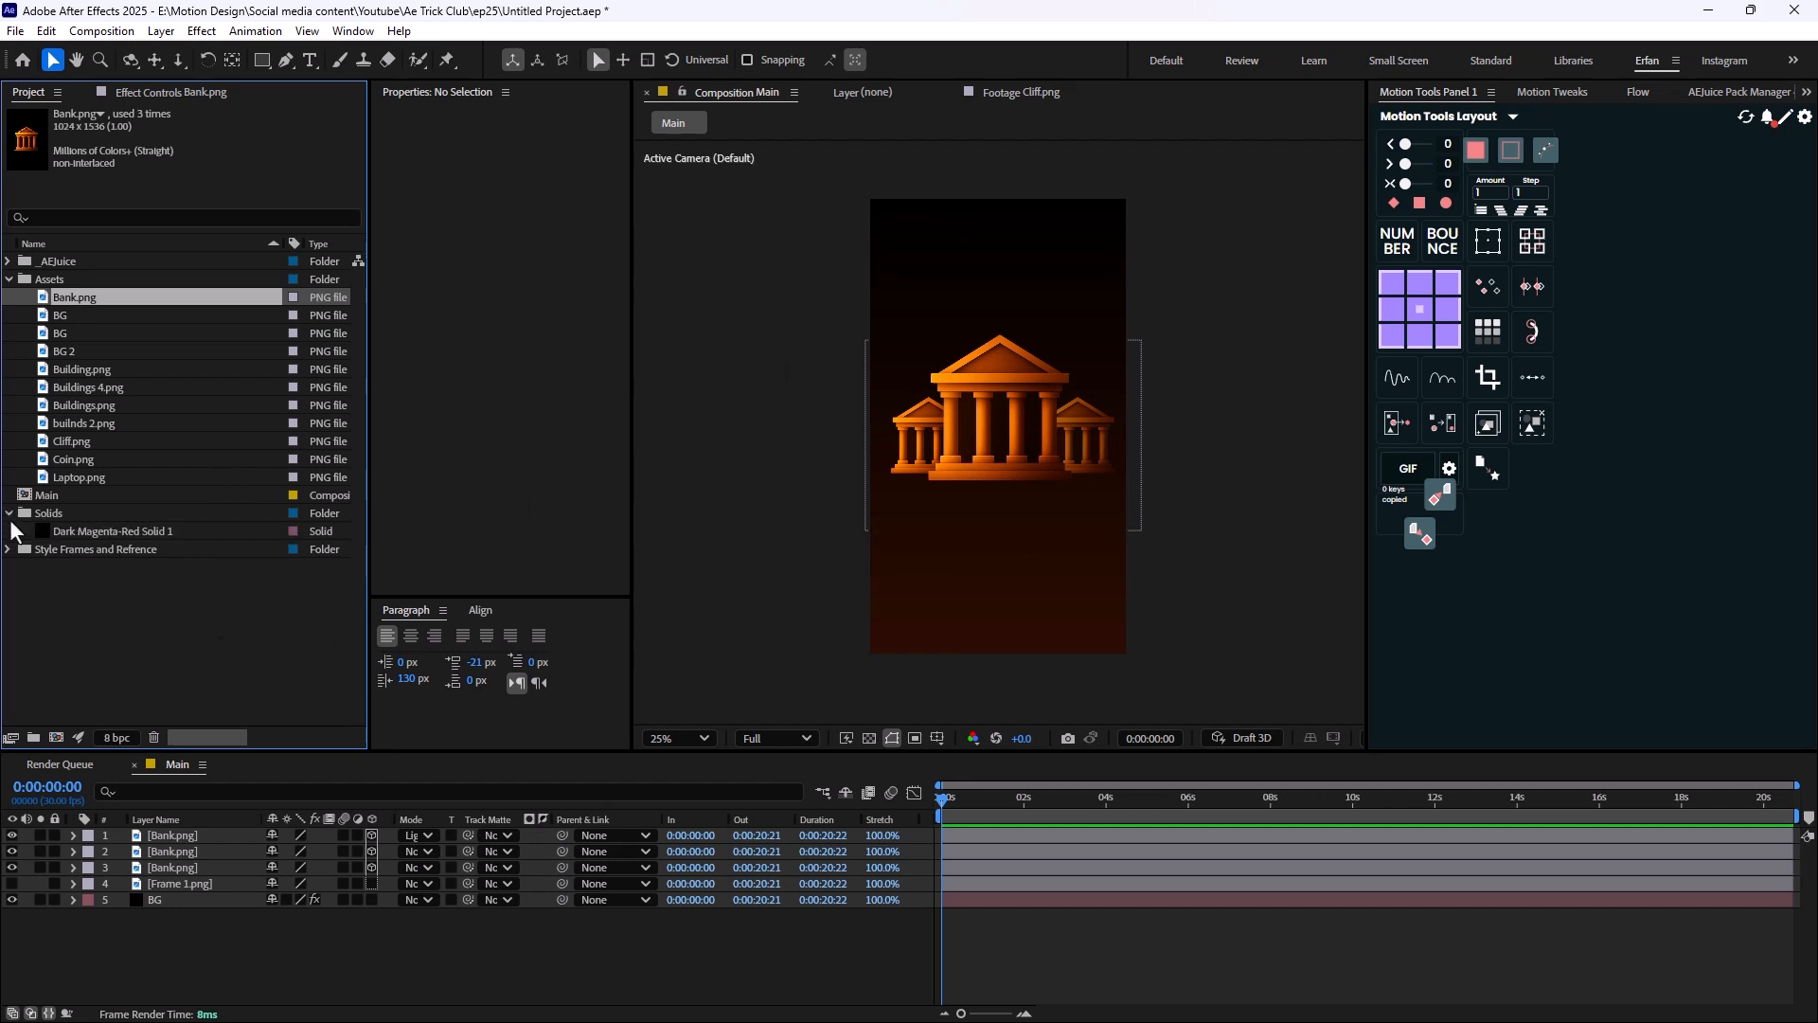
pyautogui.click(8, 513)
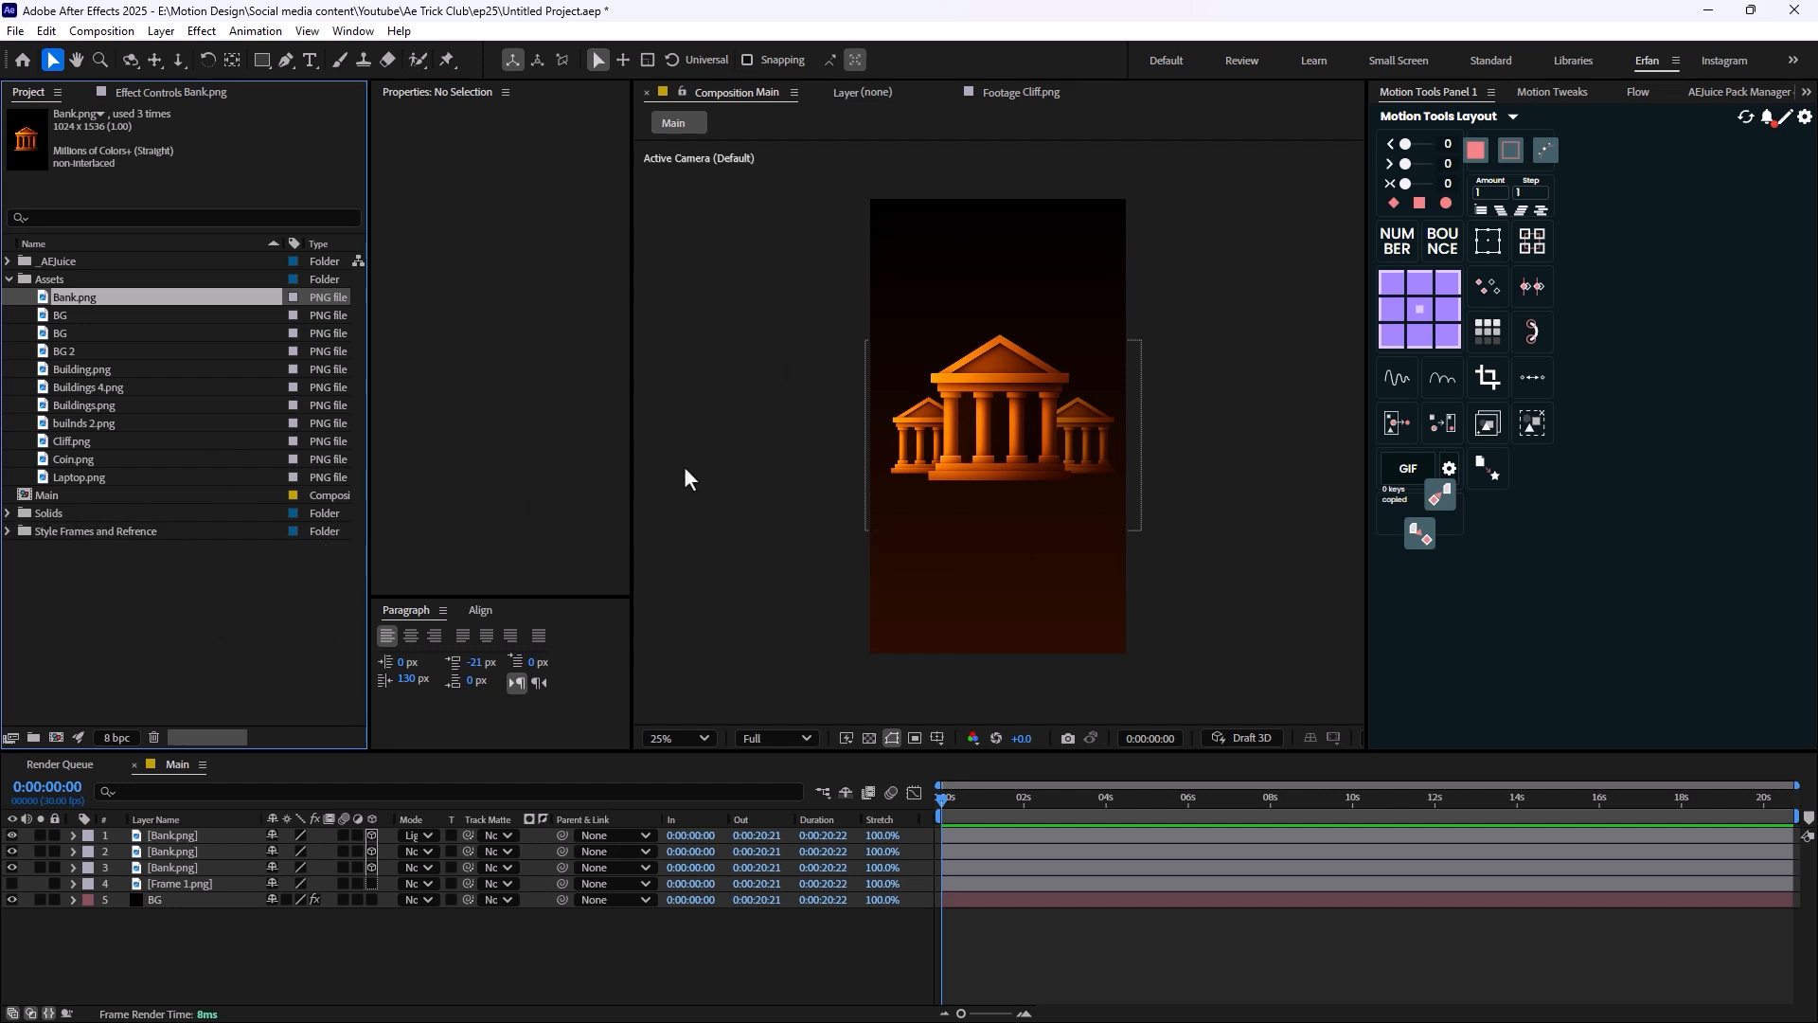
# Preview the Buildings, BG, Cliff and neighbouring asset images.
pyautogui.click(86, 406)
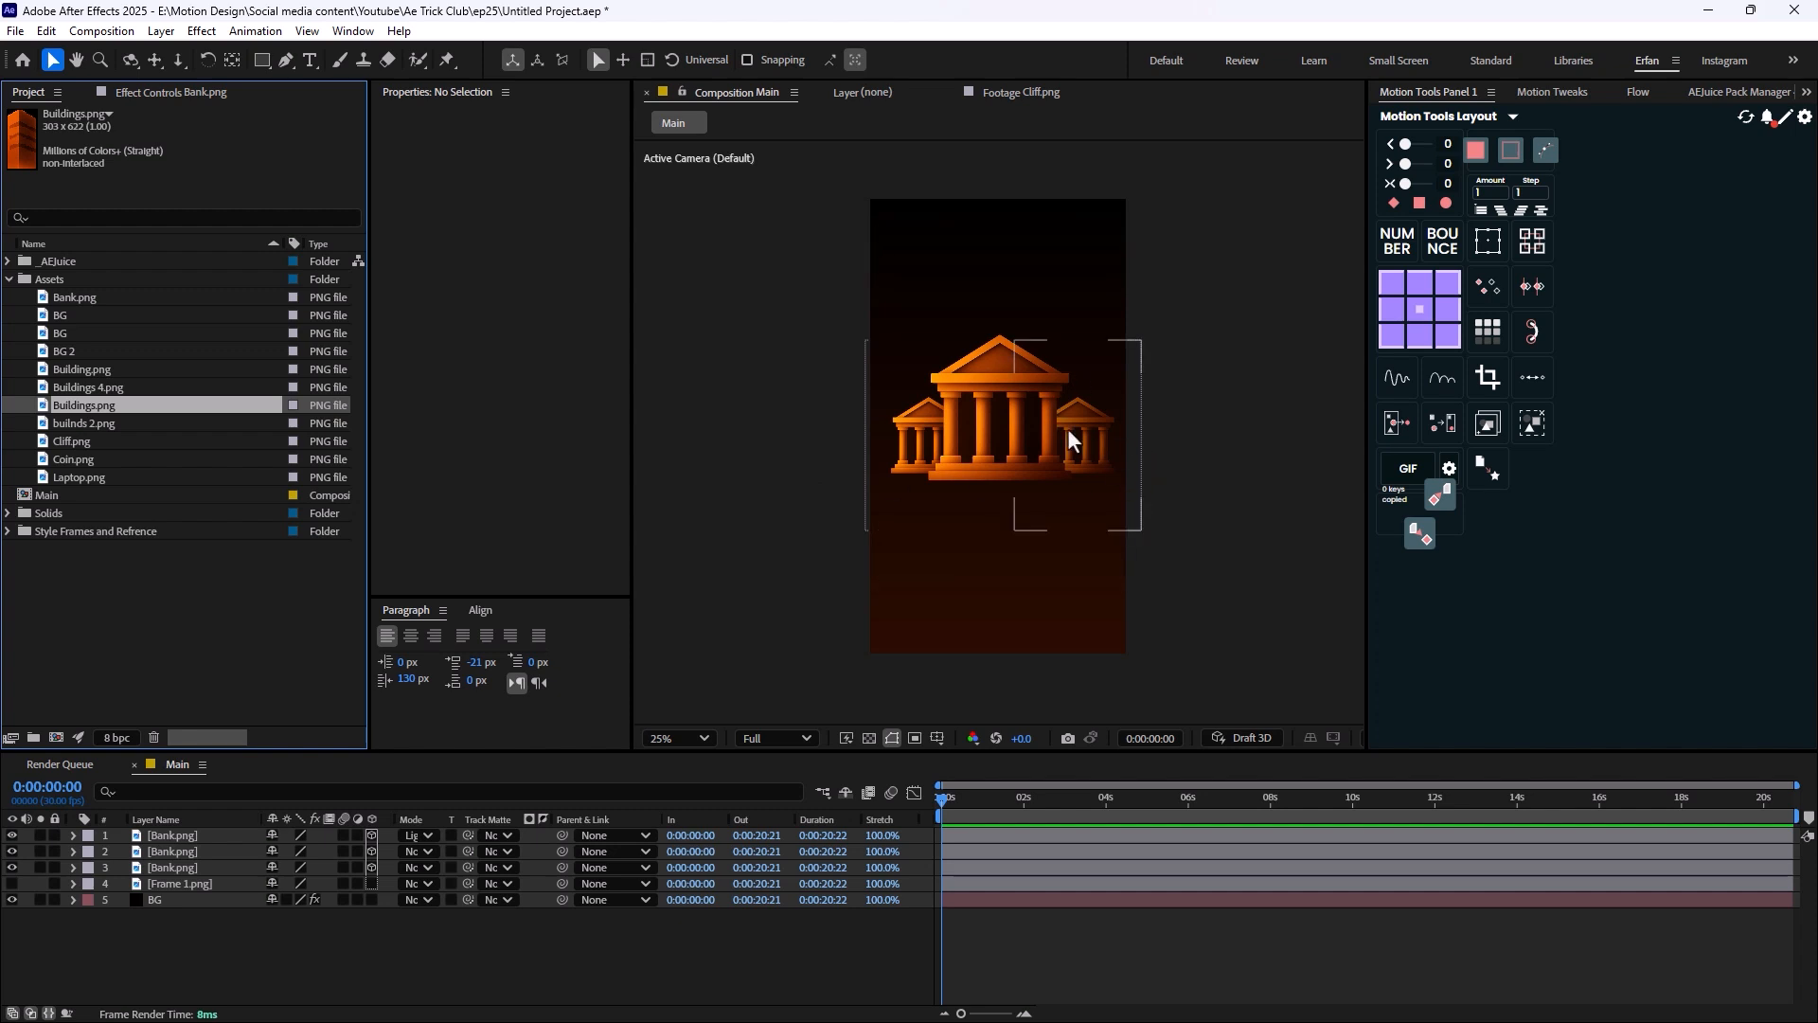
pyautogui.click(61, 314)
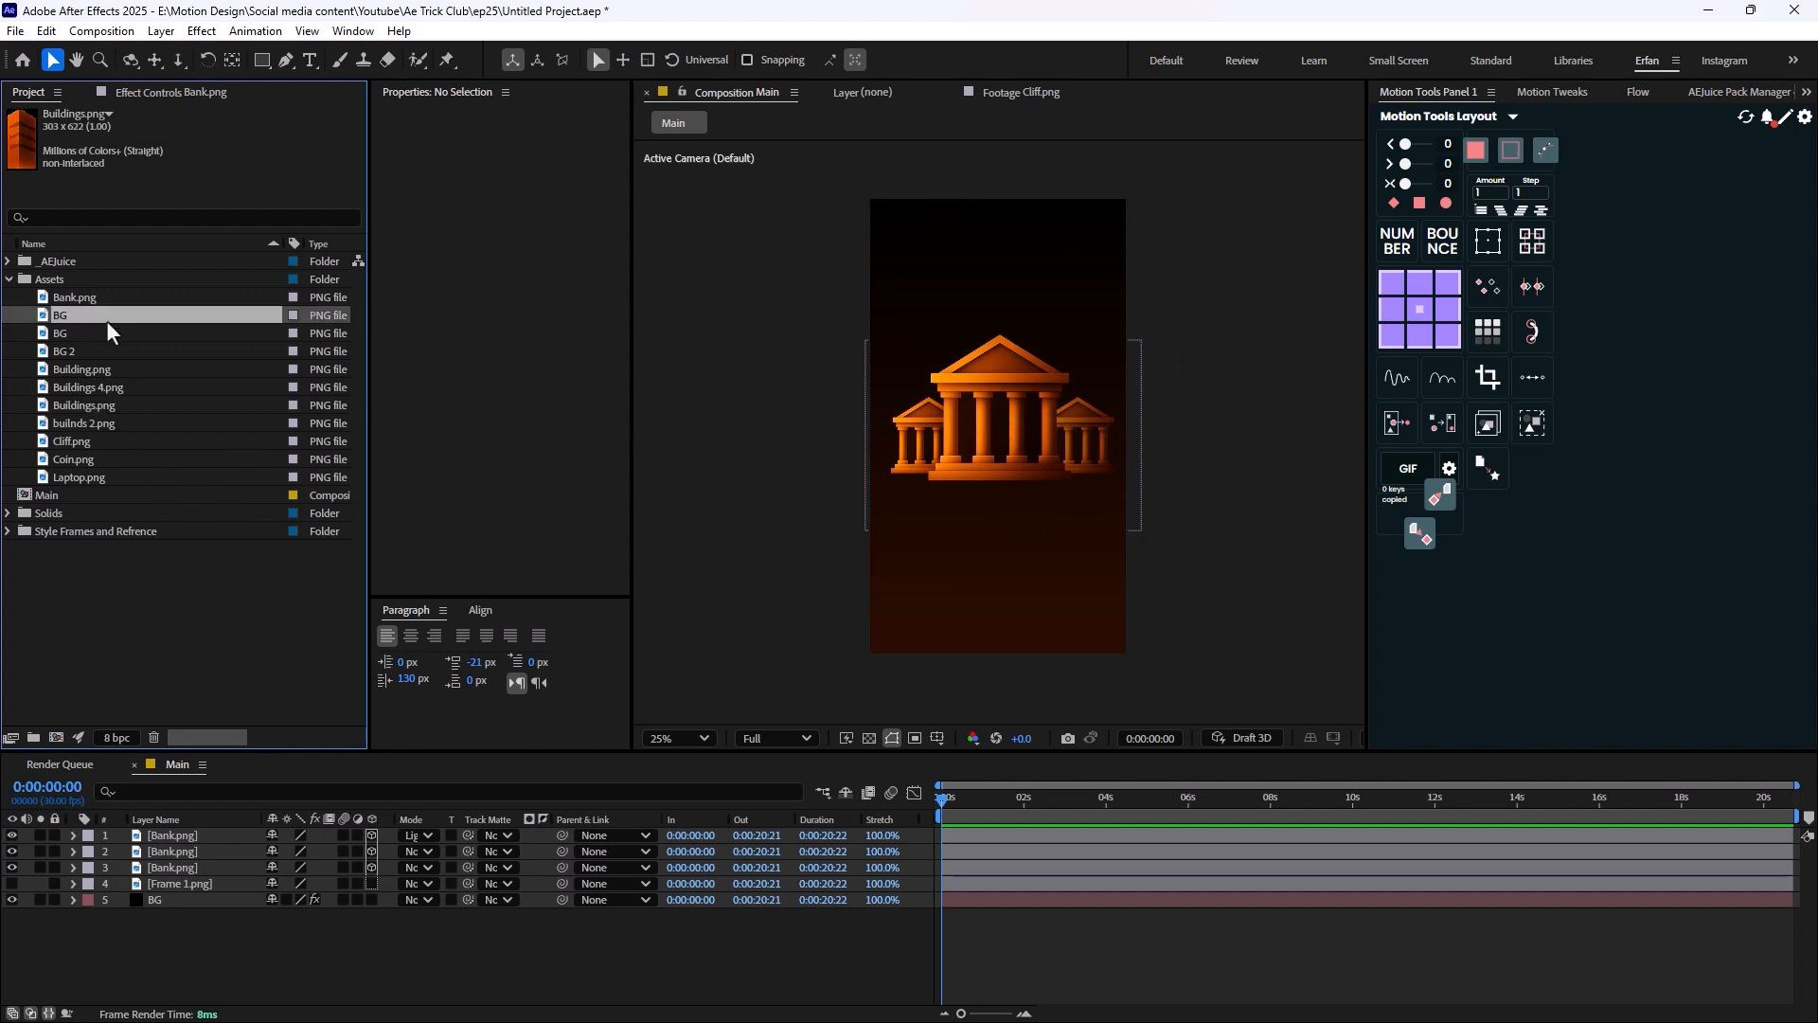
pyautogui.click(72, 441)
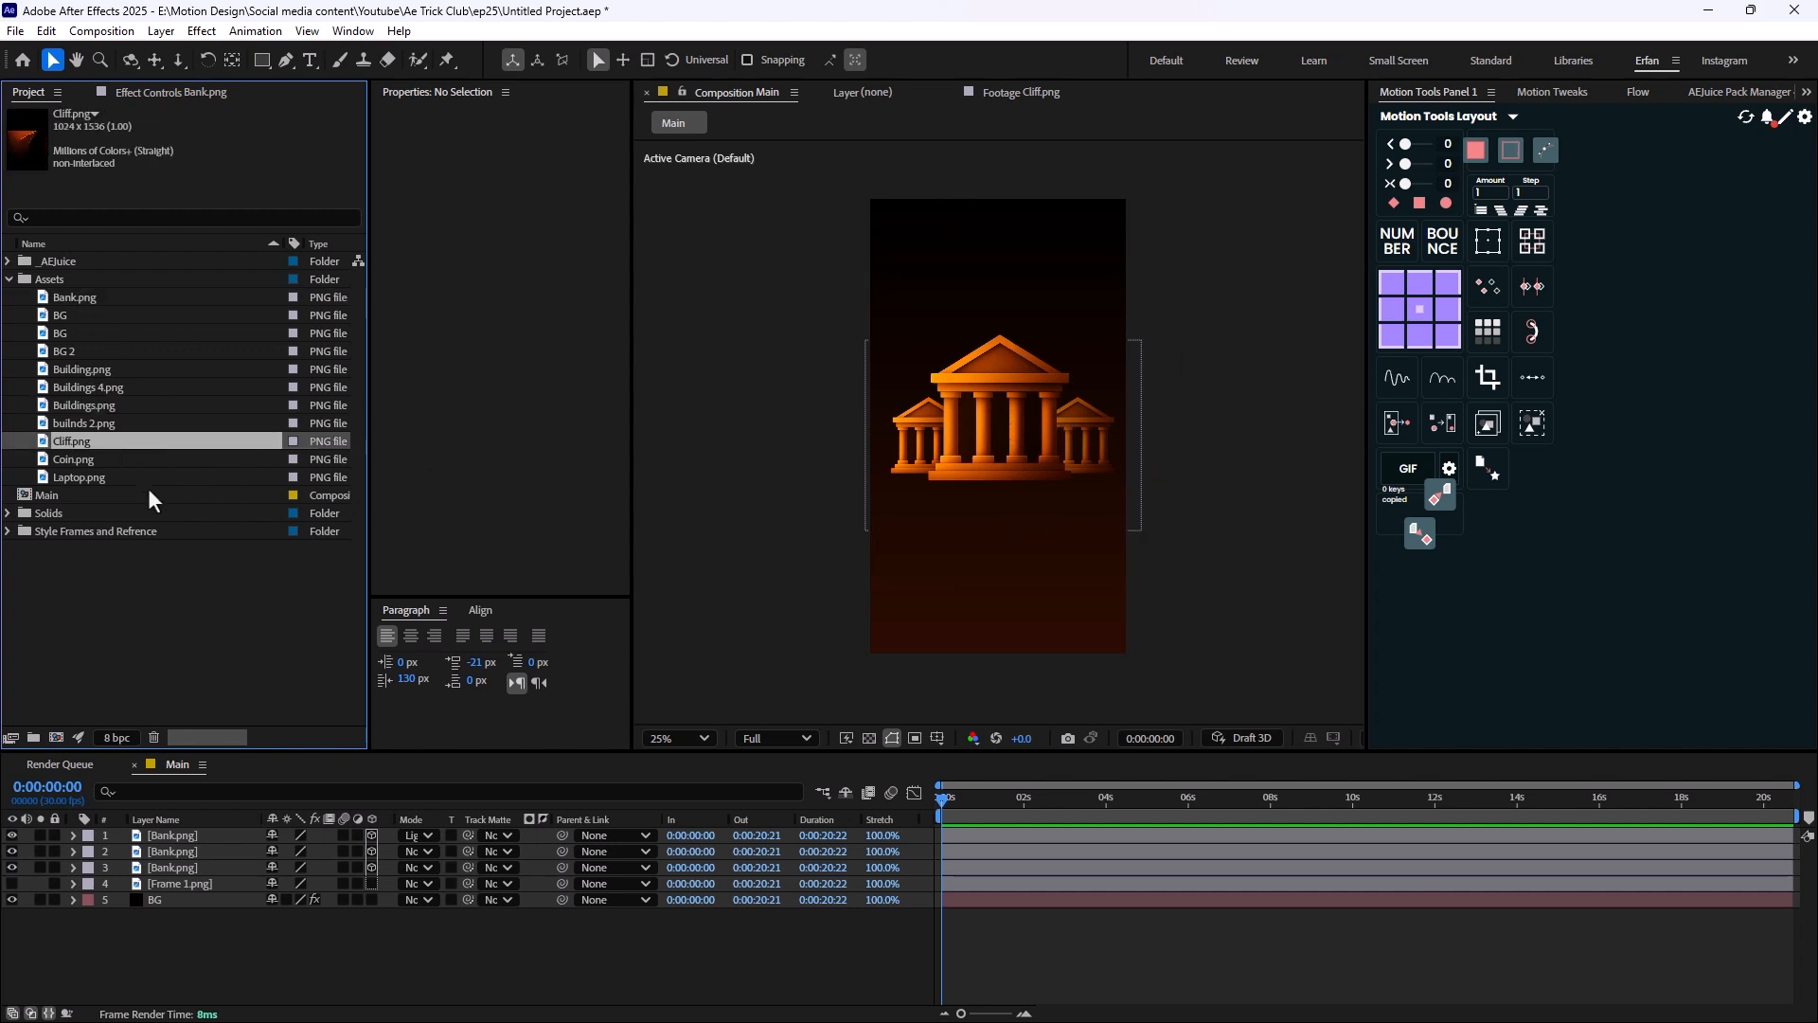
pyautogui.click(72, 458)
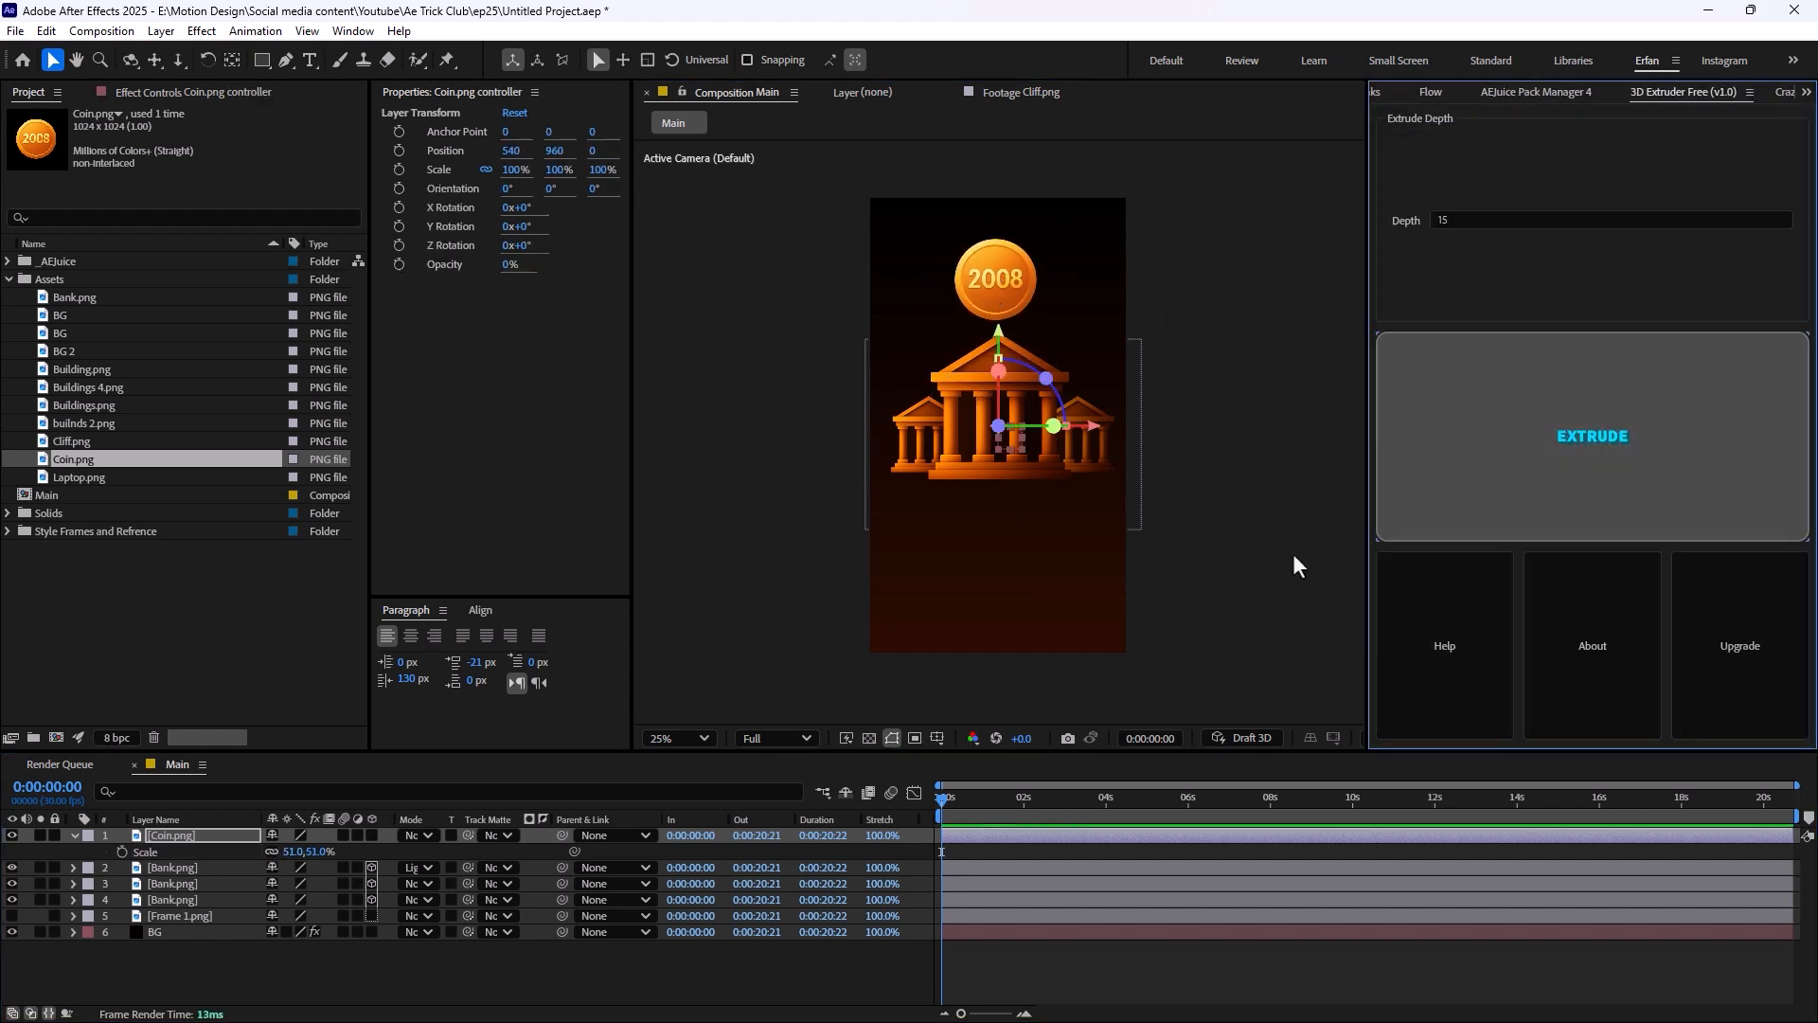
# Extrude the 2008 coin into a 3D coin with depth 15.
pyautogui.click(1589, 435)
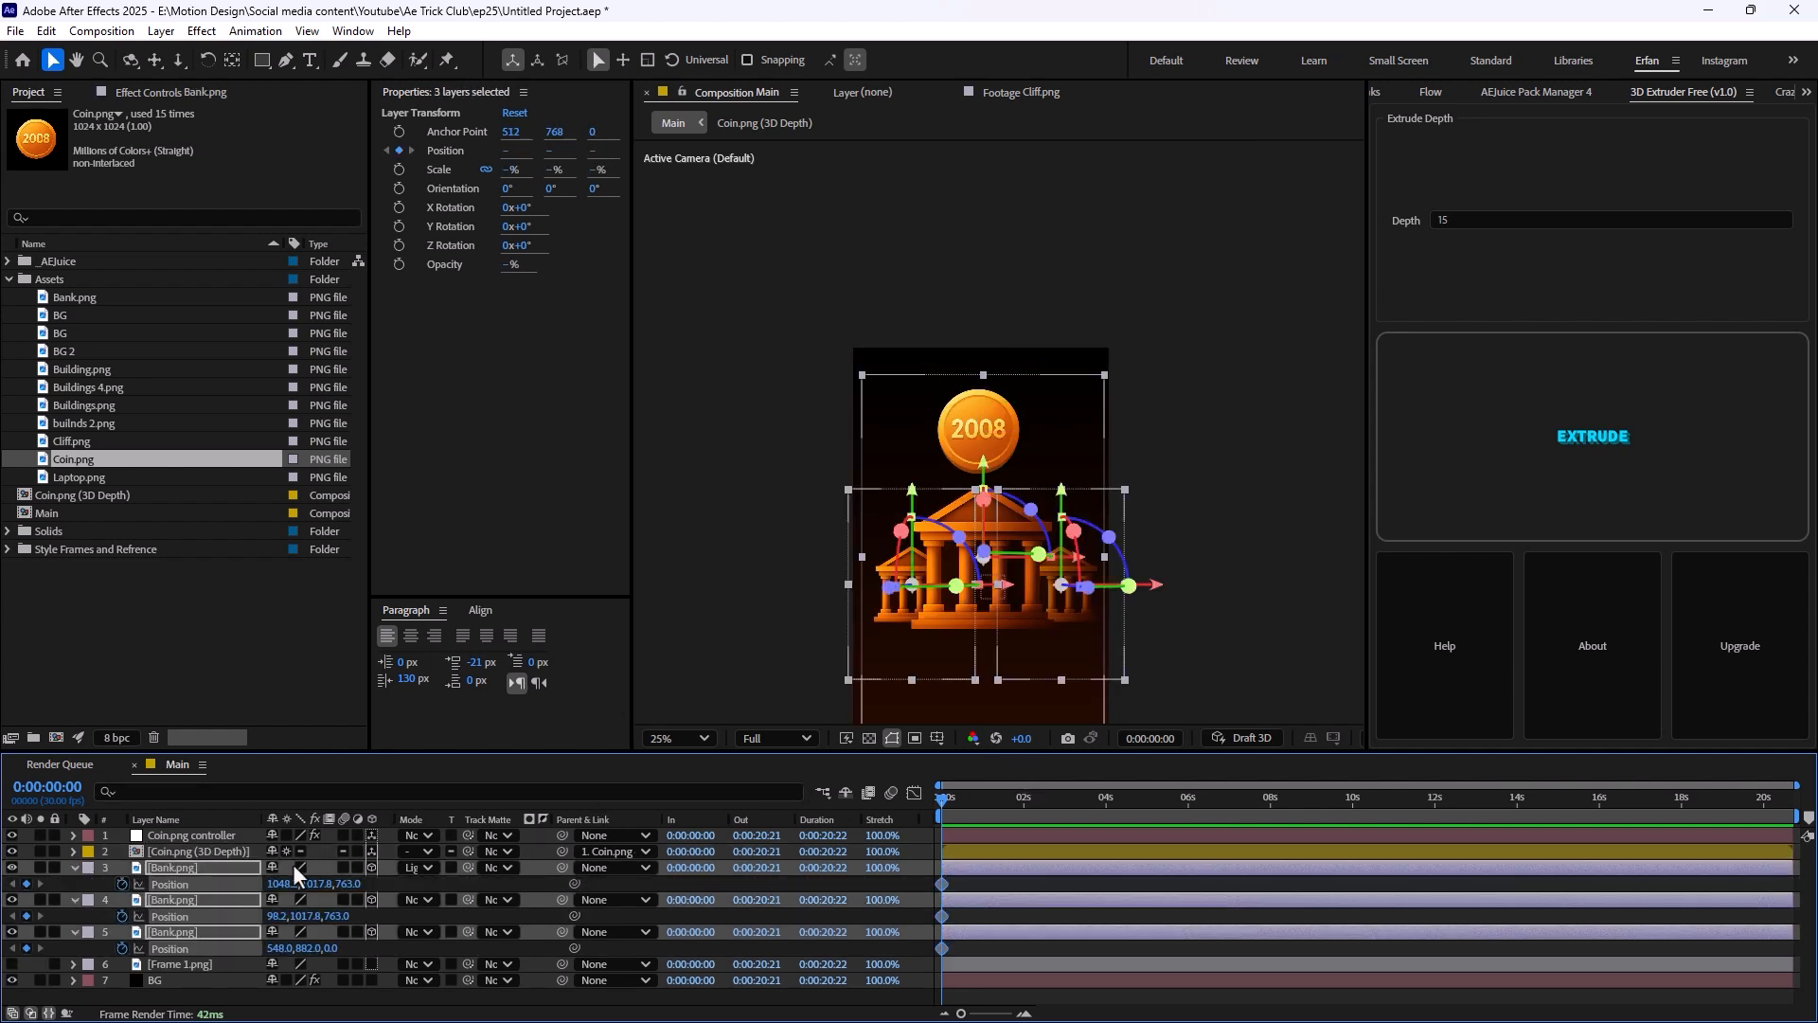
pyautogui.click(970, 798)
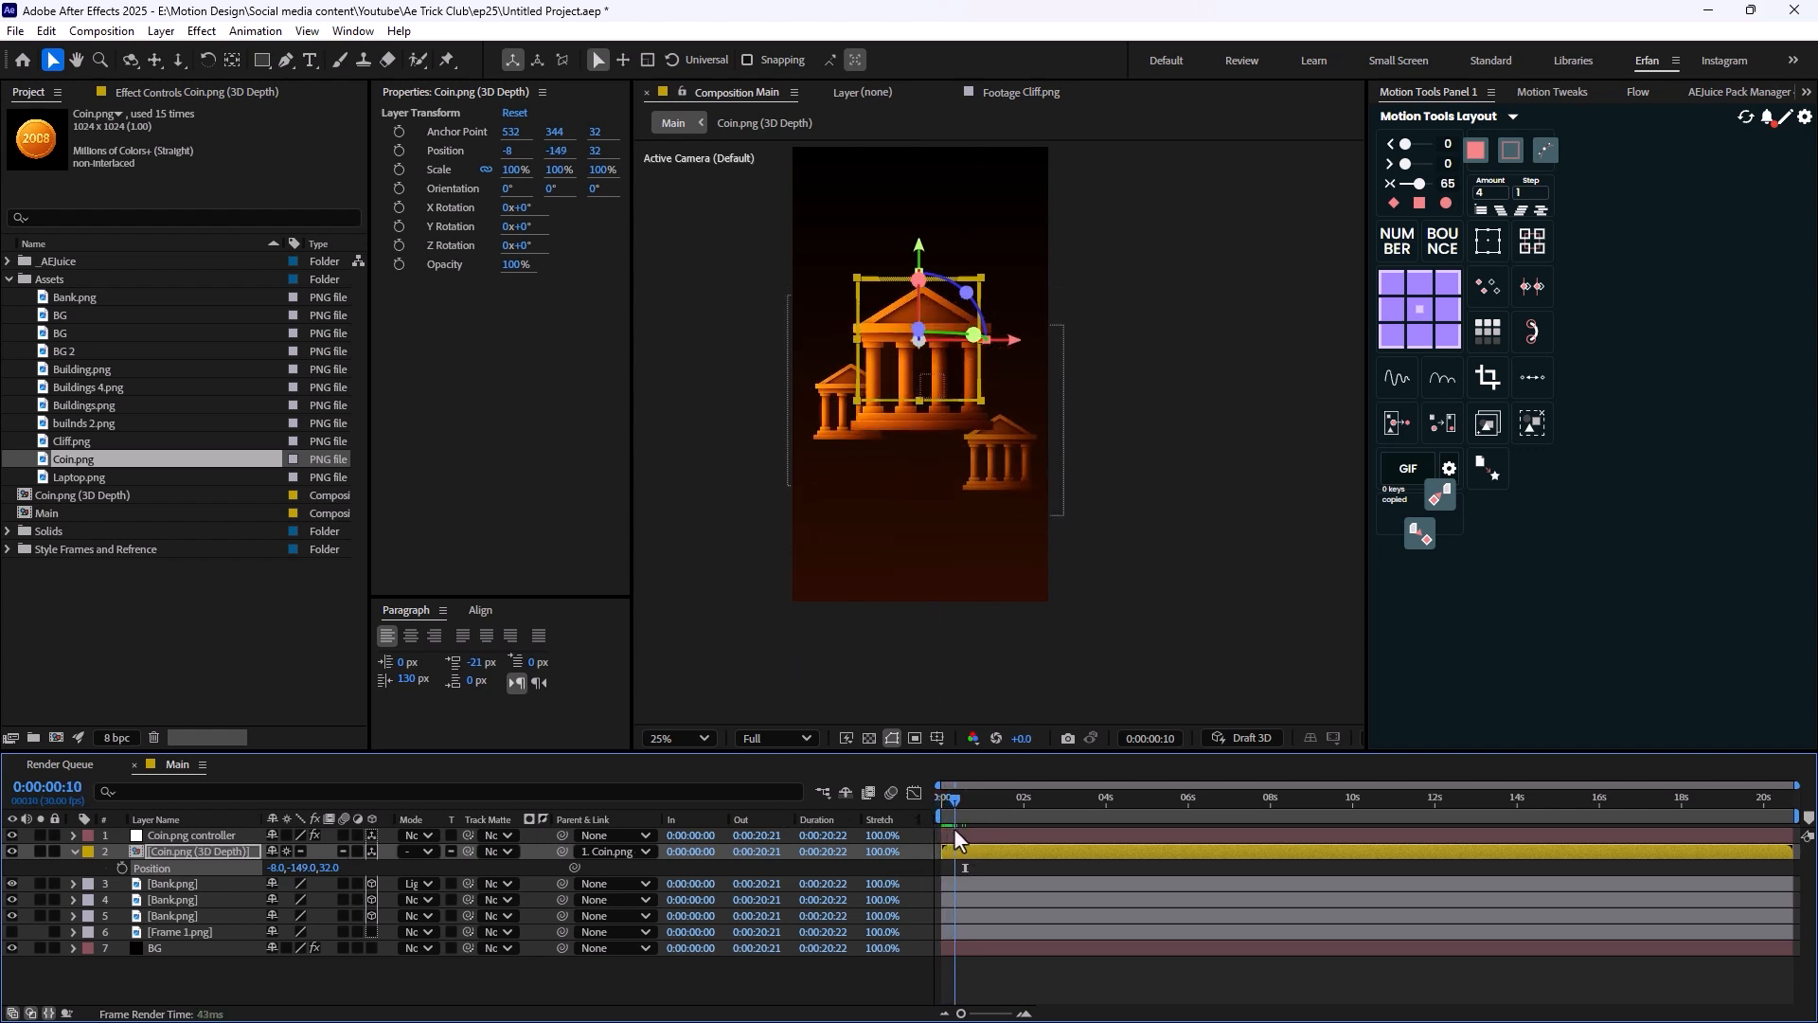
# Keyframe the coin rising upward with Y rotation over the first seconds.
pyautogui.click(948, 798)
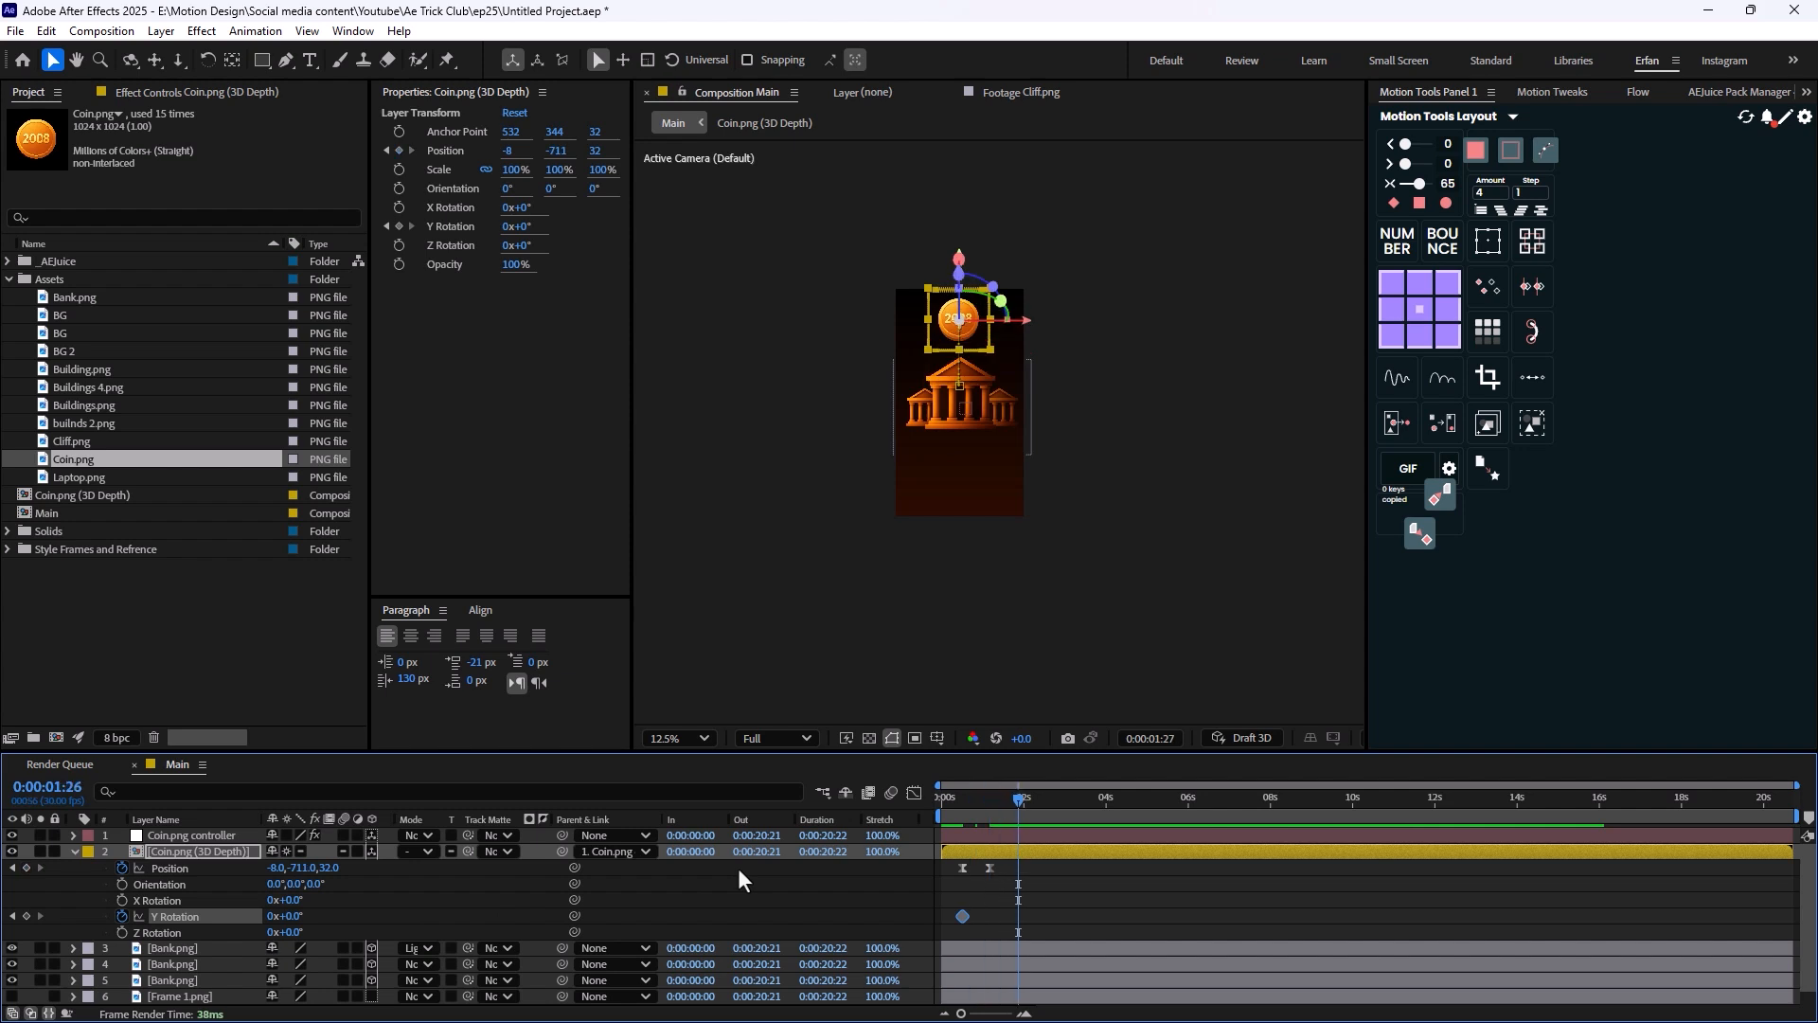
pyautogui.doubleClick(288, 916)
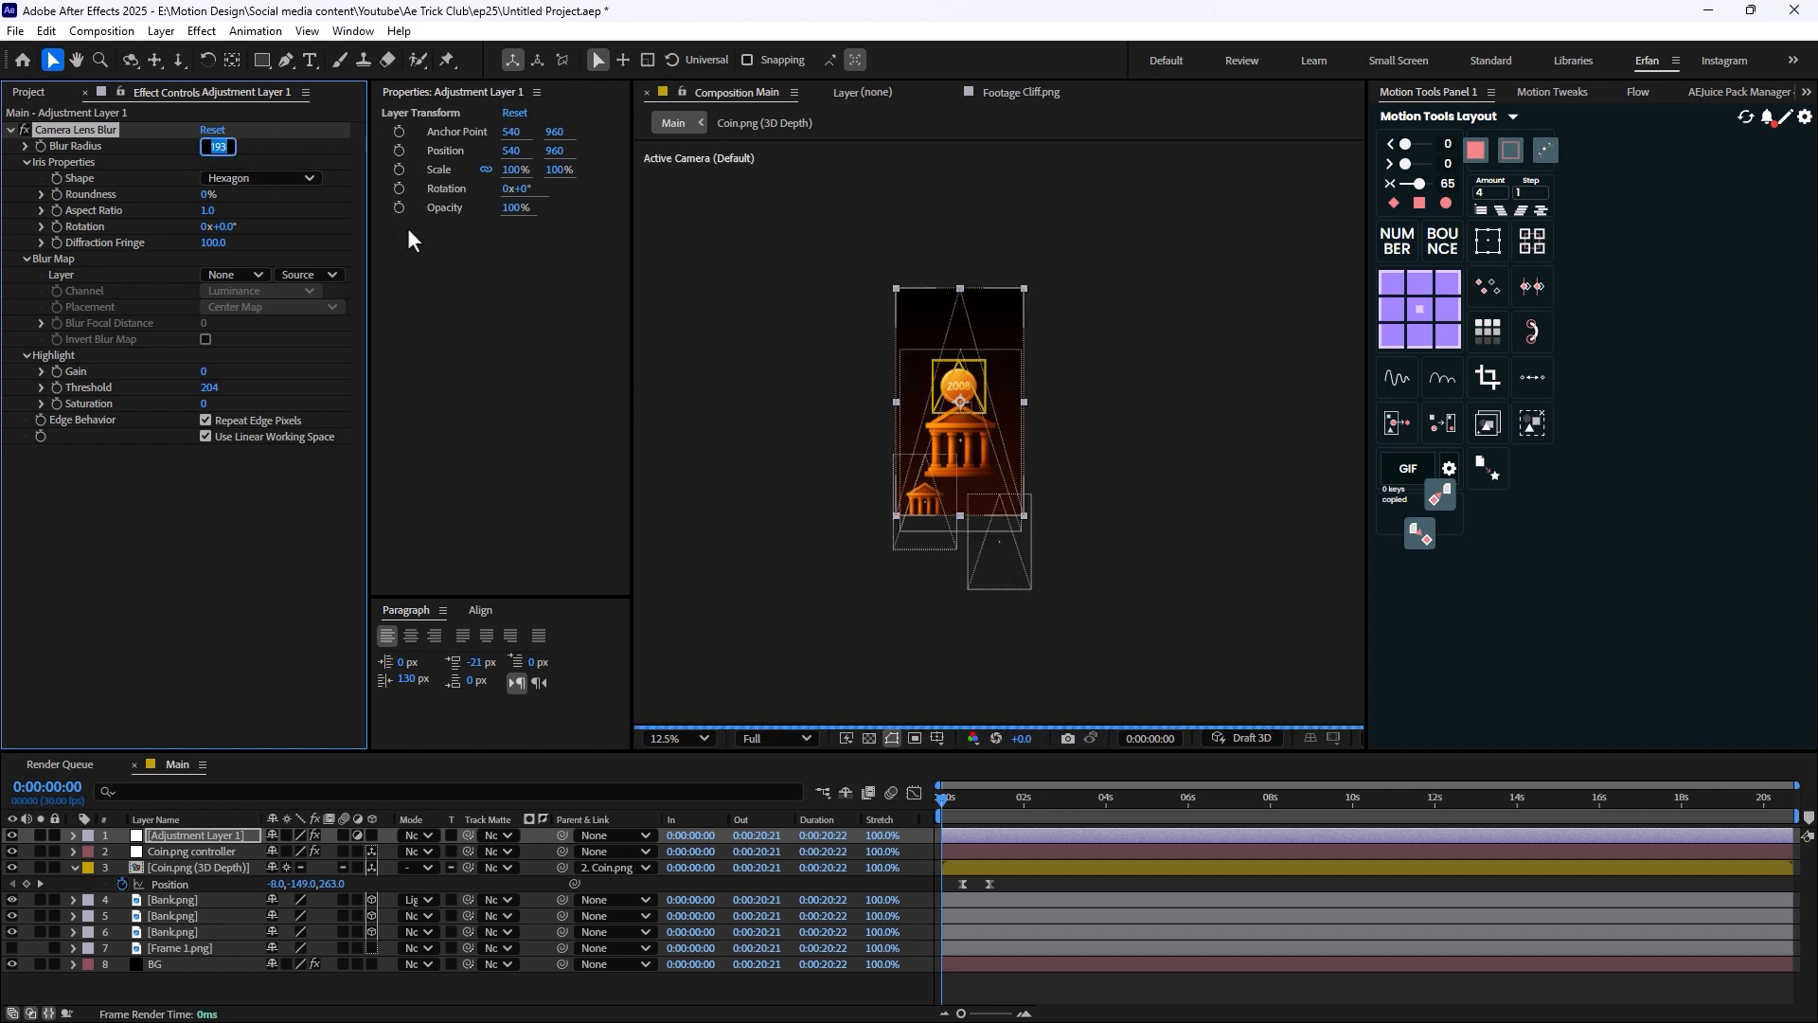
# Set the Camera Lens Blur radius to 35.0 and scrub to check the coin motion.
pyautogui.write('3')
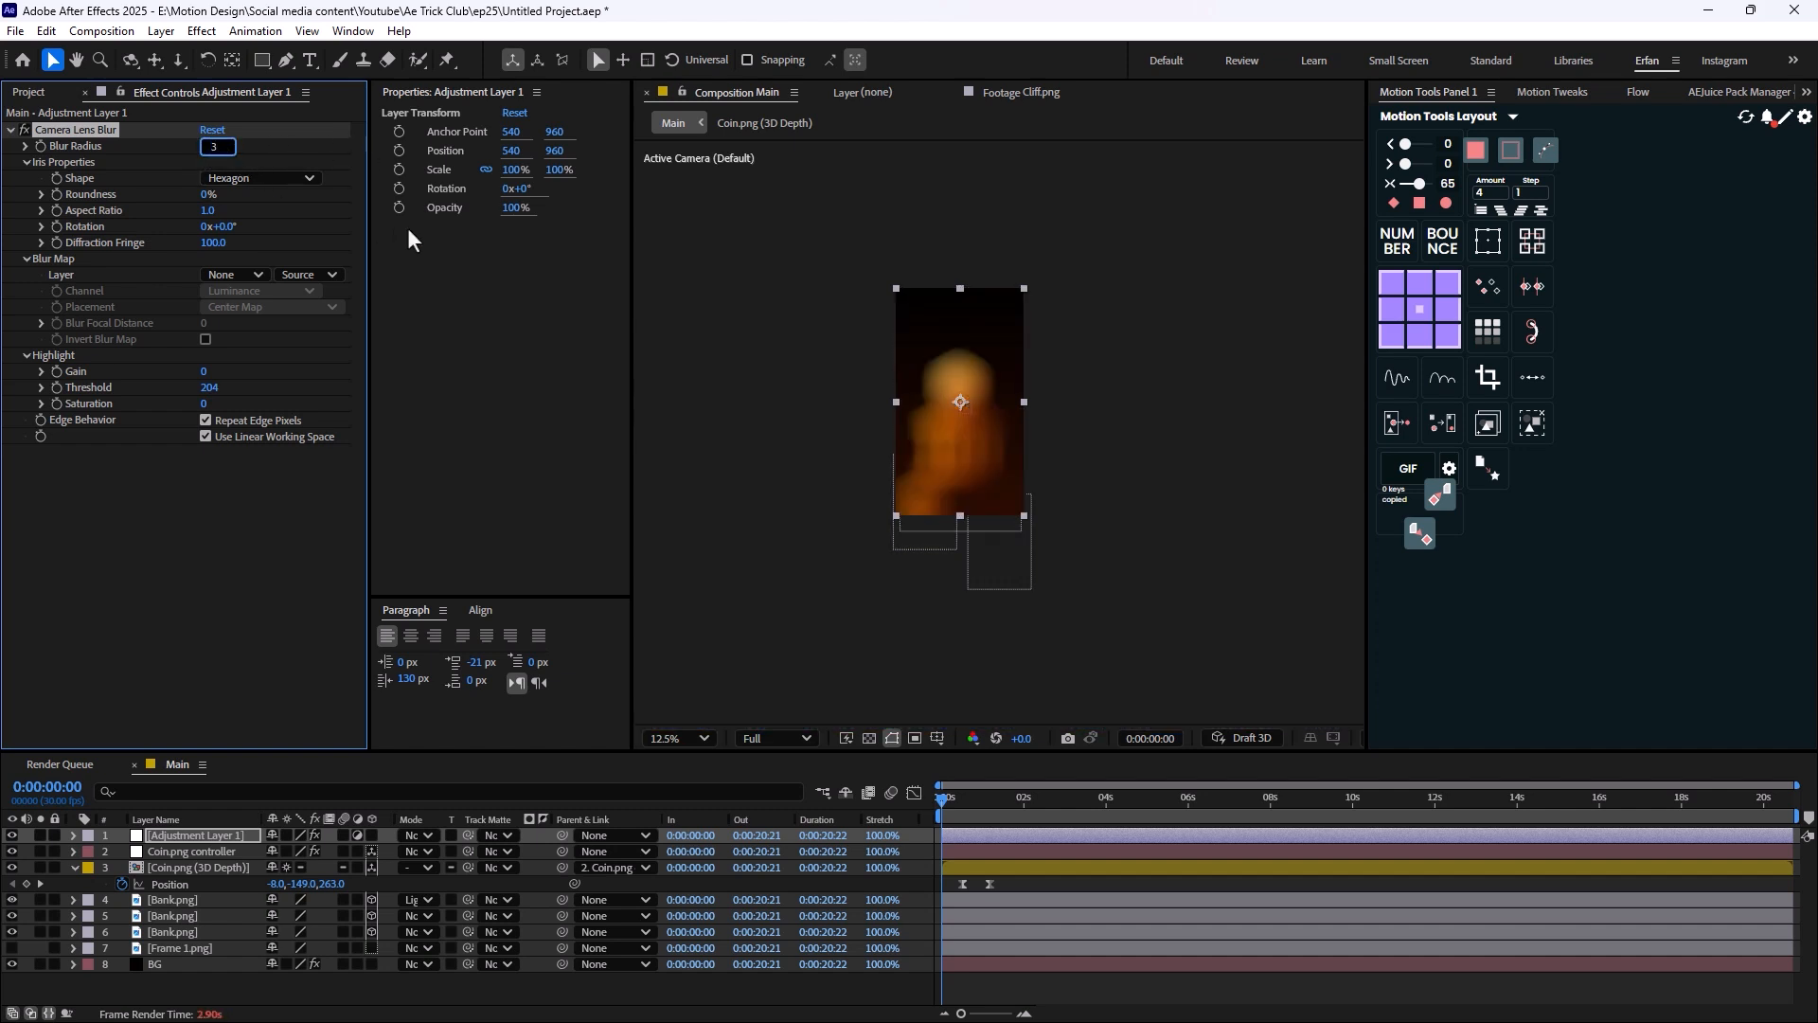
pyautogui.write('35.0')
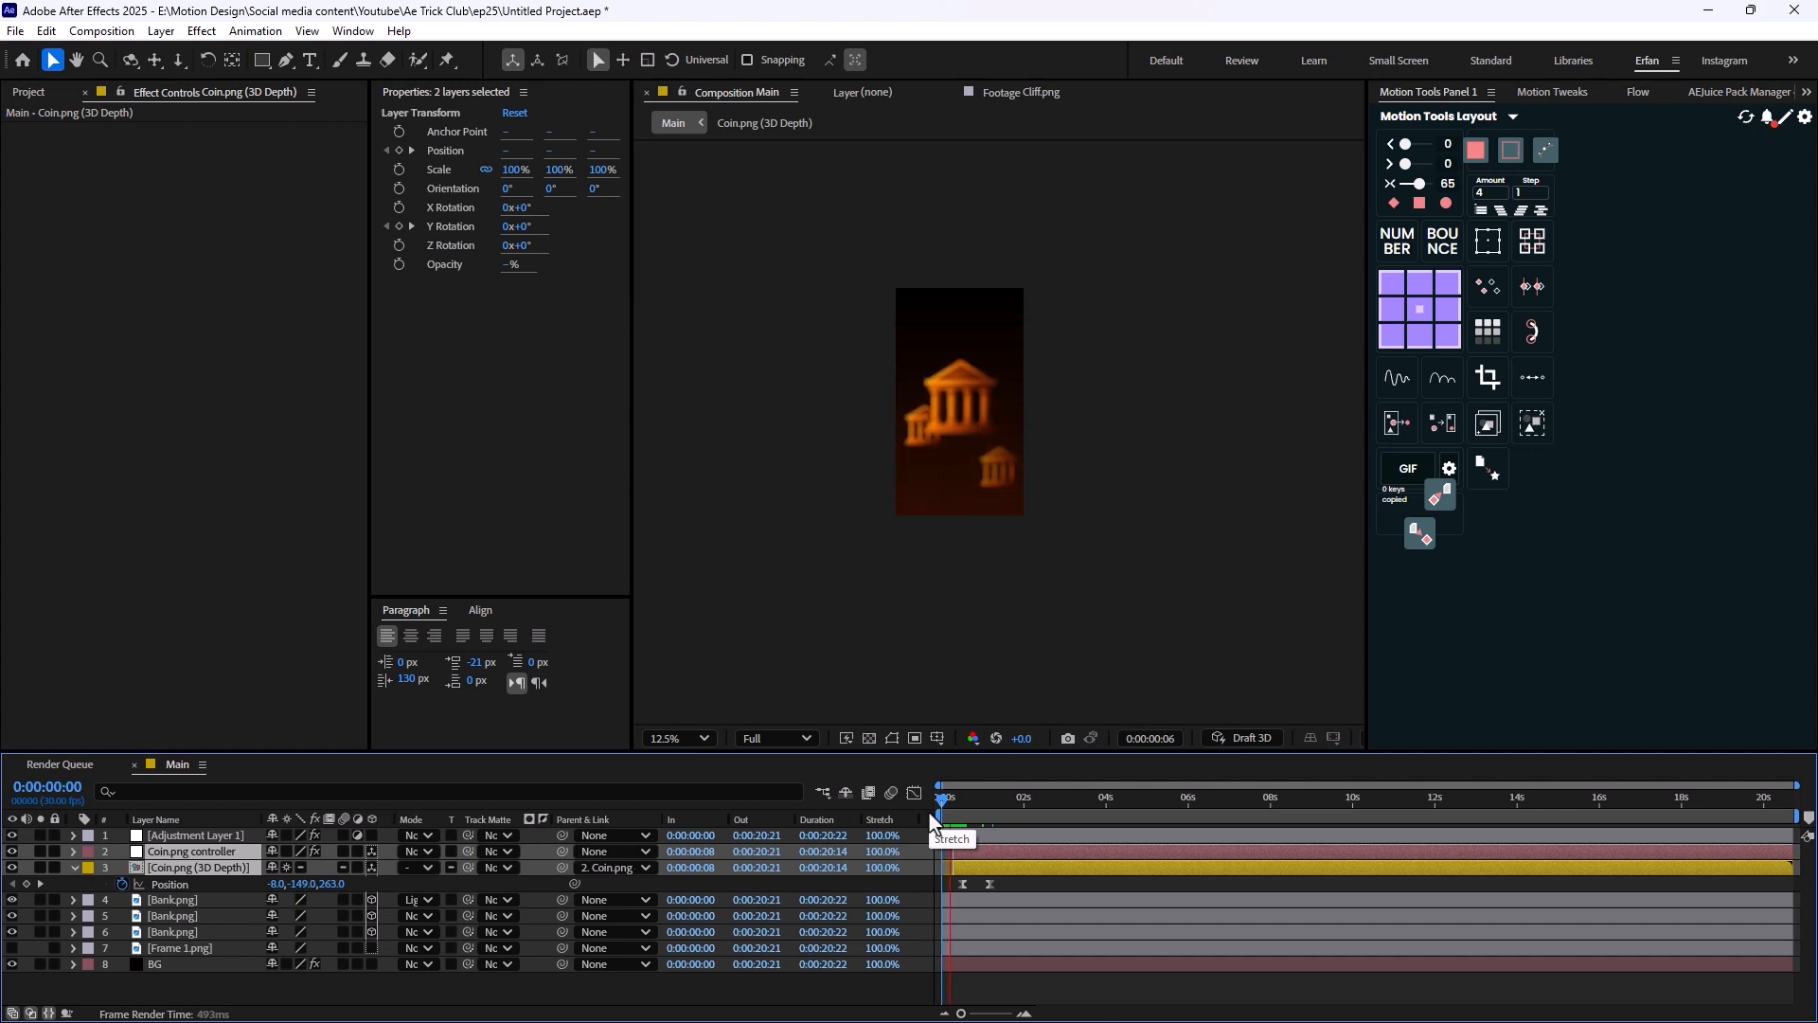
pyautogui.moveTo(947, 830); pyautogui.dragTo(977, 830)
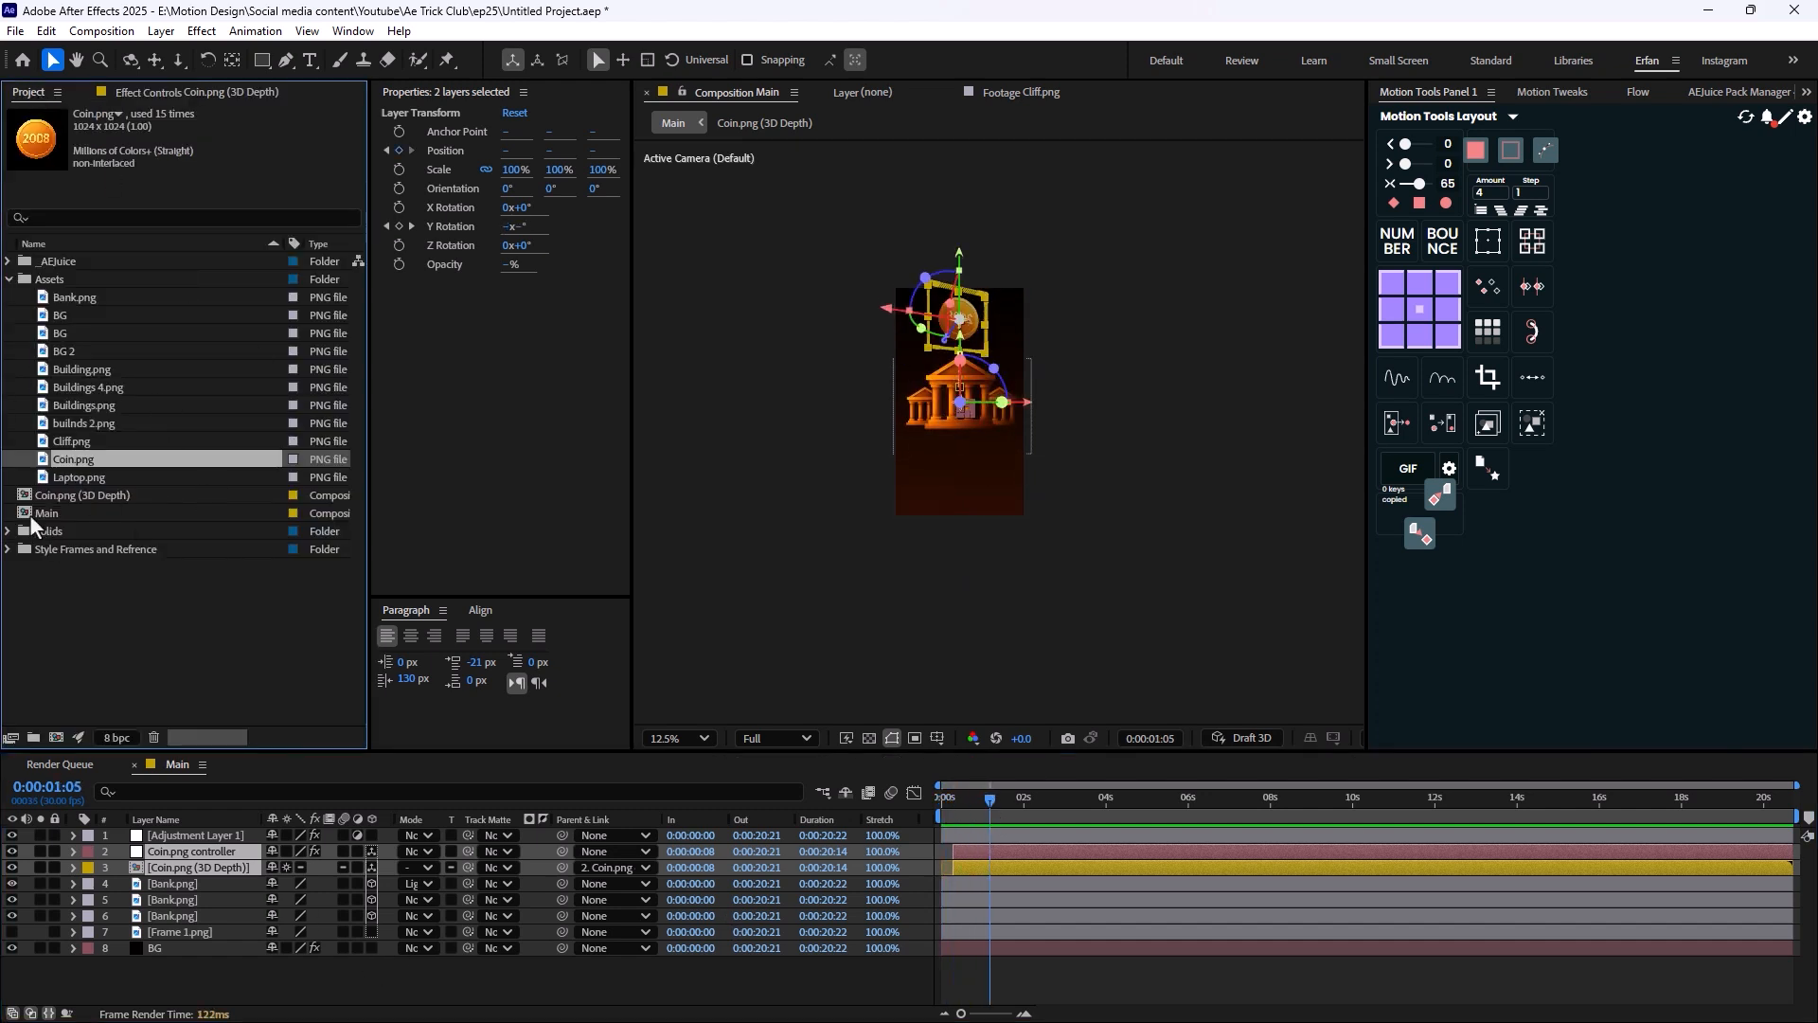
# View the Frame 1.png style frame of the glowing bank full size for reference.
pyautogui.click(82, 566)
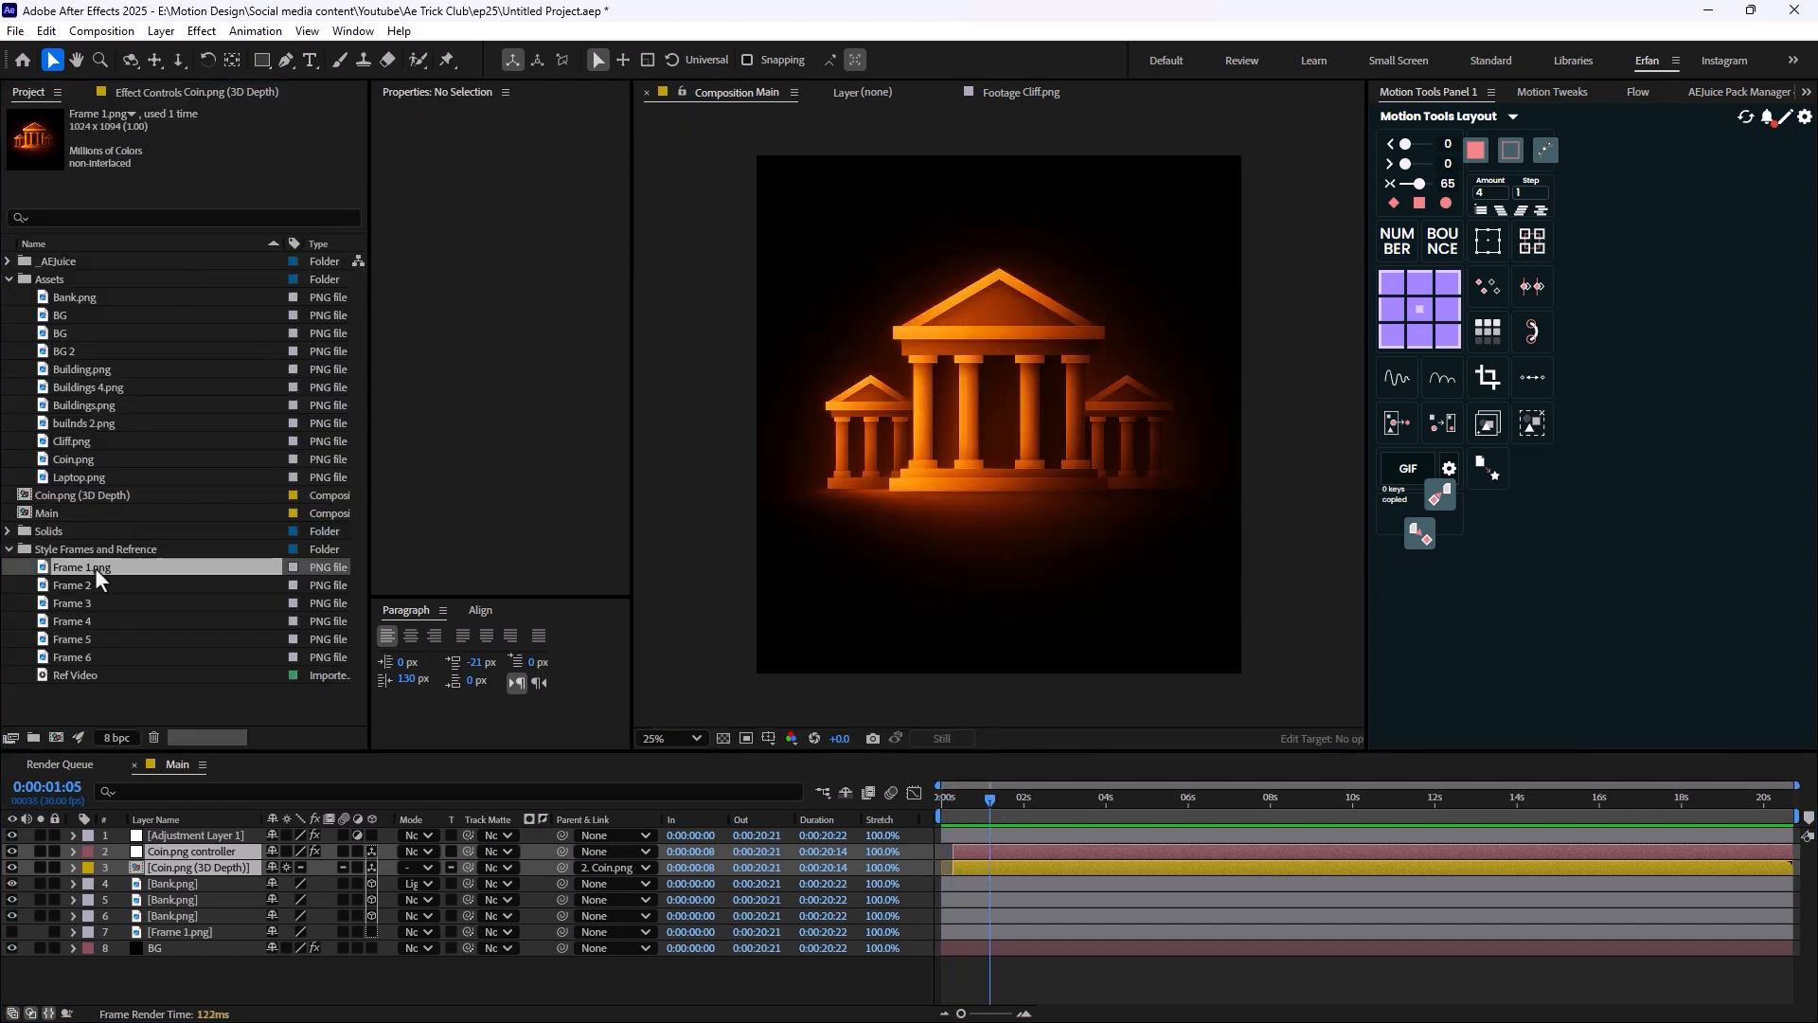
pyautogui.doubleClick(82, 566)
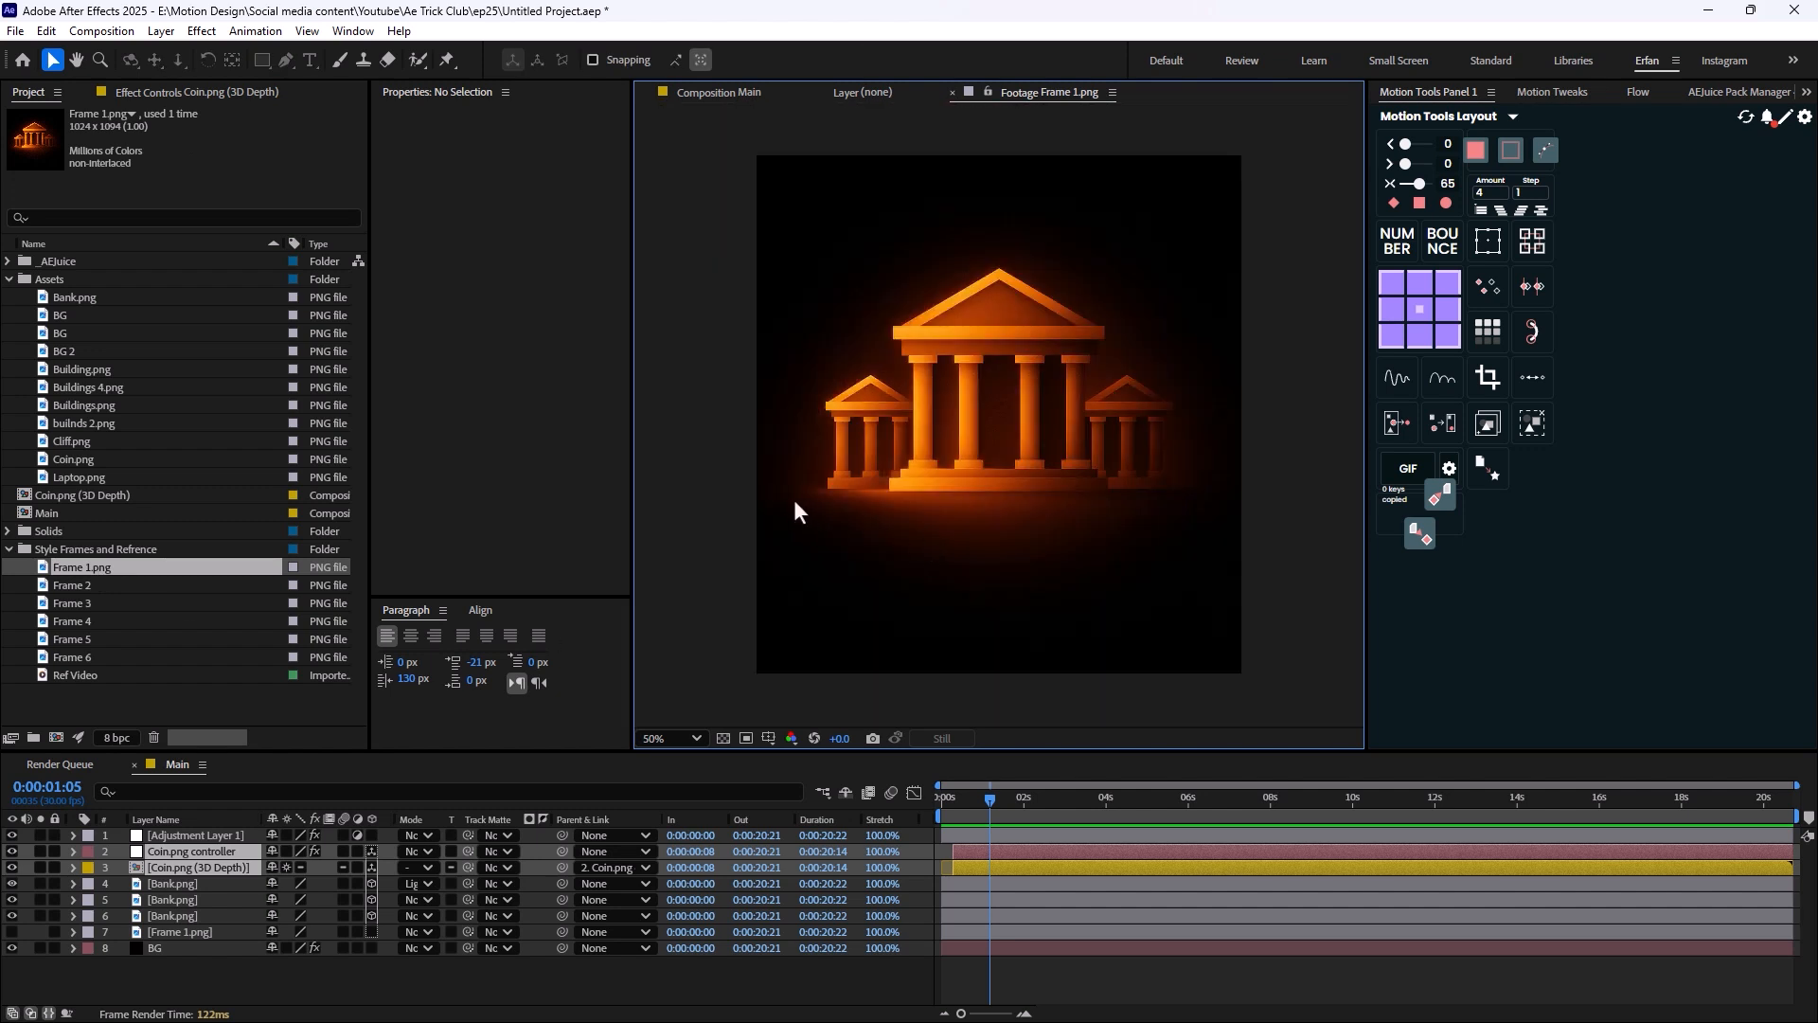
pyautogui.moveTo(951, 537)
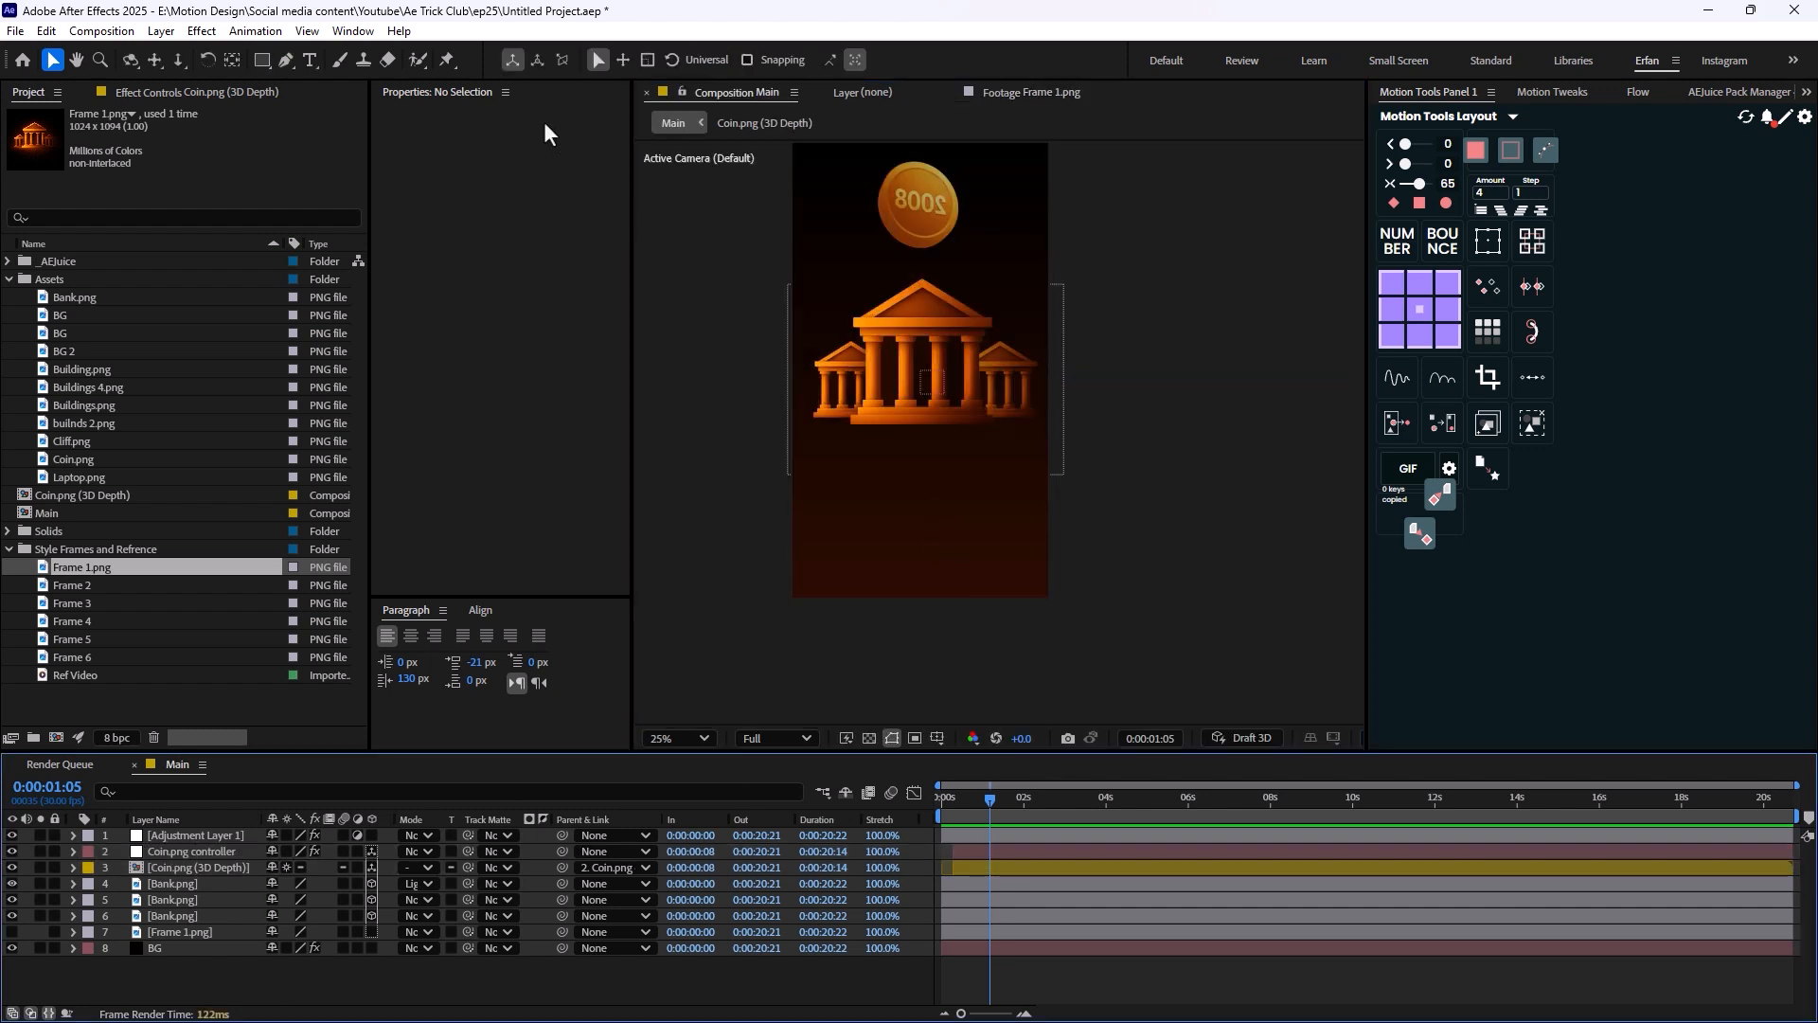
# Draw a wide orange ellipse and soften it with Fast Box Blur radius 32.
pyautogui.click(263, 58)
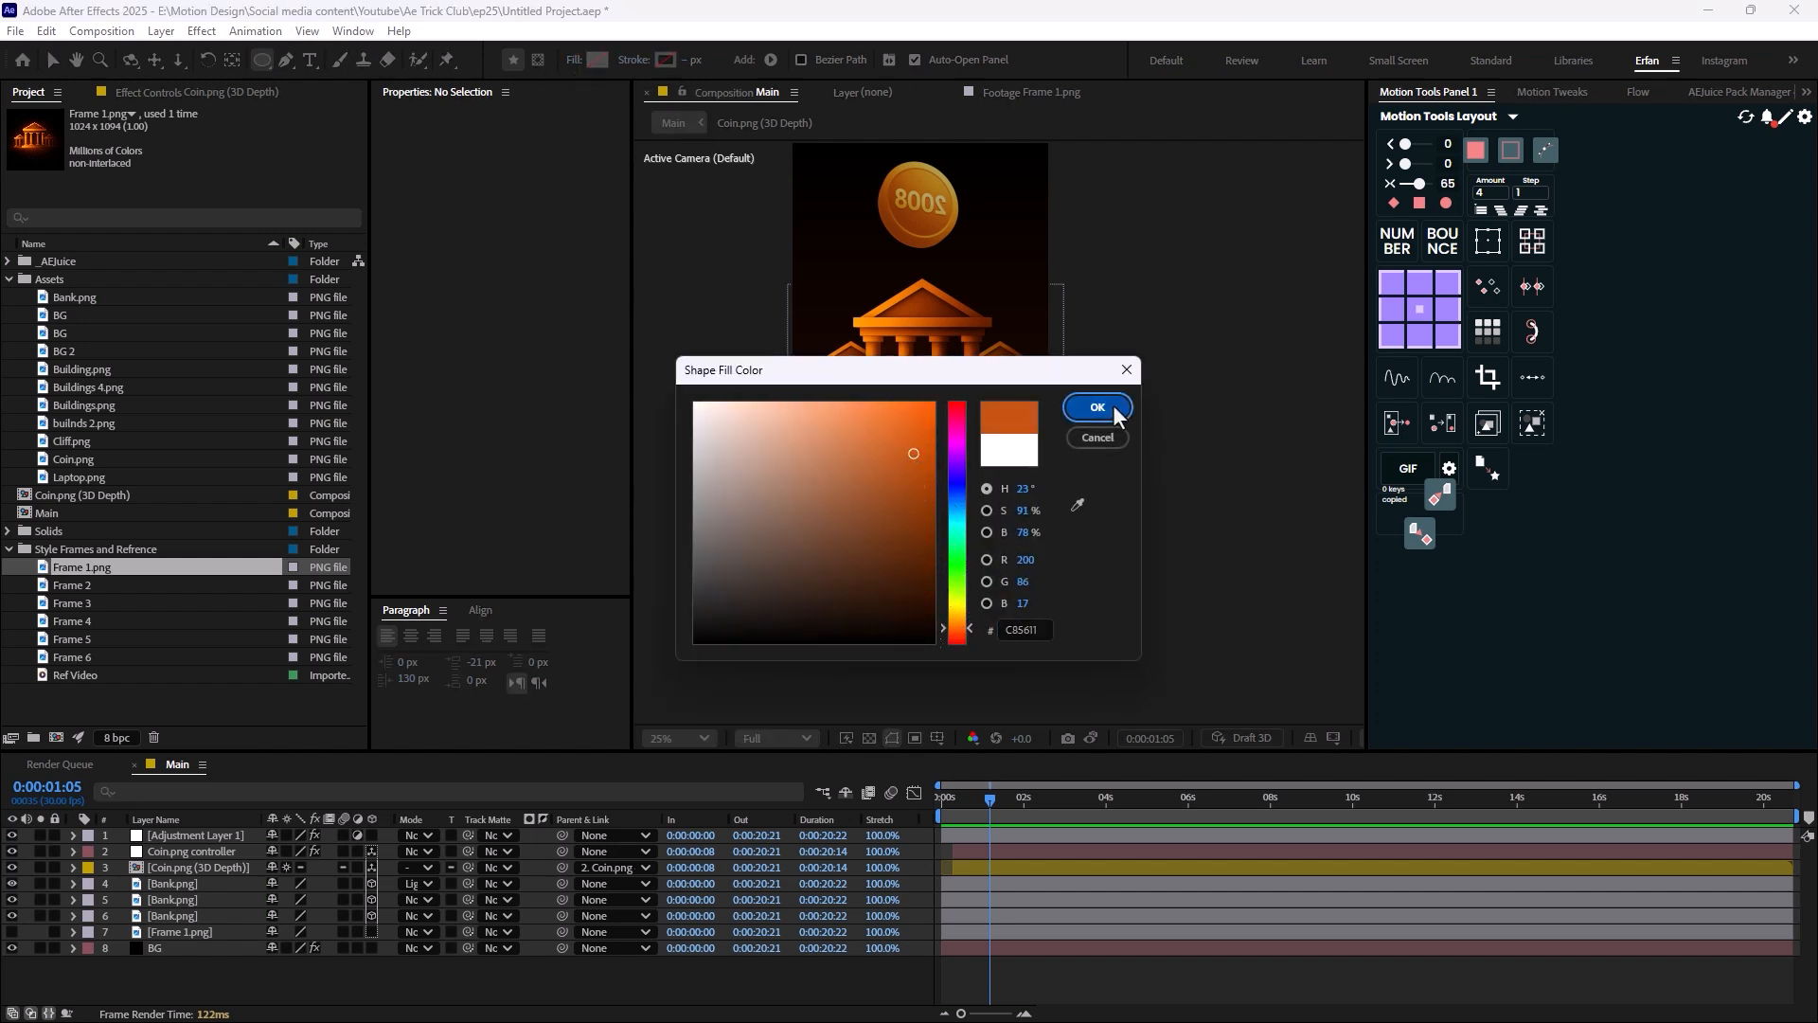
pyautogui.click(1095, 405)
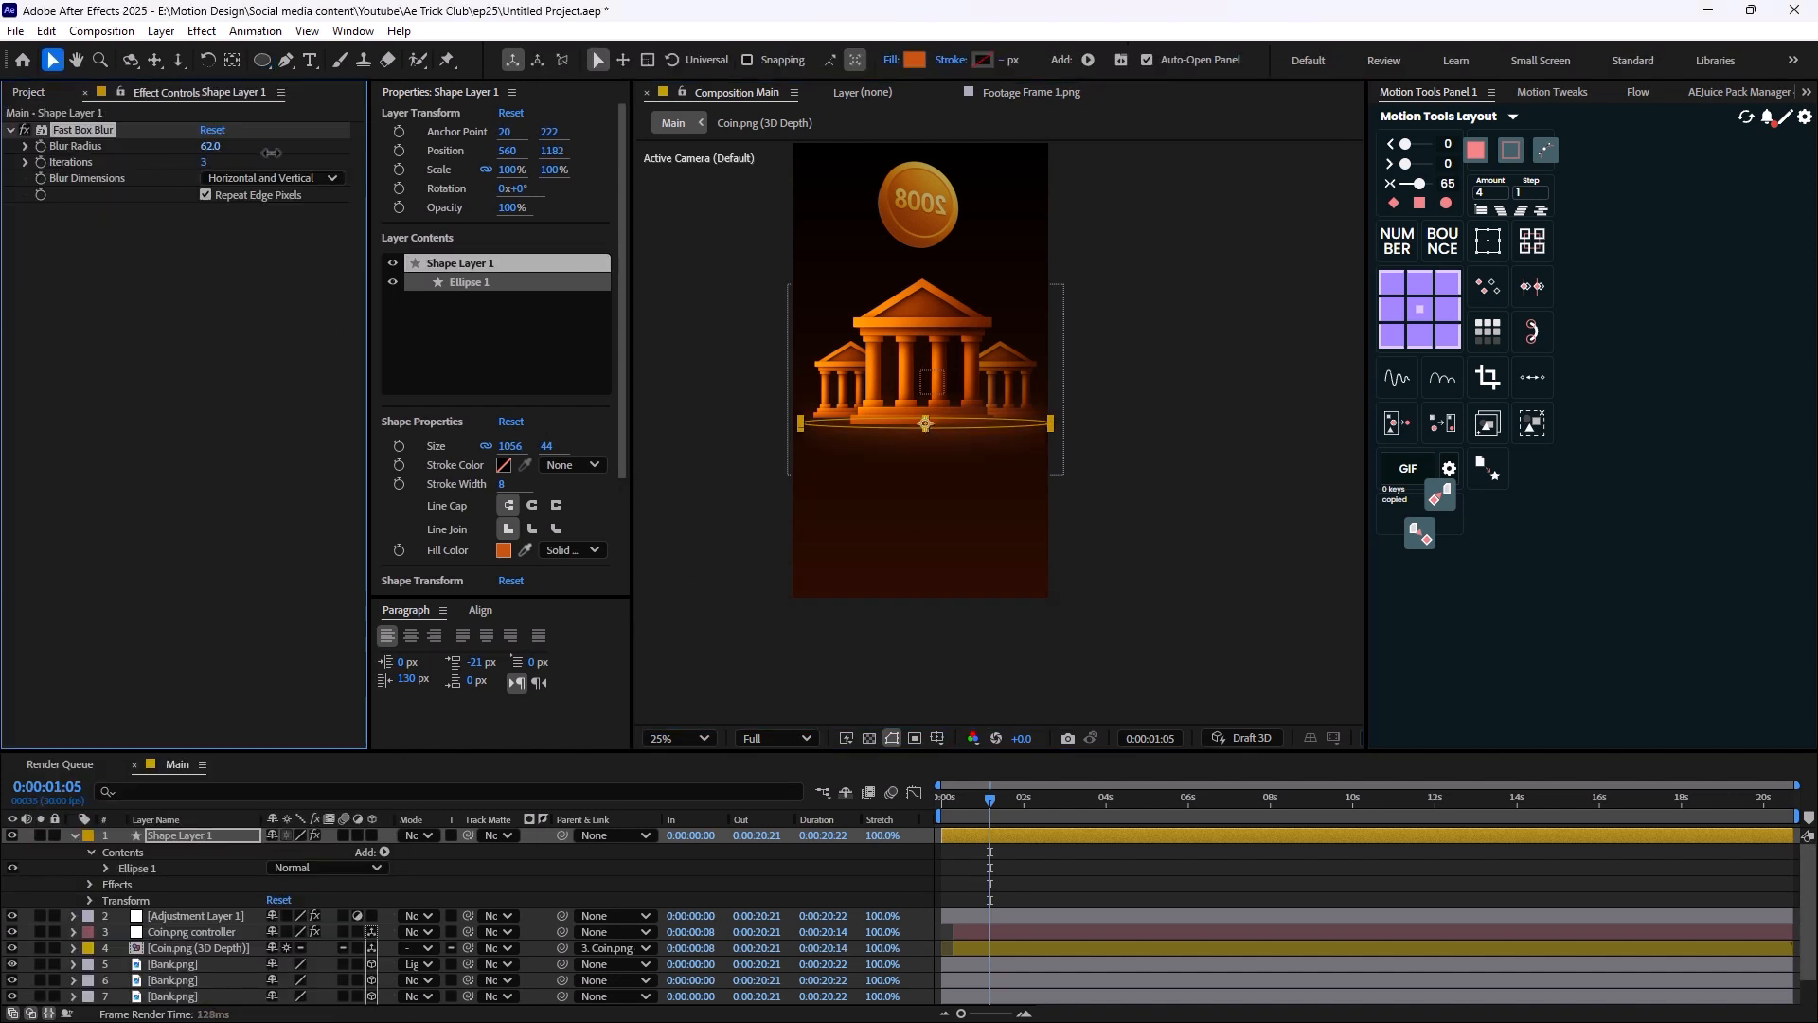
pyautogui.moveTo(231, 152); pyautogui.dragTo(210, 152)
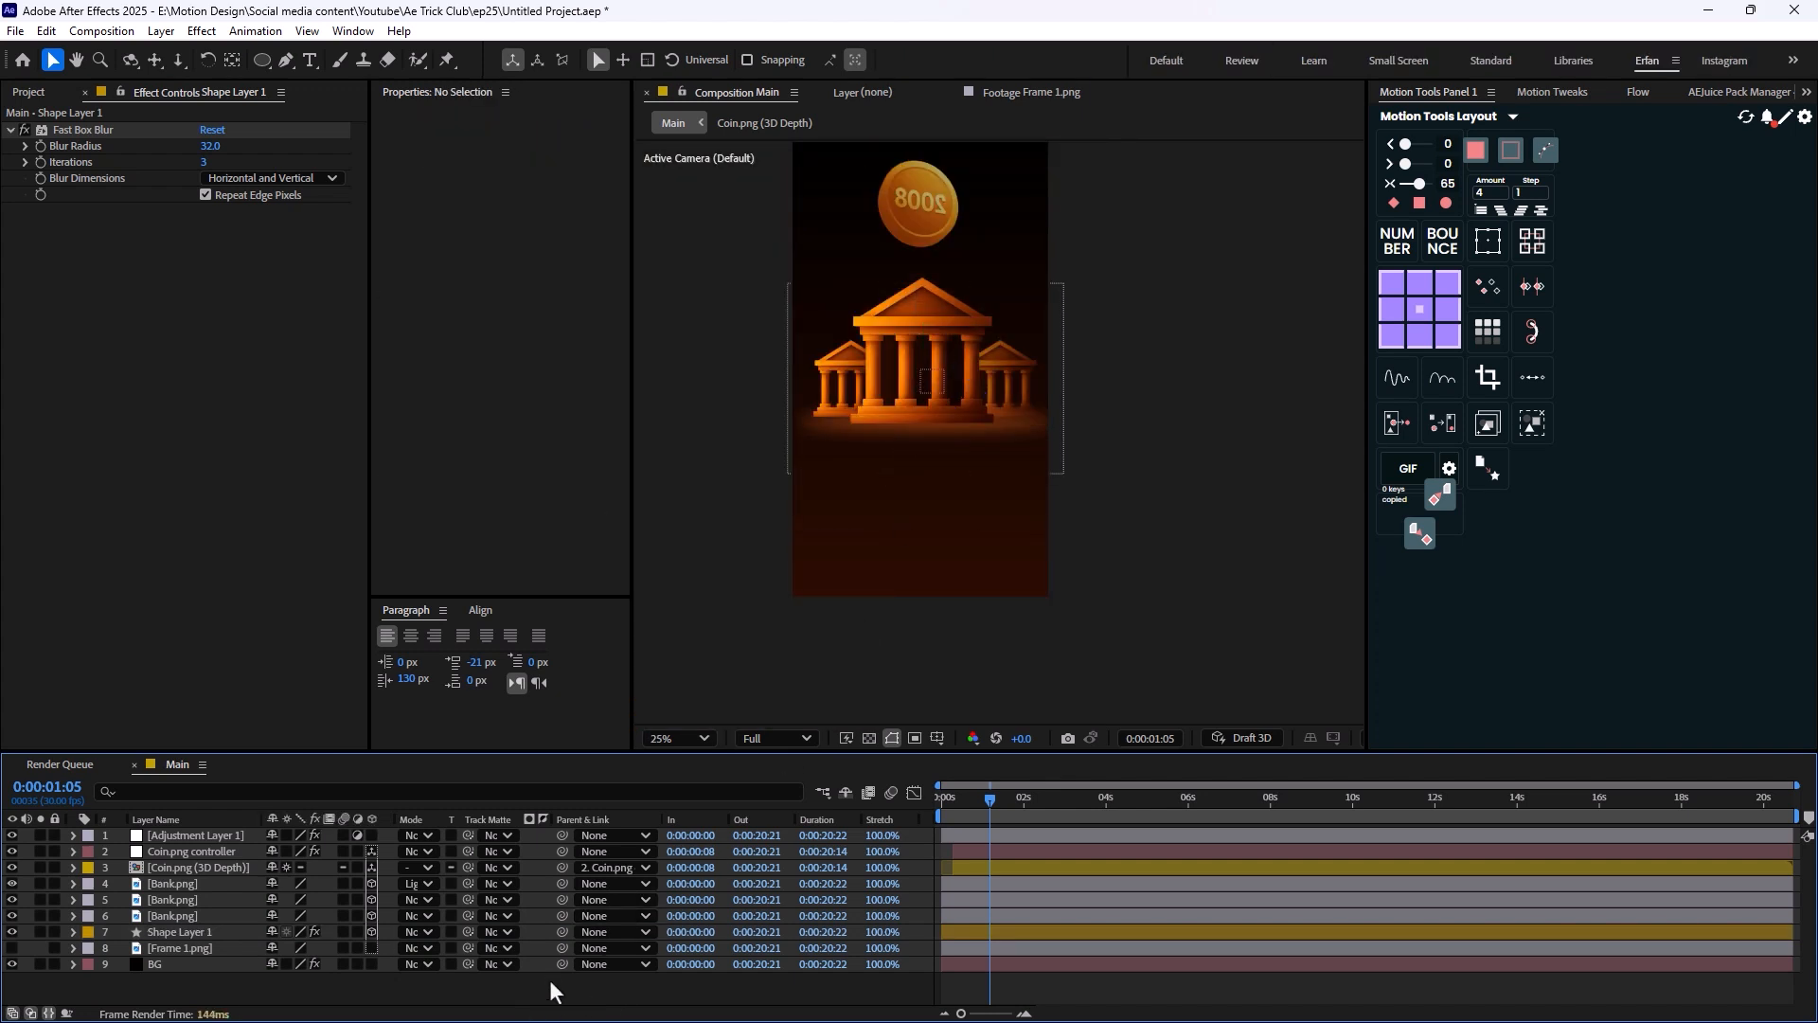
# Add Camera 1 to the Main comp with a lens preset.
pyautogui.rightClick(551, 991)
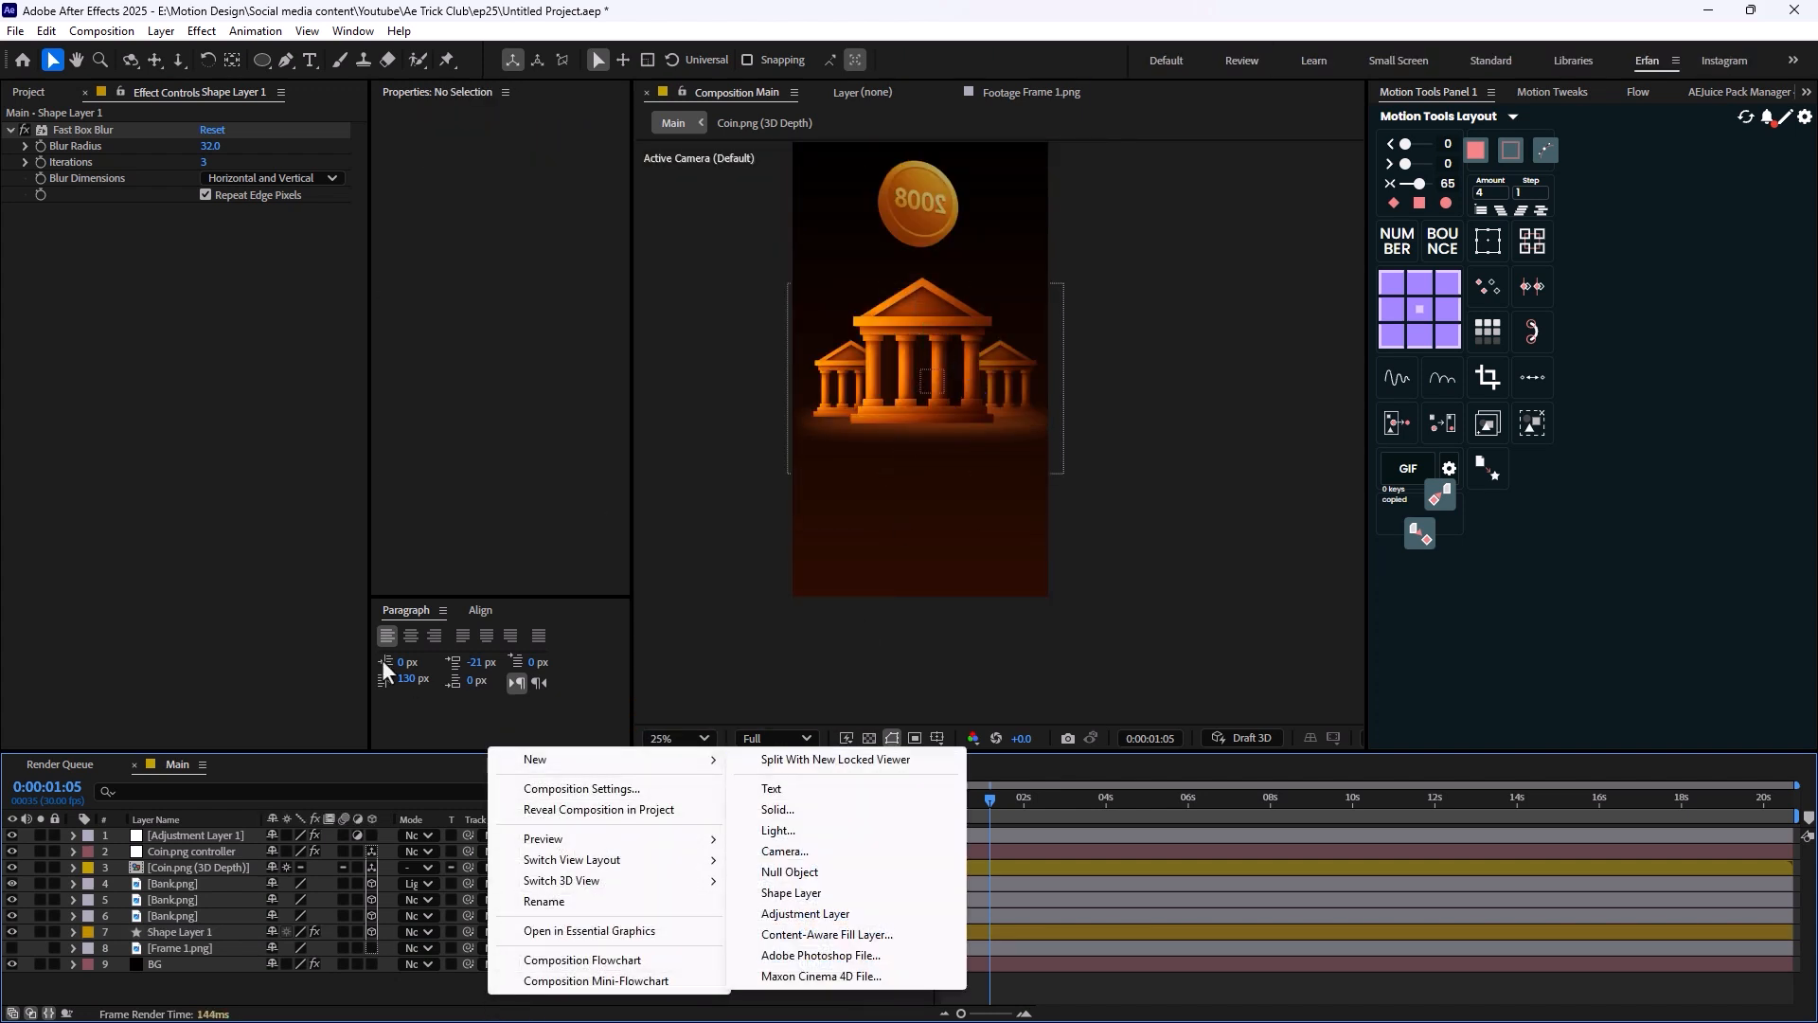
pyautogui.moveTo(852, 890)
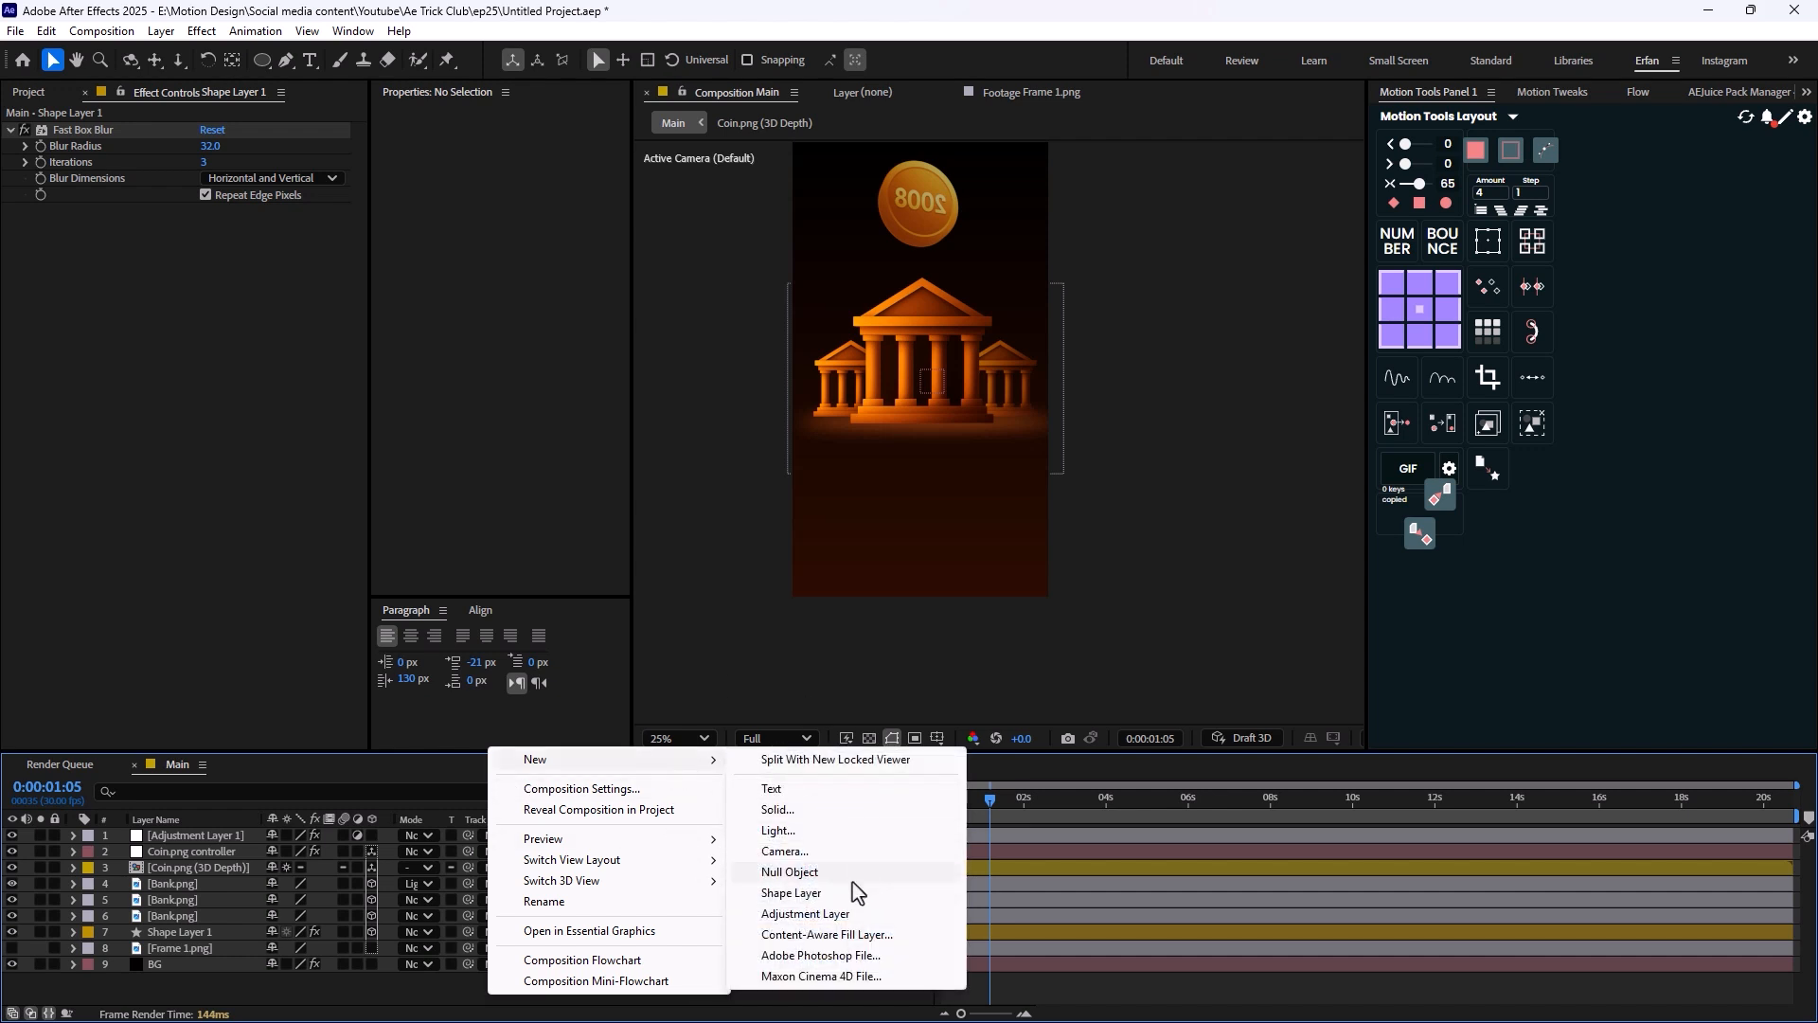
pyautogui.click(784, 850)
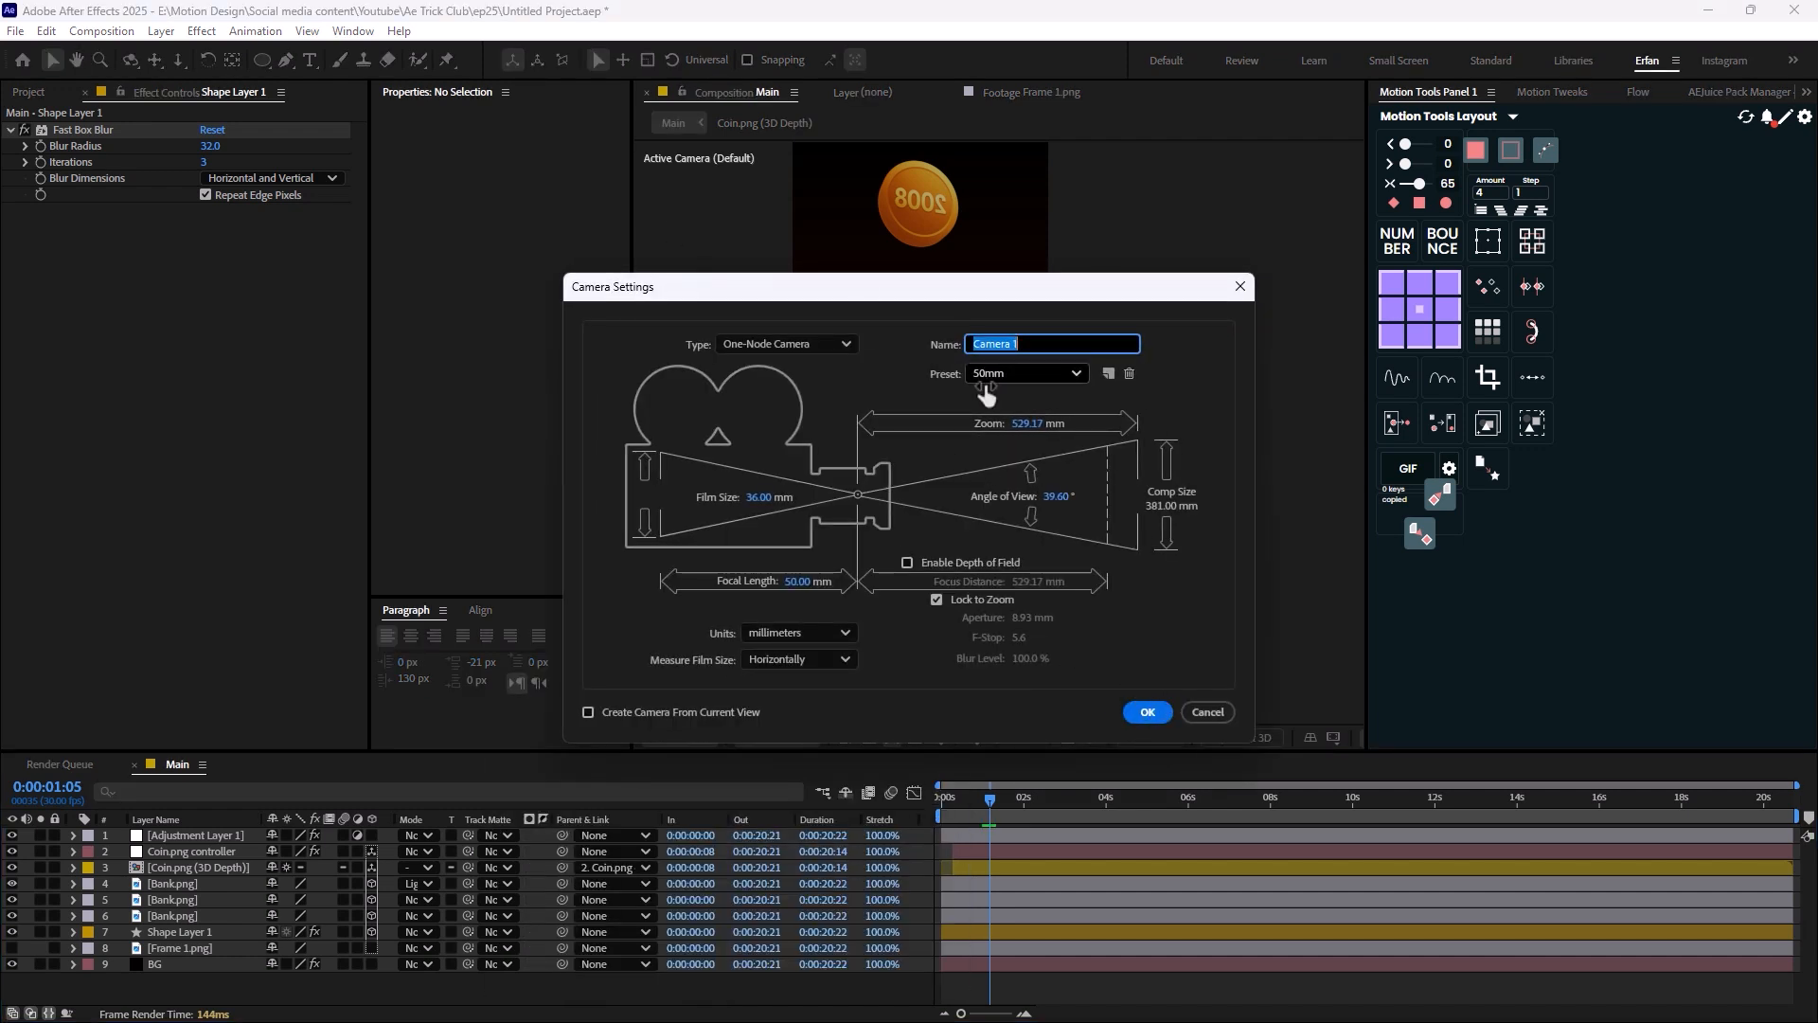
pyautogui.click(1144, 710)
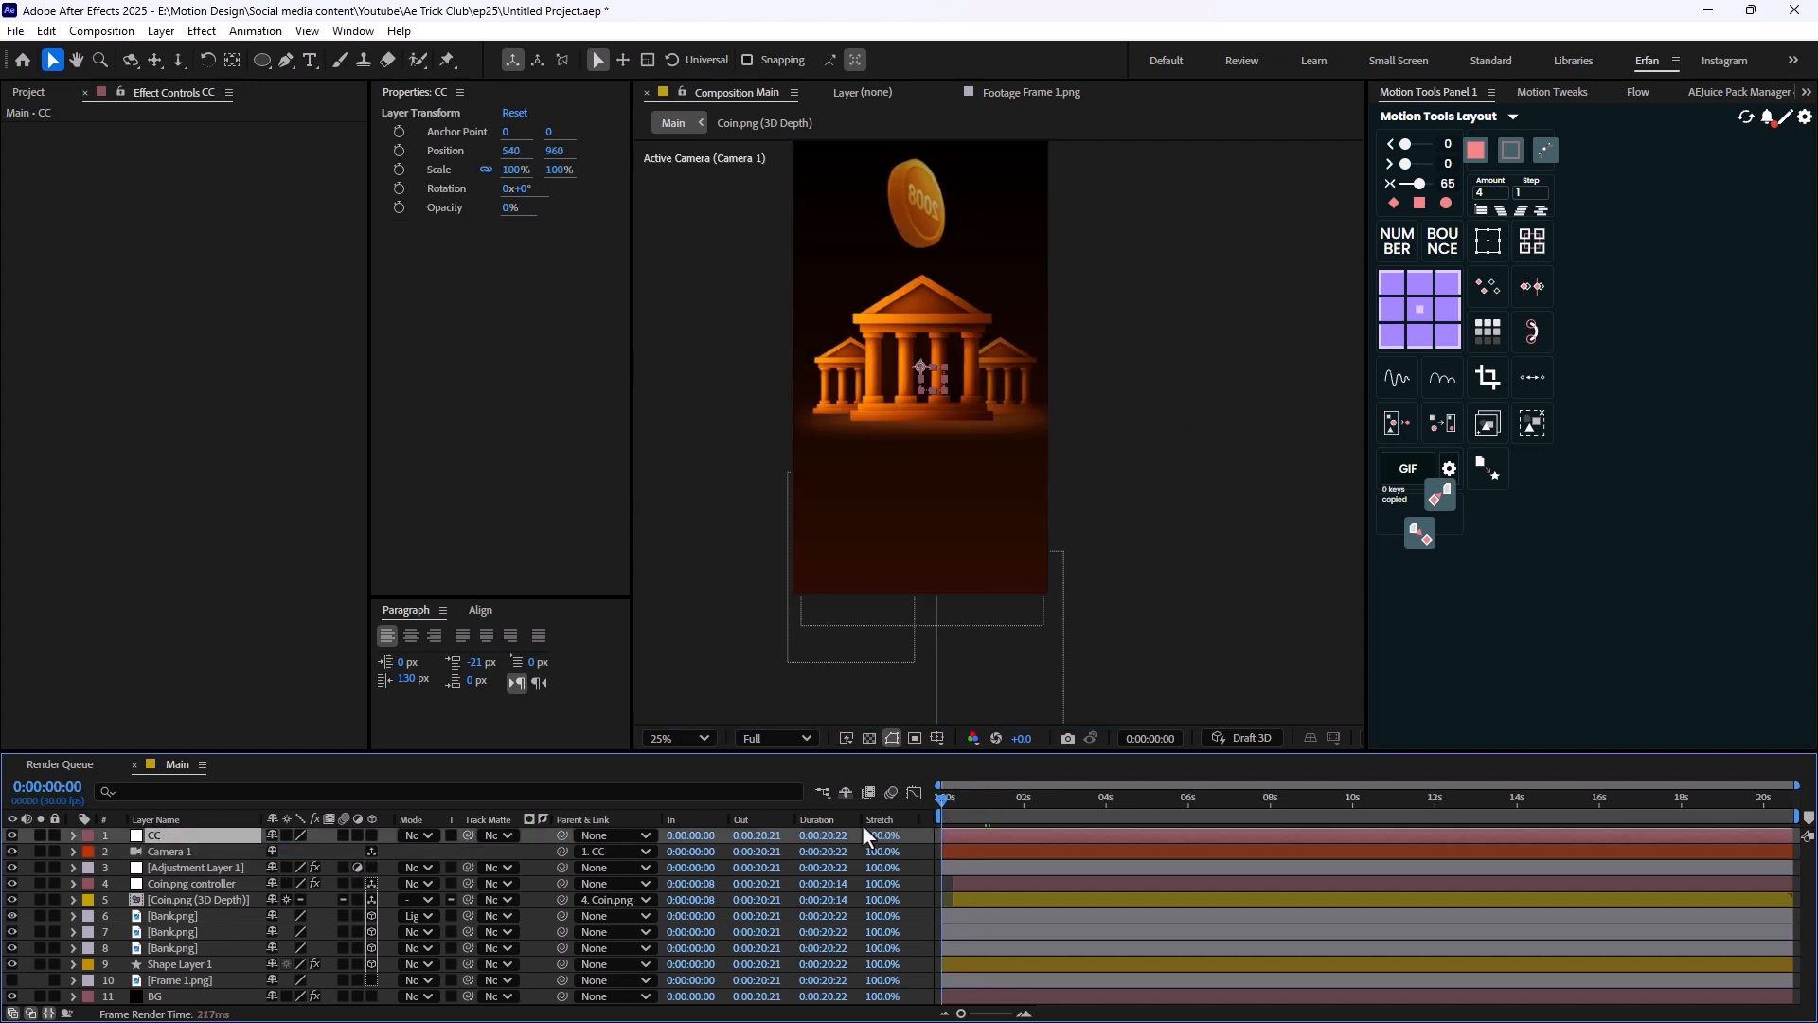
# Make the CC control null a 3D layer to drive the camera.
pyautogui.click(81, 835)
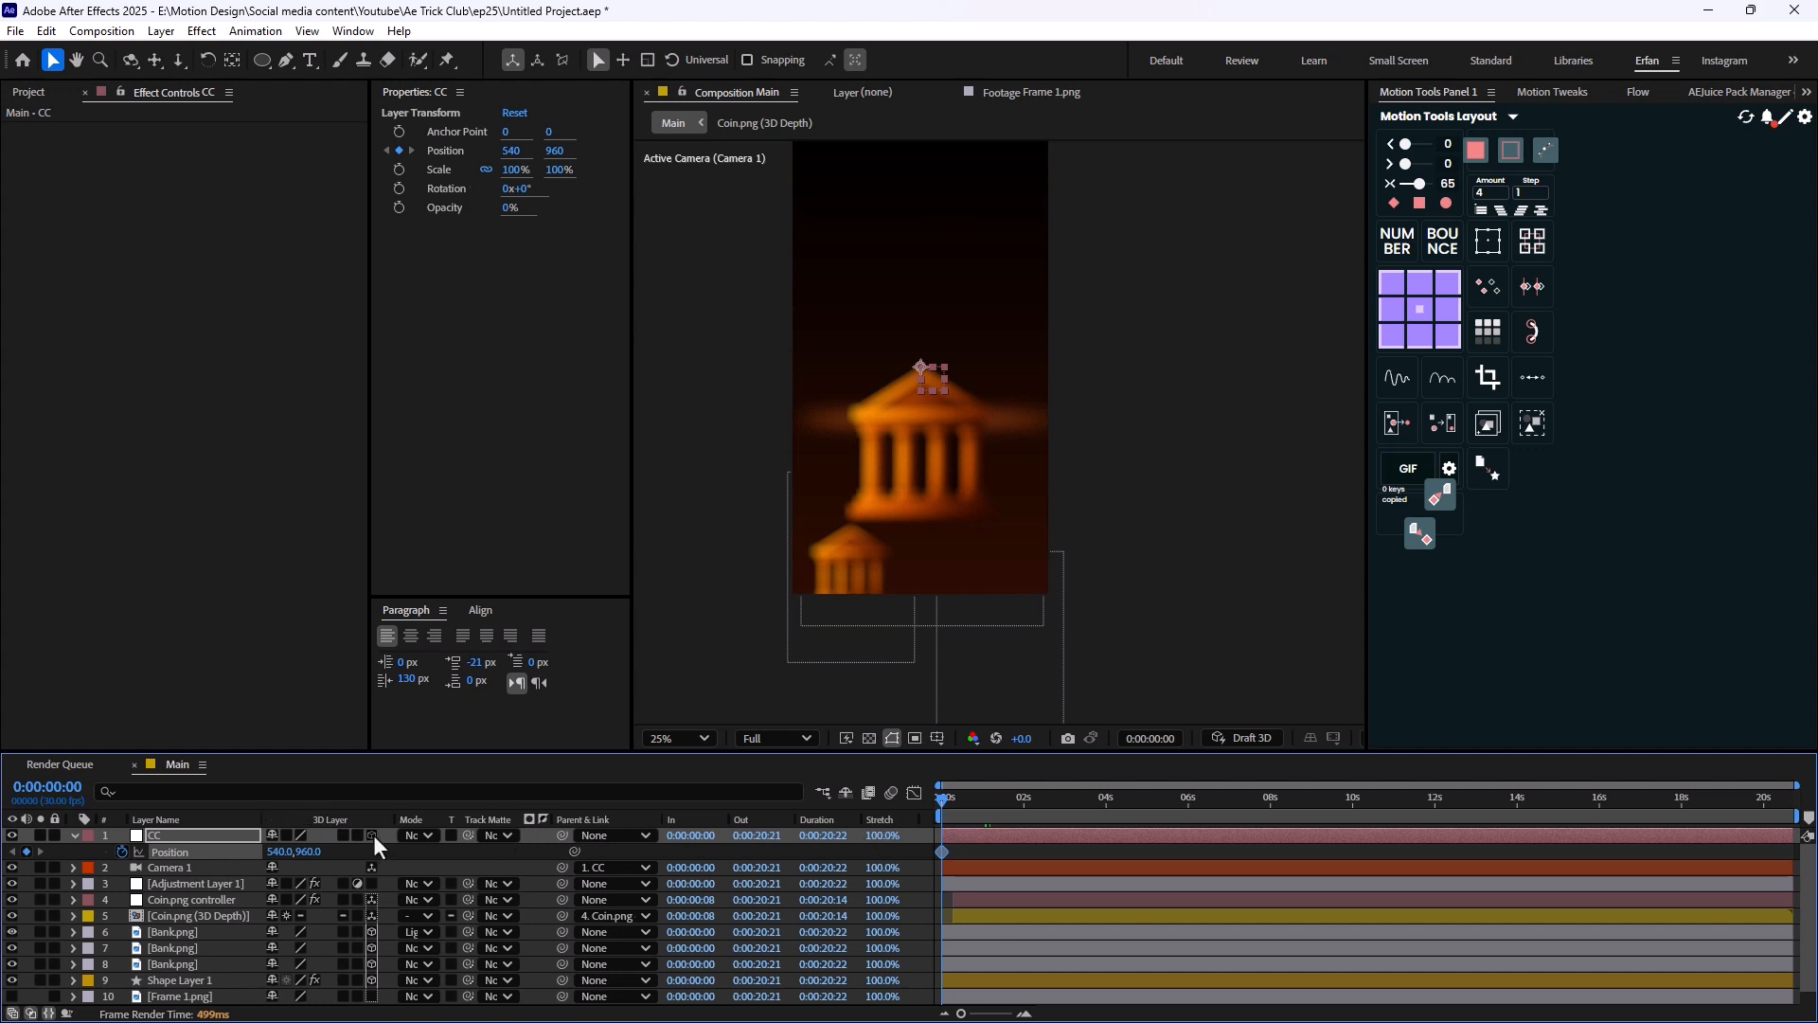
pyautogui.click(270, 835)
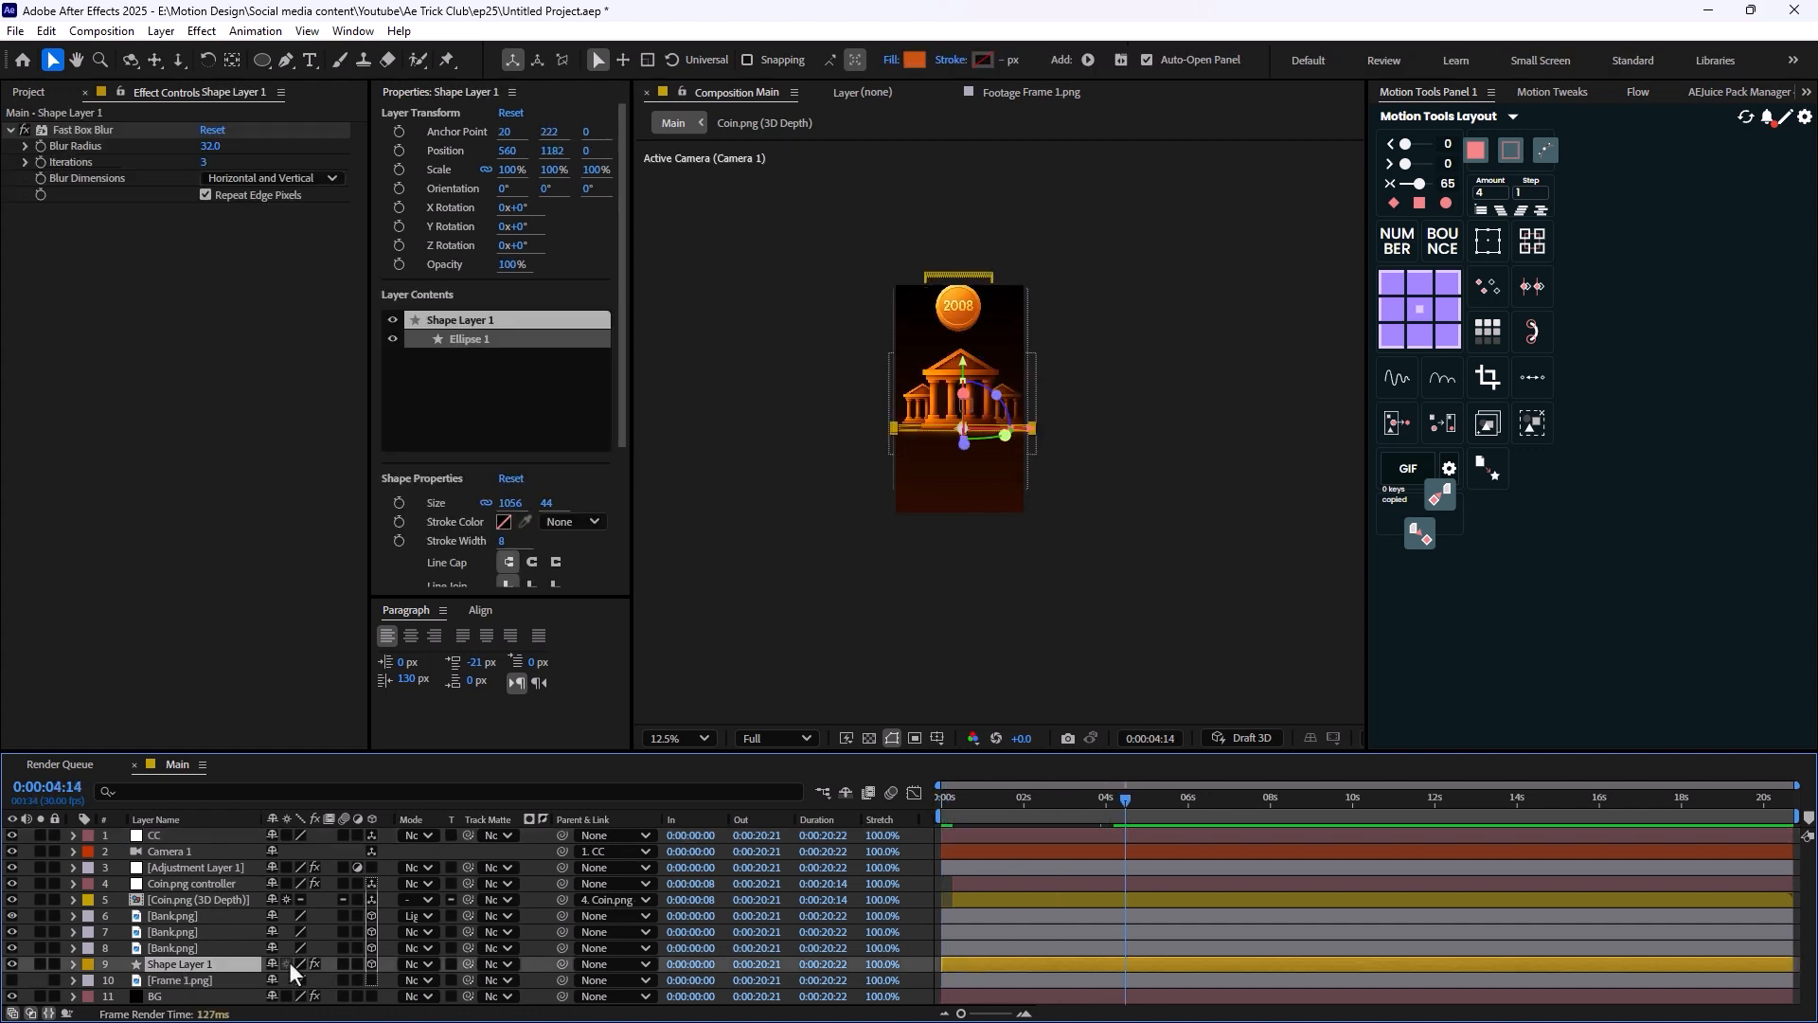
# Rename the blurred ellipse layer to Glow so it can follow the bank.
pyautogui.doubleClick(186, 964)
pyautogui.write('Glow')
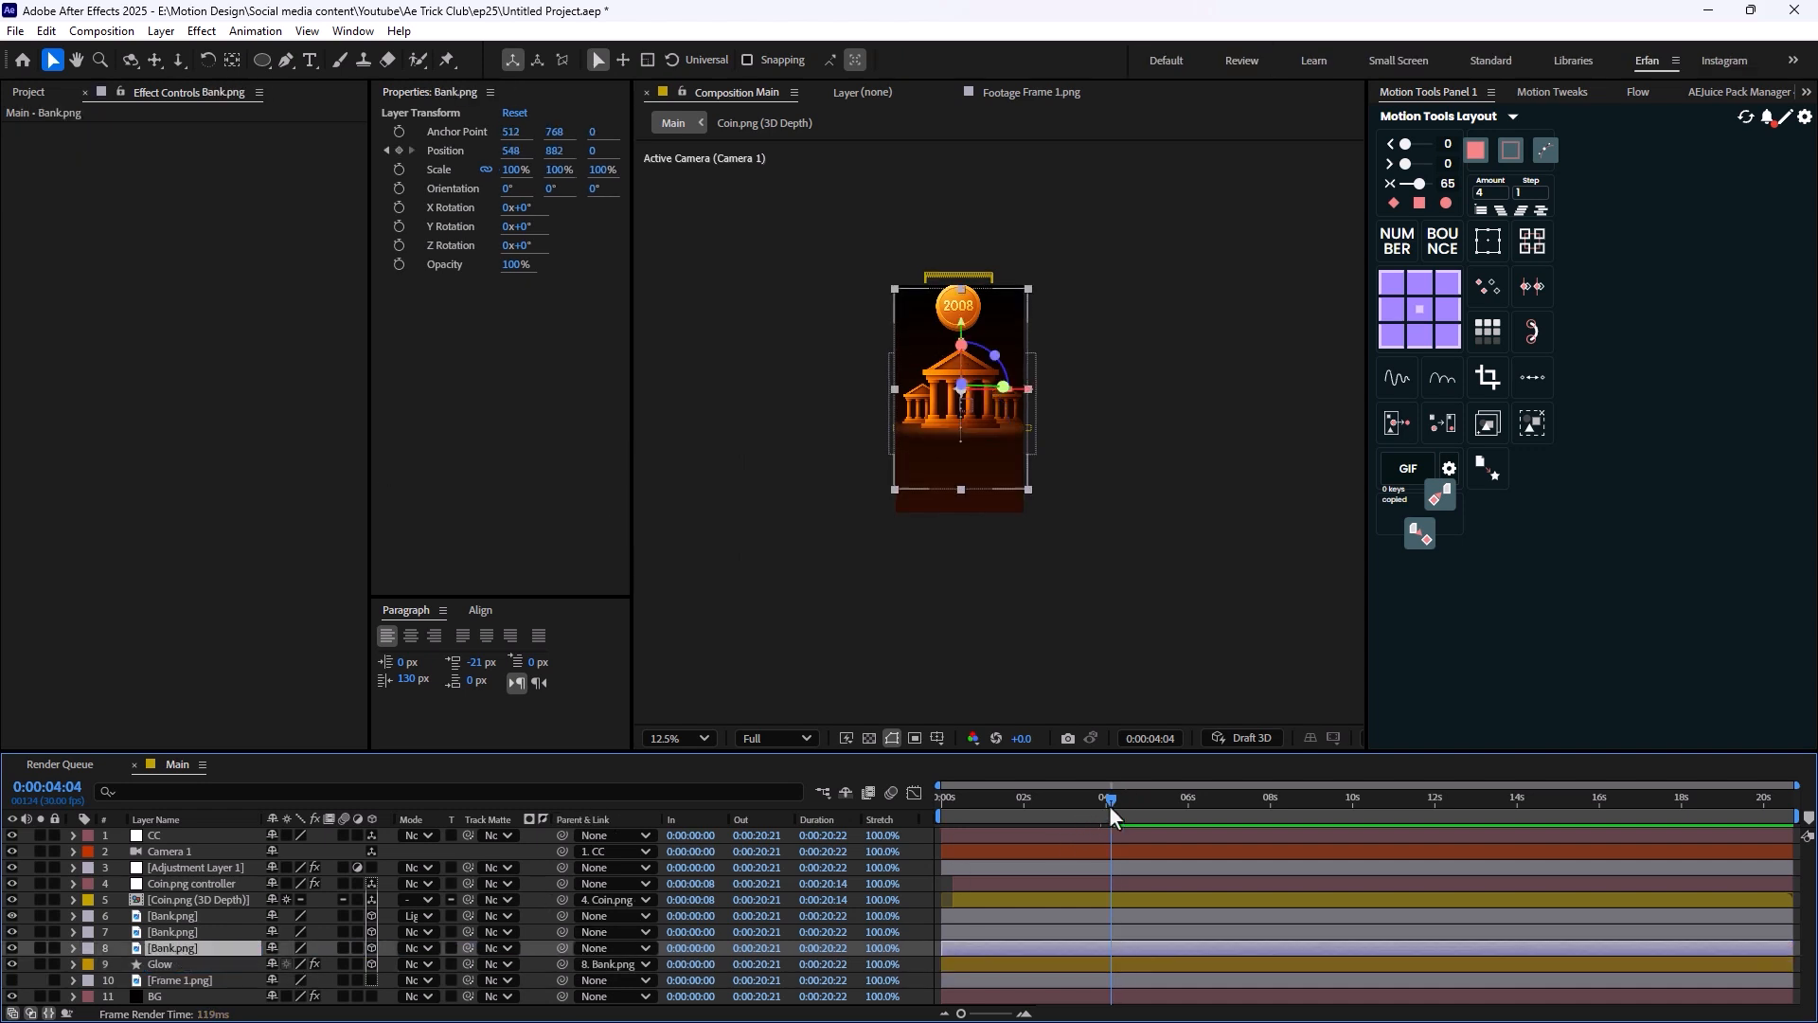
pyautogui.click(941, 797)
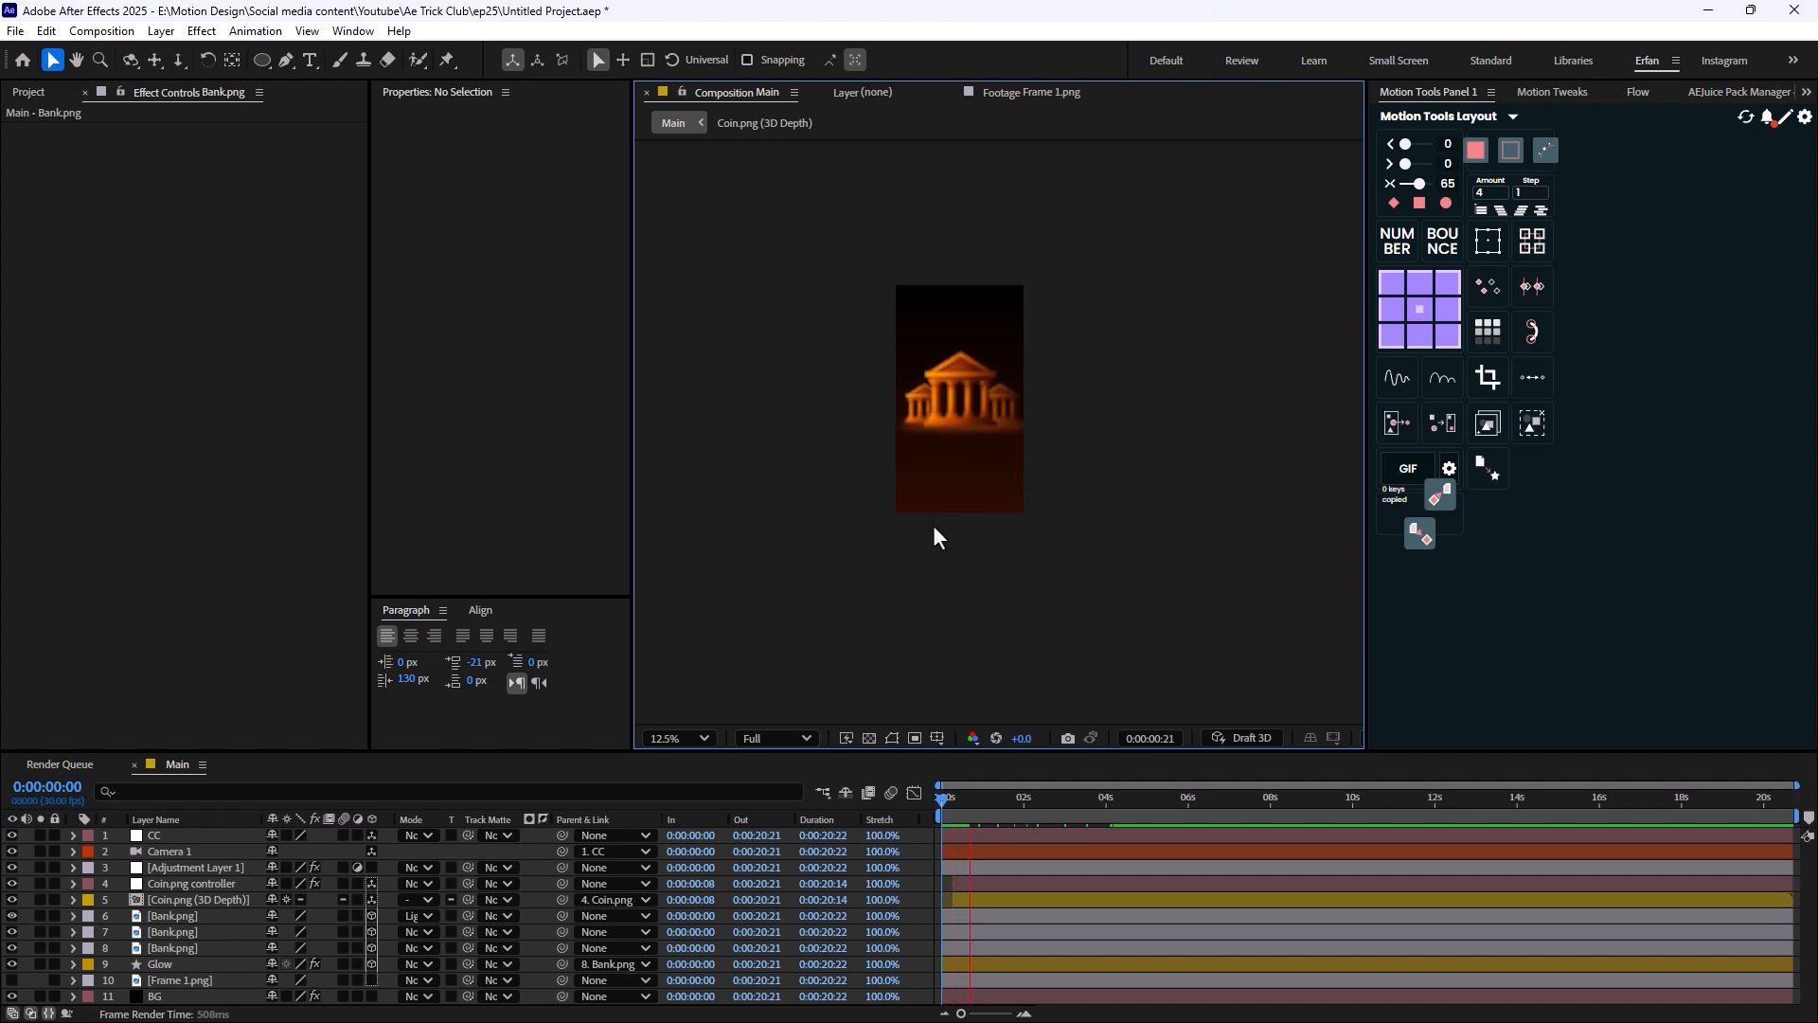
pyautogui.click(995, 797)
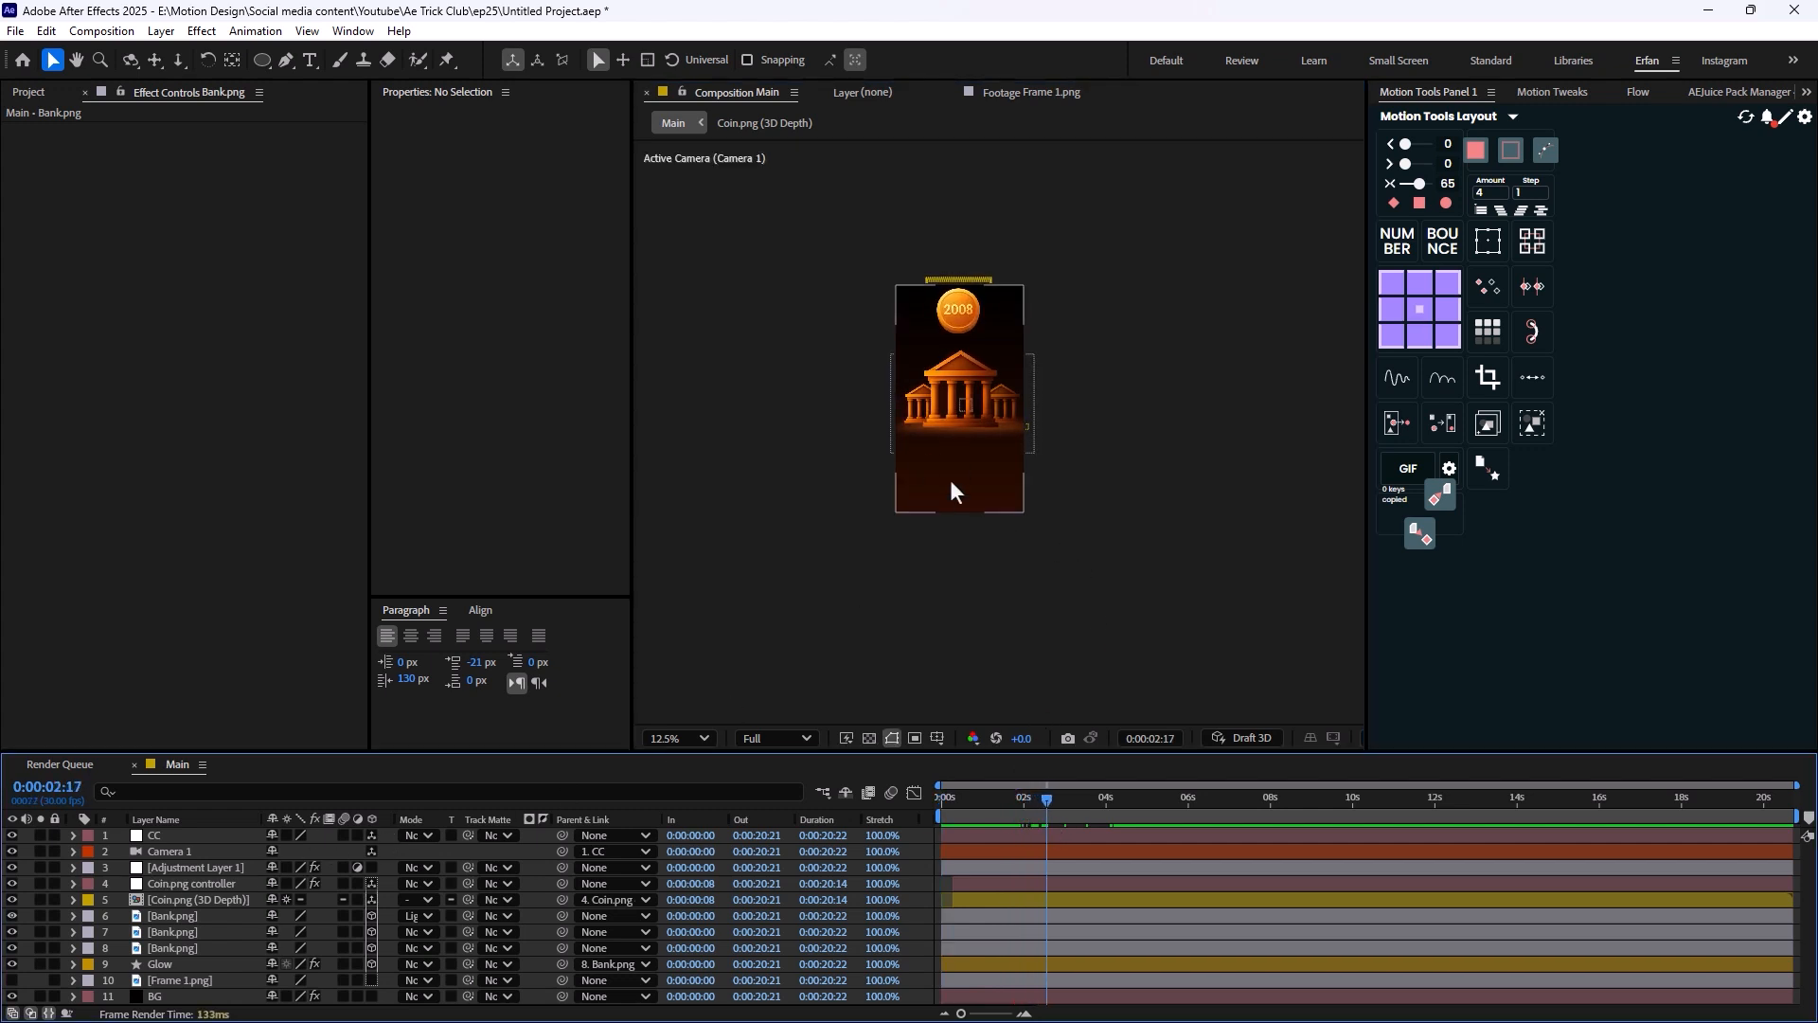
pyautogui.click(668, 736)
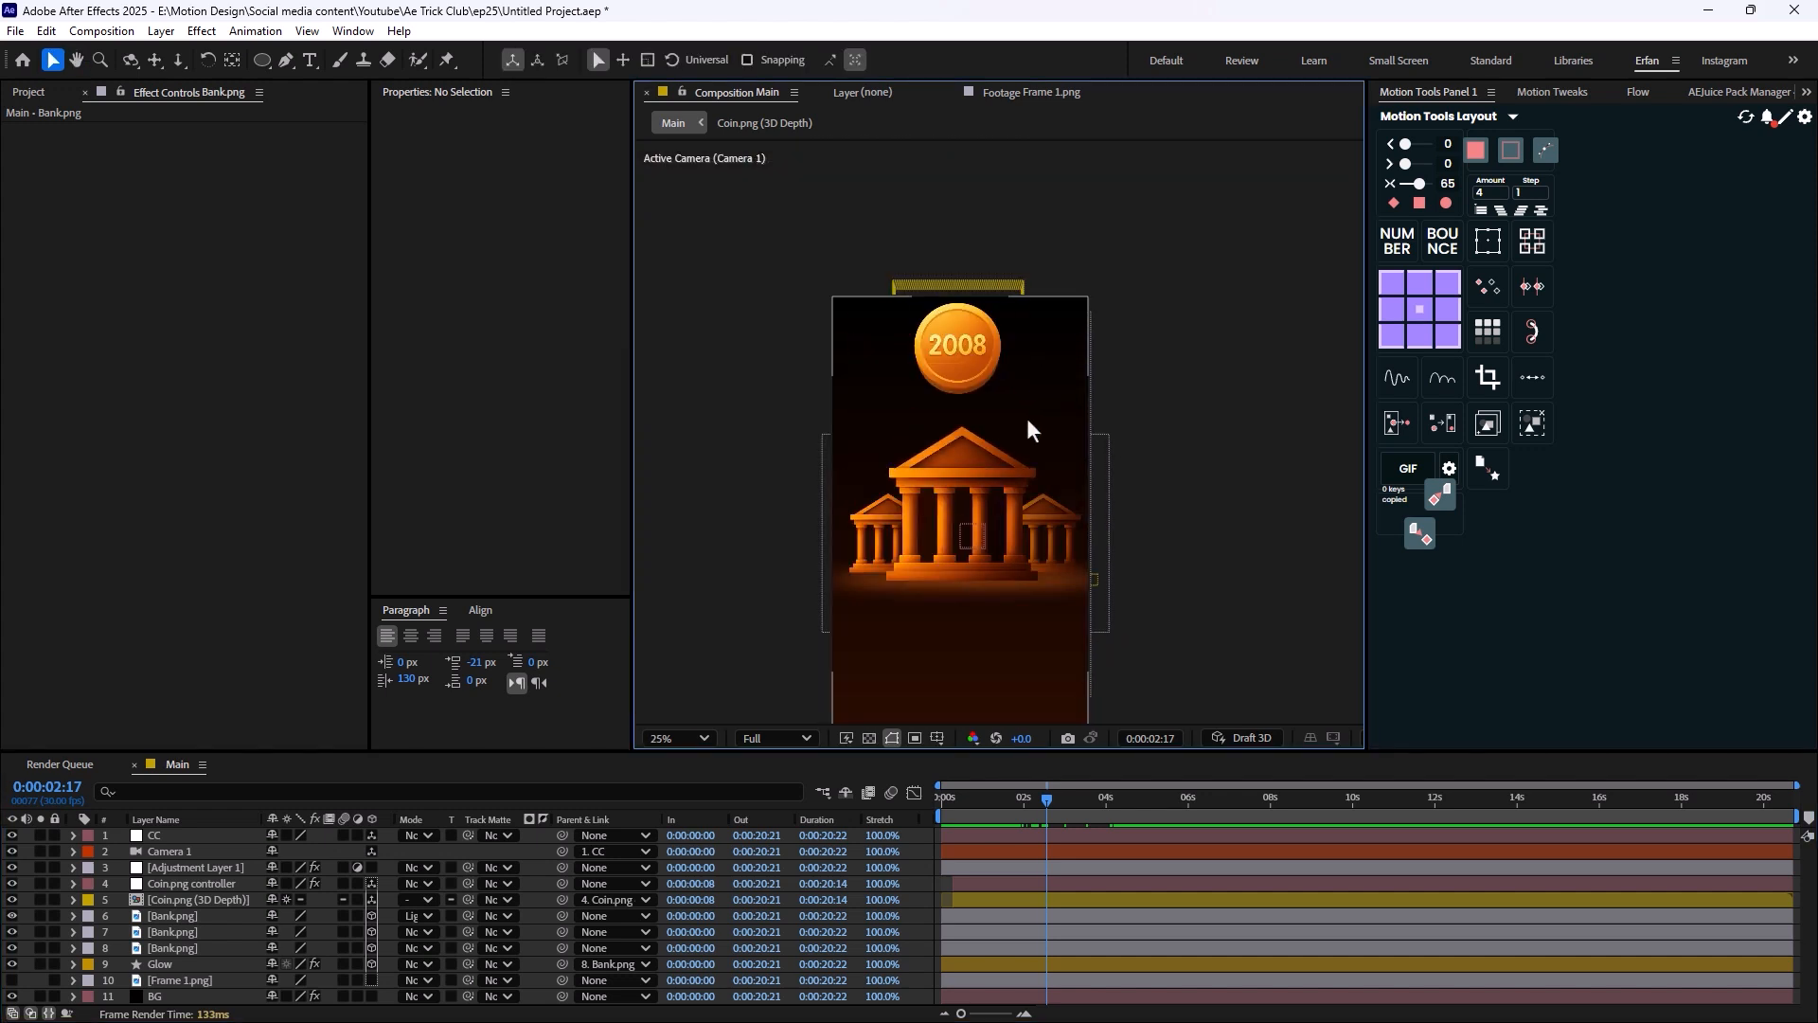
pyautogui.moveTo(947, 608)
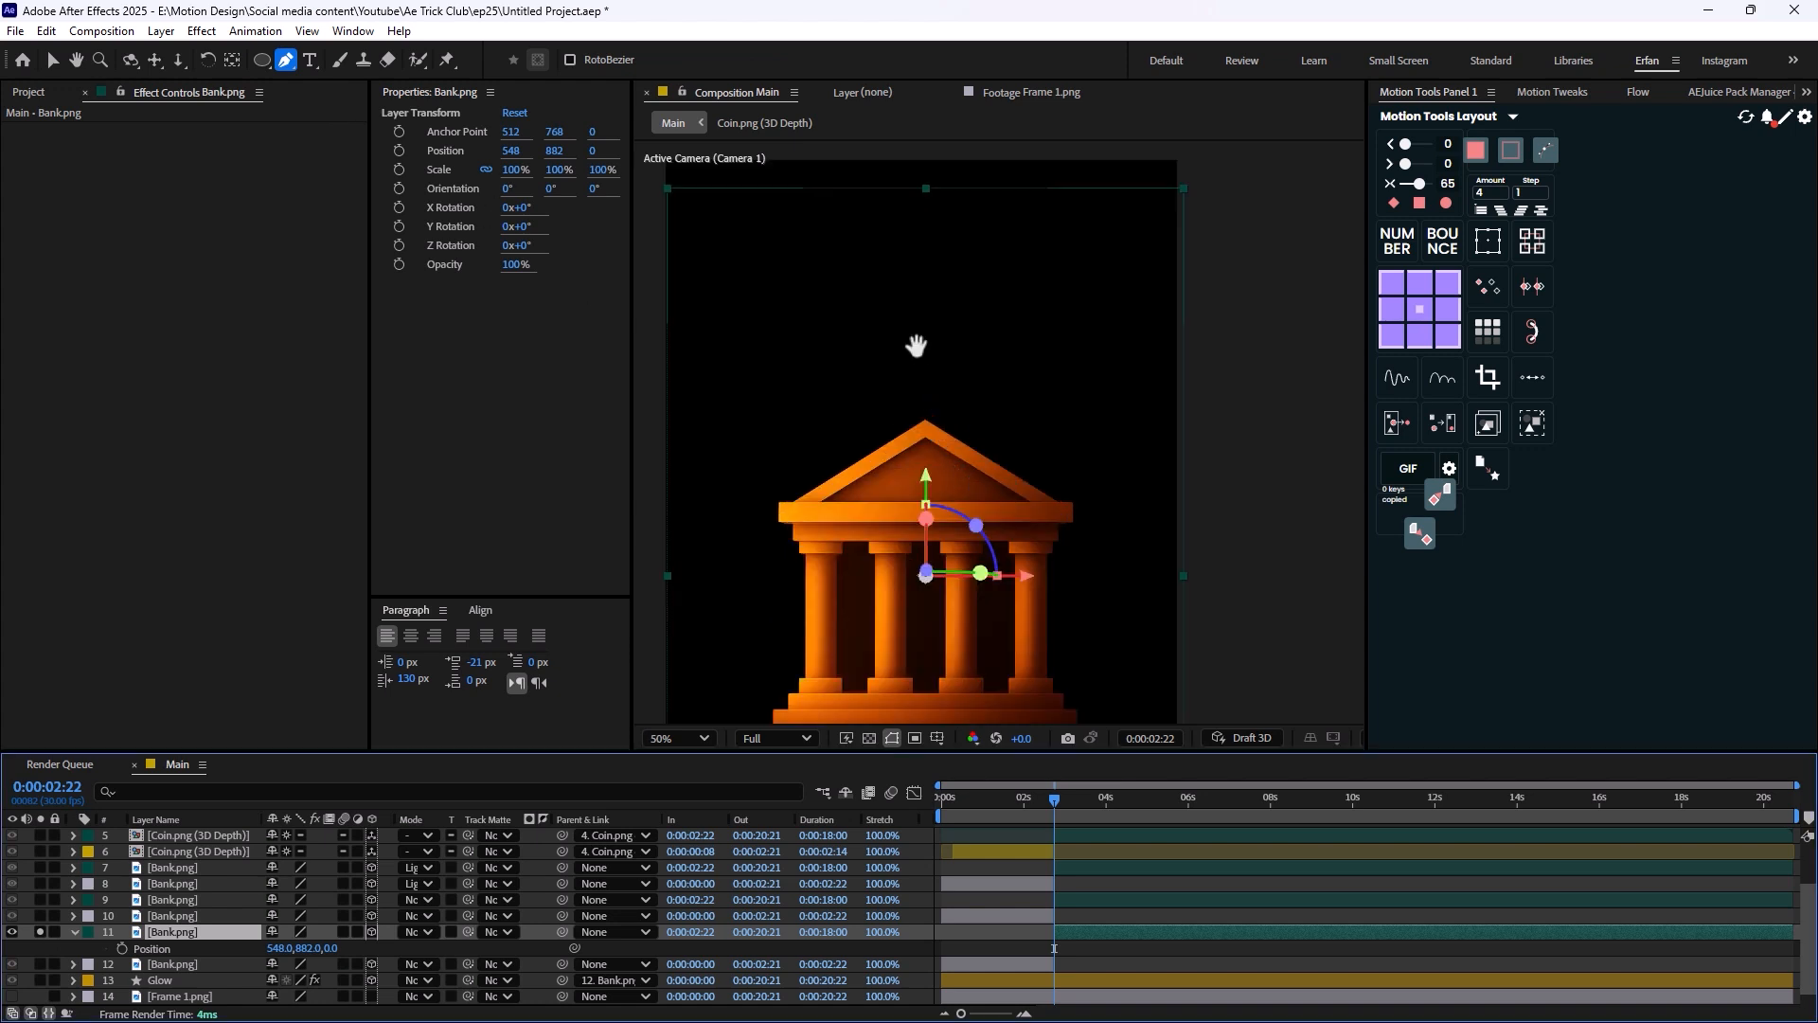
# Start the crack Pen mask on the Bank copy from the roof peak.
pyautogui.click(678, 737)
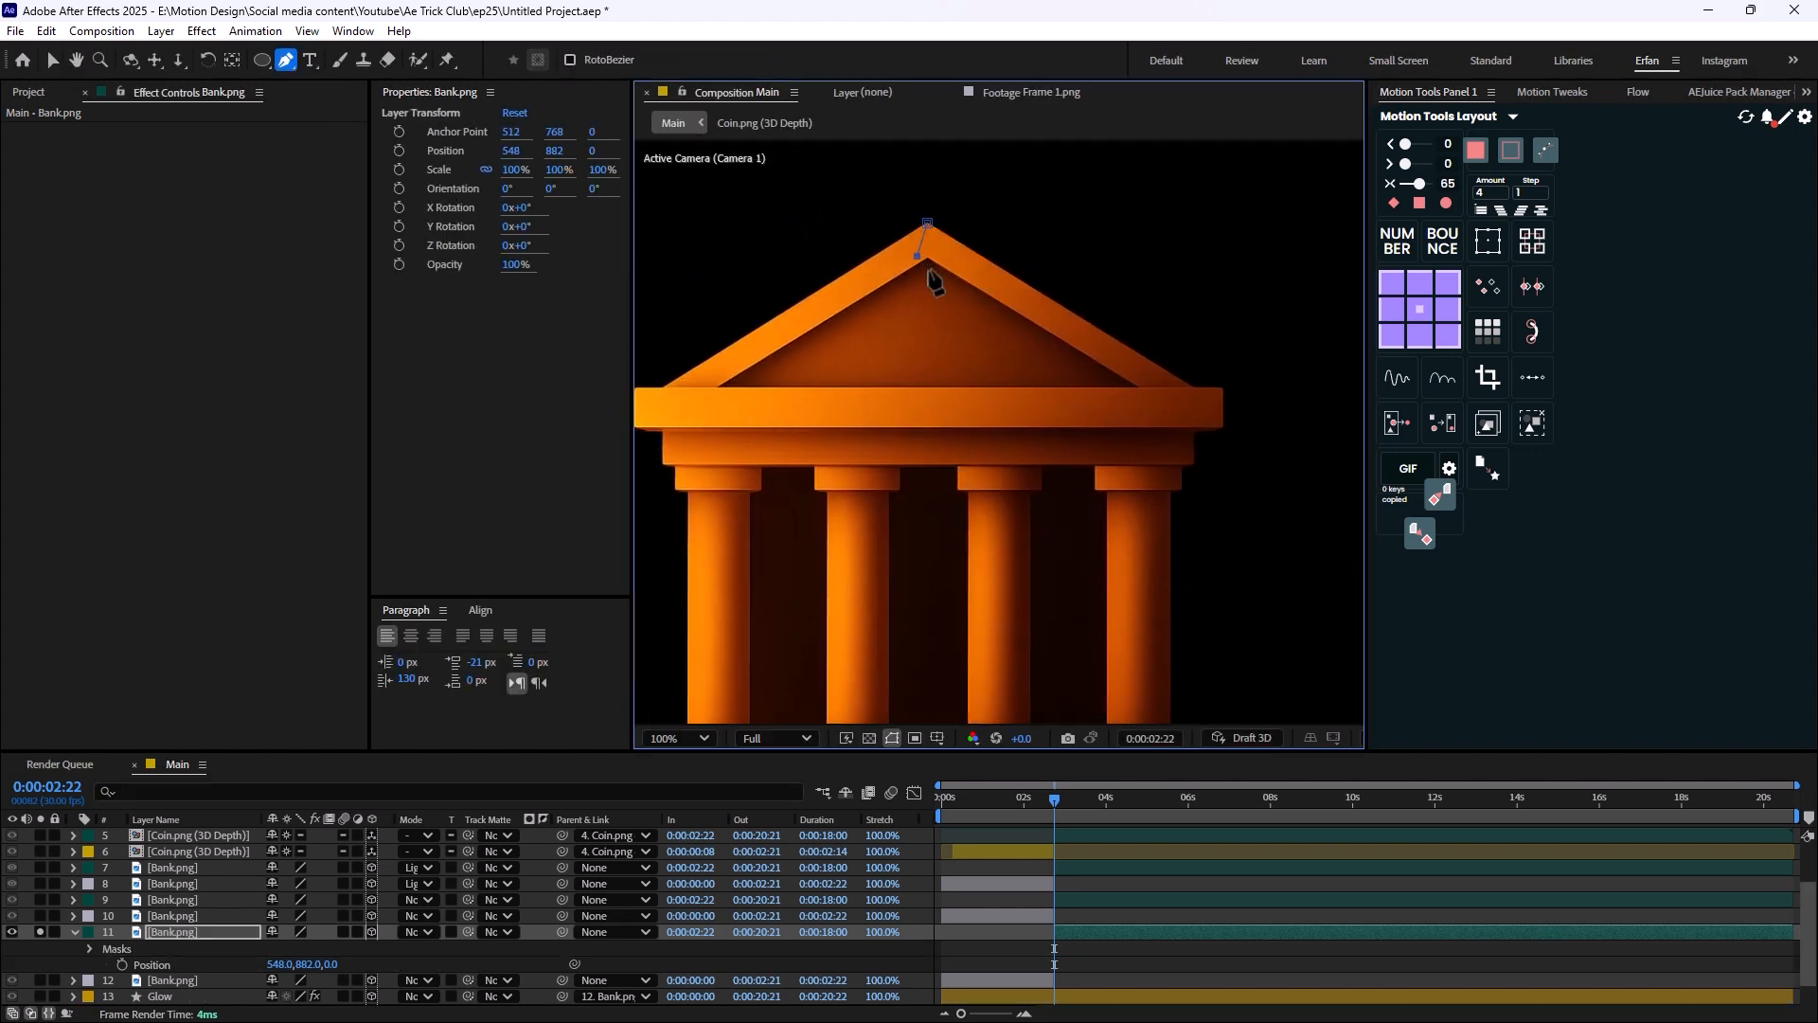
pyautogui.moveTo(926, 246); pyautogui.dragTo(934, 388)
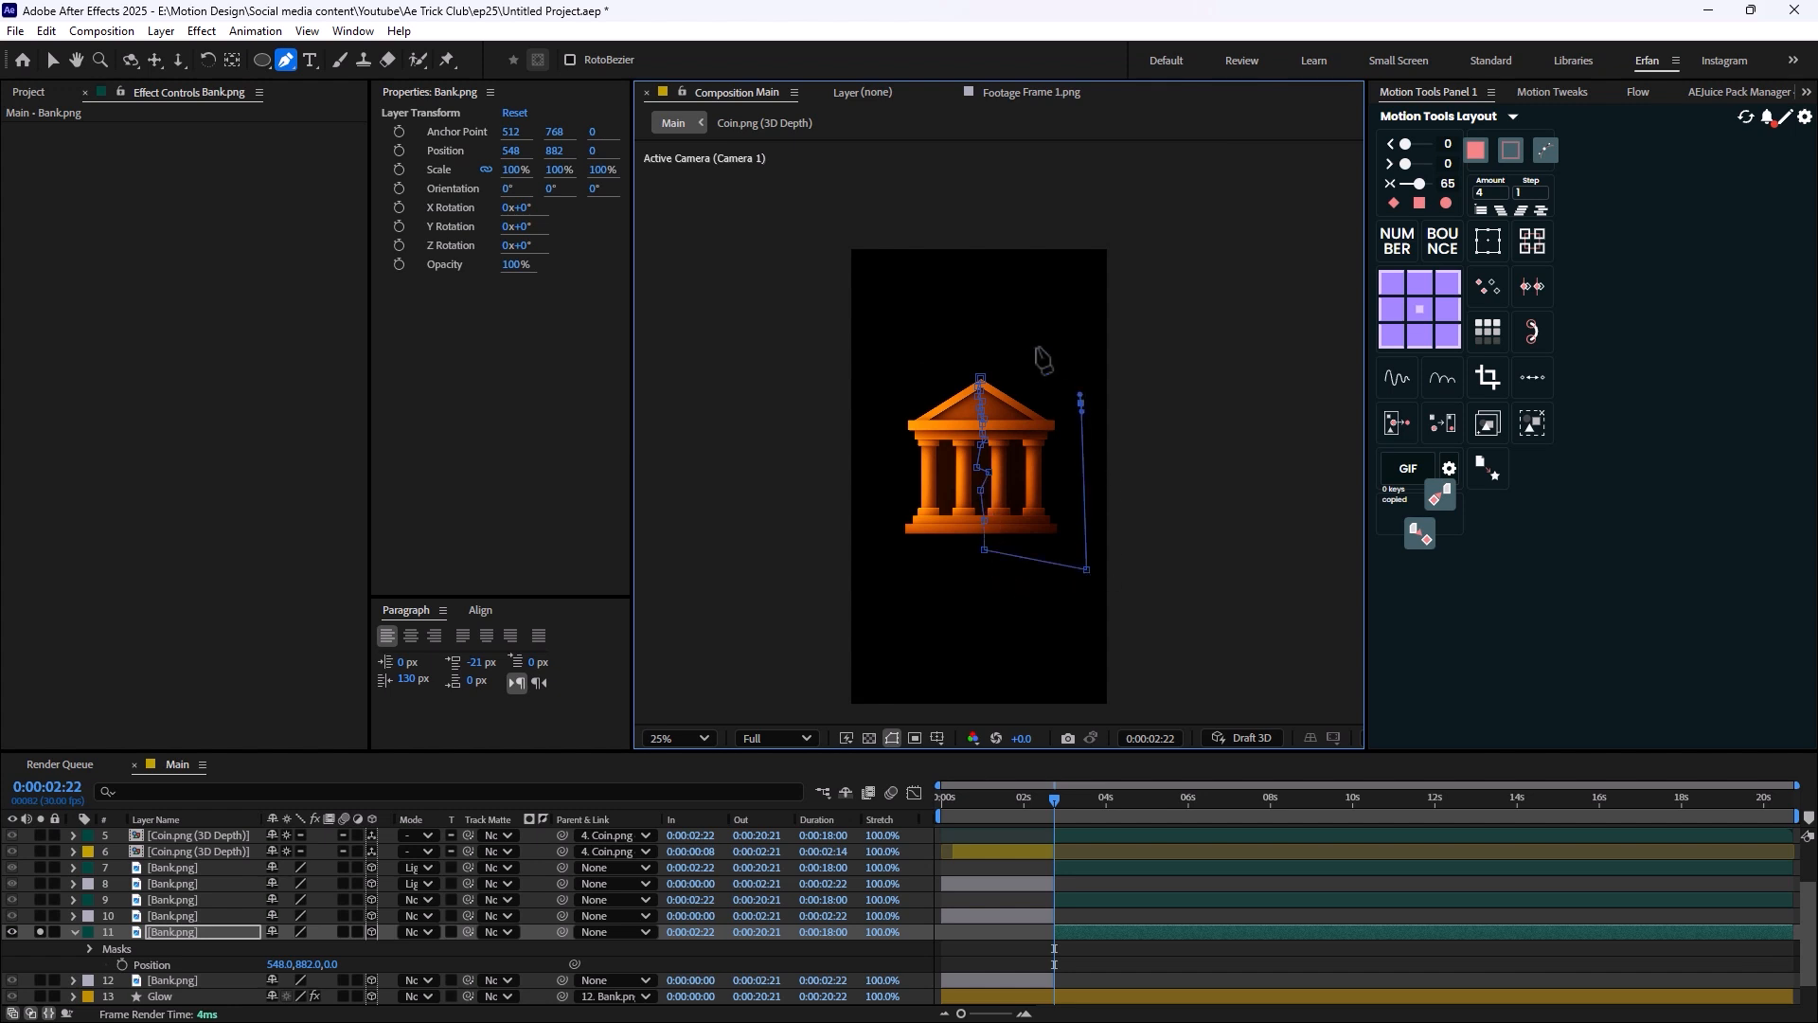
# Close the zigzag crack mask around one half and expand the bank's mask settings.
pyautogui.click(671, 737)
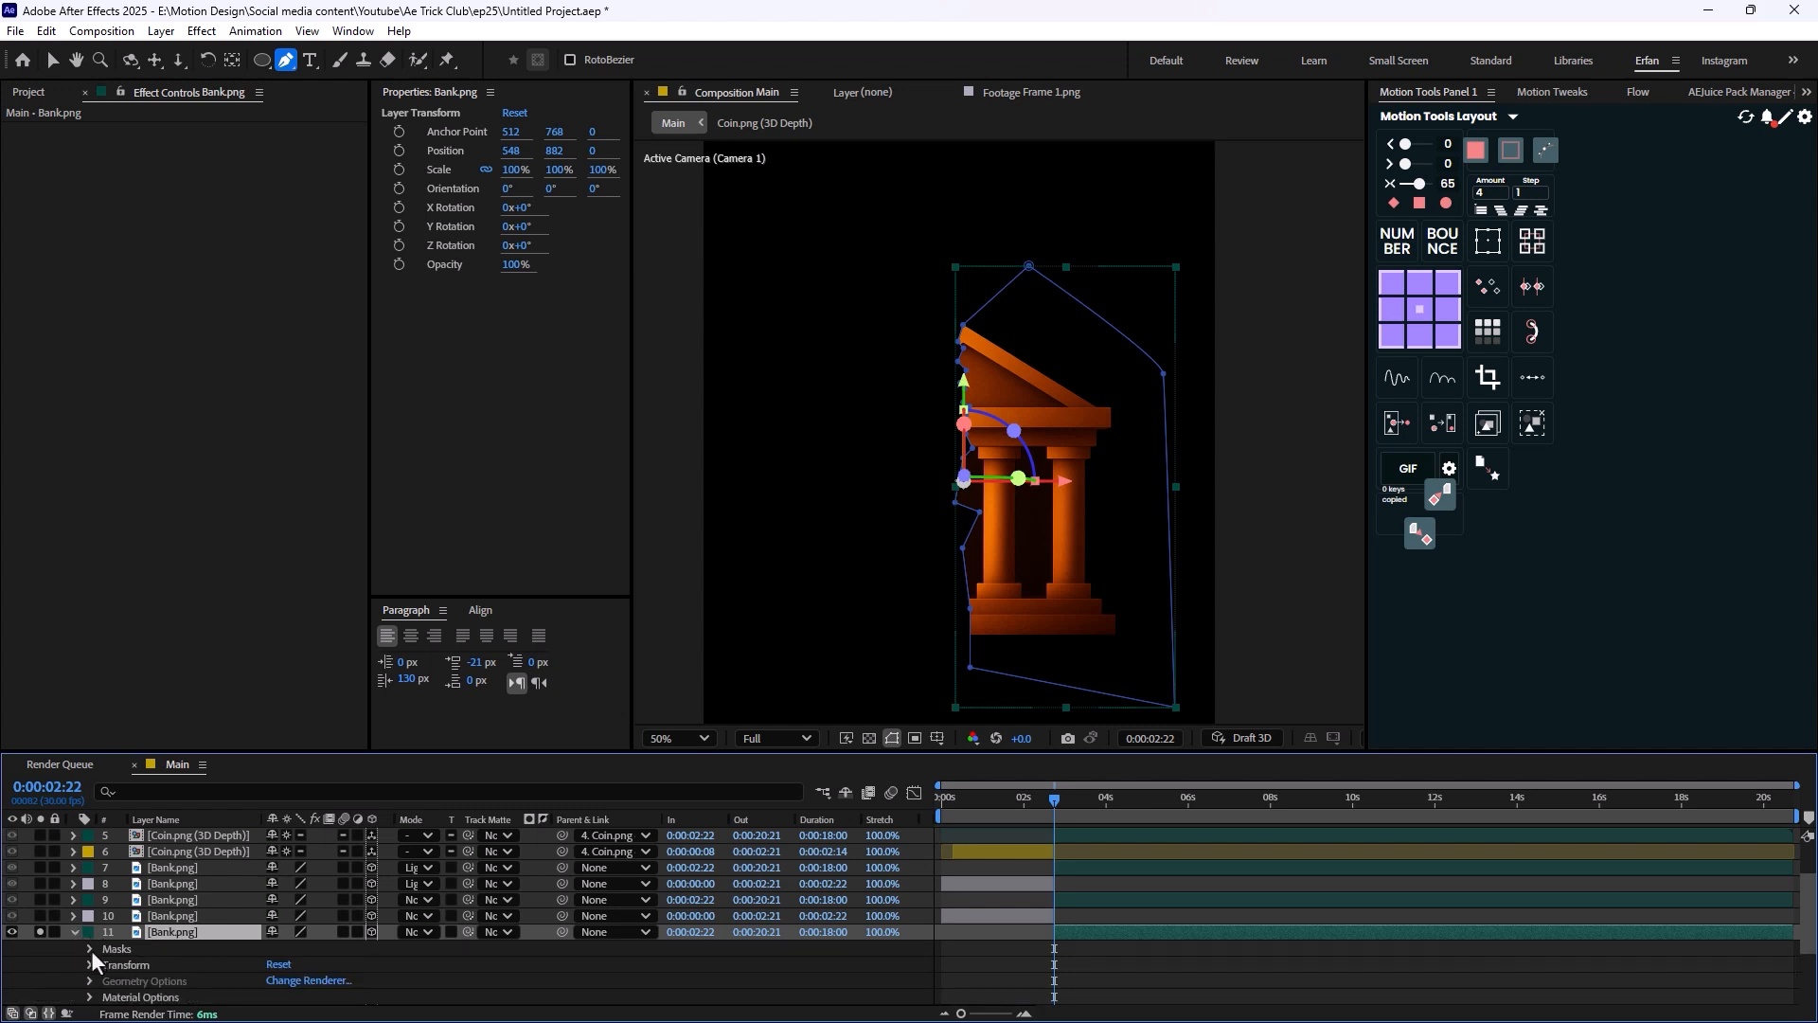
pyautogui.click(91, 949)
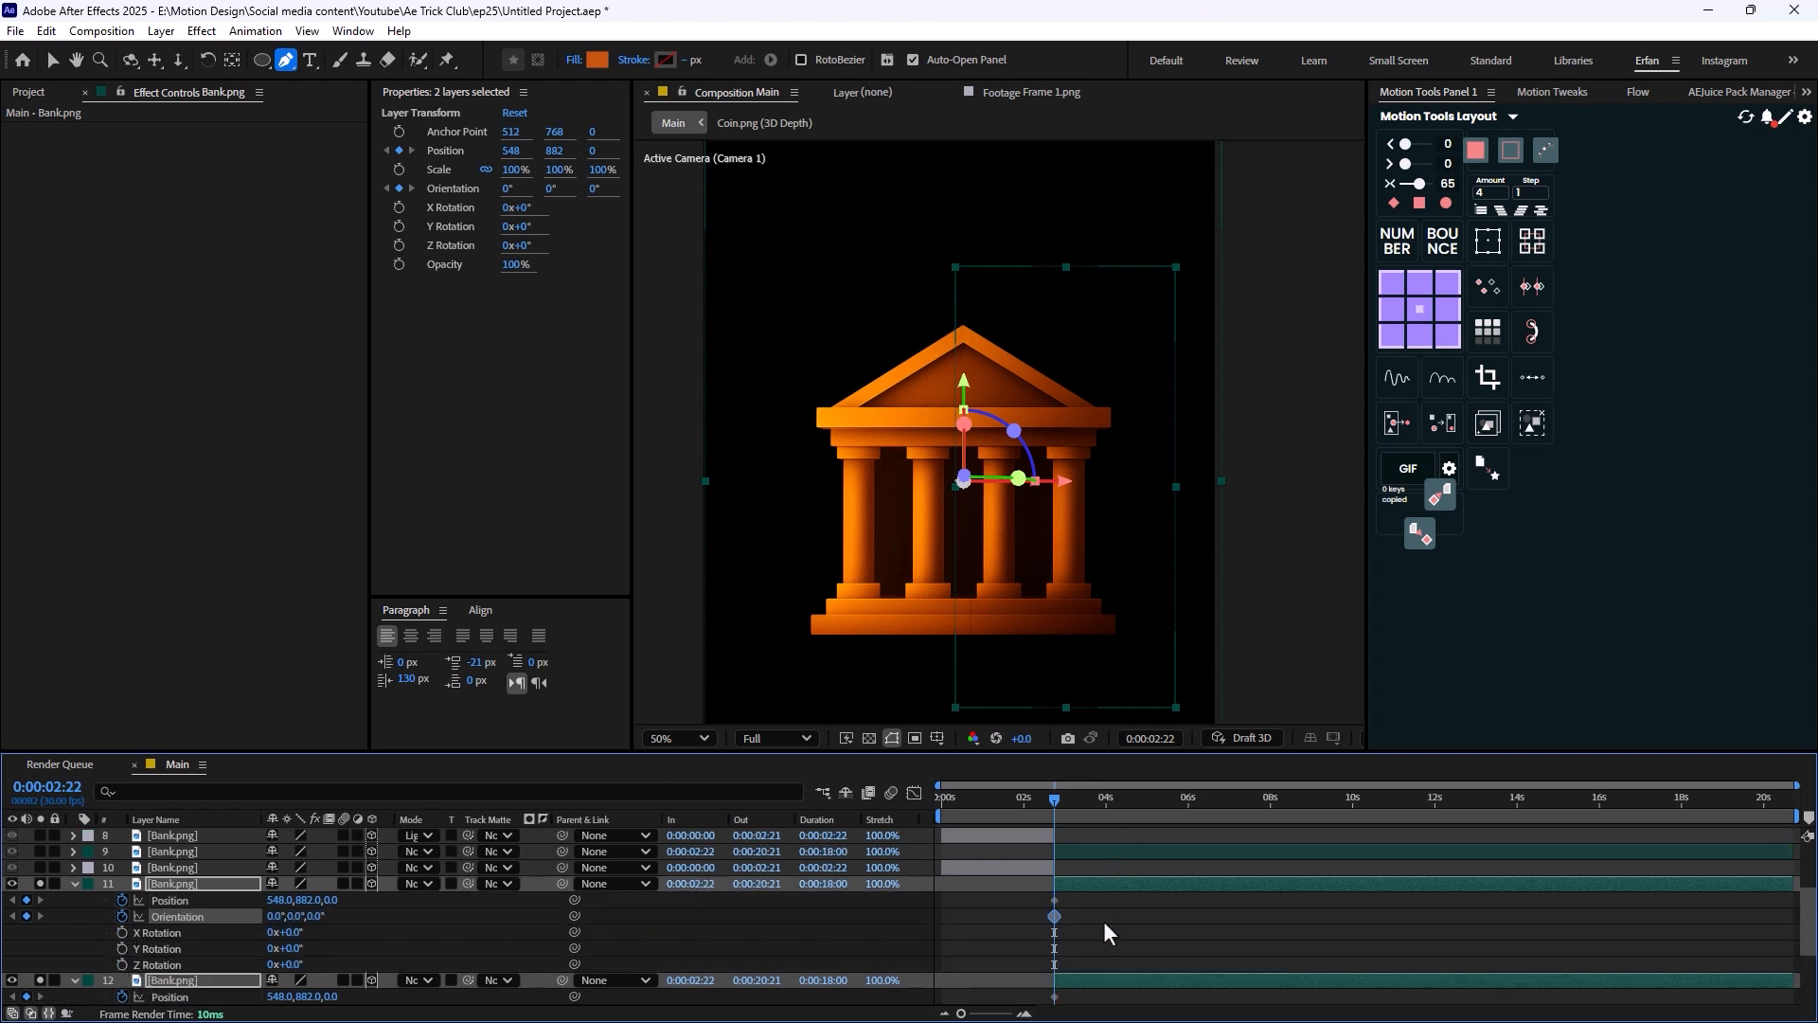
# At 0:00:04:12 slide one bank half left and tilt its Z orientation to about 337°.
pyautogui.click(1104, 797)
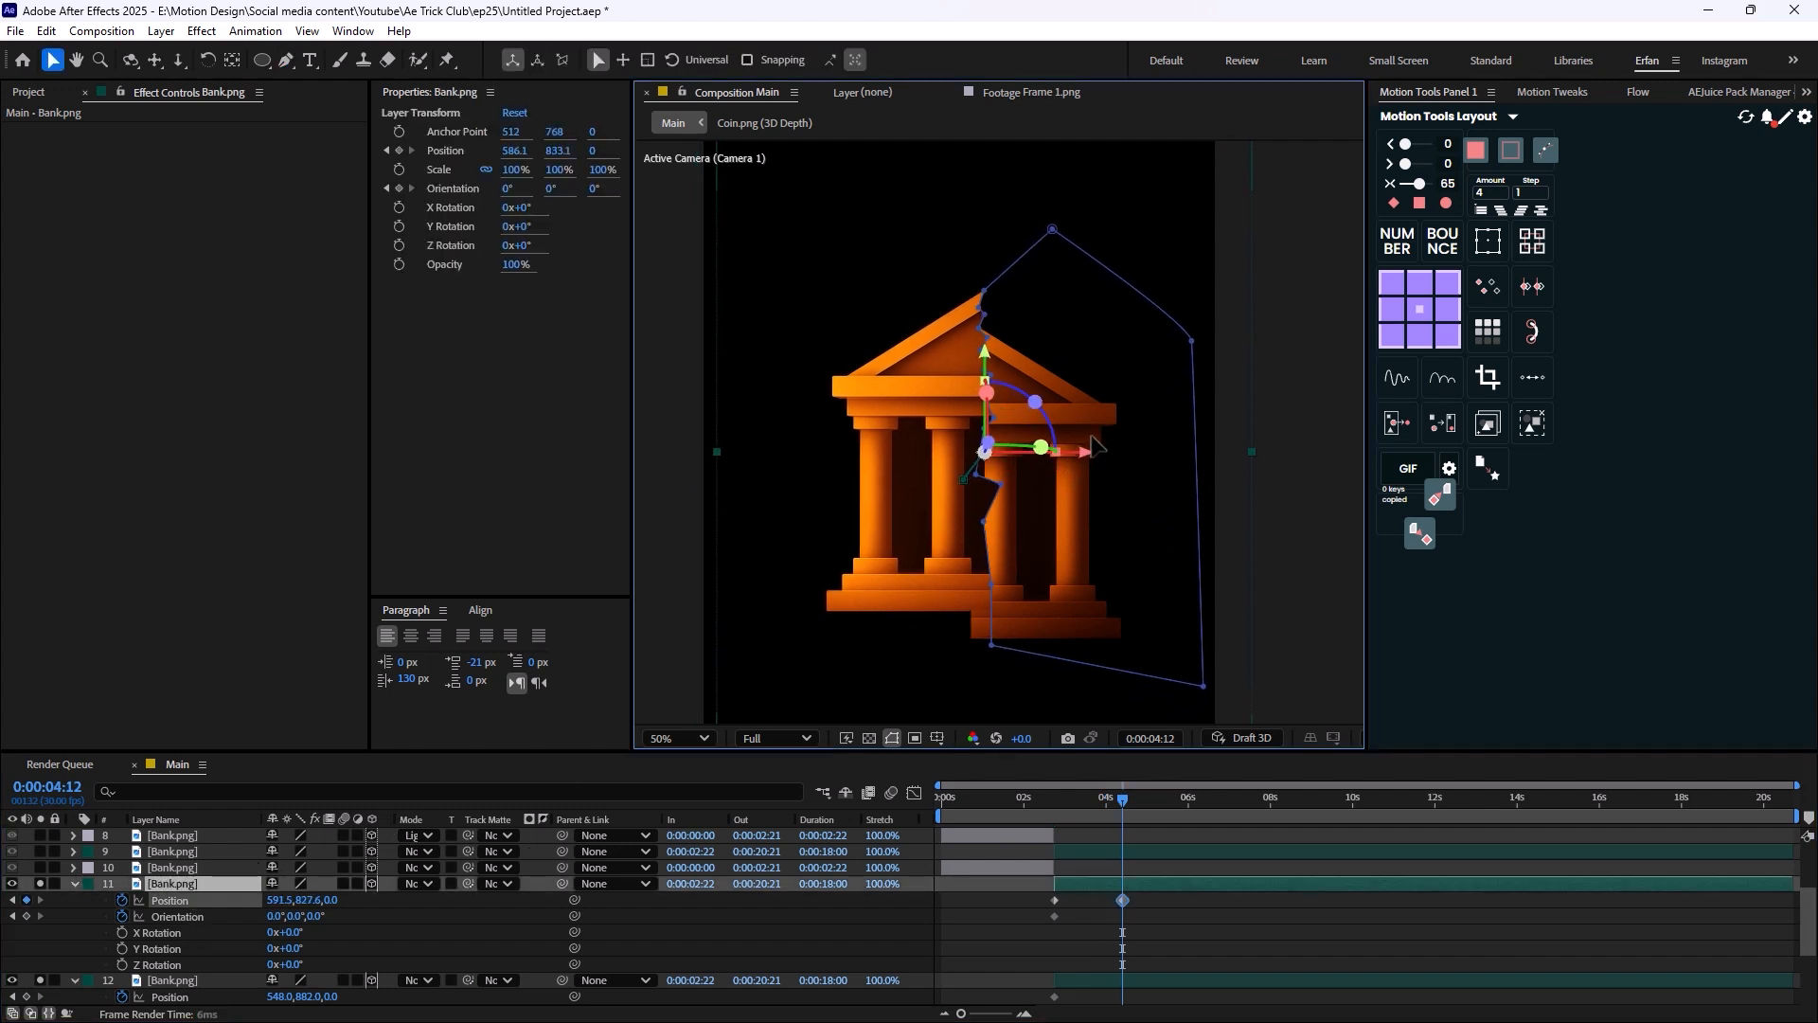
pyautogui.moveTo(1038, 447); pyautogui.dragTo(898, 435)
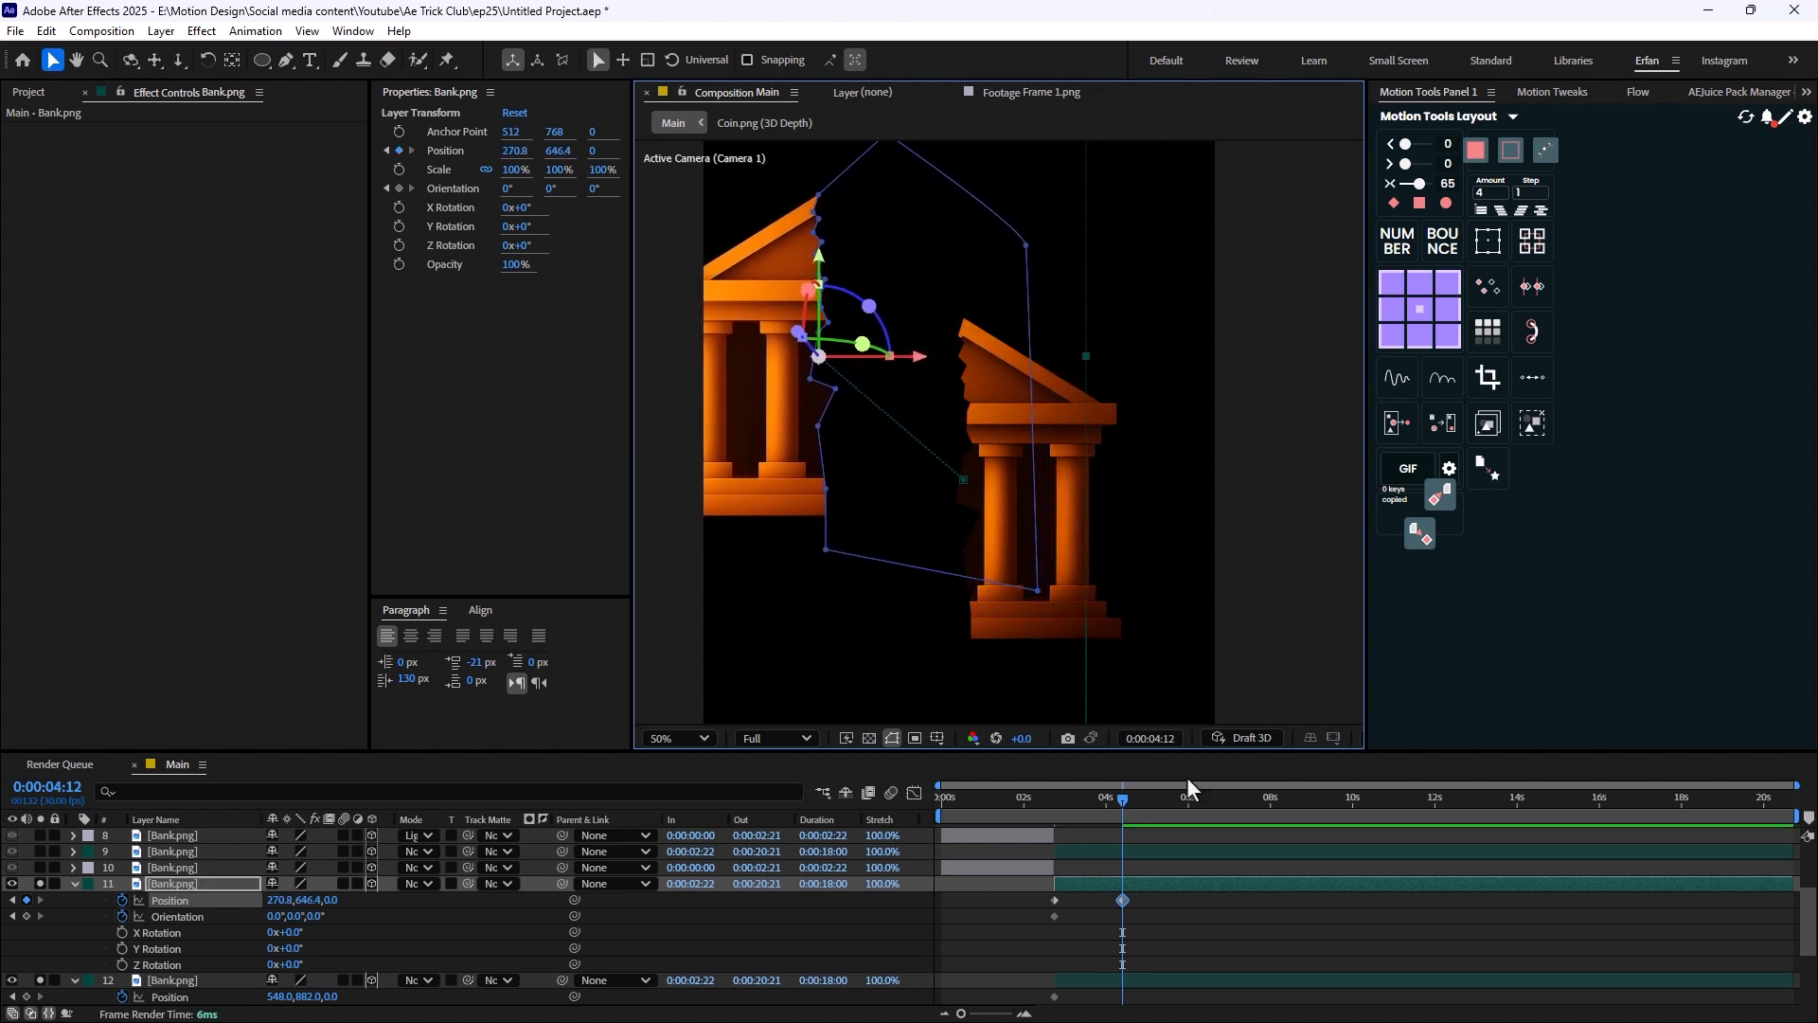
pyautogui.moveTo(296, 928)
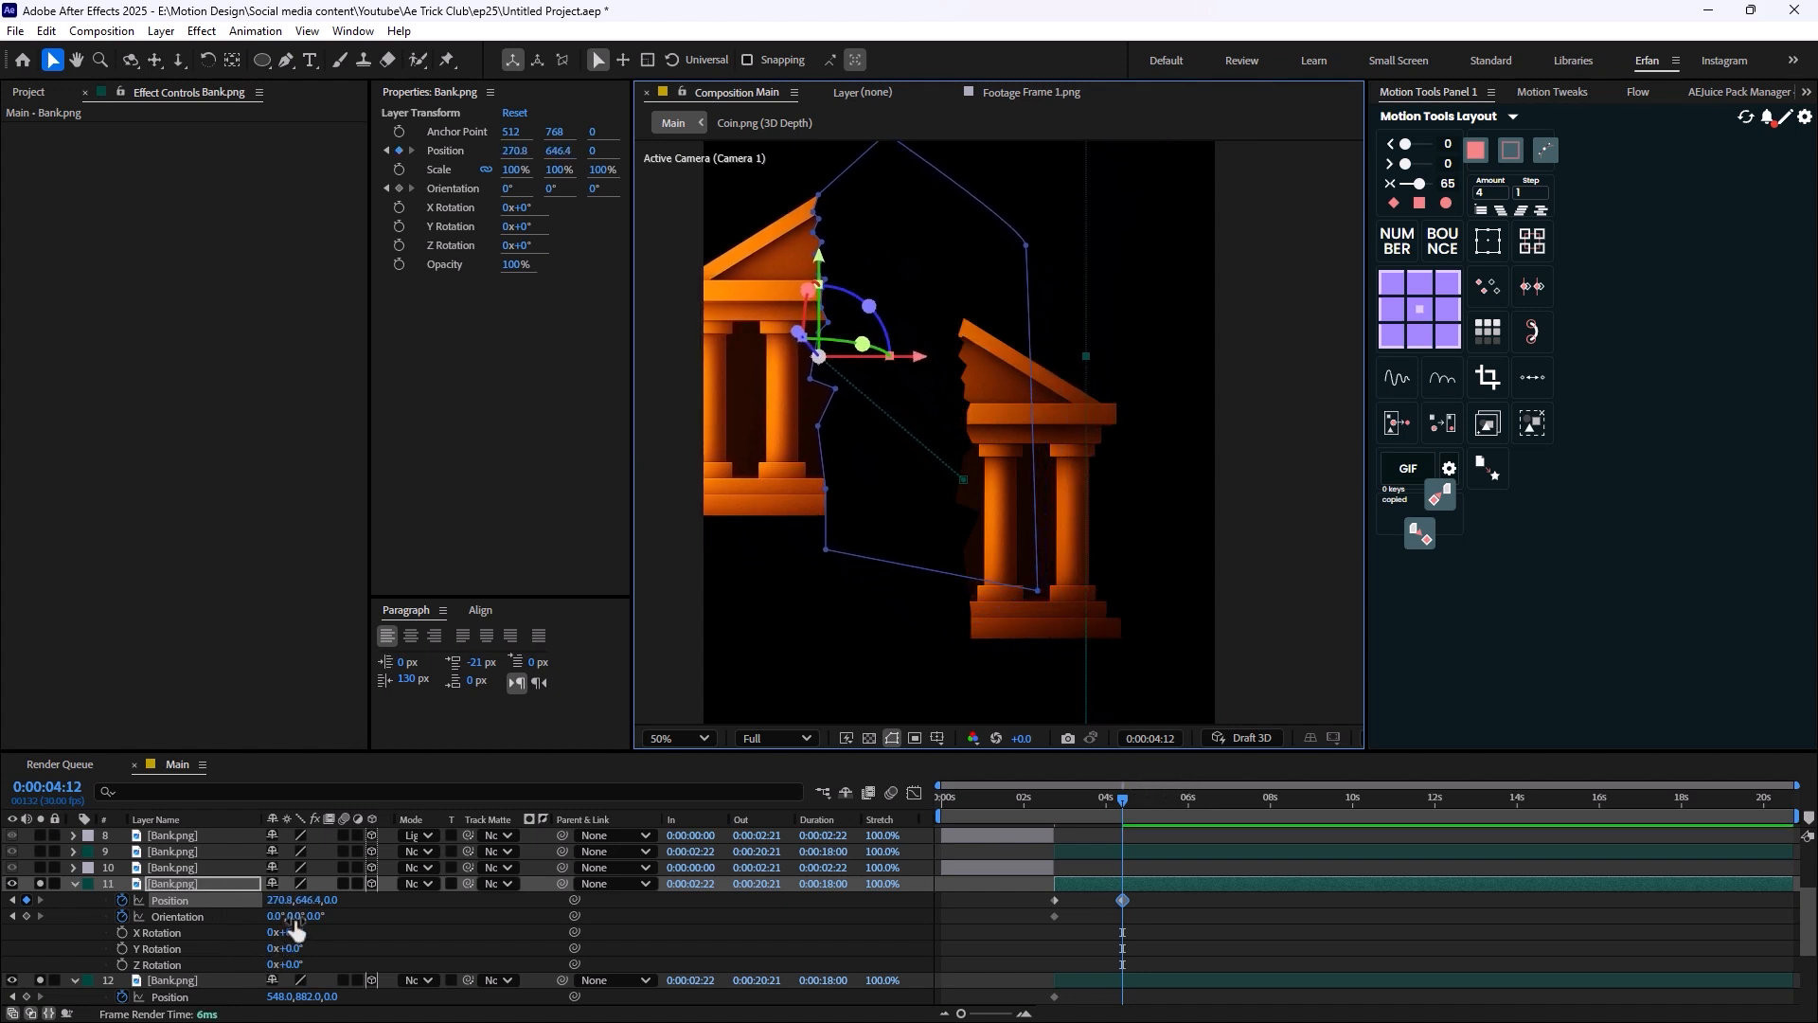
pyautogui.moveTo(290, 917); pyautogui.dragTo(301, 922)
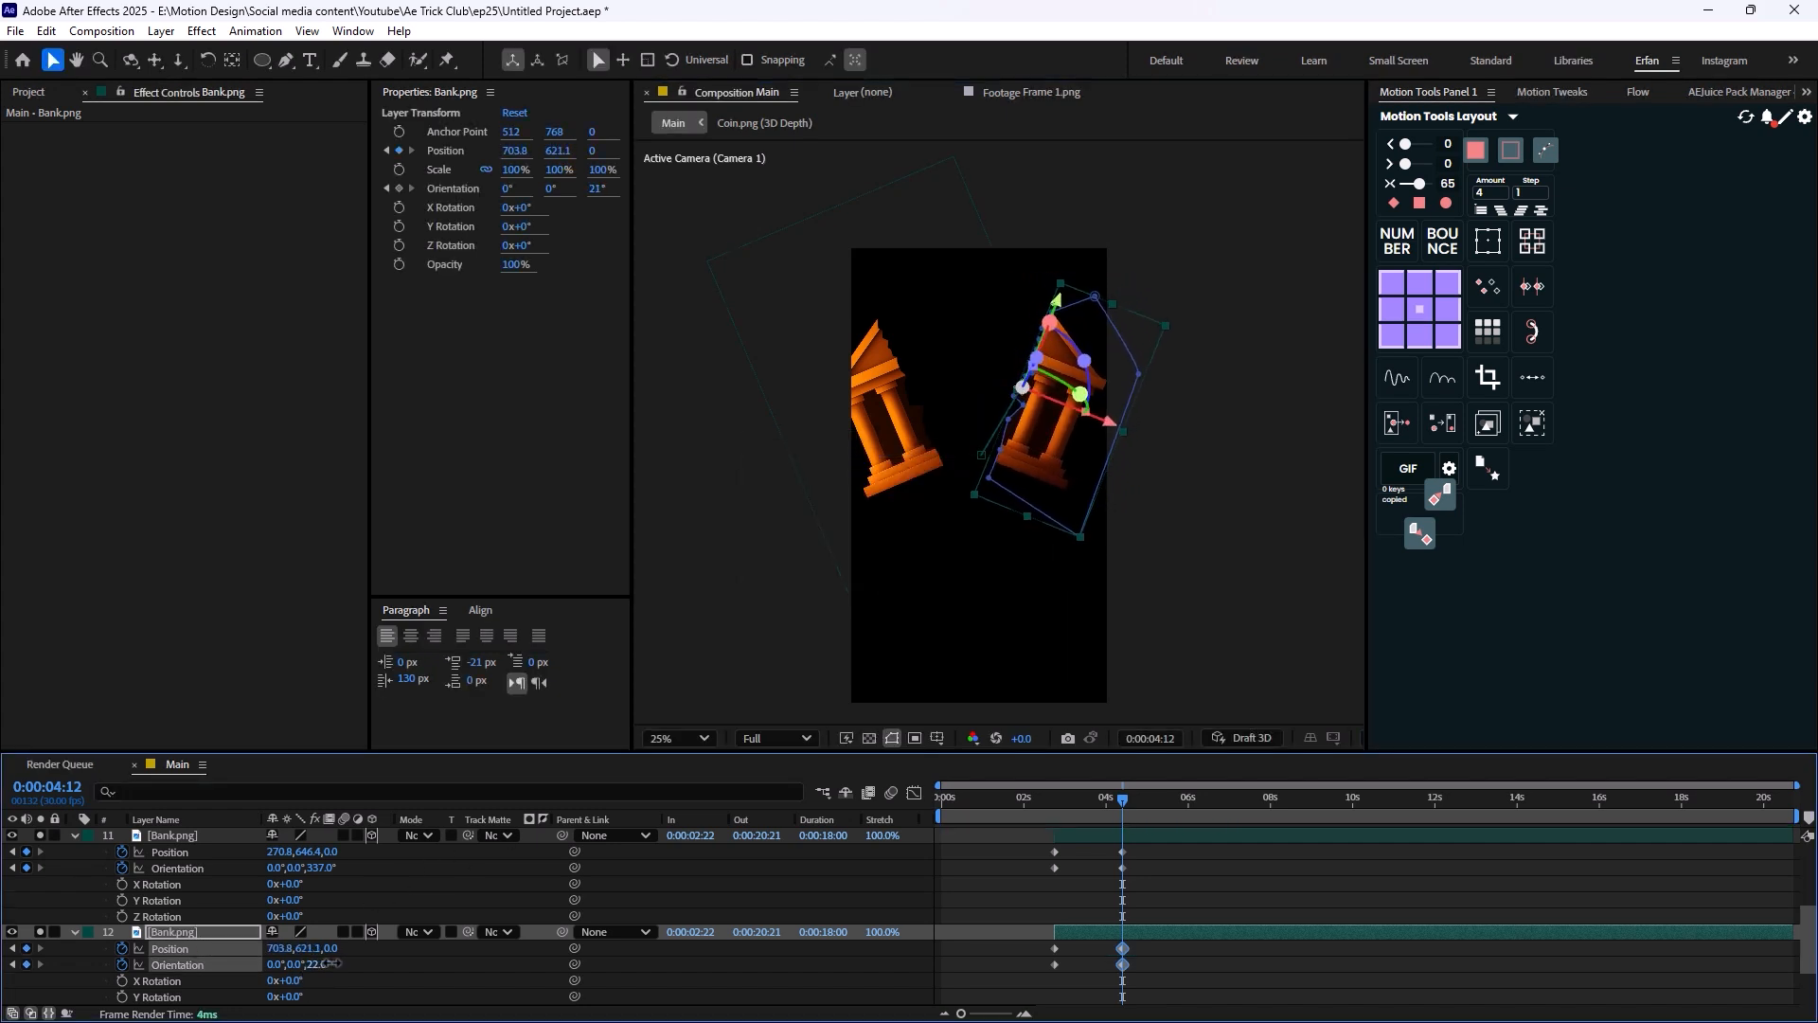
# Tilt the other half to about 21° and adjust its keyframe timing.
pyautogui.moveTo(1044, 394); pyautogui.dragTo(1076, 484)
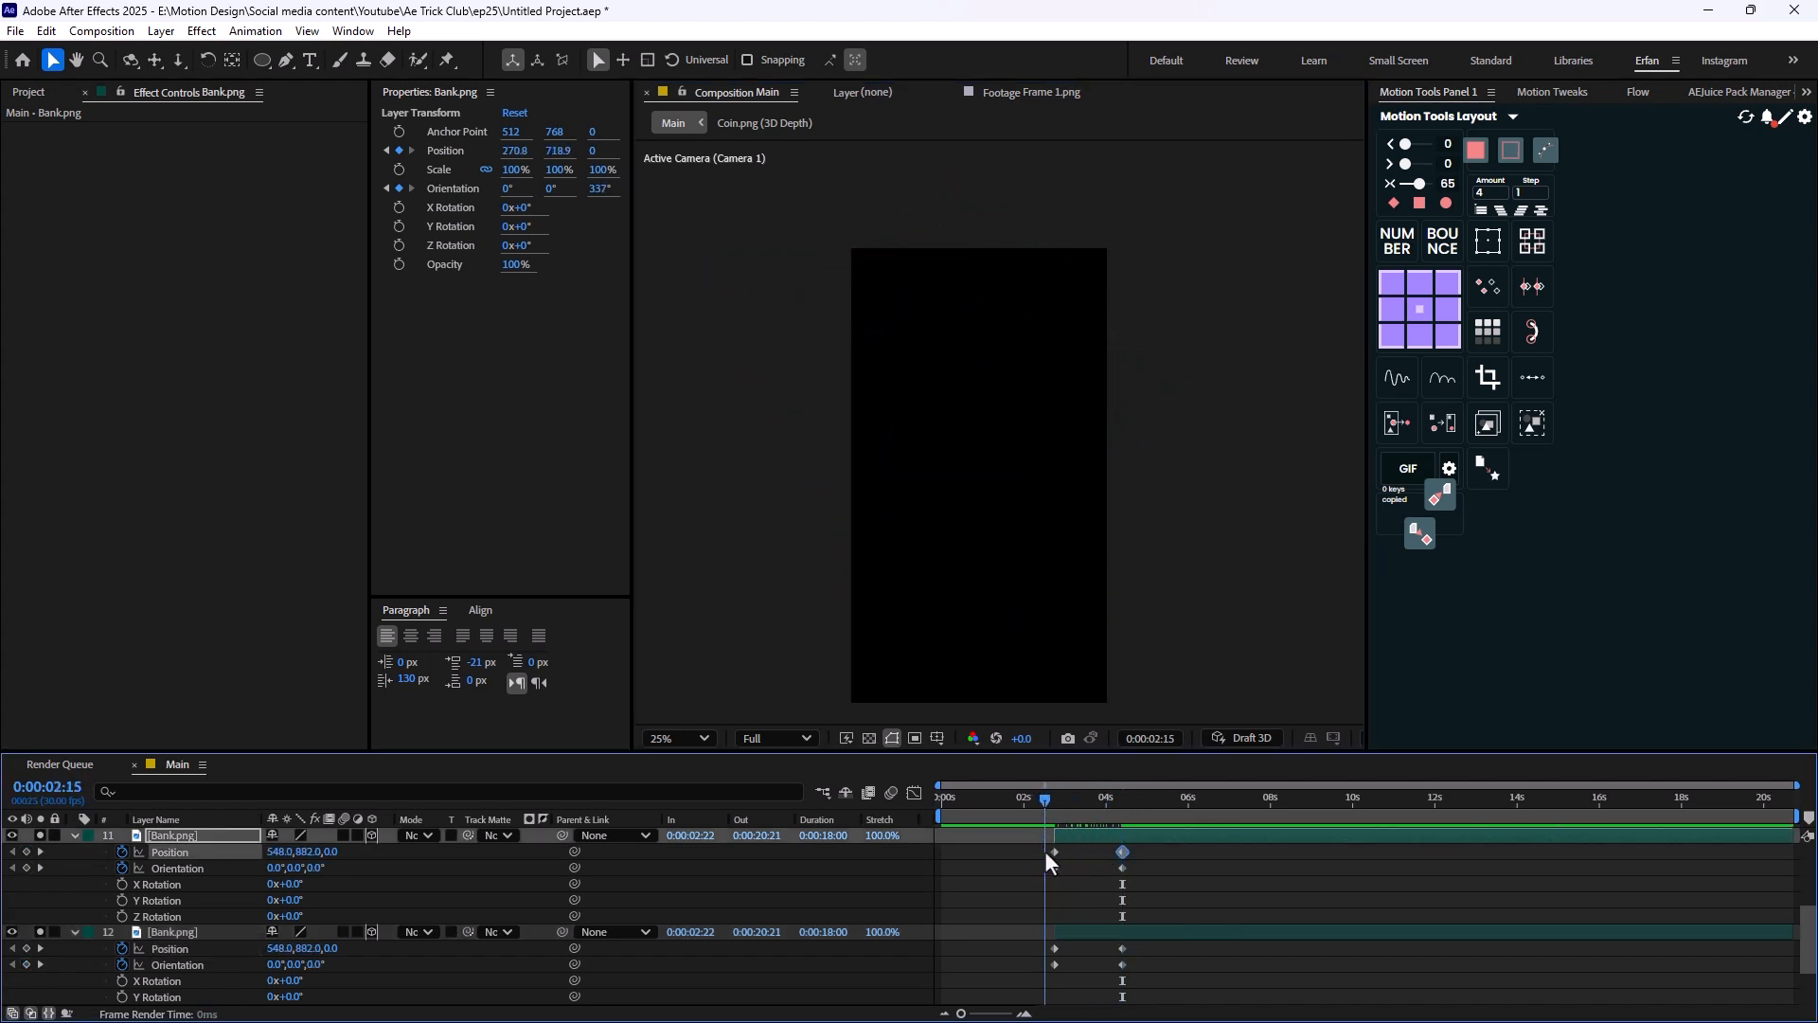
pyautogui.moveTo(1044, 799); pyautogui.dragTo(1108, 799)
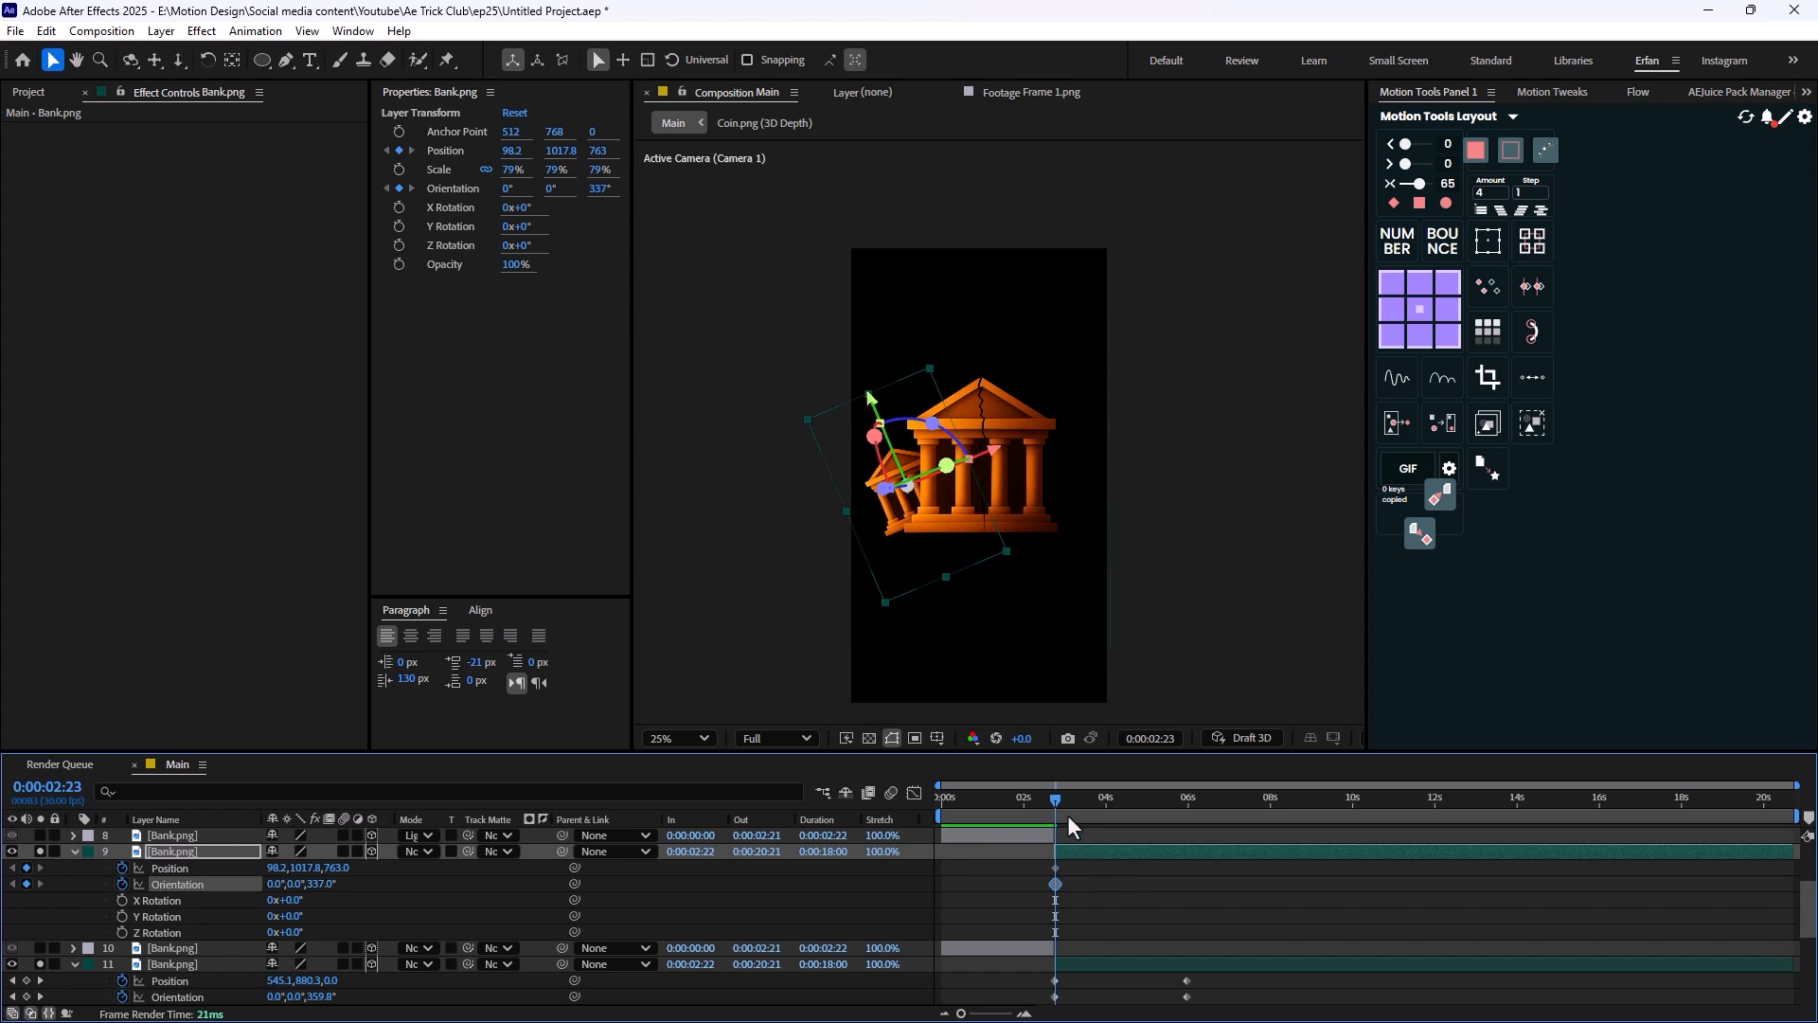
# Move the third Bank.png copy up-left with Orientation Z 355° at 0:00:05:28 and preview the split.
pyautogui.click(1185, 798)
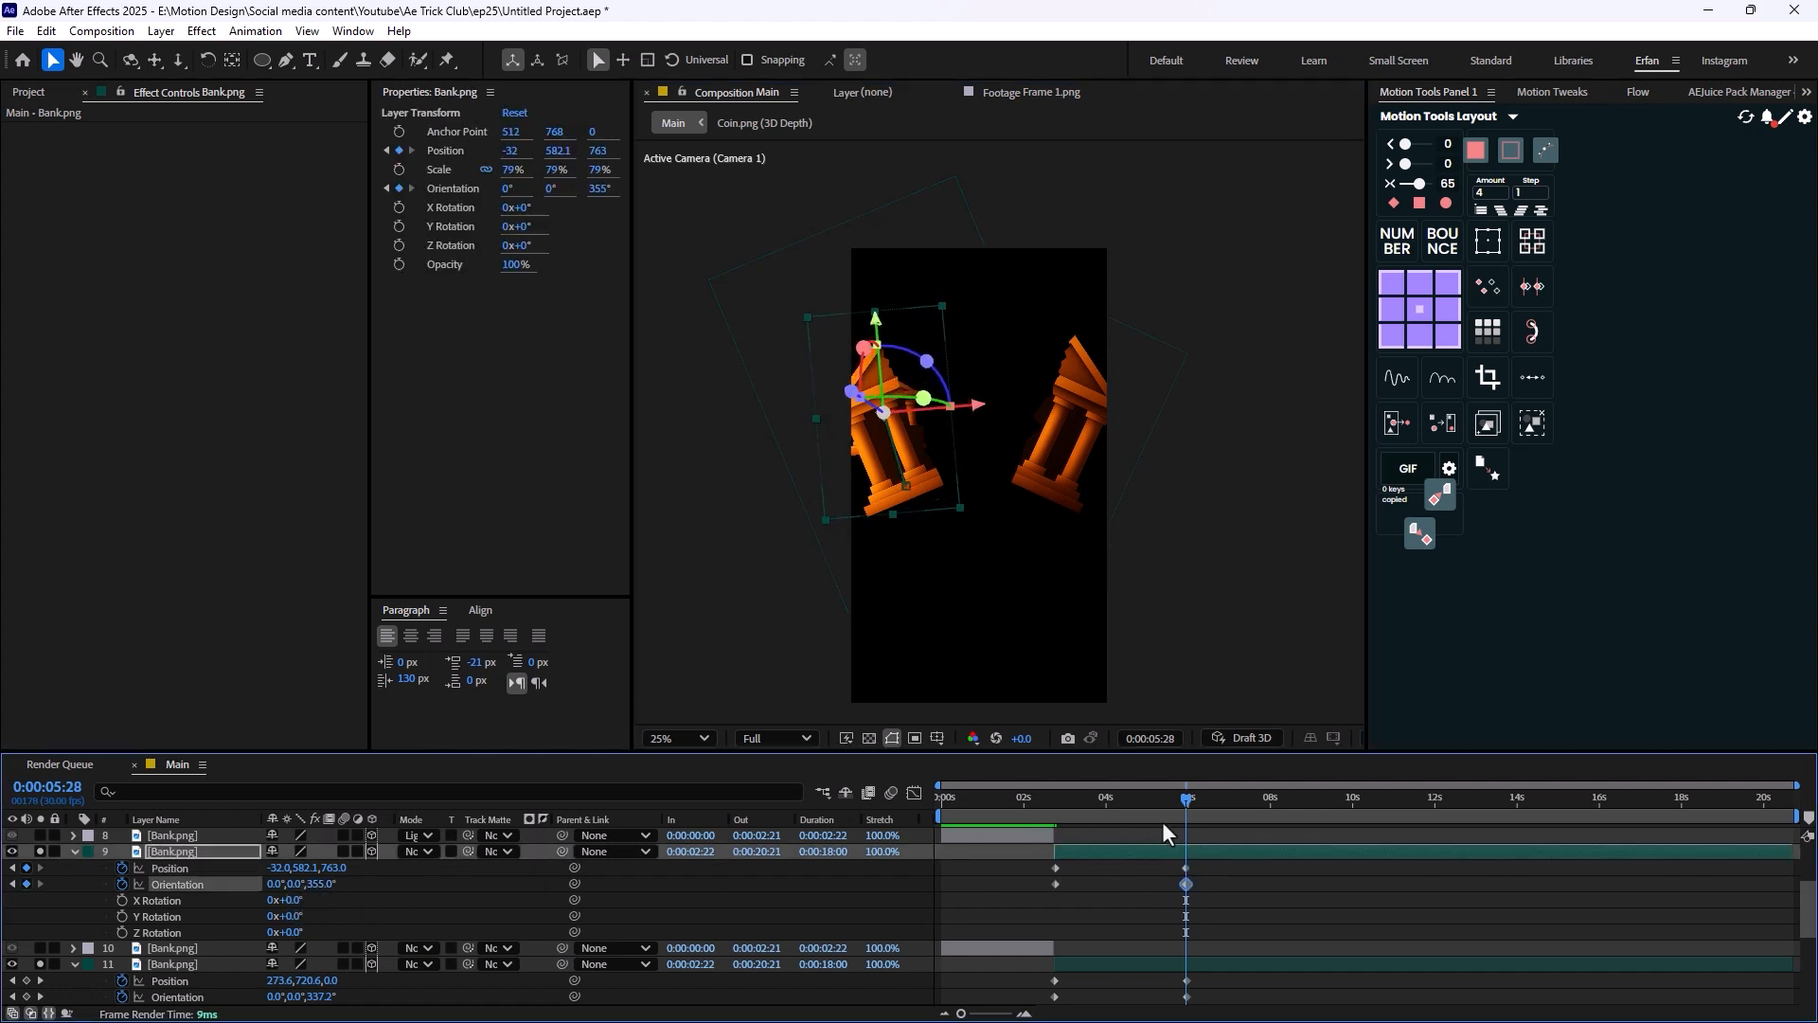
pyautogui.moveTo(1188, 824); pyautogui.dragTo(1180, 824)
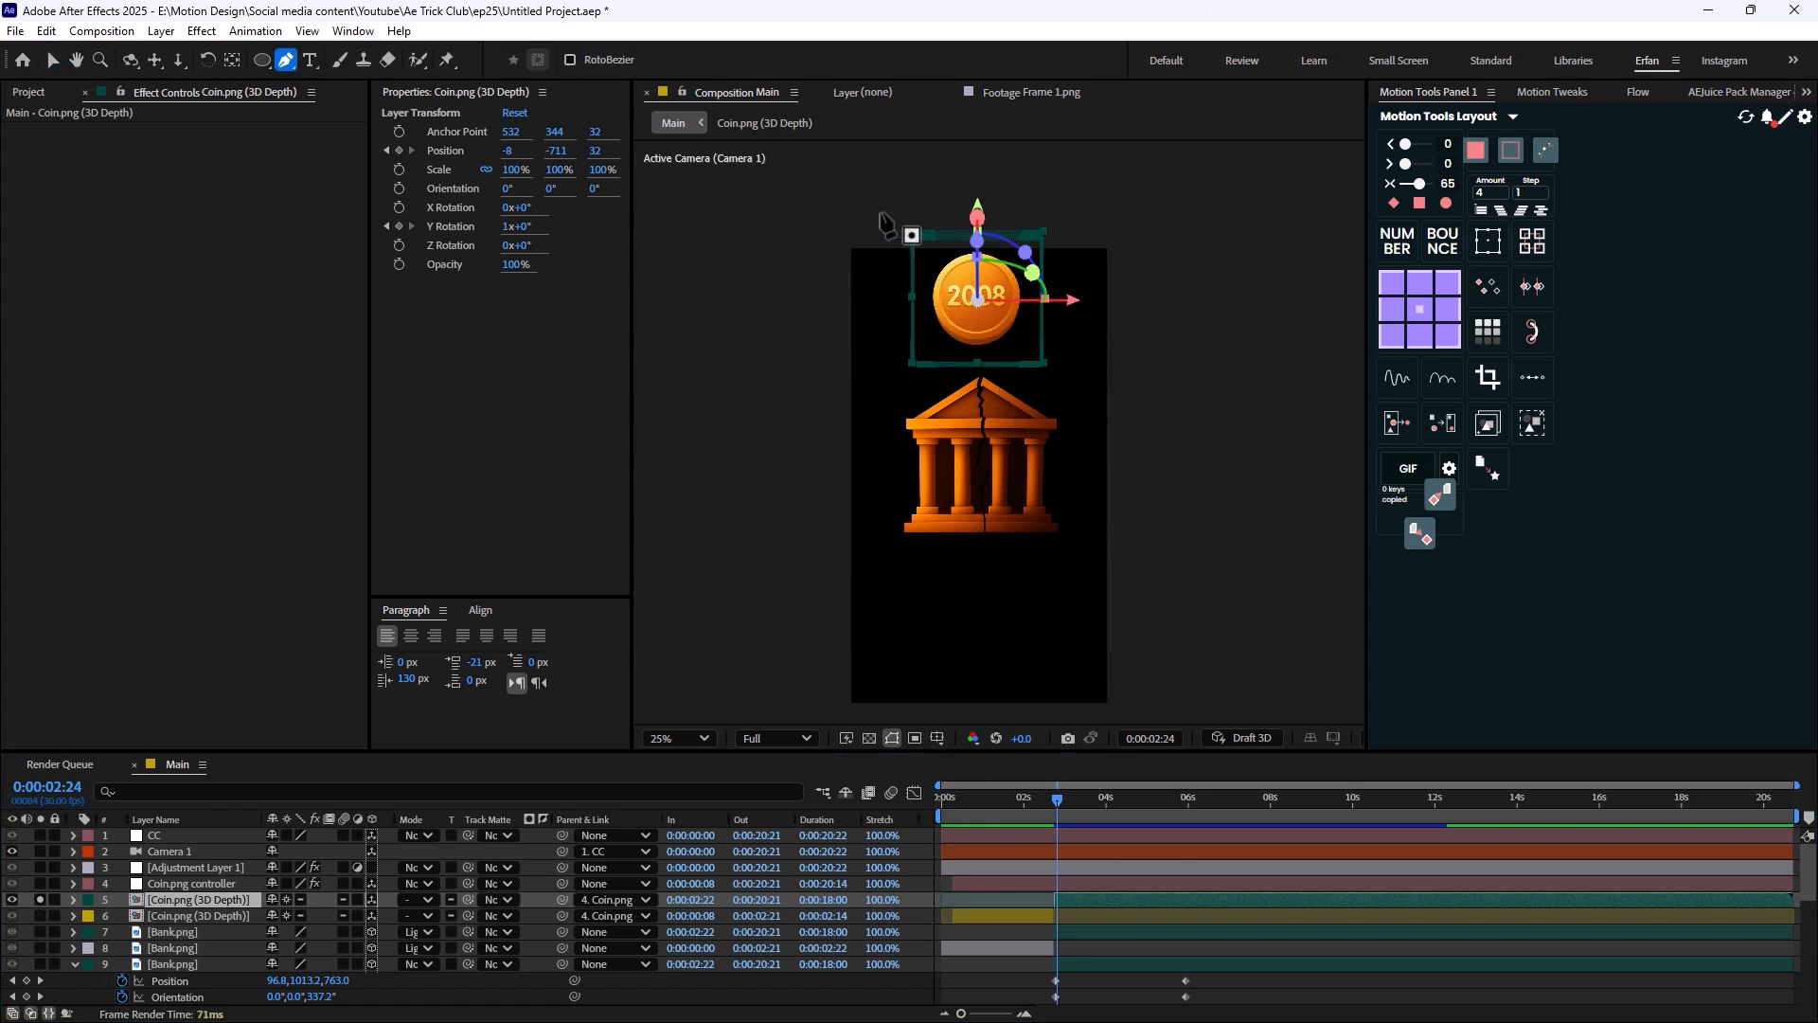
pyautogui.click(676, 737)
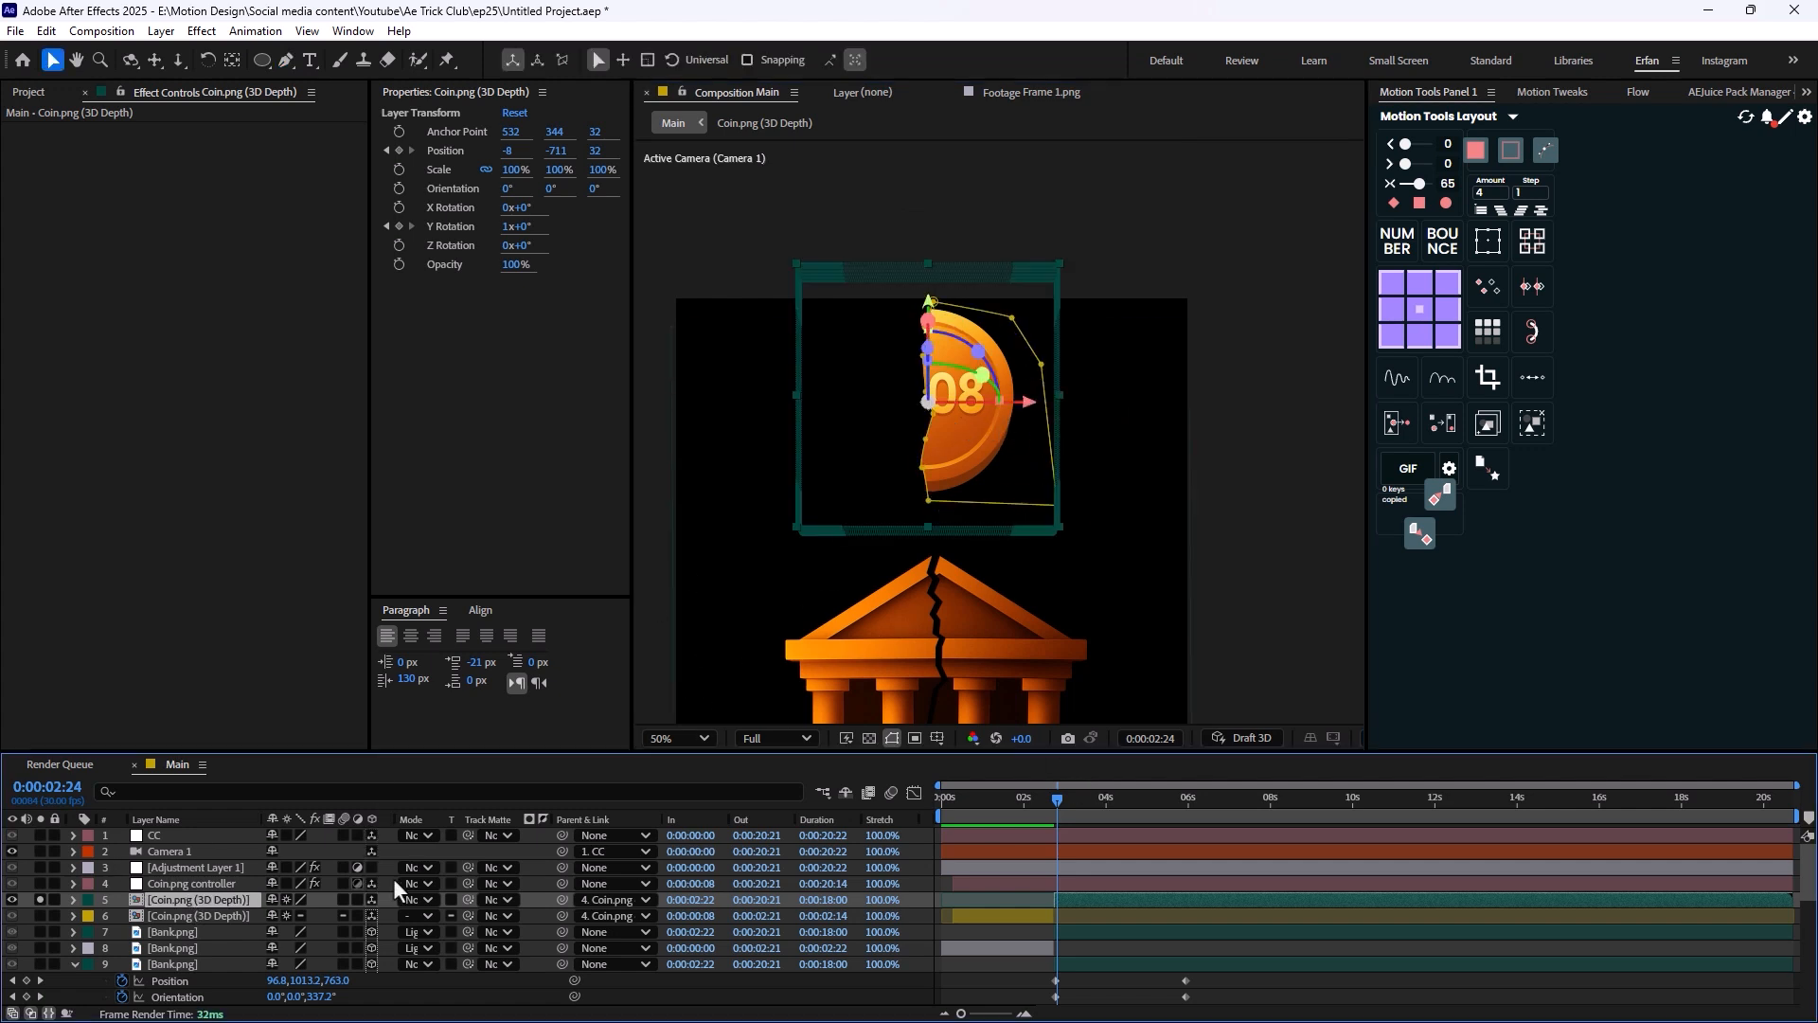
pyautogui.click(13, 916)
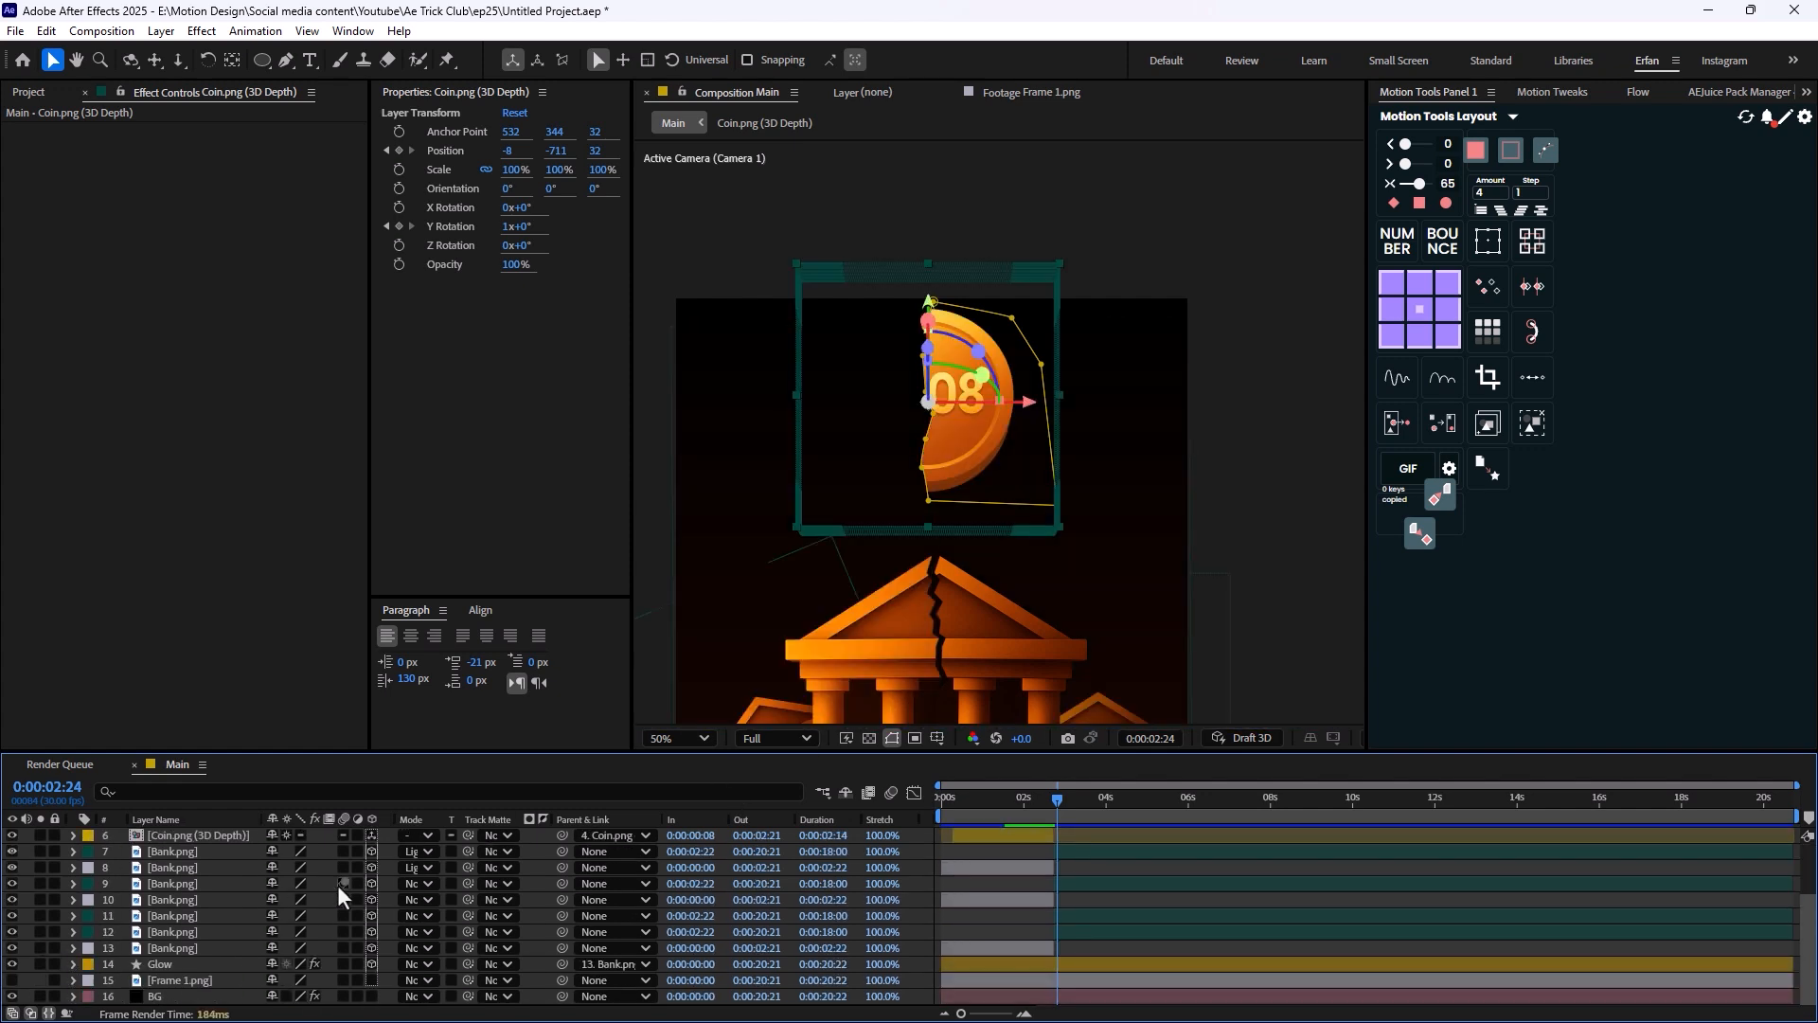
pyautogui.click(678, 738)
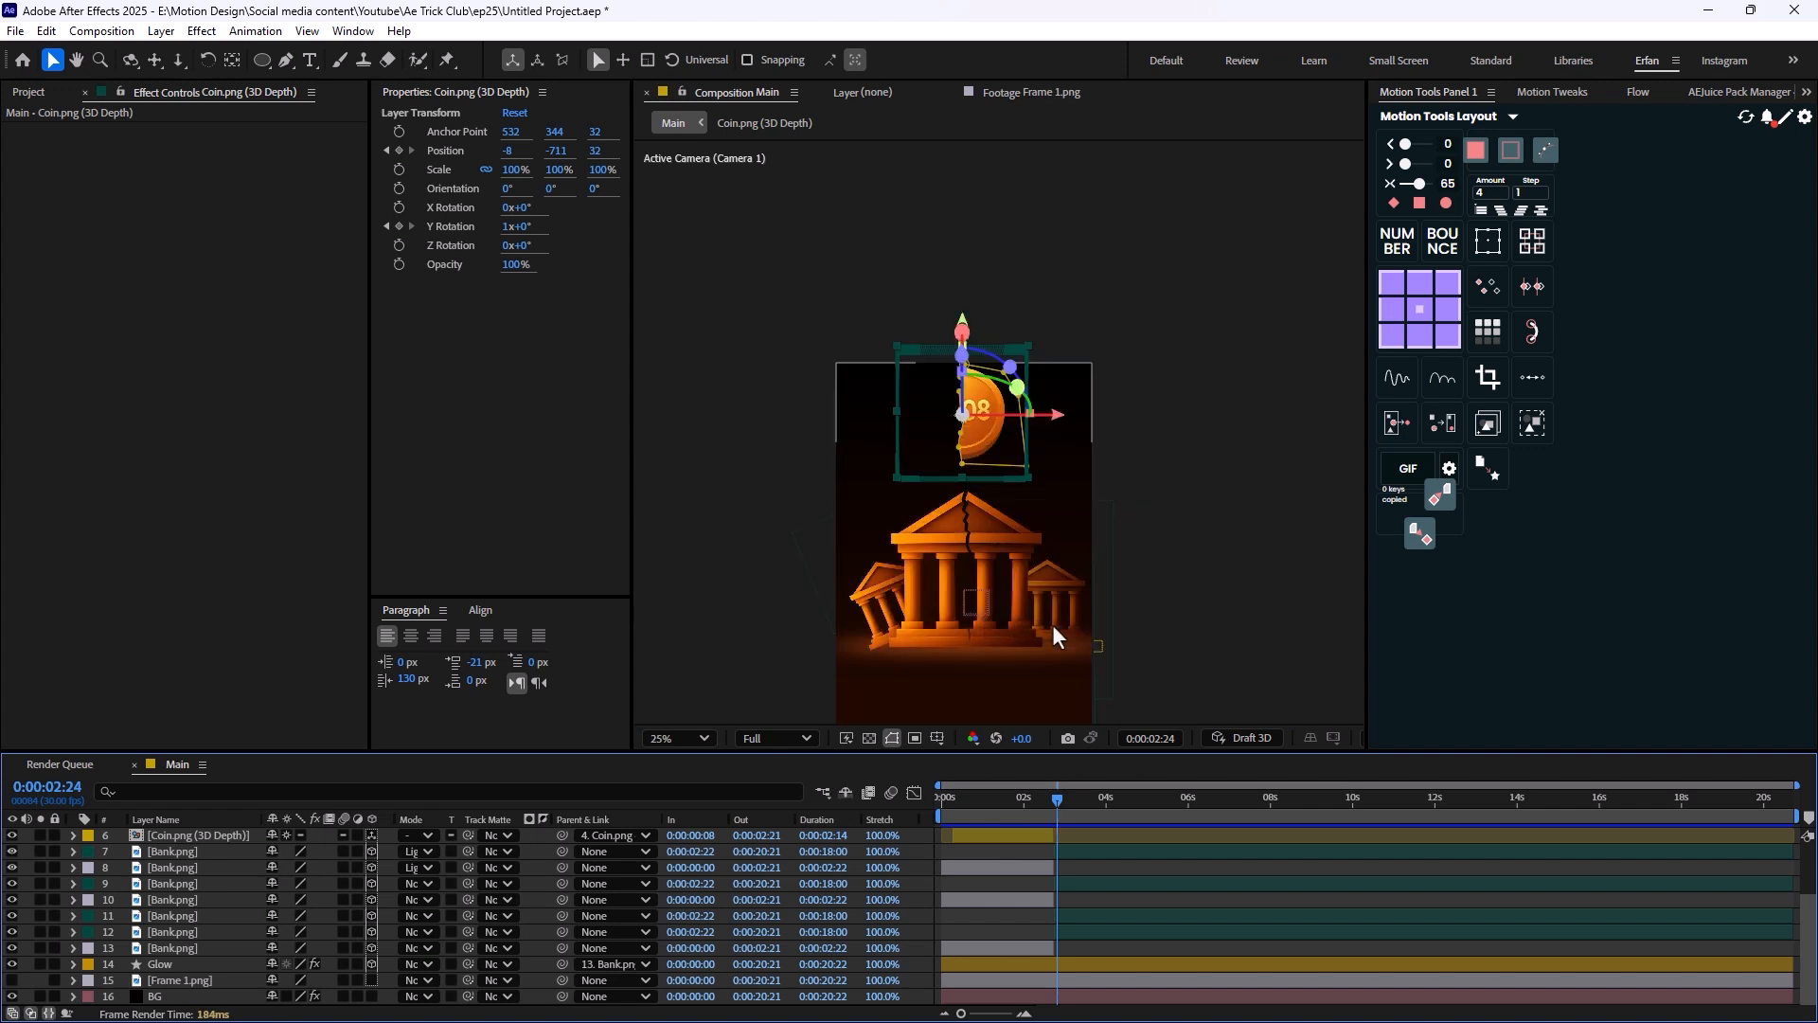
pyautogui.click(1025, 798)
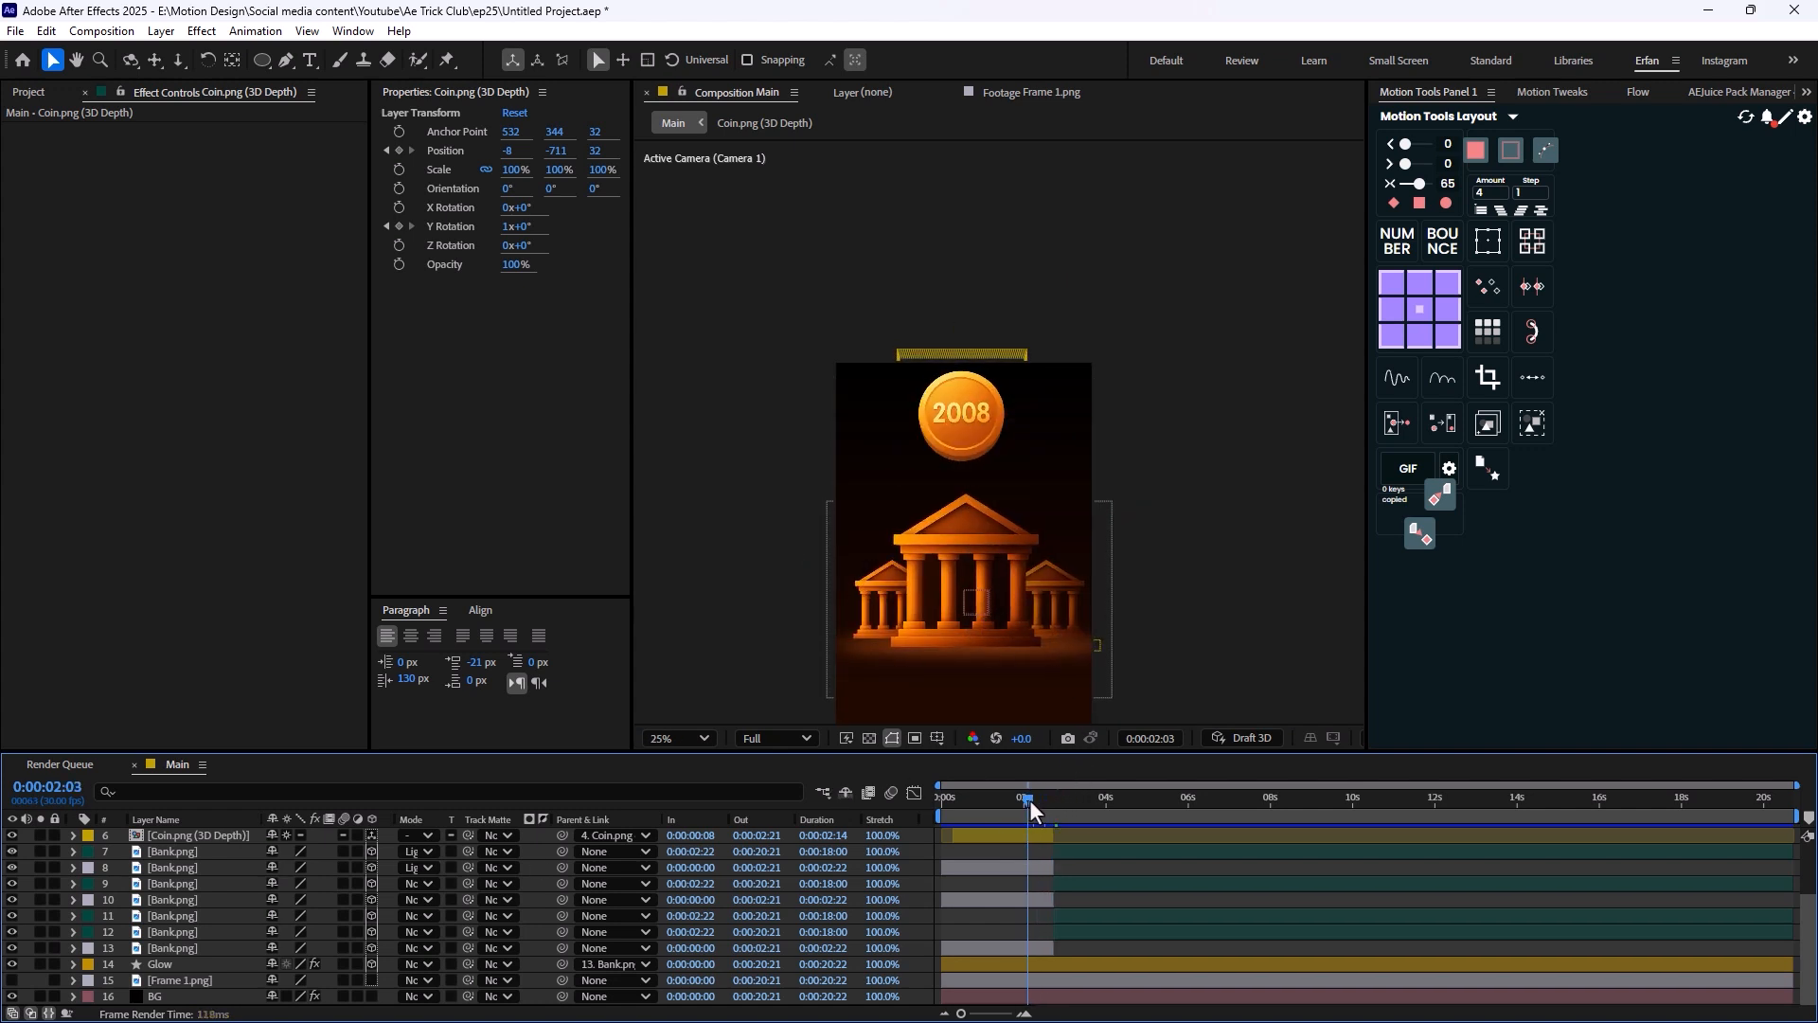
pyautogui.moveTo(1024, 813); pyautogui.dragTo(1043, 812)
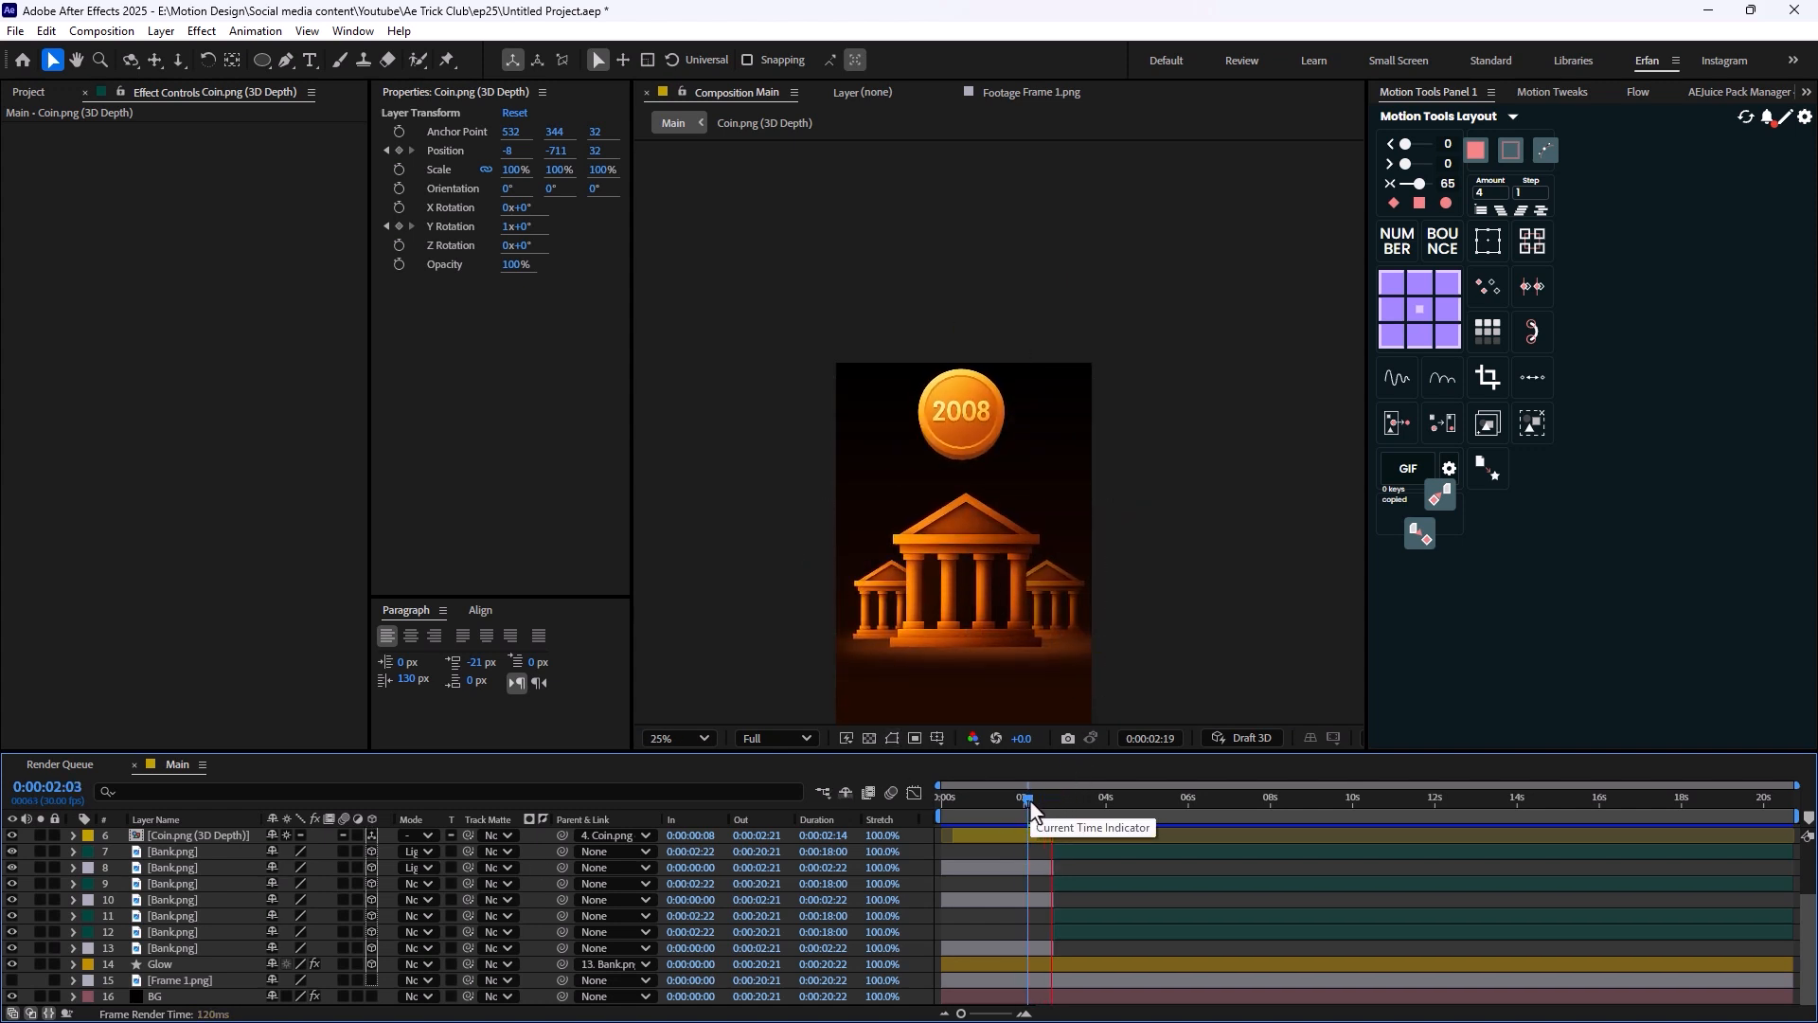
pyautogui.click(1081, 798)
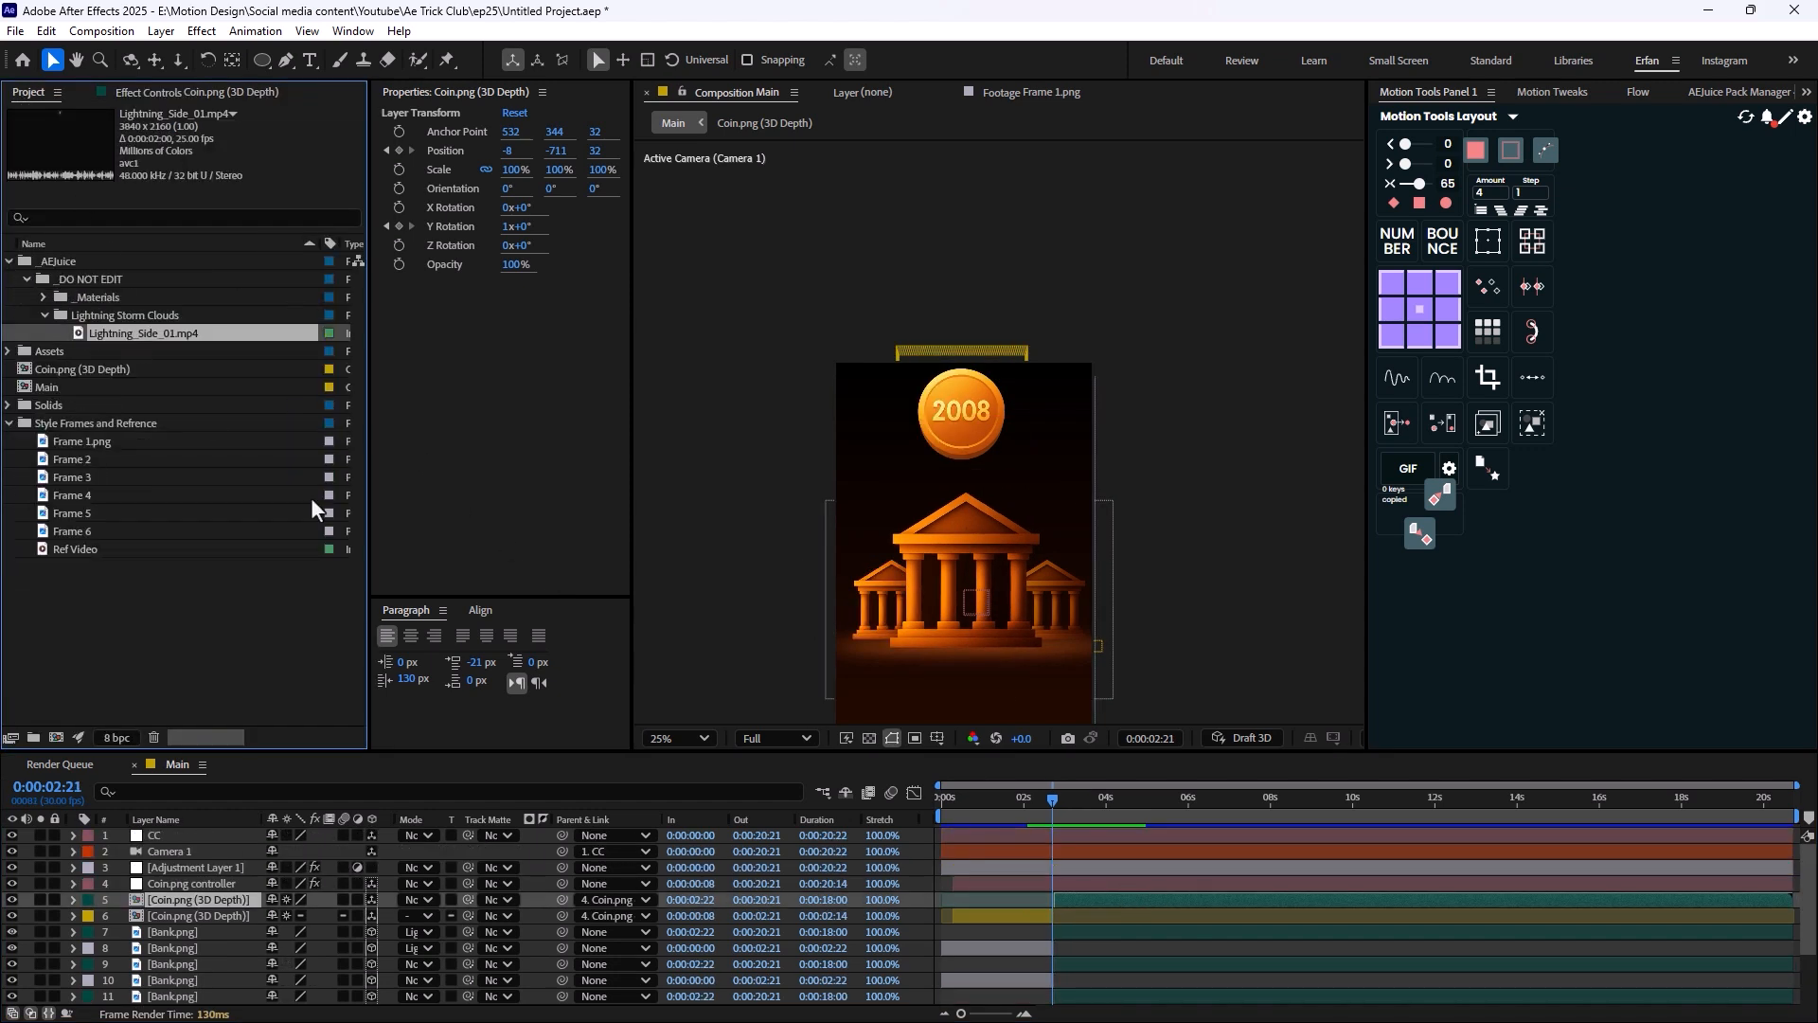
# Place Lightning_Side_01.mp4 atop Main with Tritone midtones orange E24500 and Screen blend mode.
pyautogui.click(168, 851)
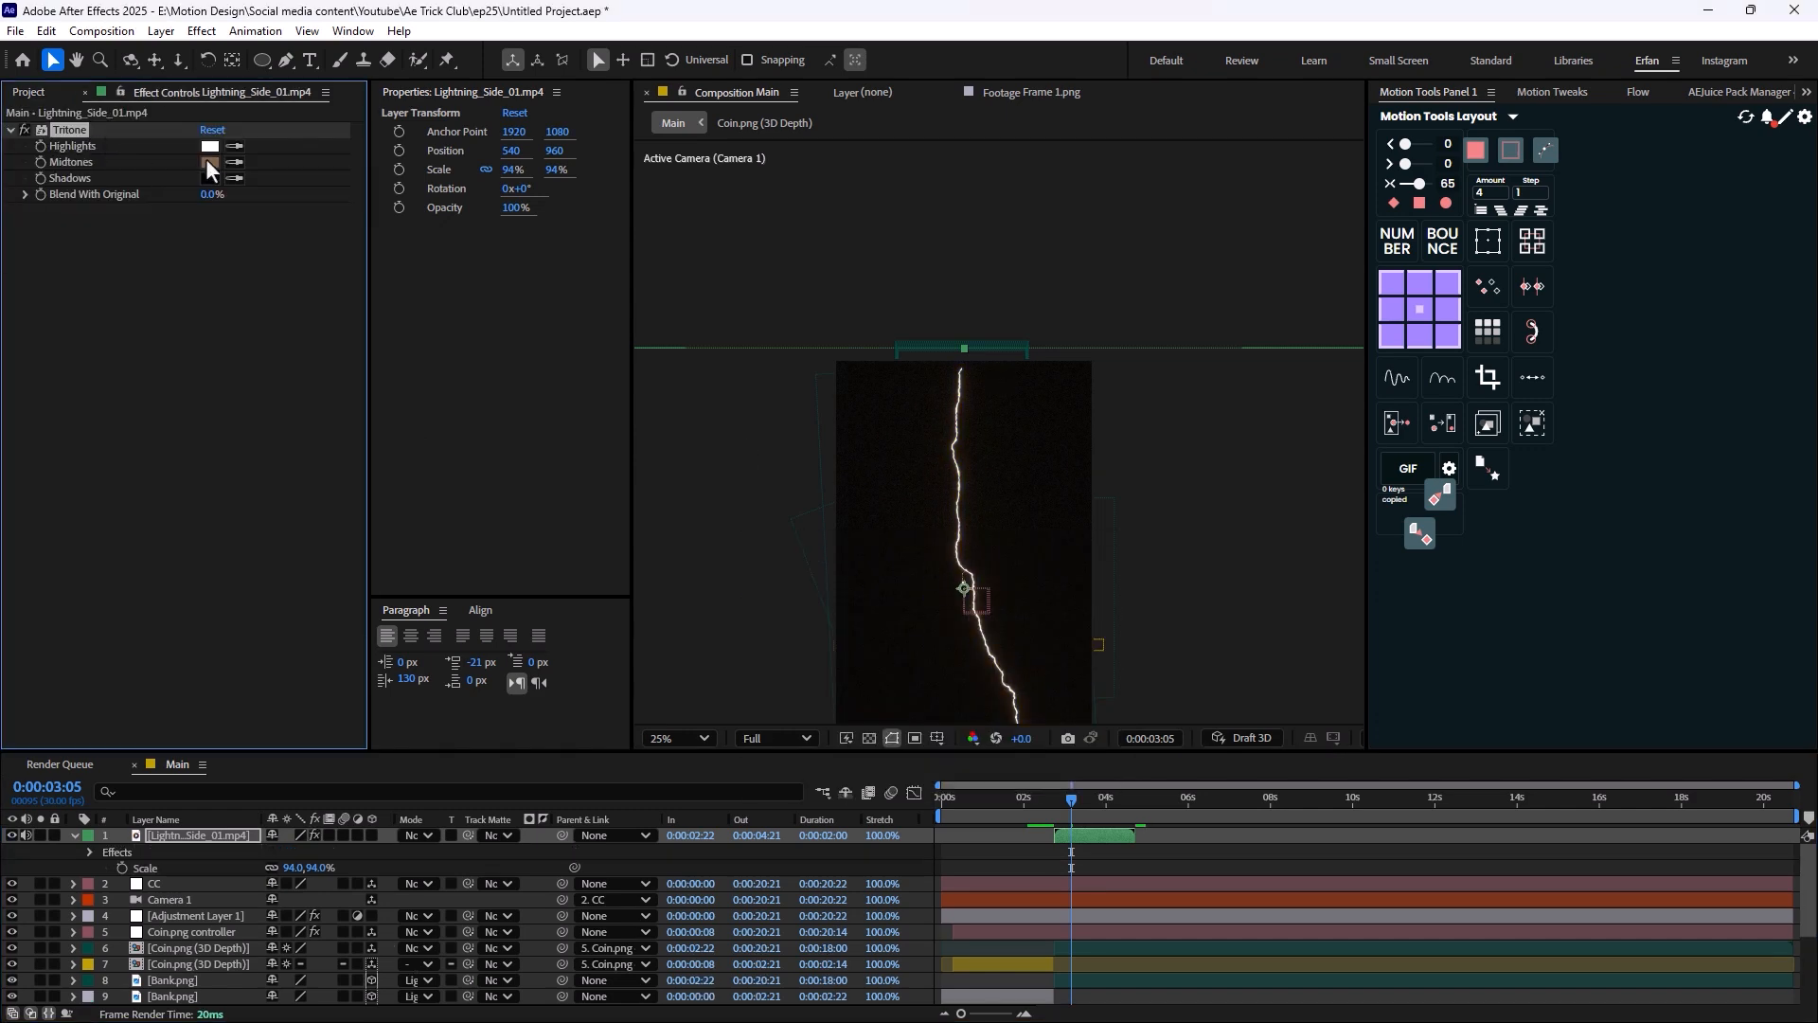
pyautogui.click(210, 163)
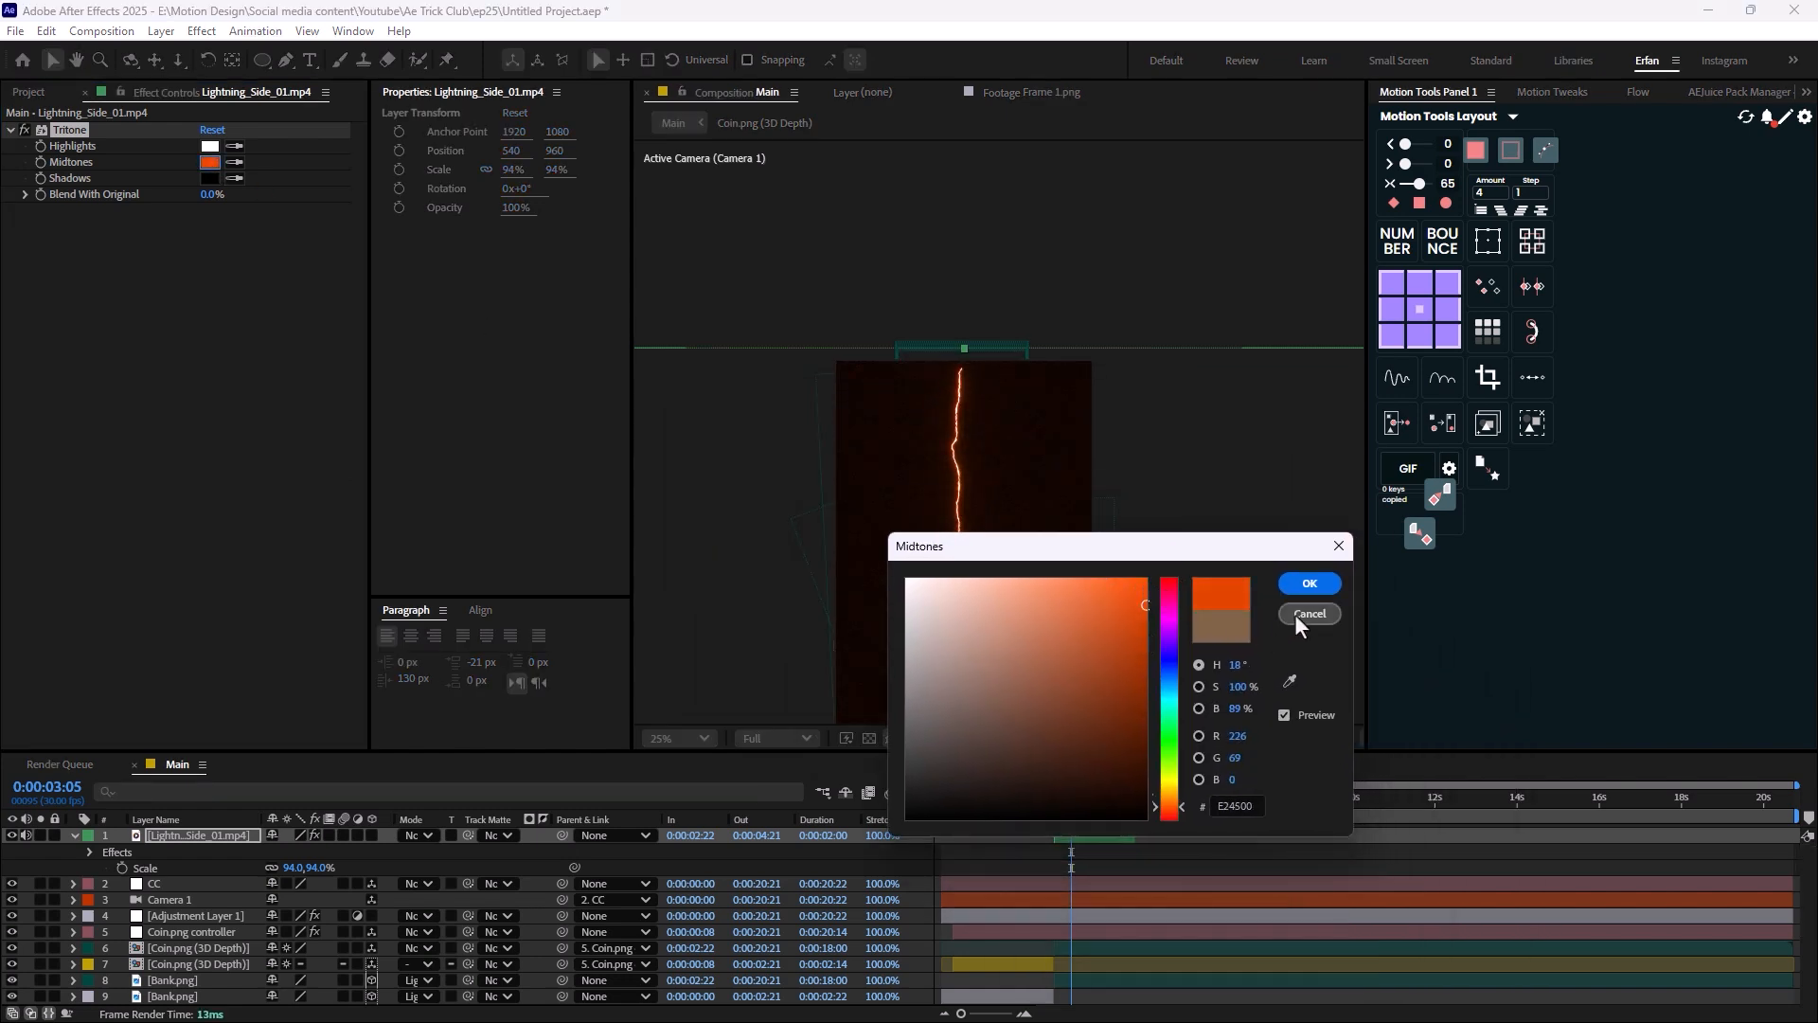
pyautogui.click(1308, 614)
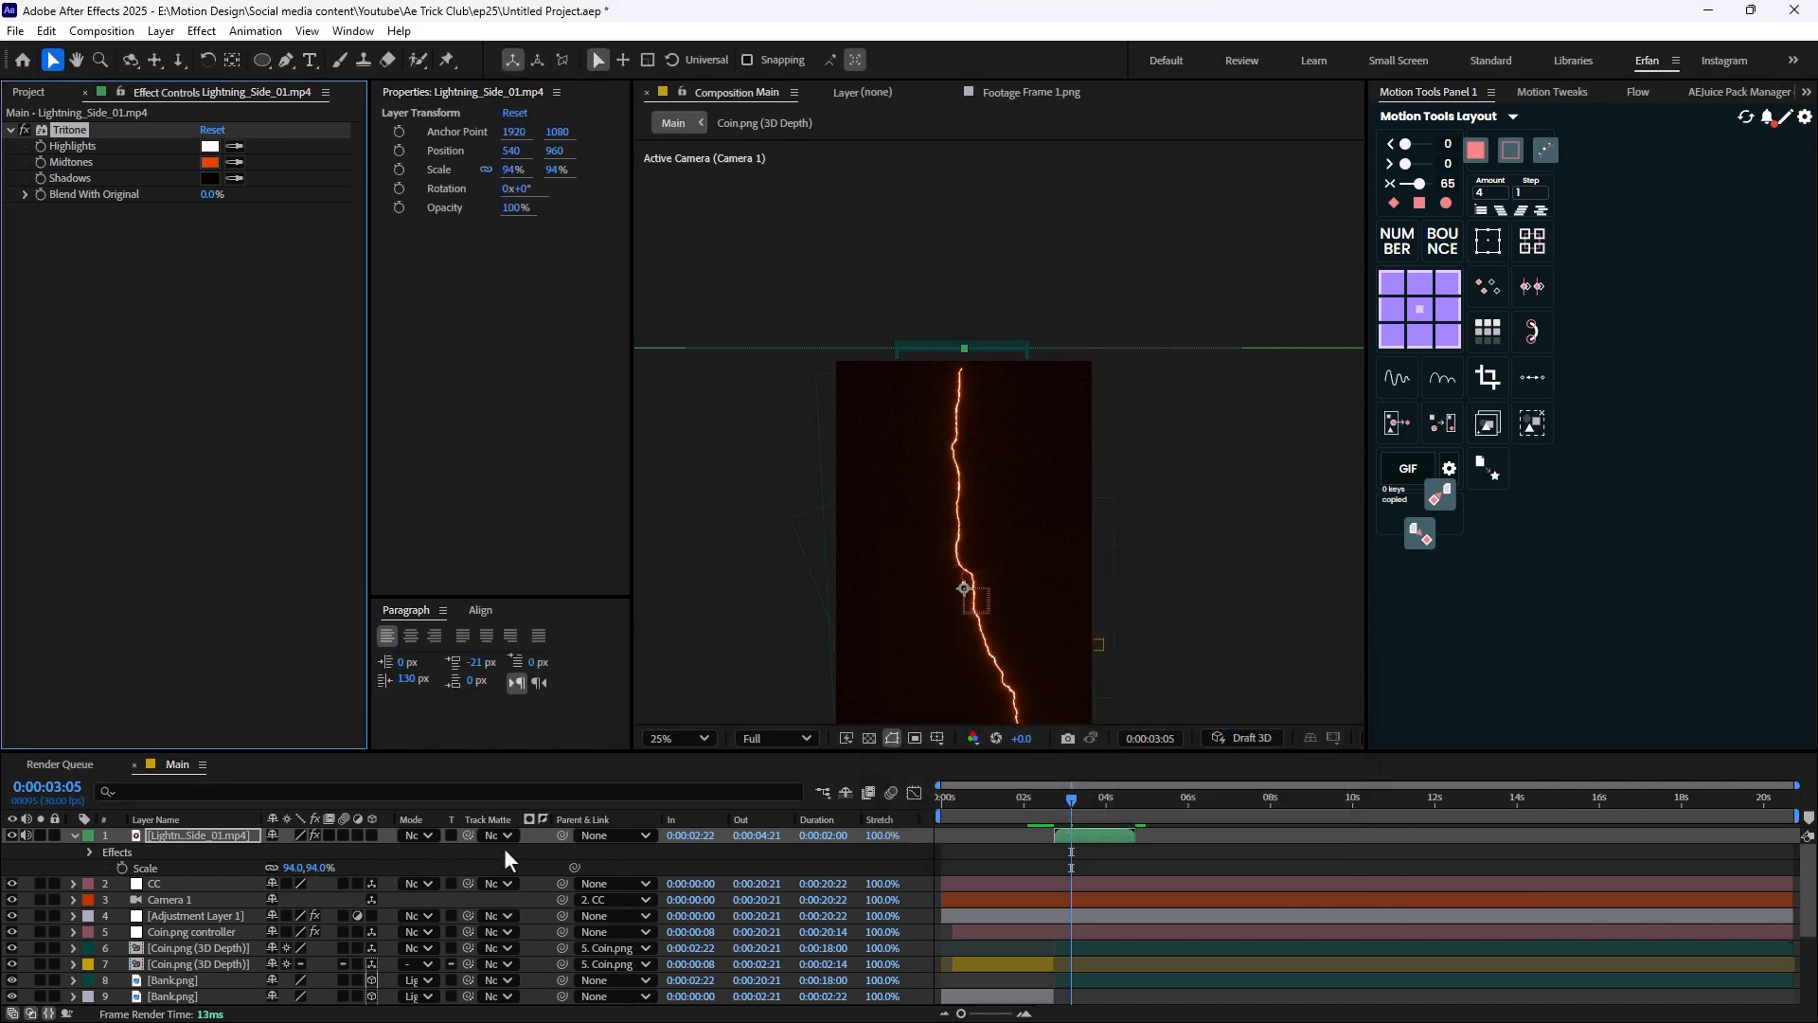
pyautogui.click(416, 835)
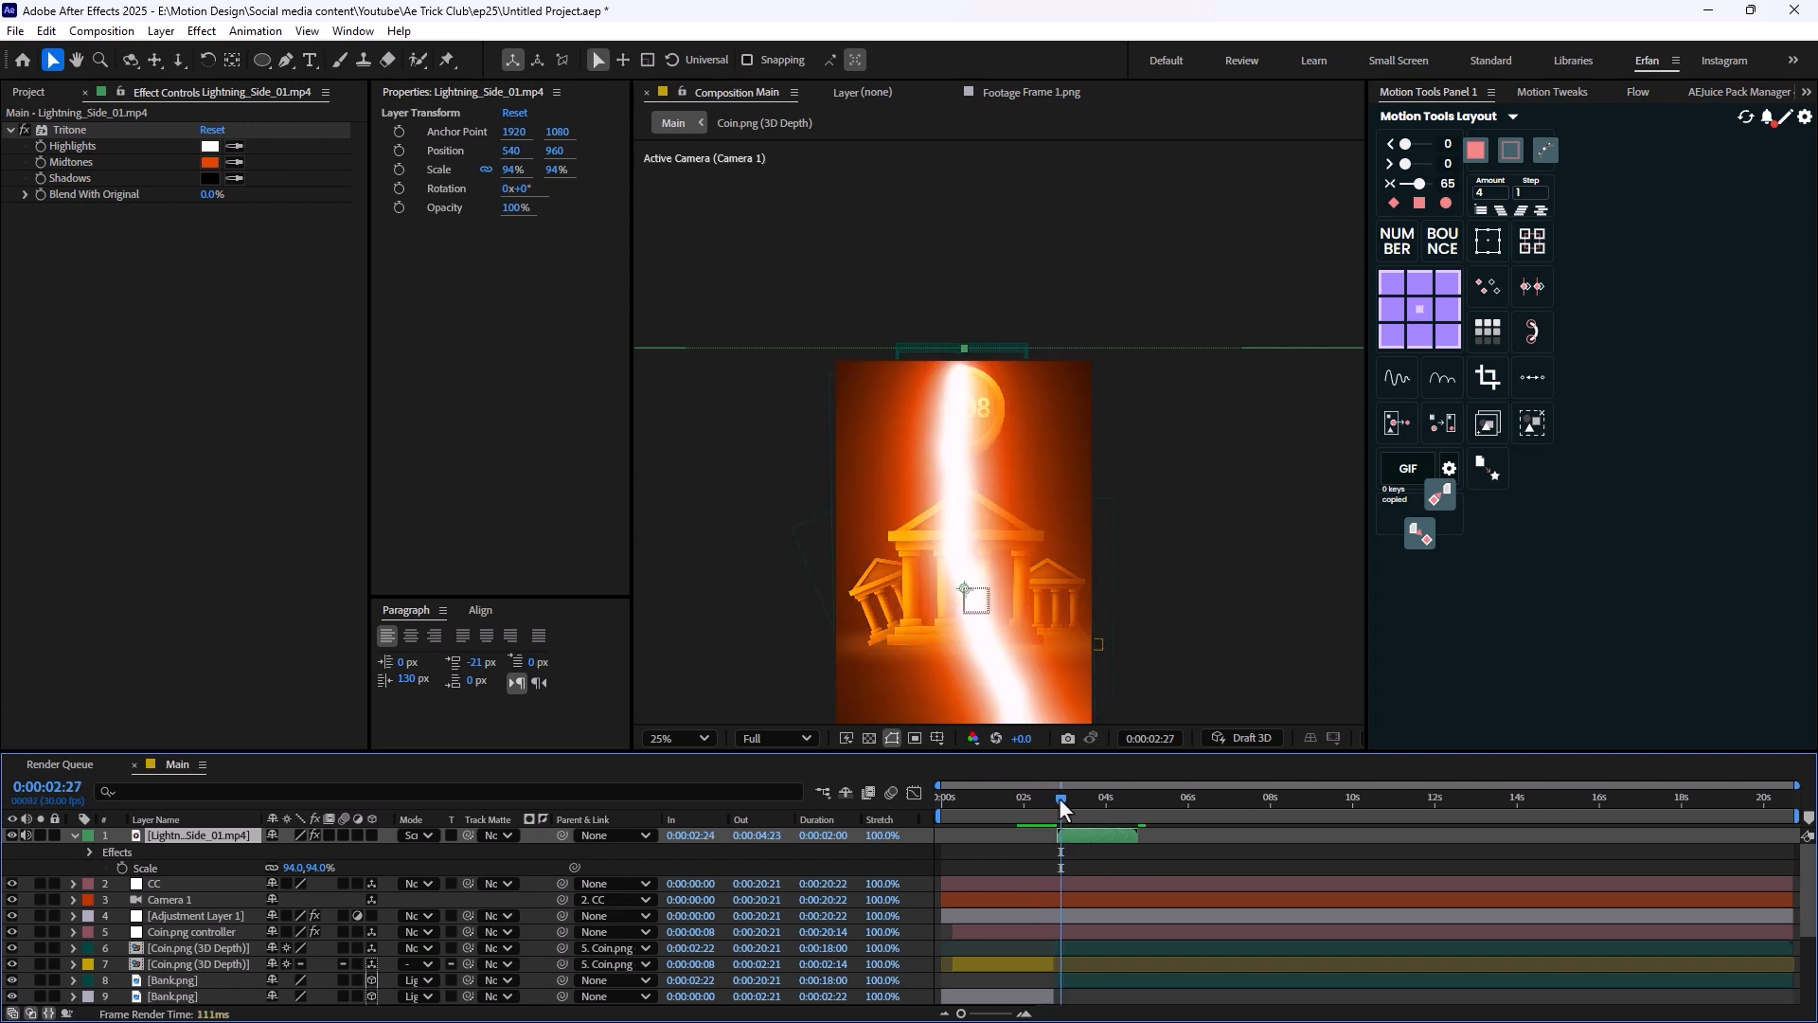
# Create a new adjustment layer with Minimax set to Minimum Then Maximum, radius 35.
pyautogui.rightClick(975, 598)
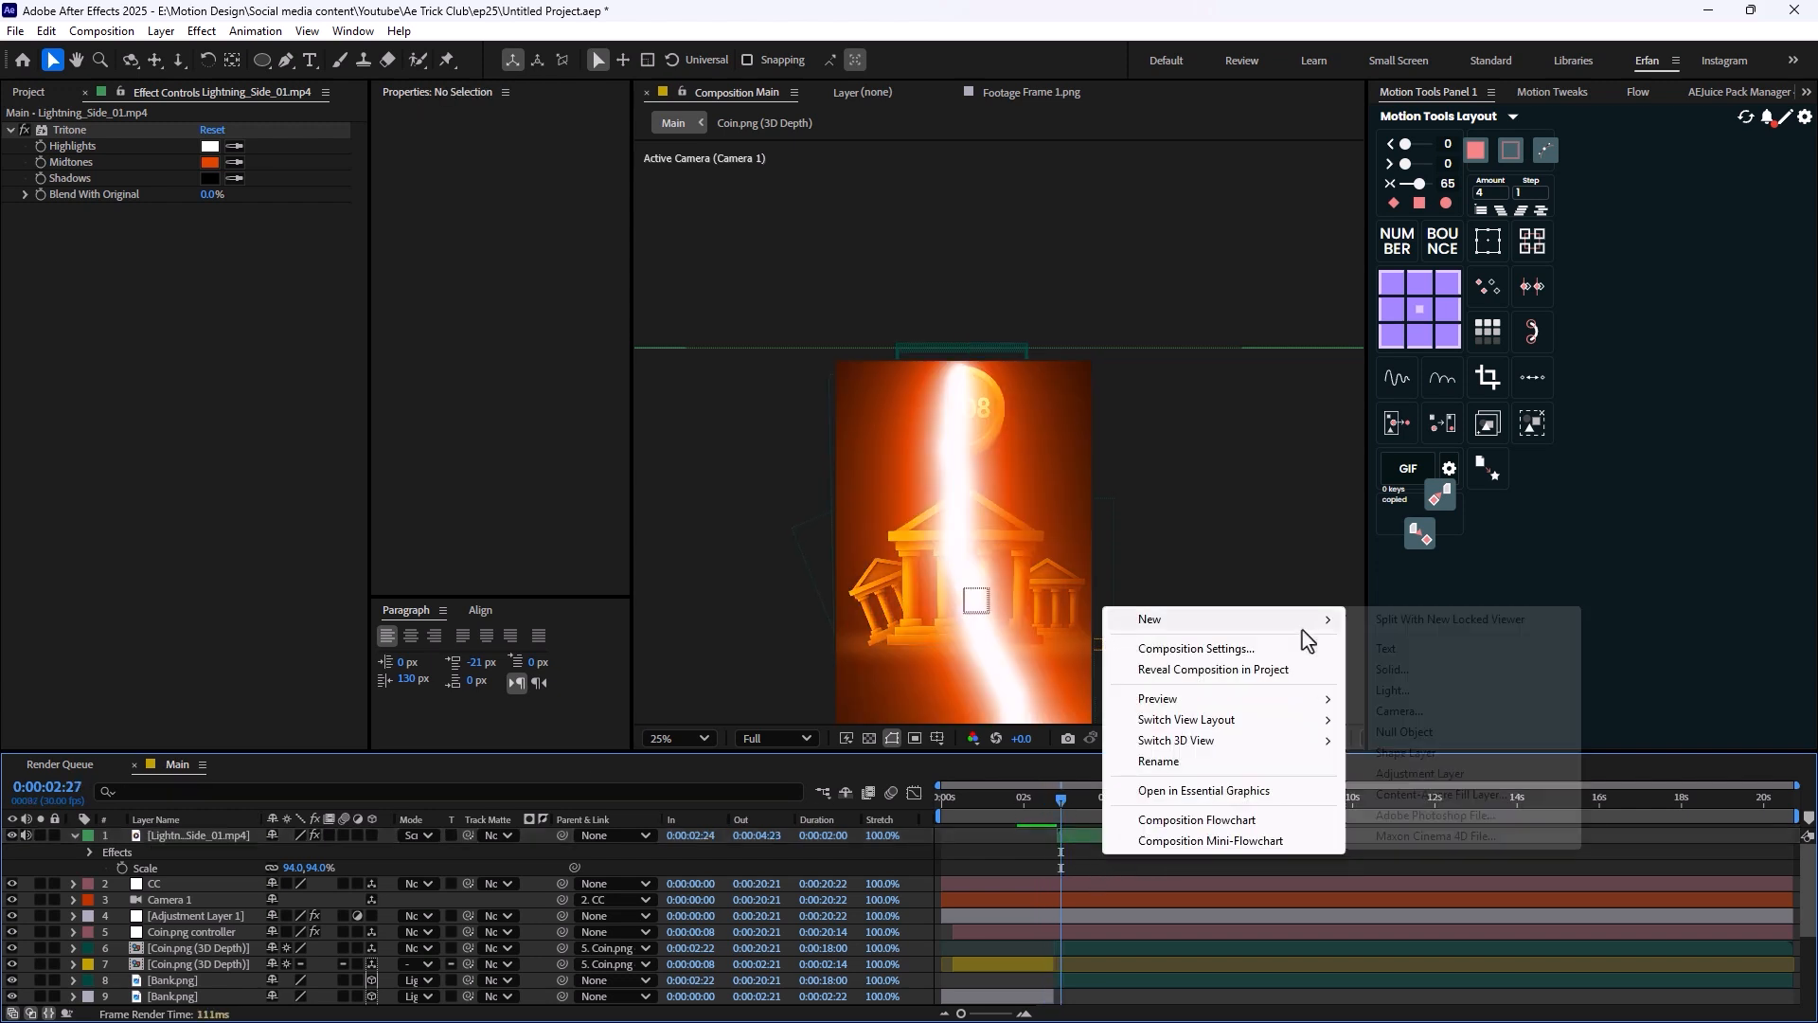
pyautogui.click(1417, 773)
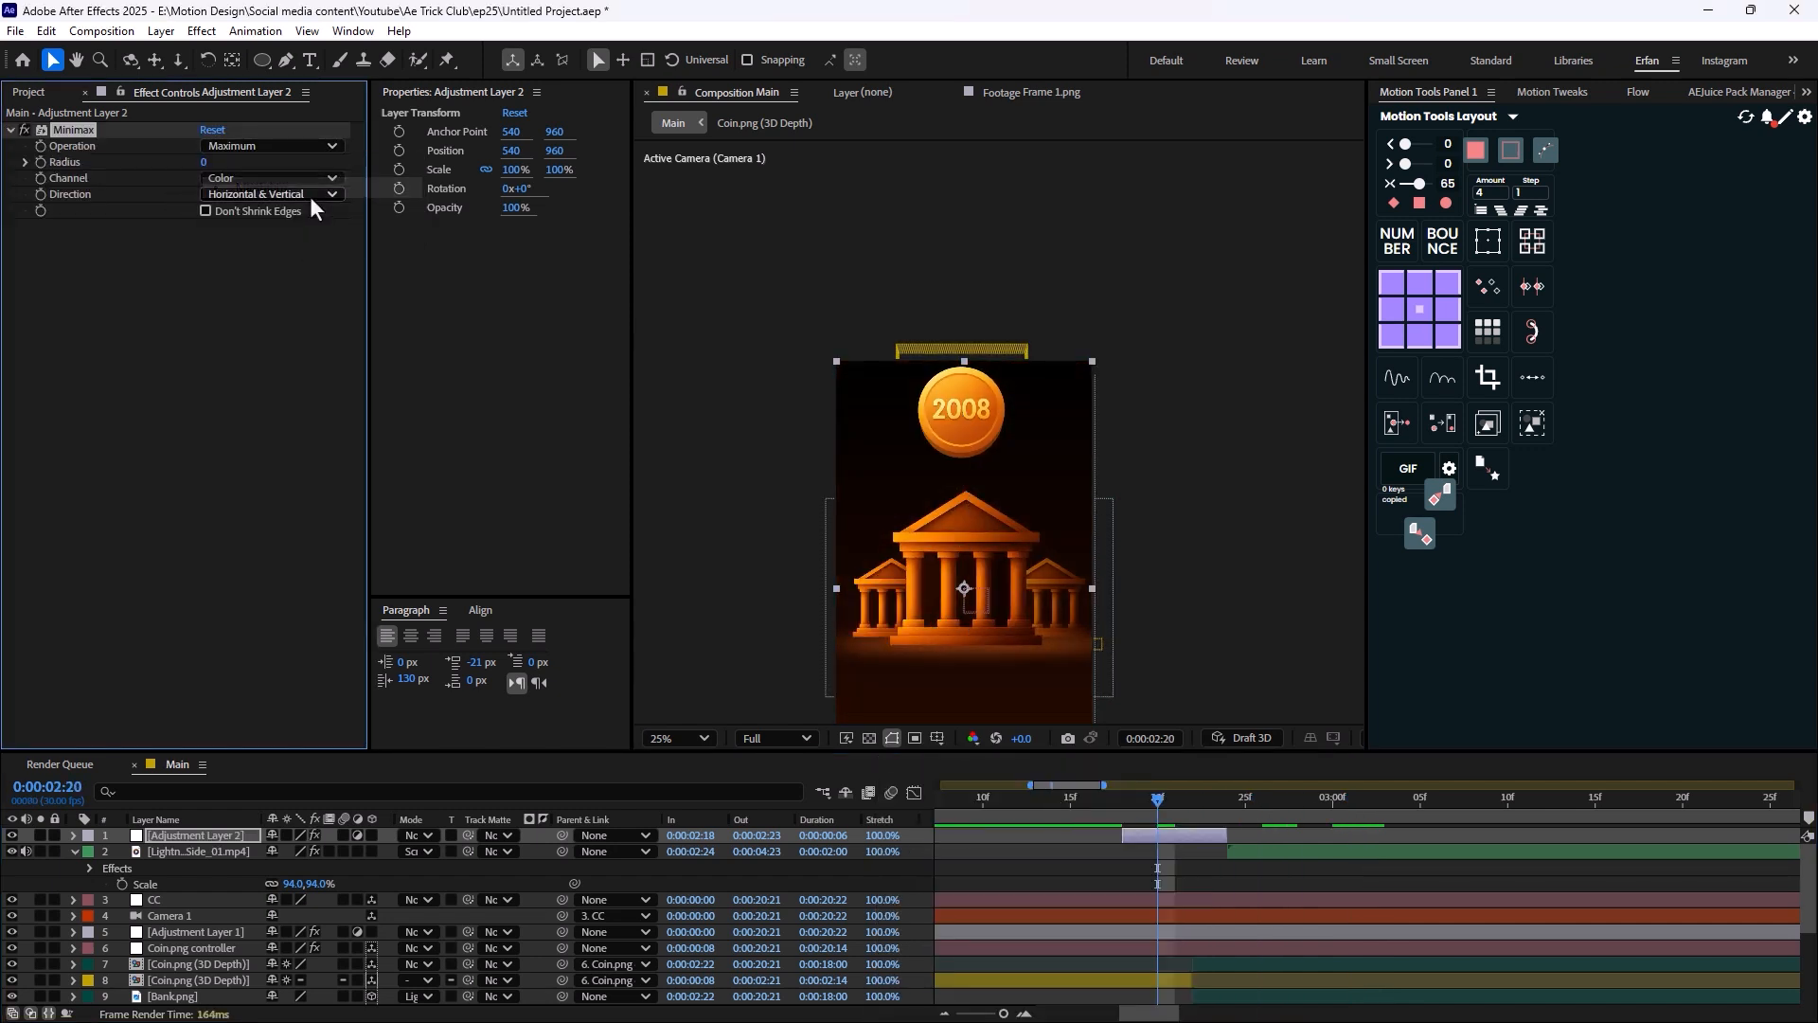
pyautogui.click(273, 146)
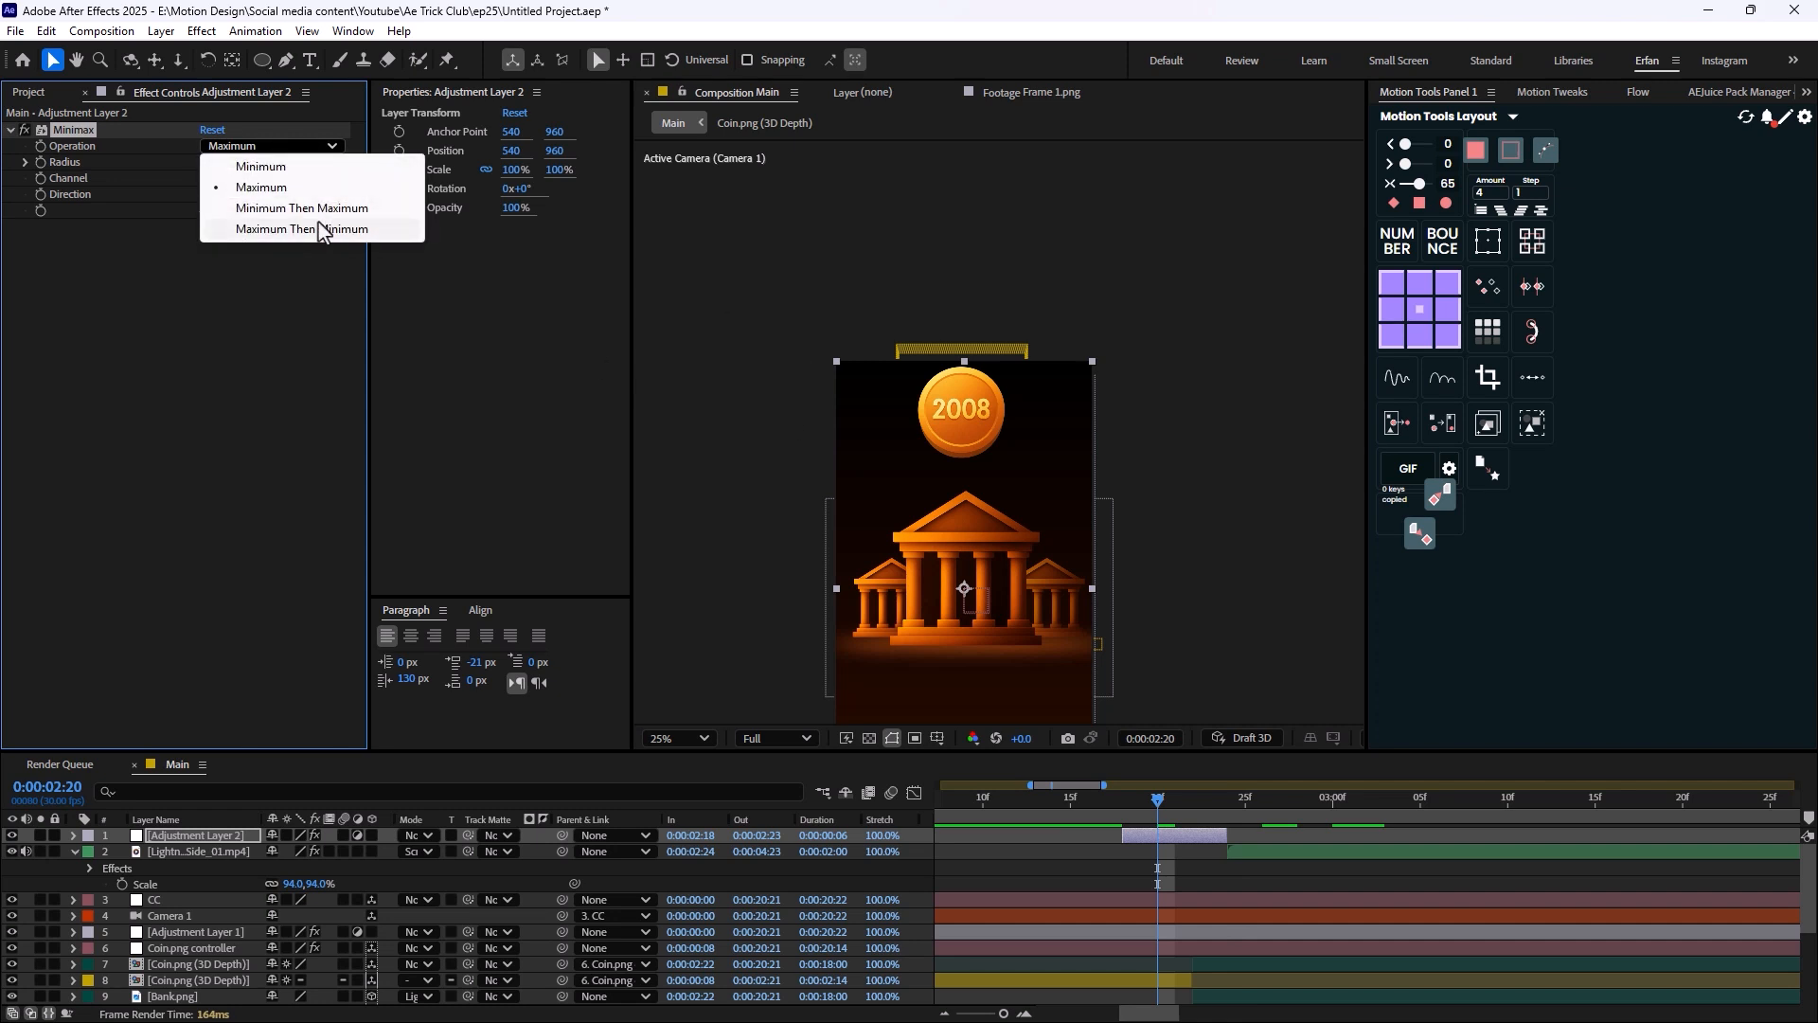
pyautogui.click(301, 208)
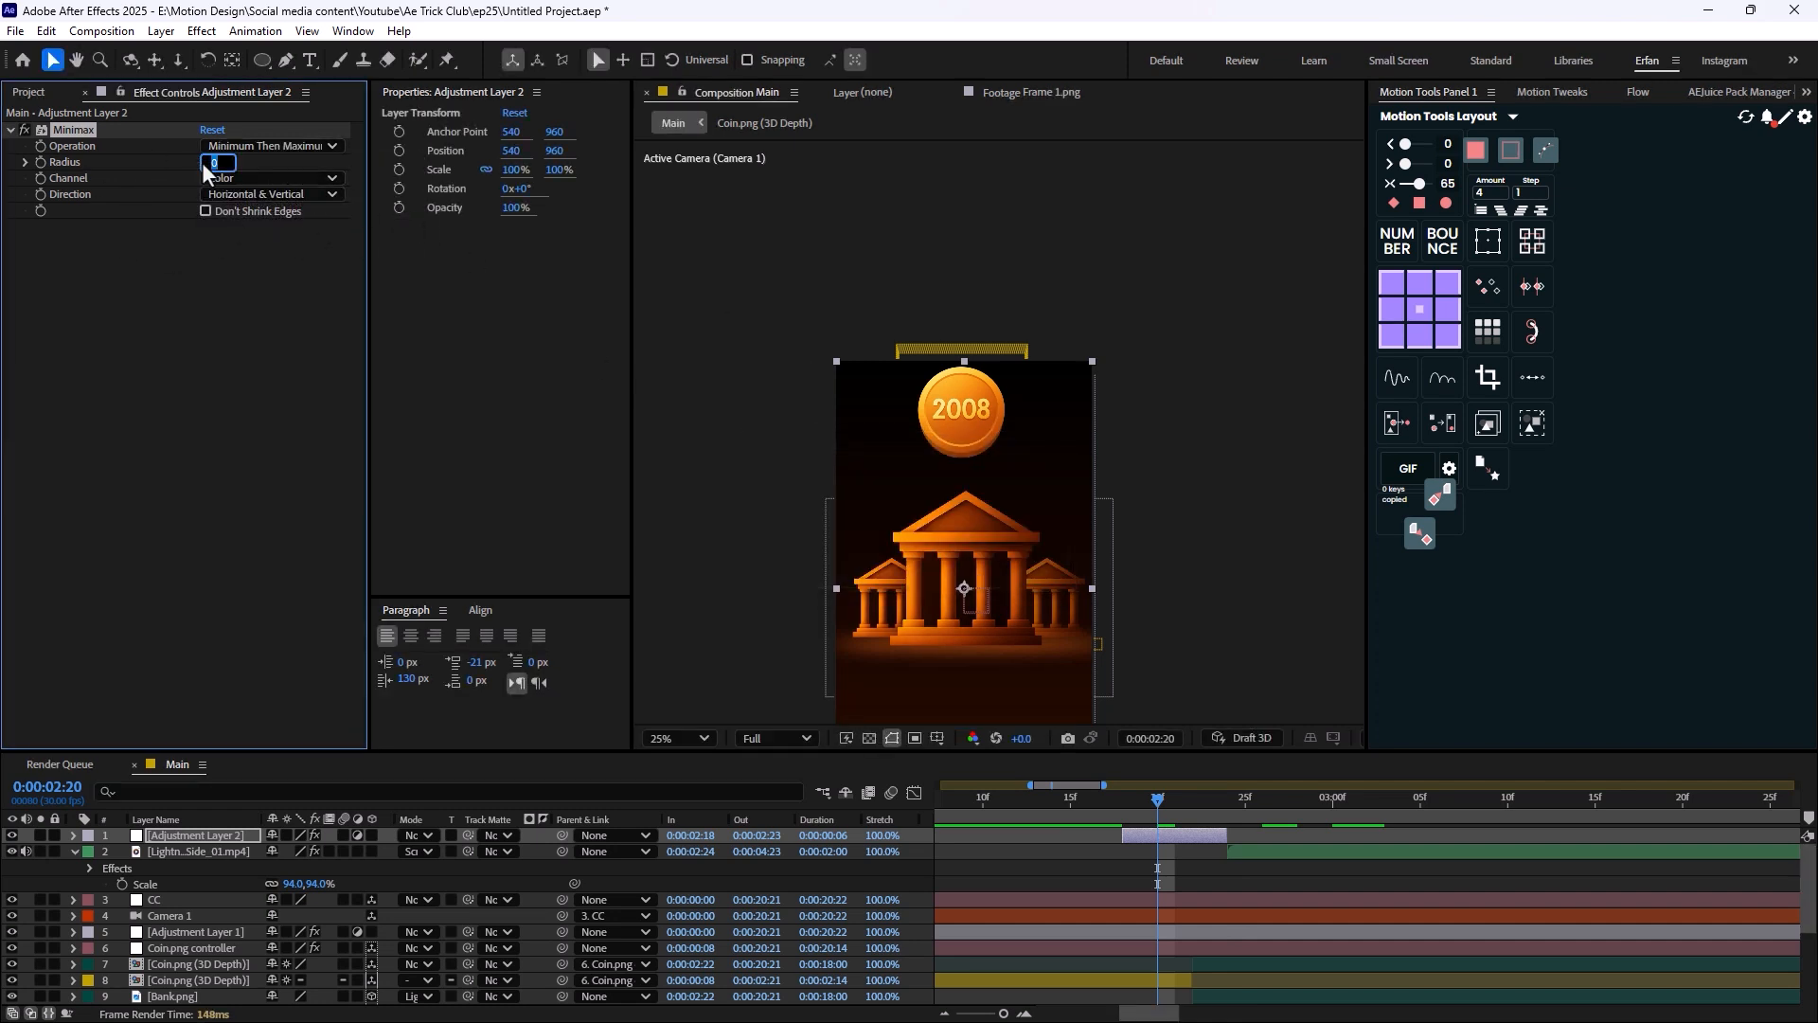
# Limit Minimax to Just Horizontal, trim the glitch short, and slide a duplicate right after it.
pyautogui.click(273, 193)
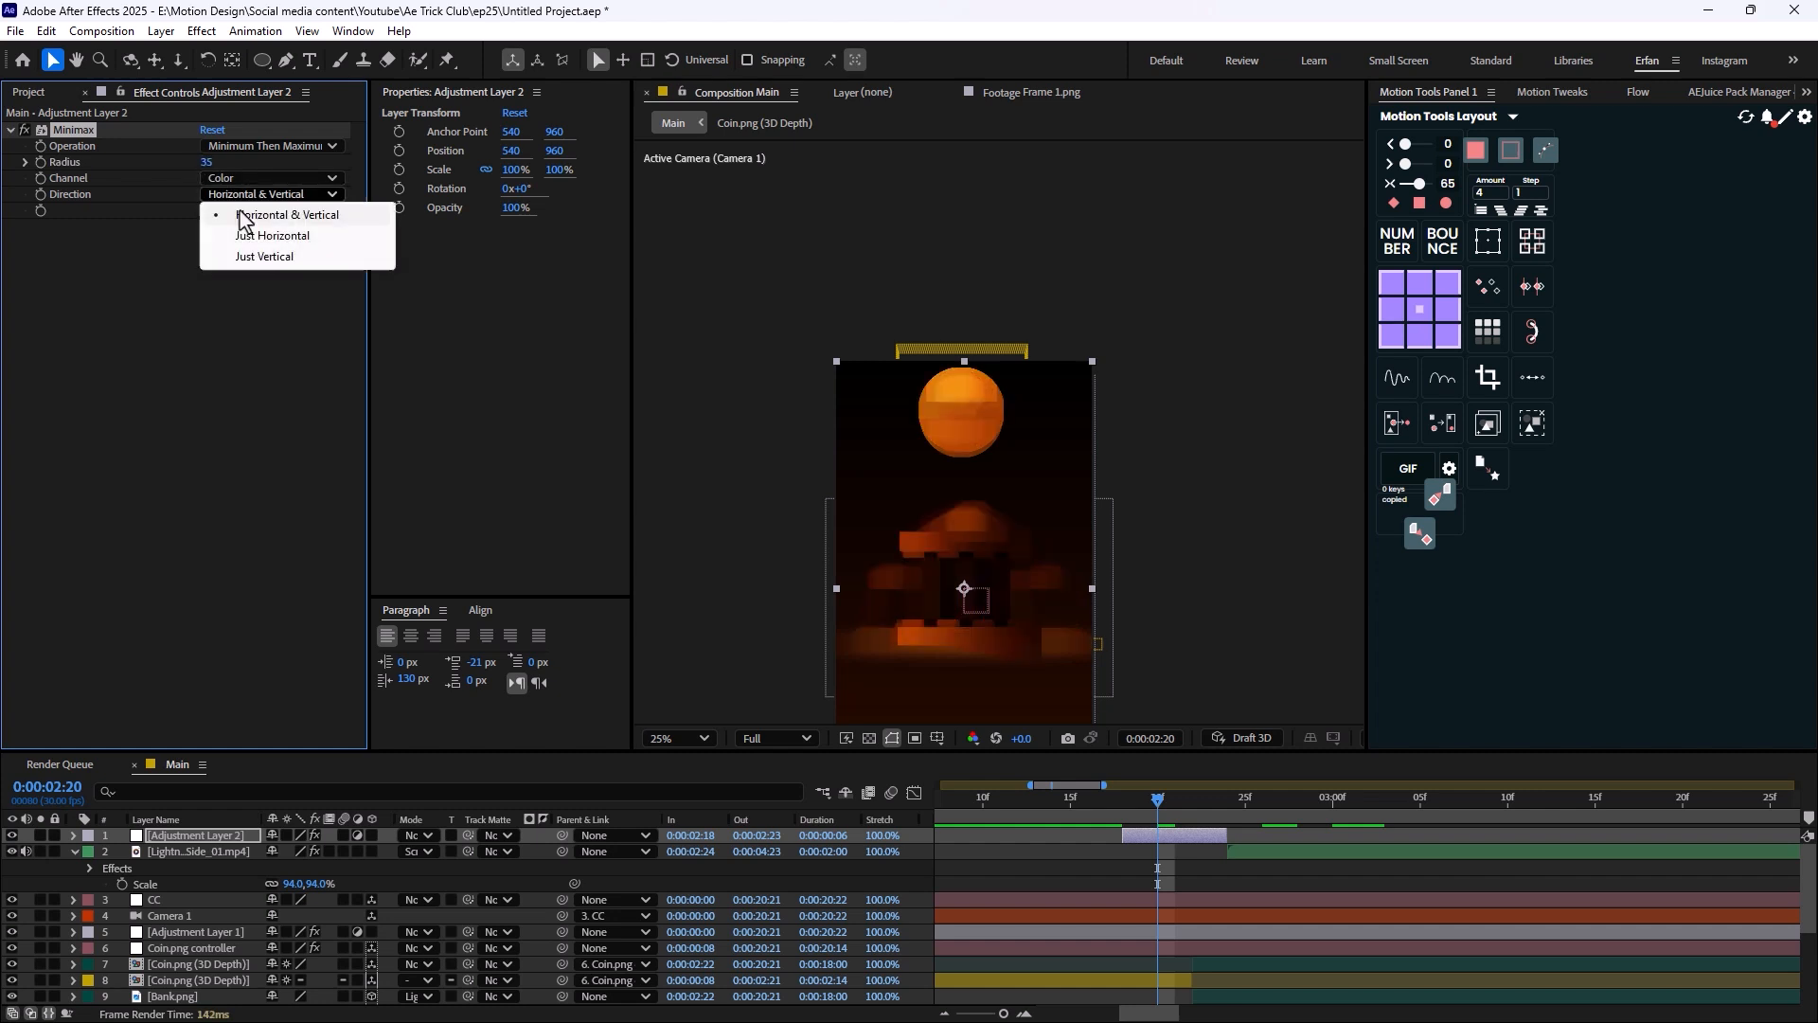
pyautogui.click(263, 255)
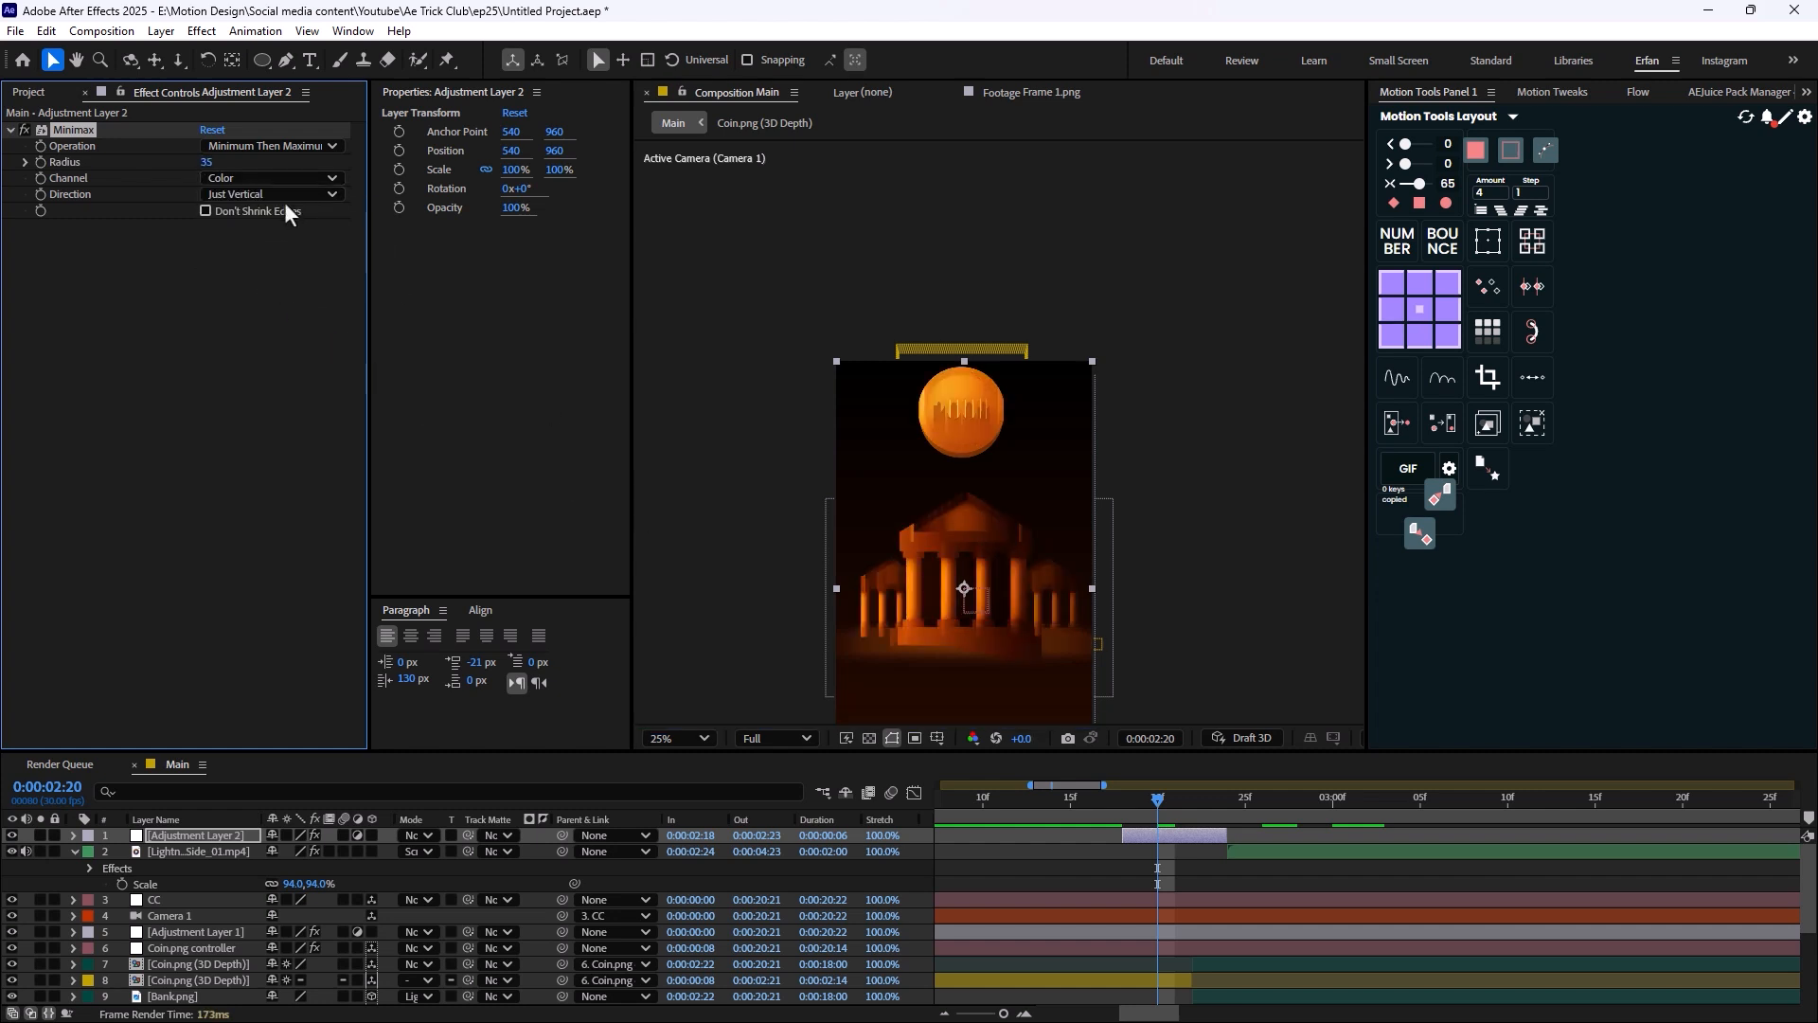
pyautogui.click(273, 193)
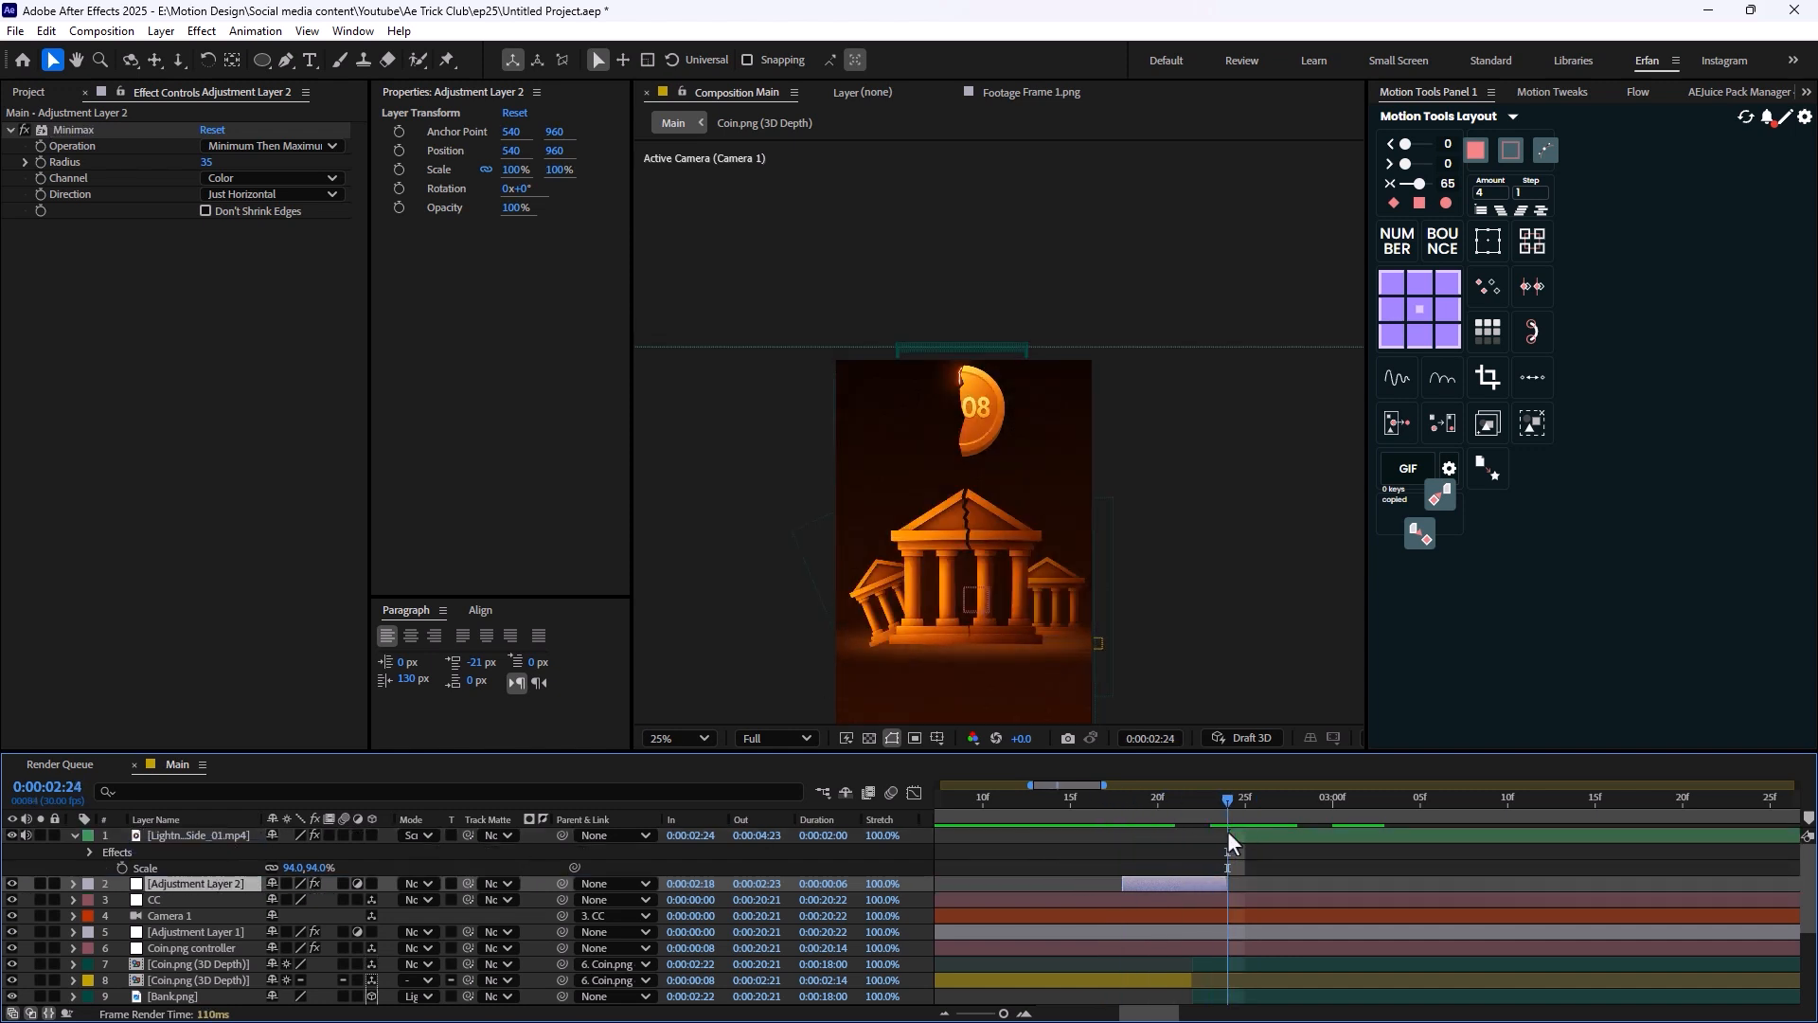
pyautogui.click(195, 835)
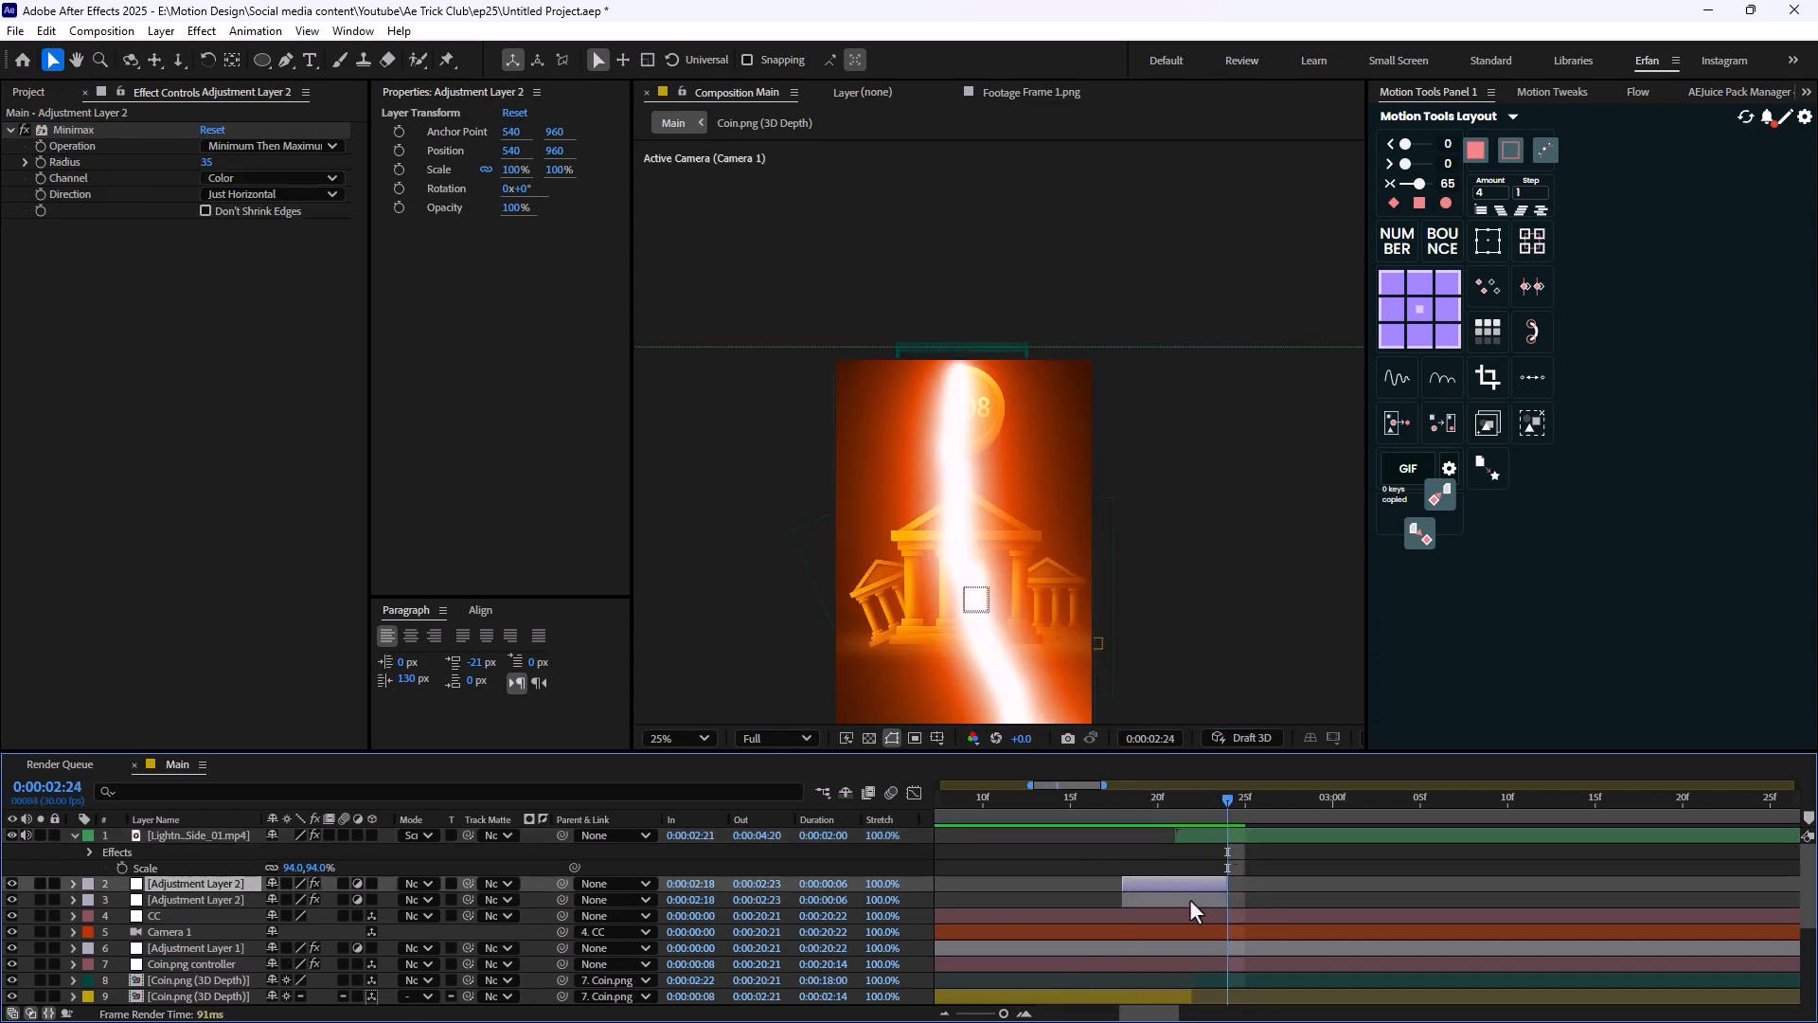
pyautogui.moveTo(1170, 886); pyautogui.dragTo(1257, 885)
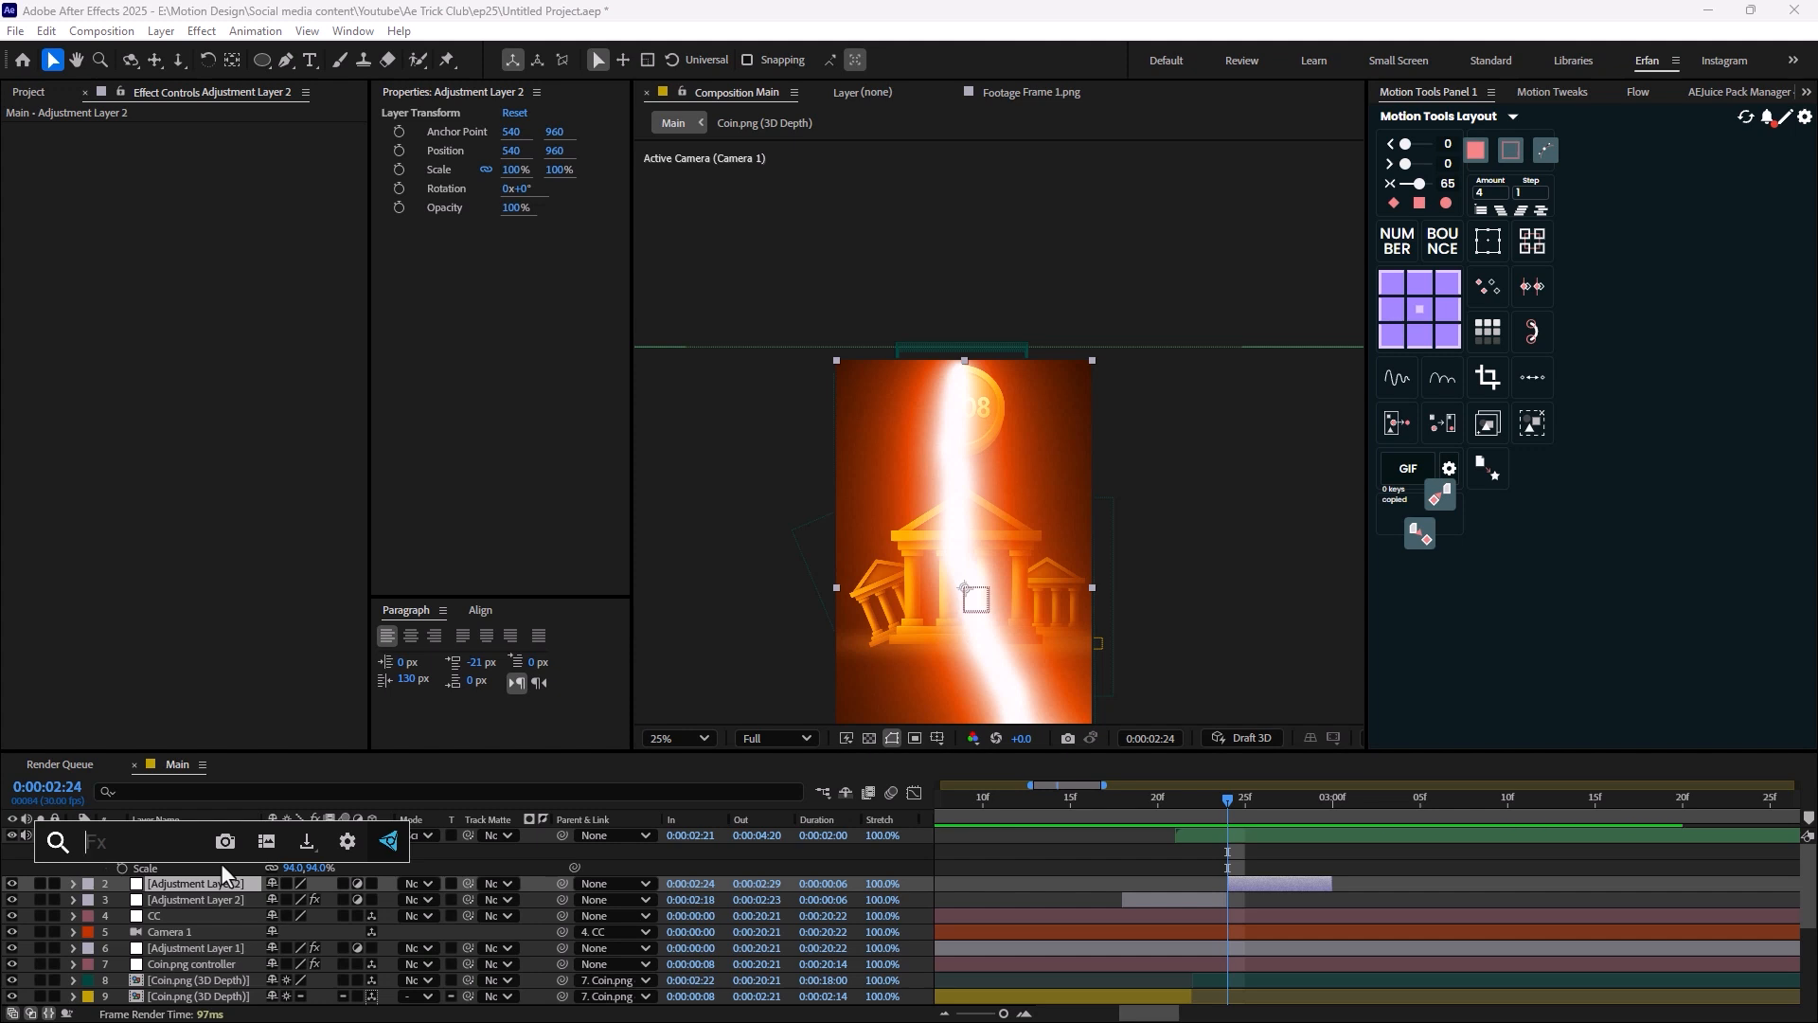
# Apply Invert to the second adjustment layer and settle its Channel on Luminance after trying others.
pyautogui.write('inve')
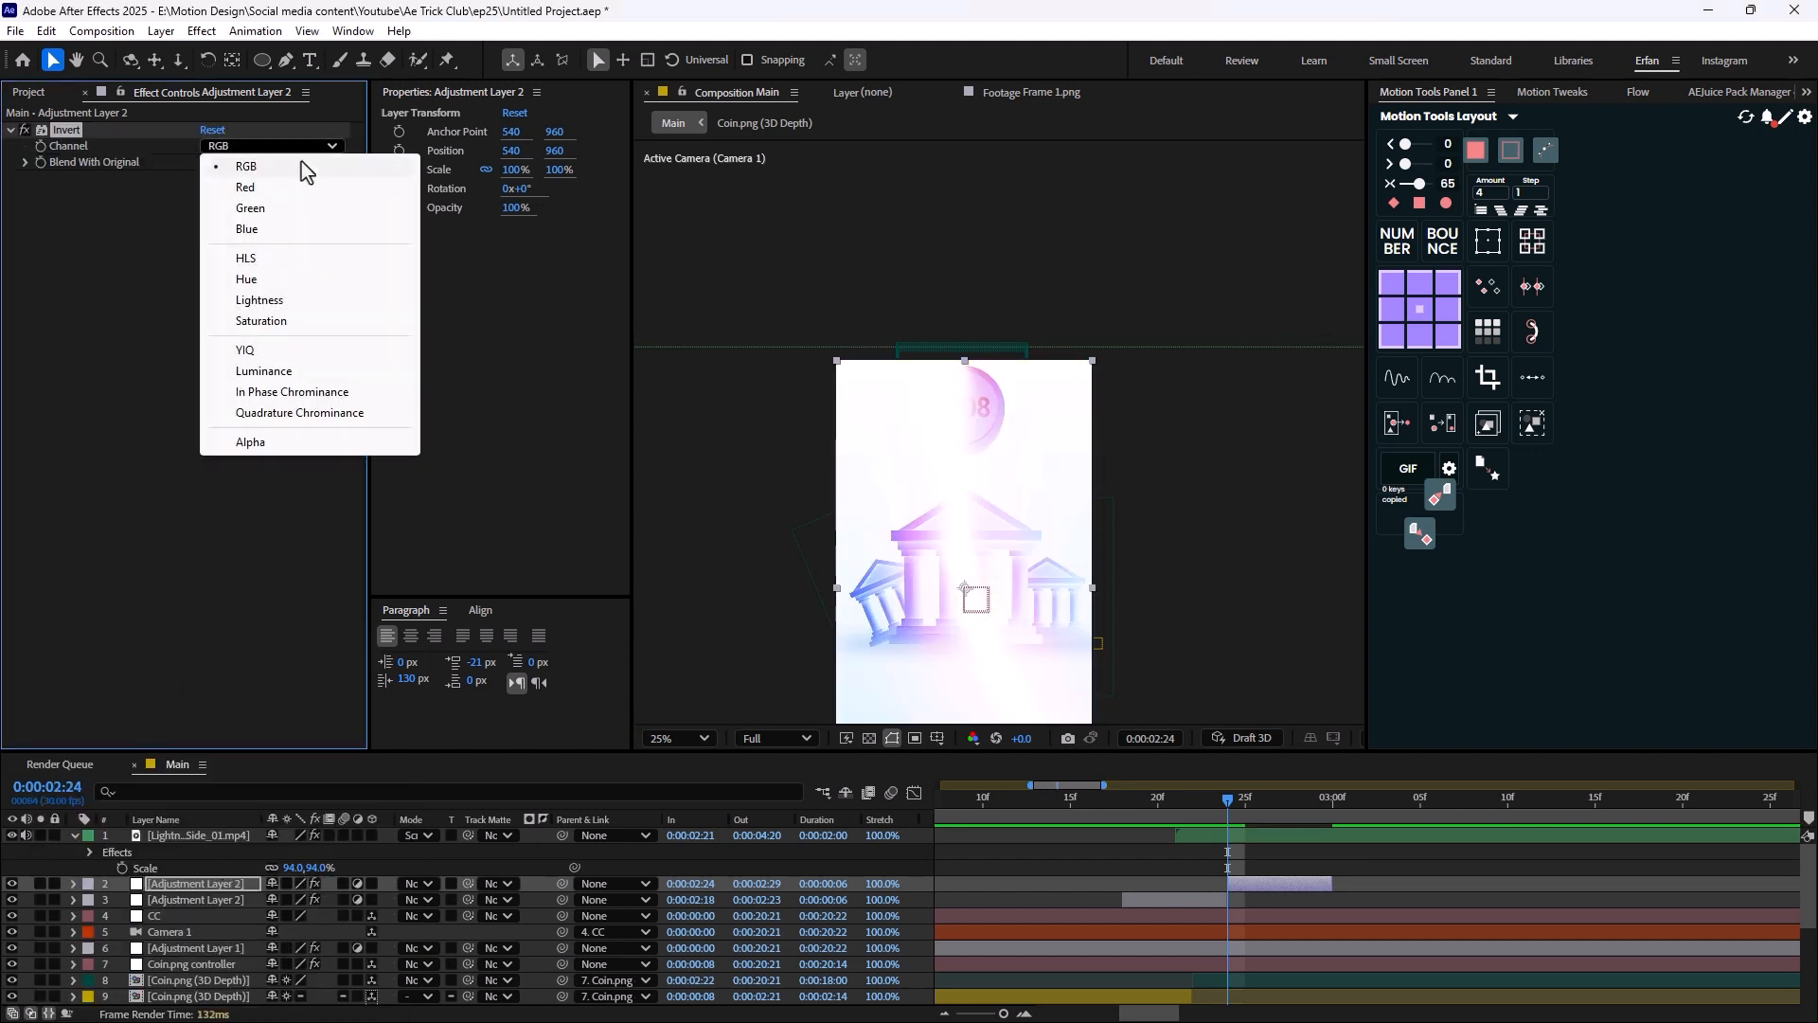
pyautogui.click(246, 257)
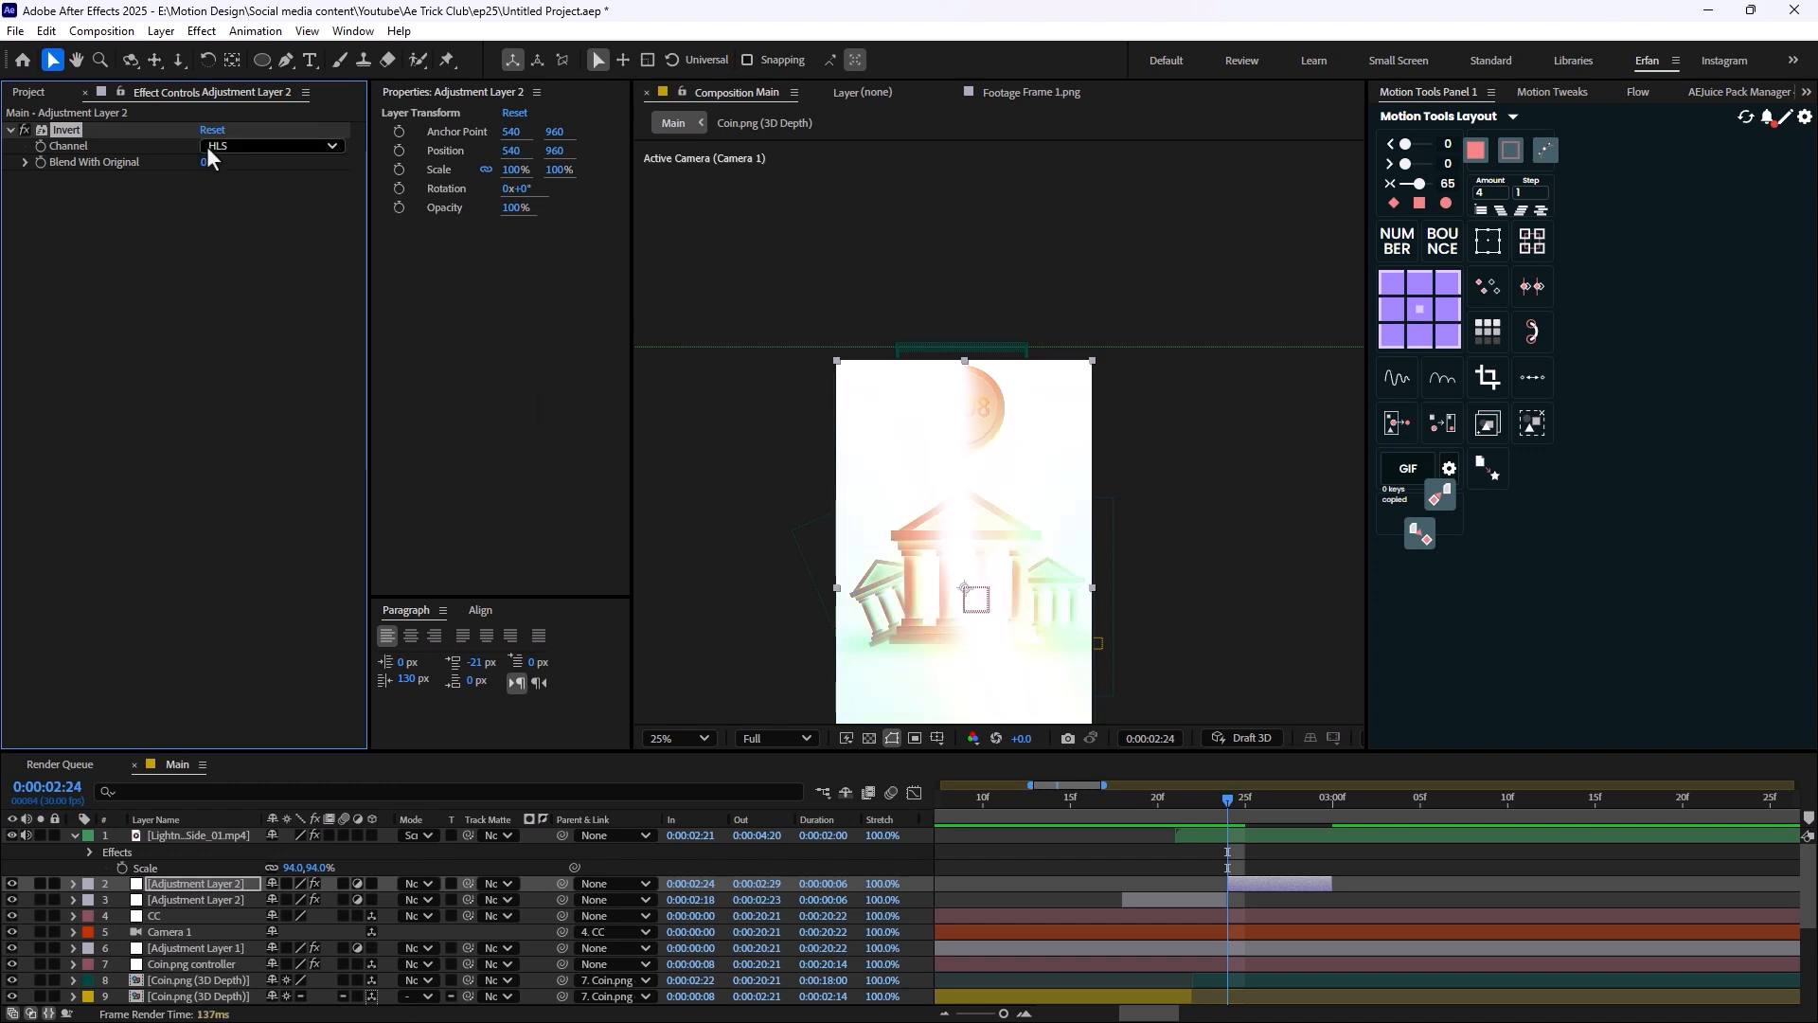
pyautogui.click(271, 146)
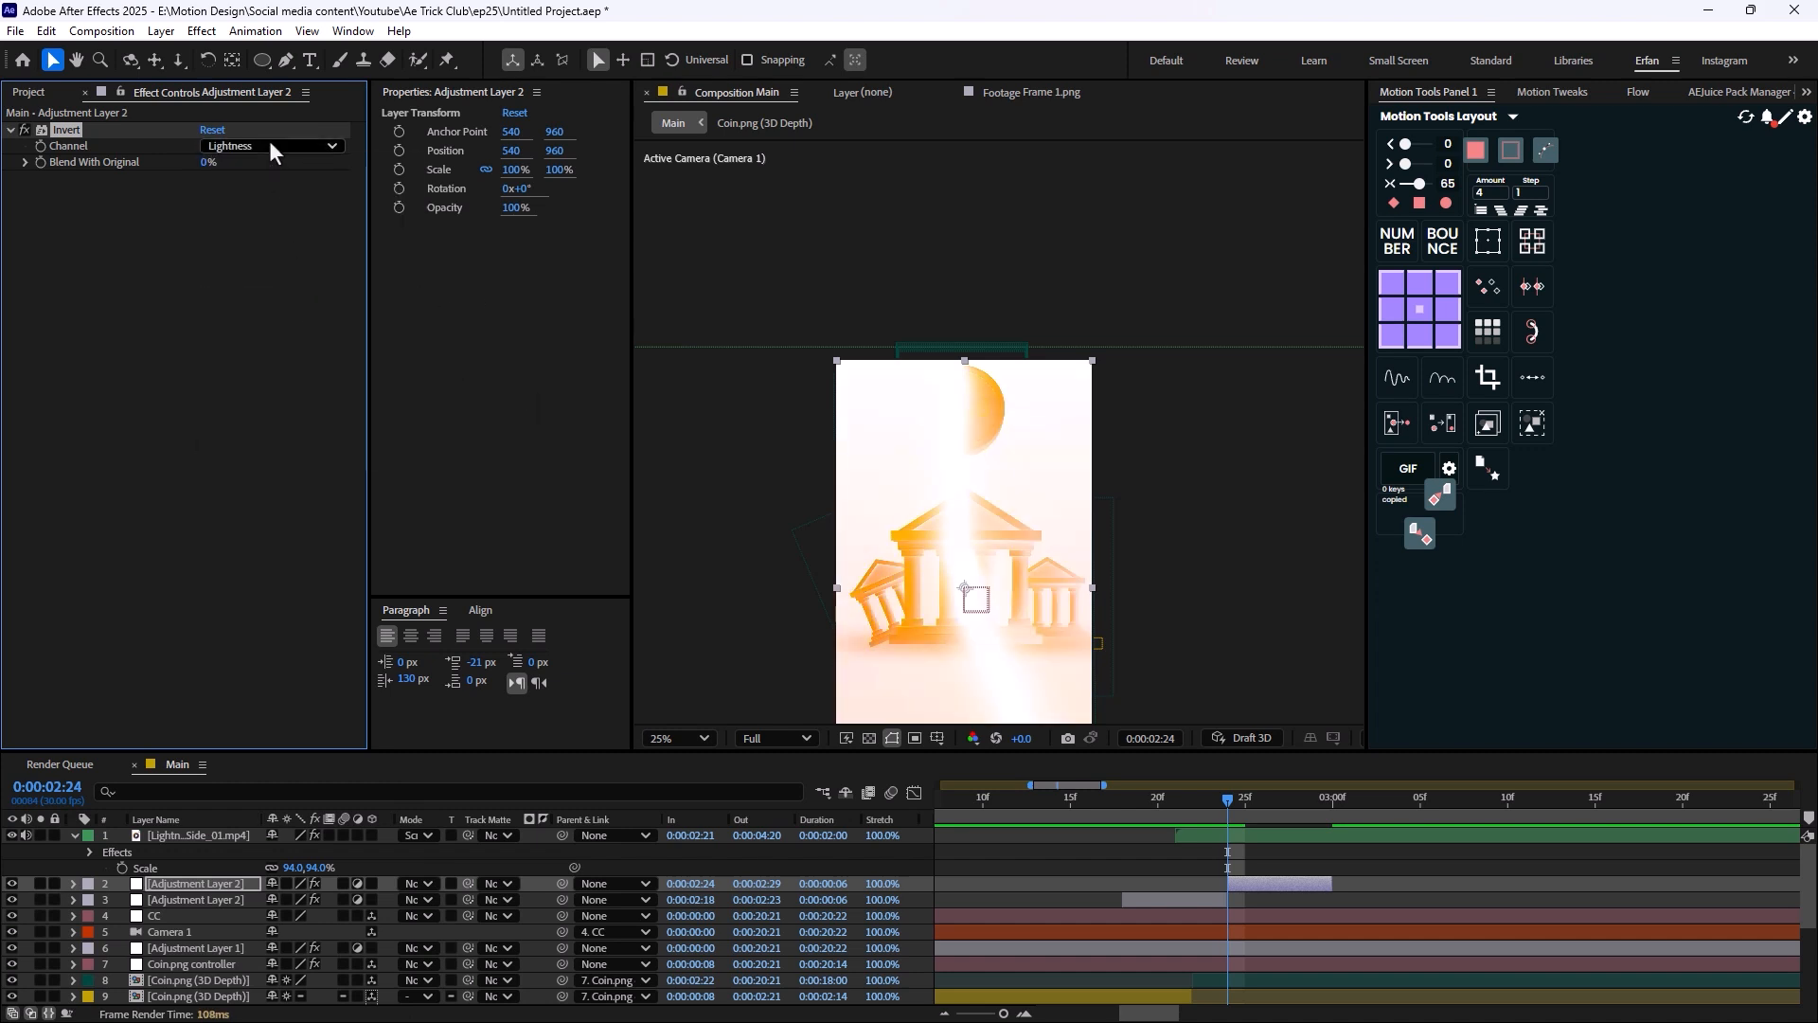
pyautogui.click(271, 145)
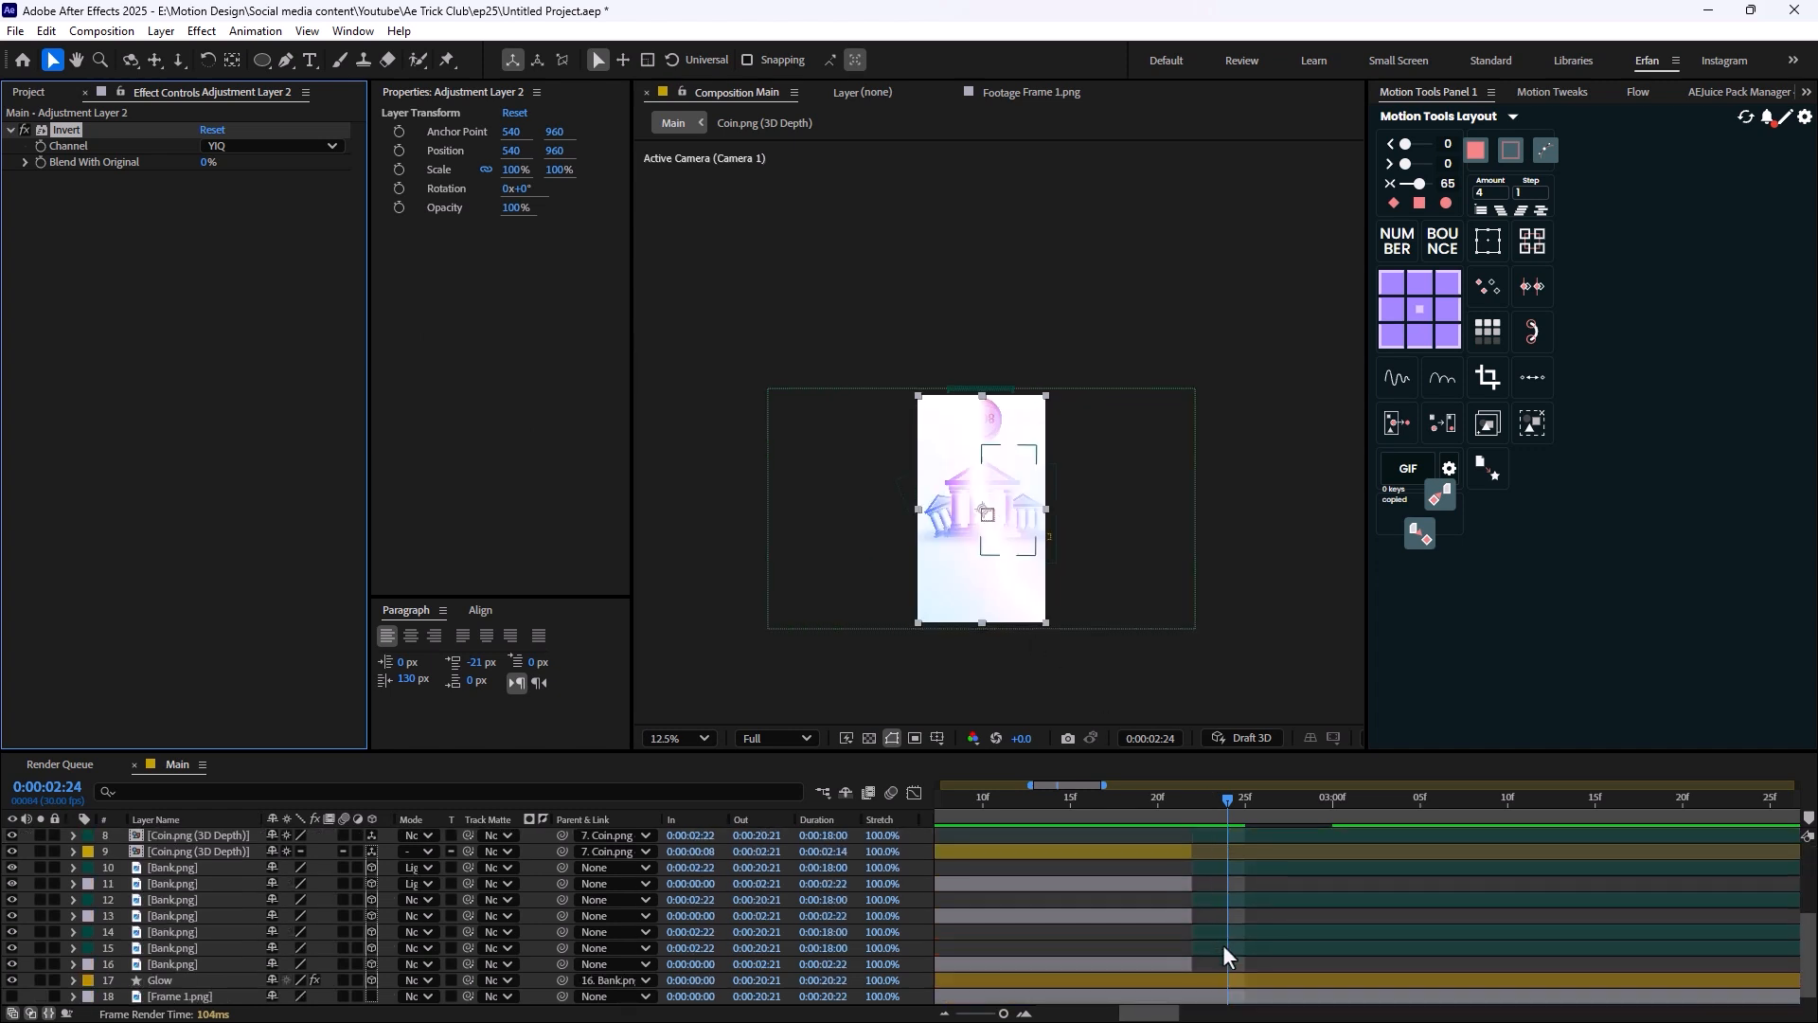
pyautogui.click(273, 146)
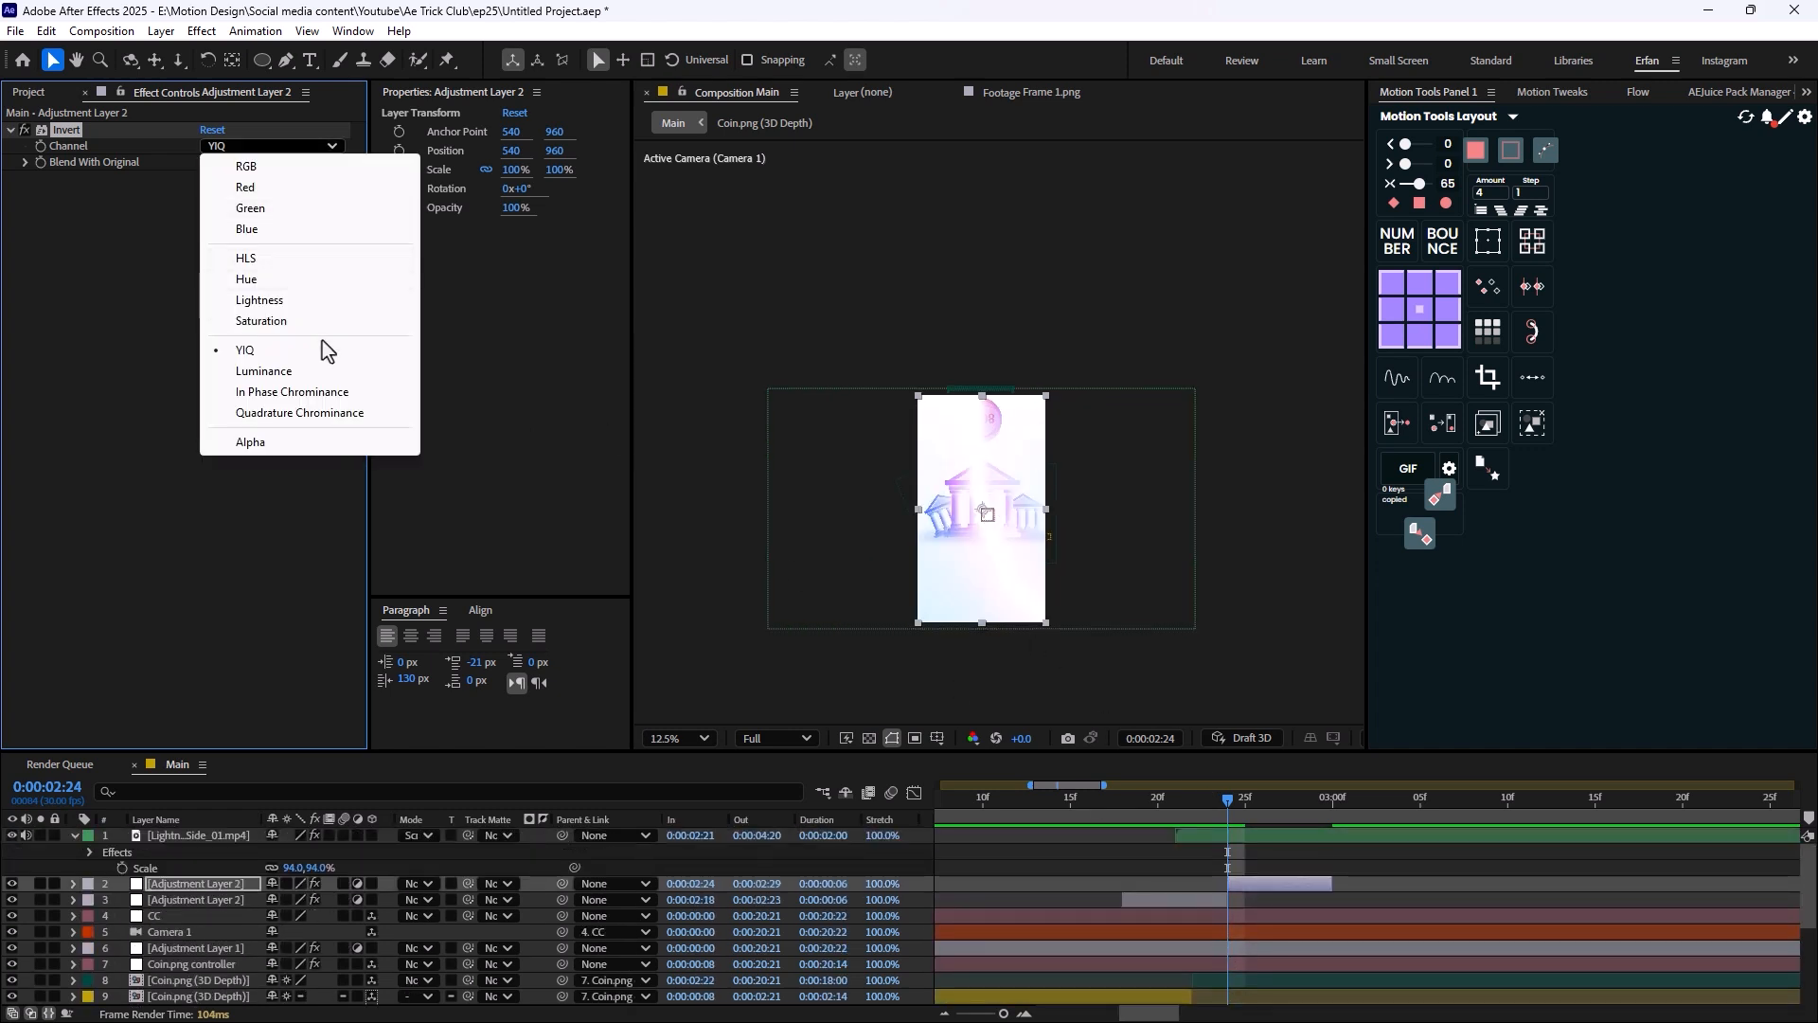
pyautogui.moveTo(299, 371)
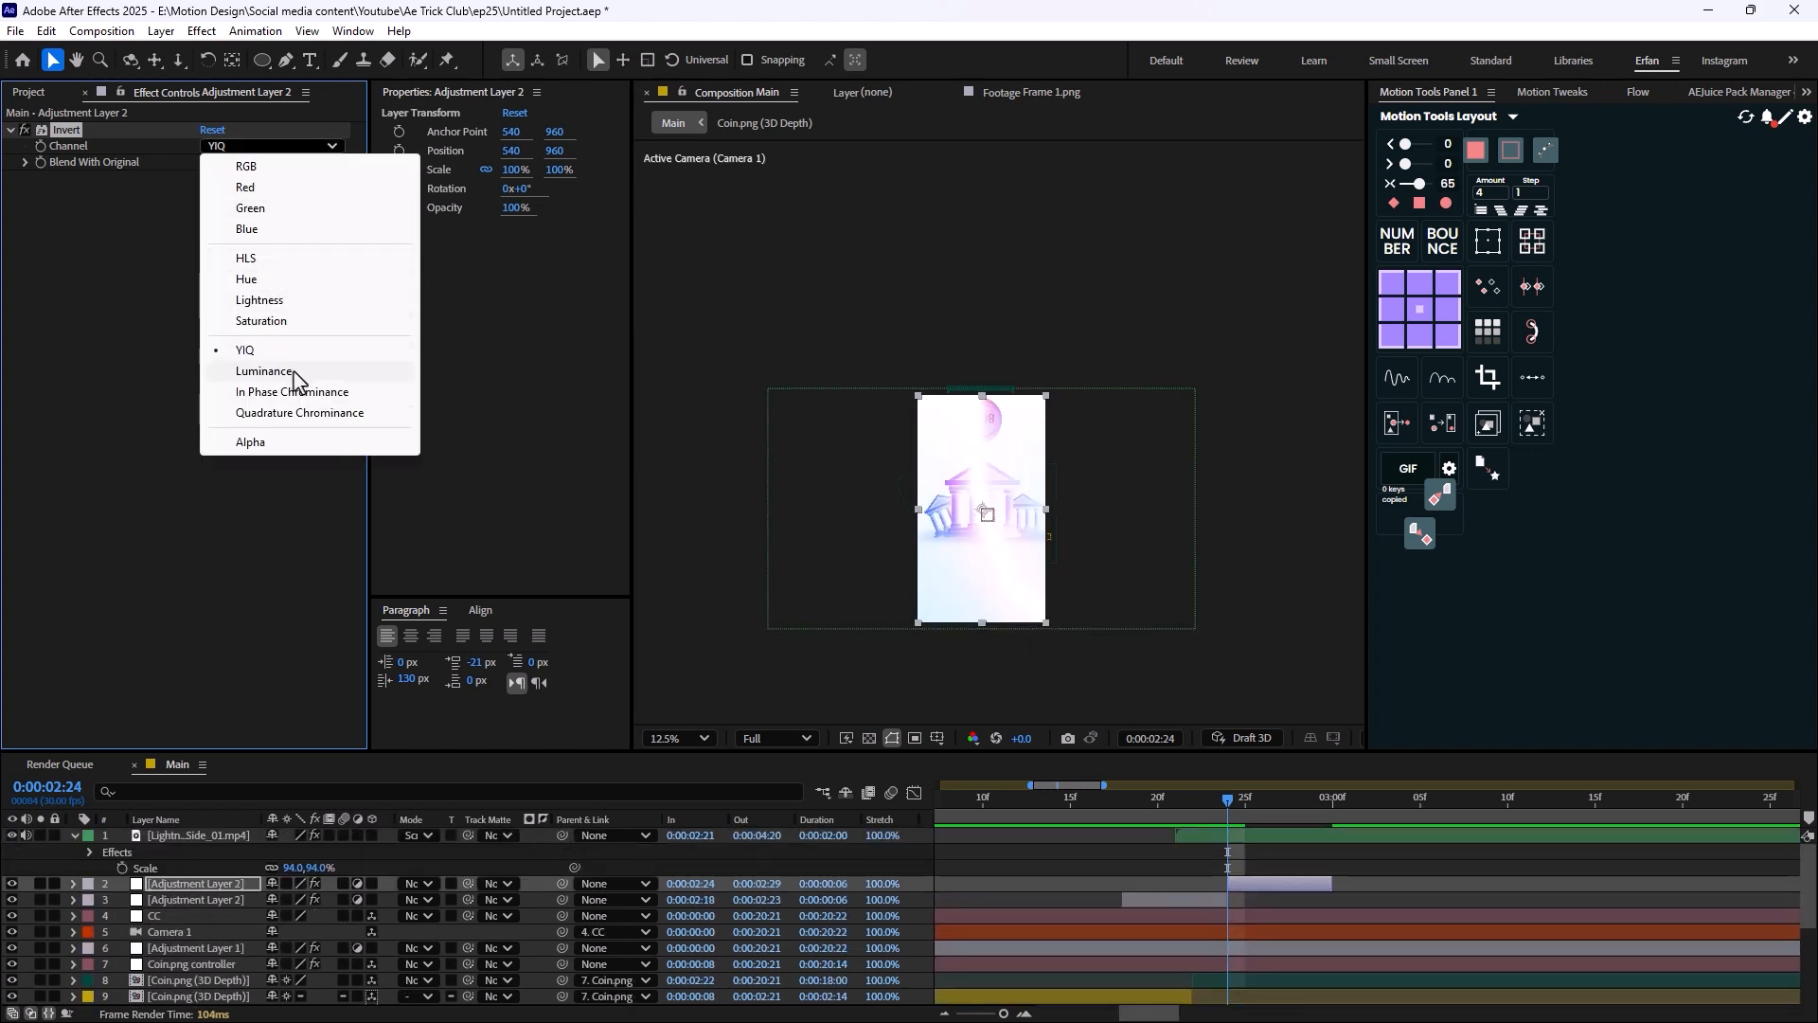
pyautogui.click(264, 369)
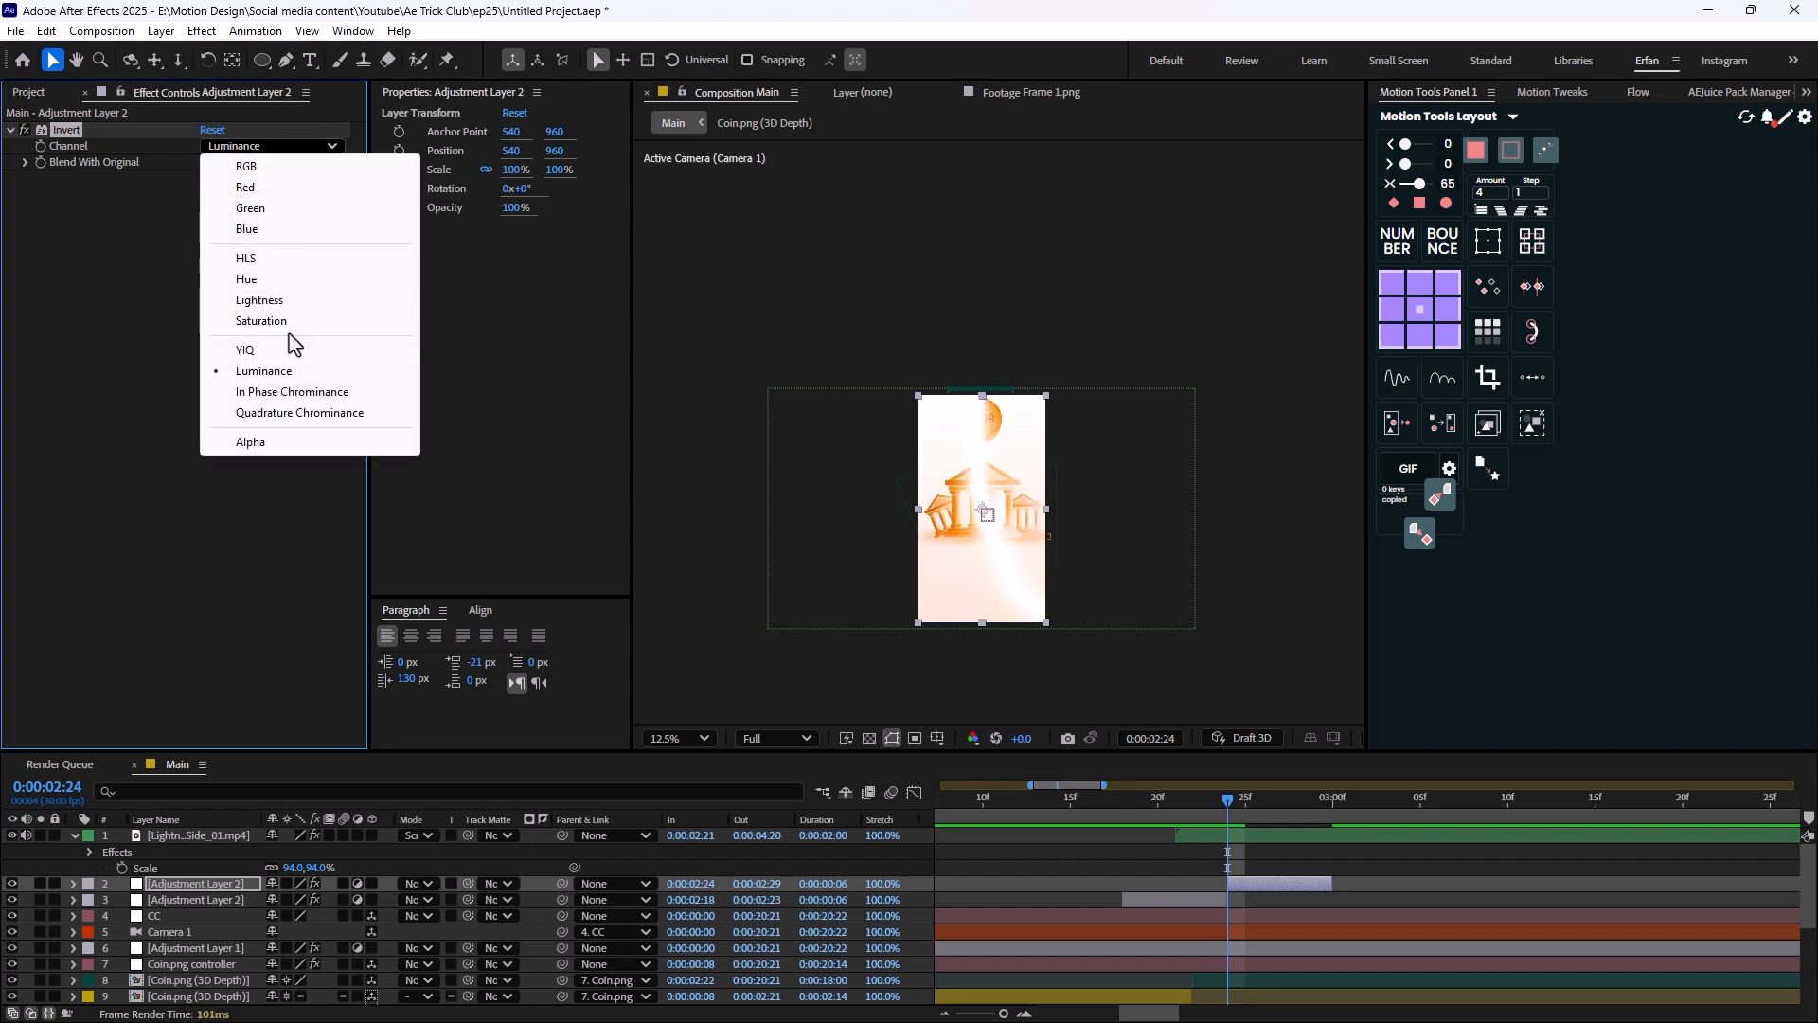
pyautogui.click(250, 208)
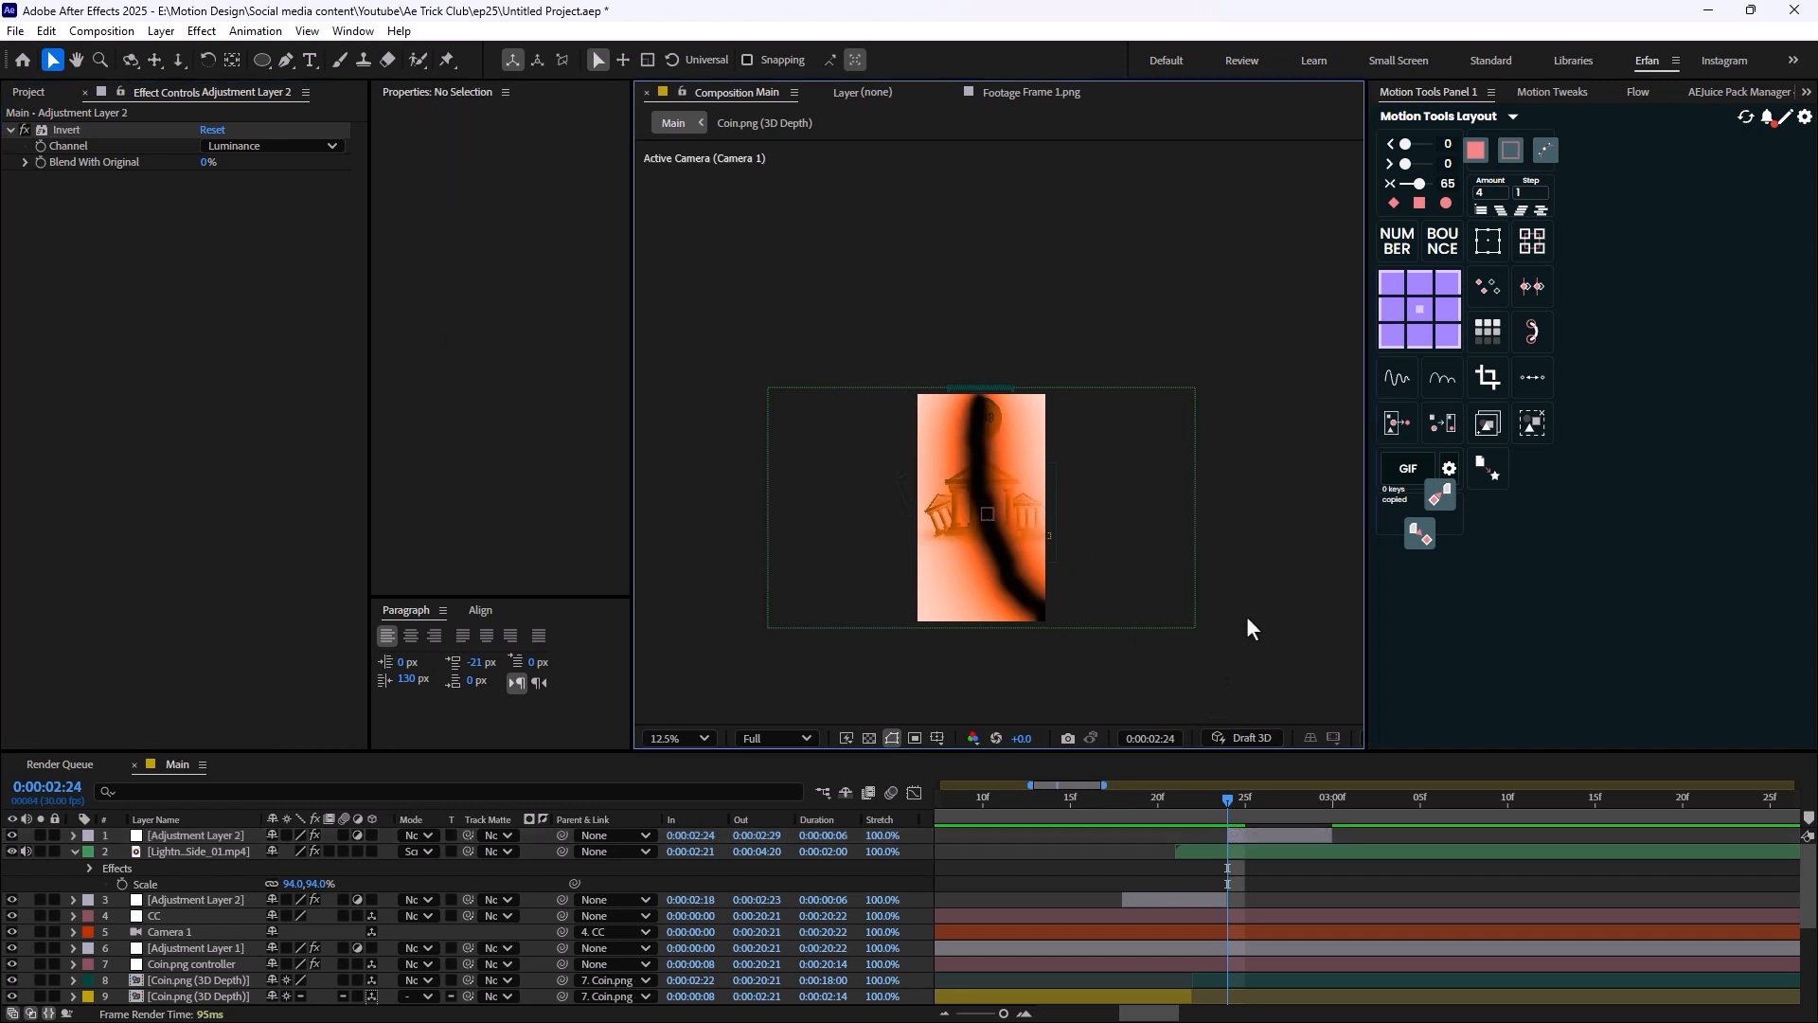
# Scrub to 3:01 to see the strike, then reveal the Project panel's footage list.
pyautogui.click(1104, 797)
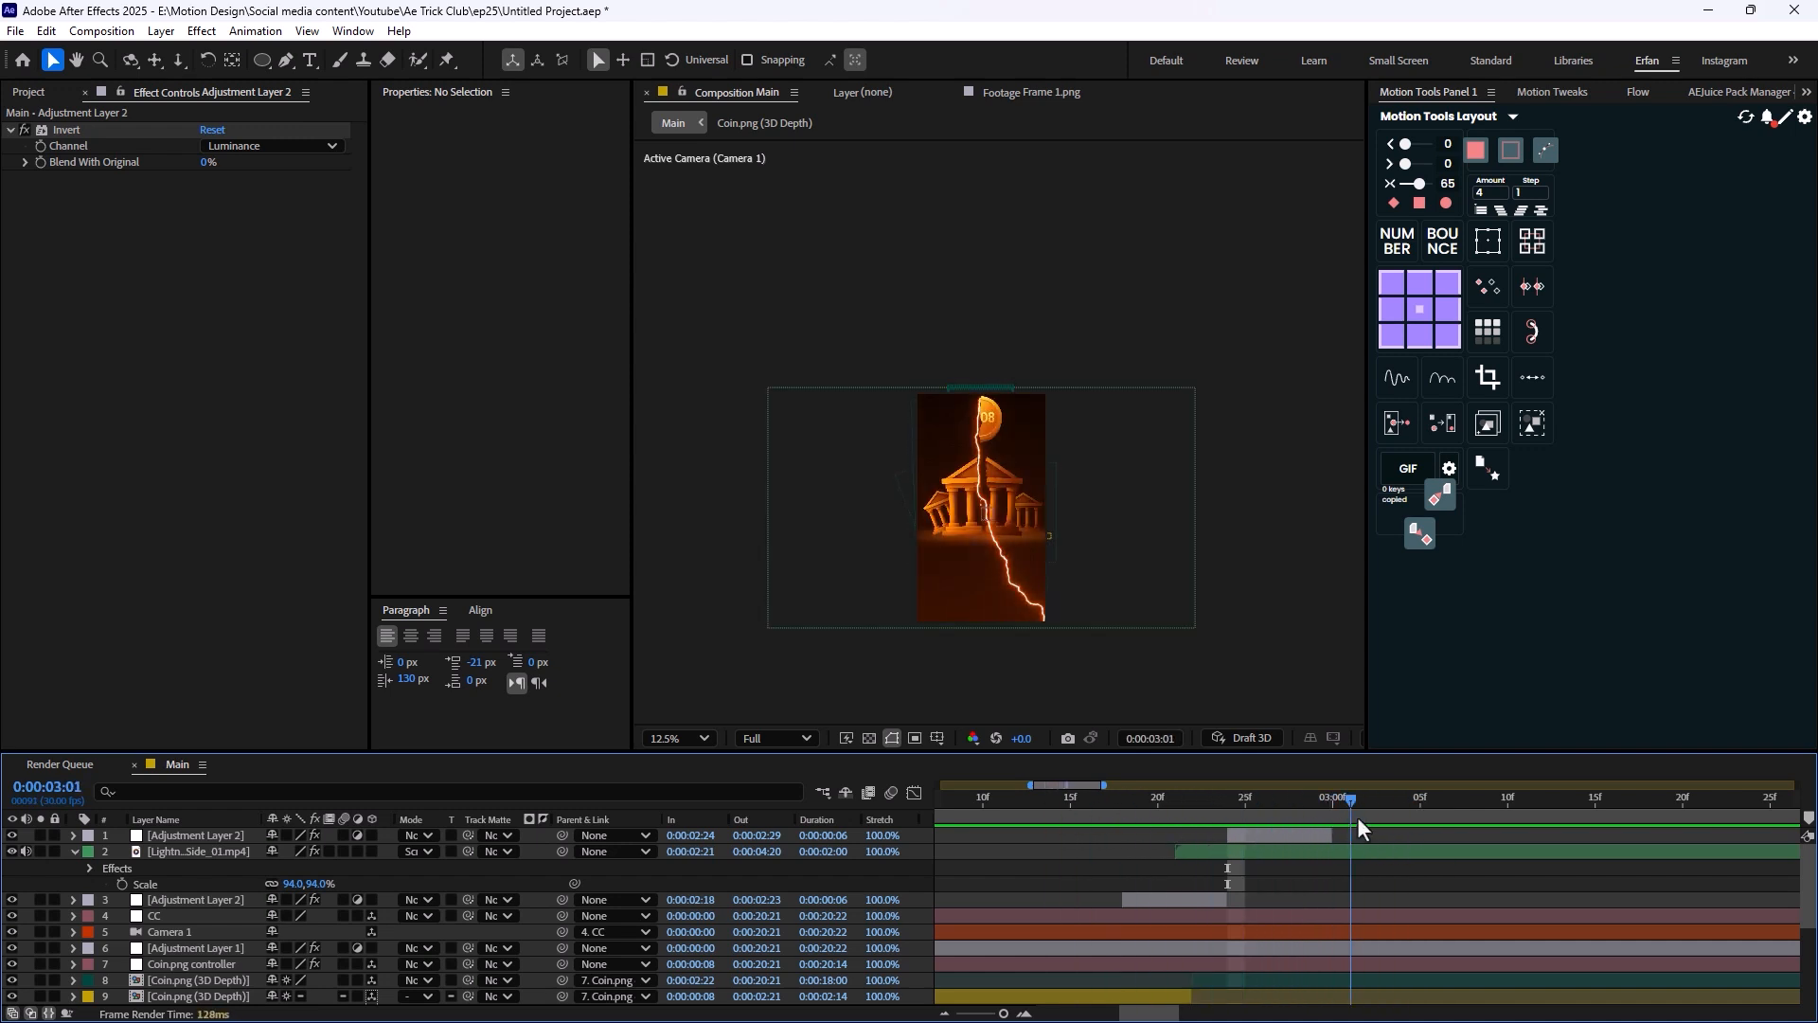
pyautogui.moveTo(1359, 828)
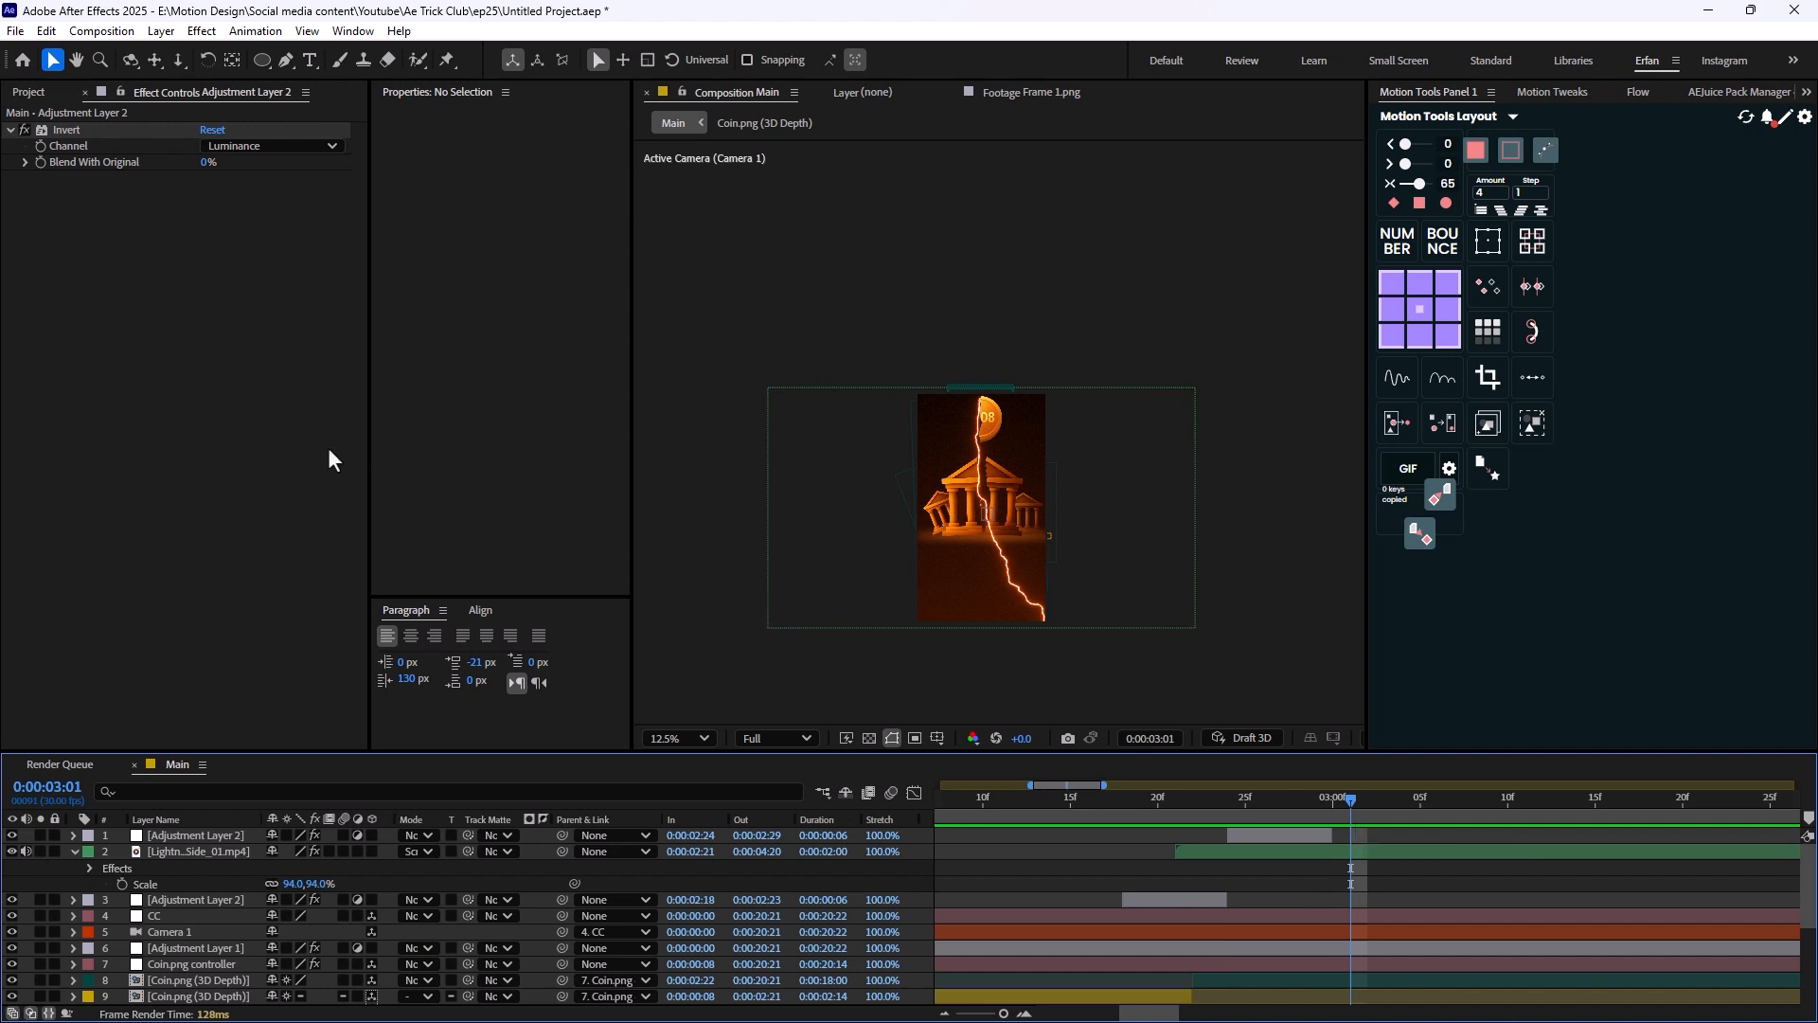
pyautogui.click(29, 91)
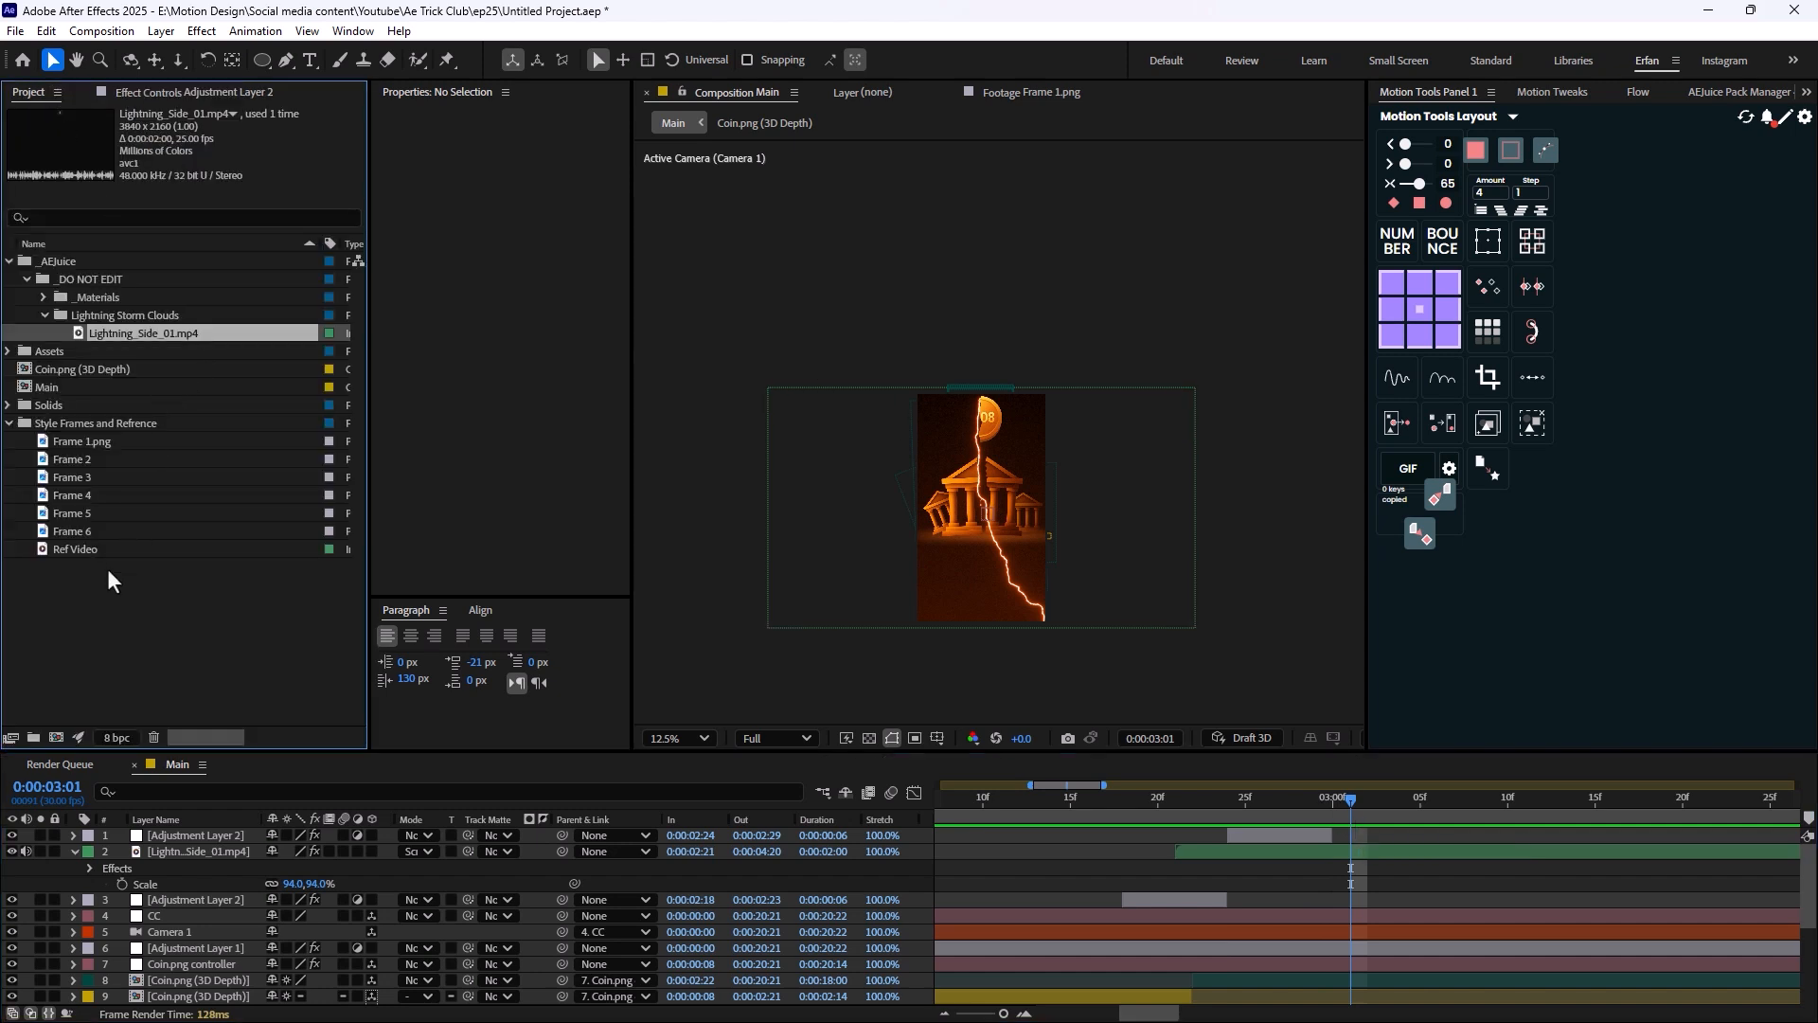